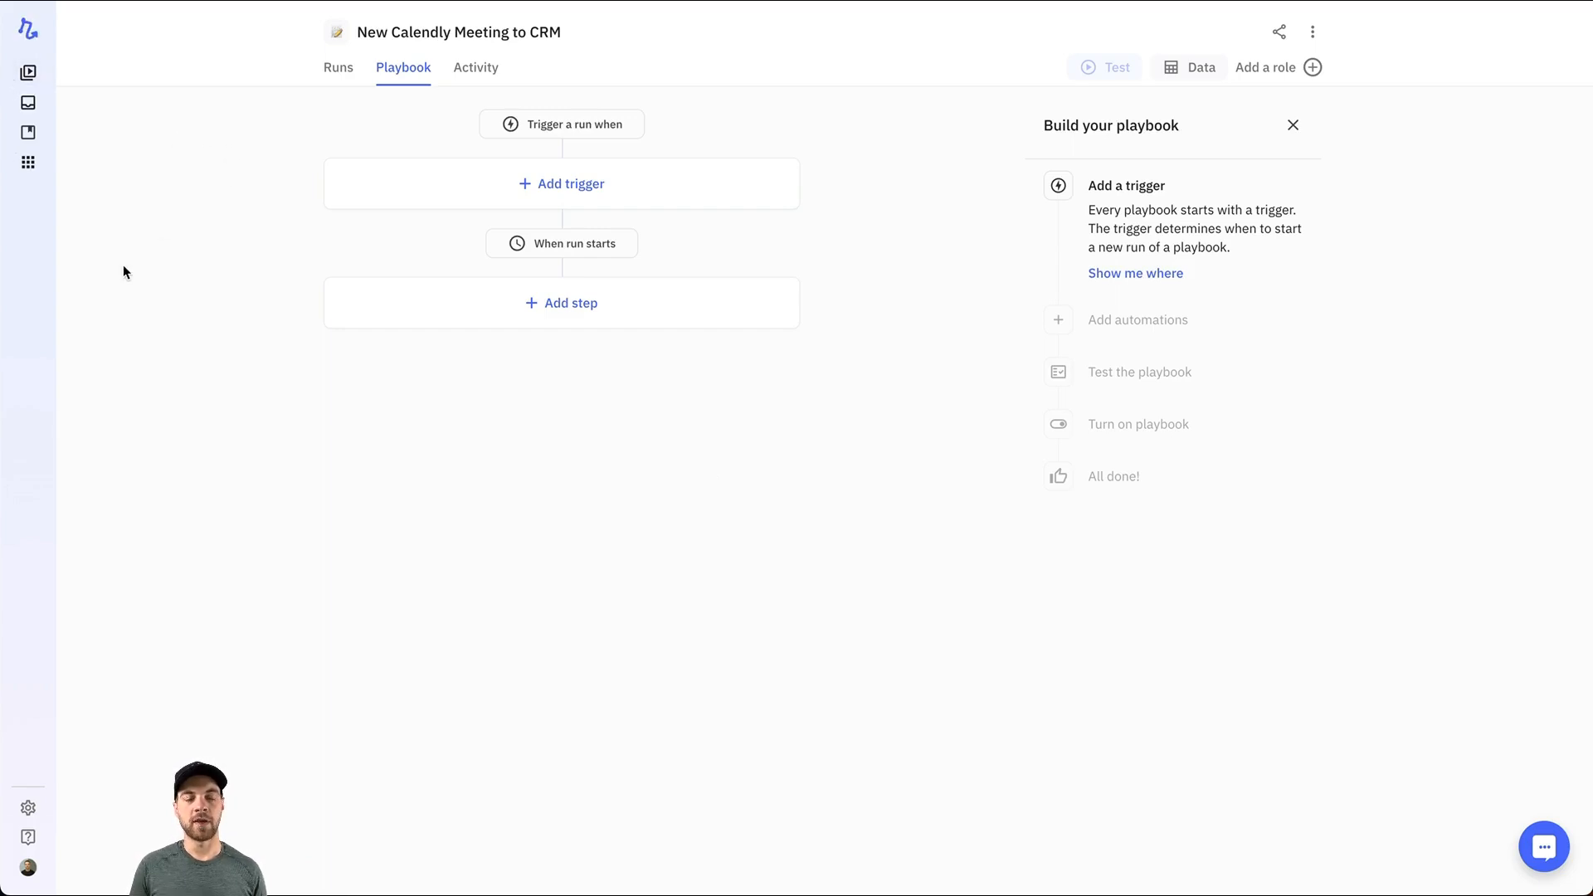
pyautogui.moveTo(800, 533)
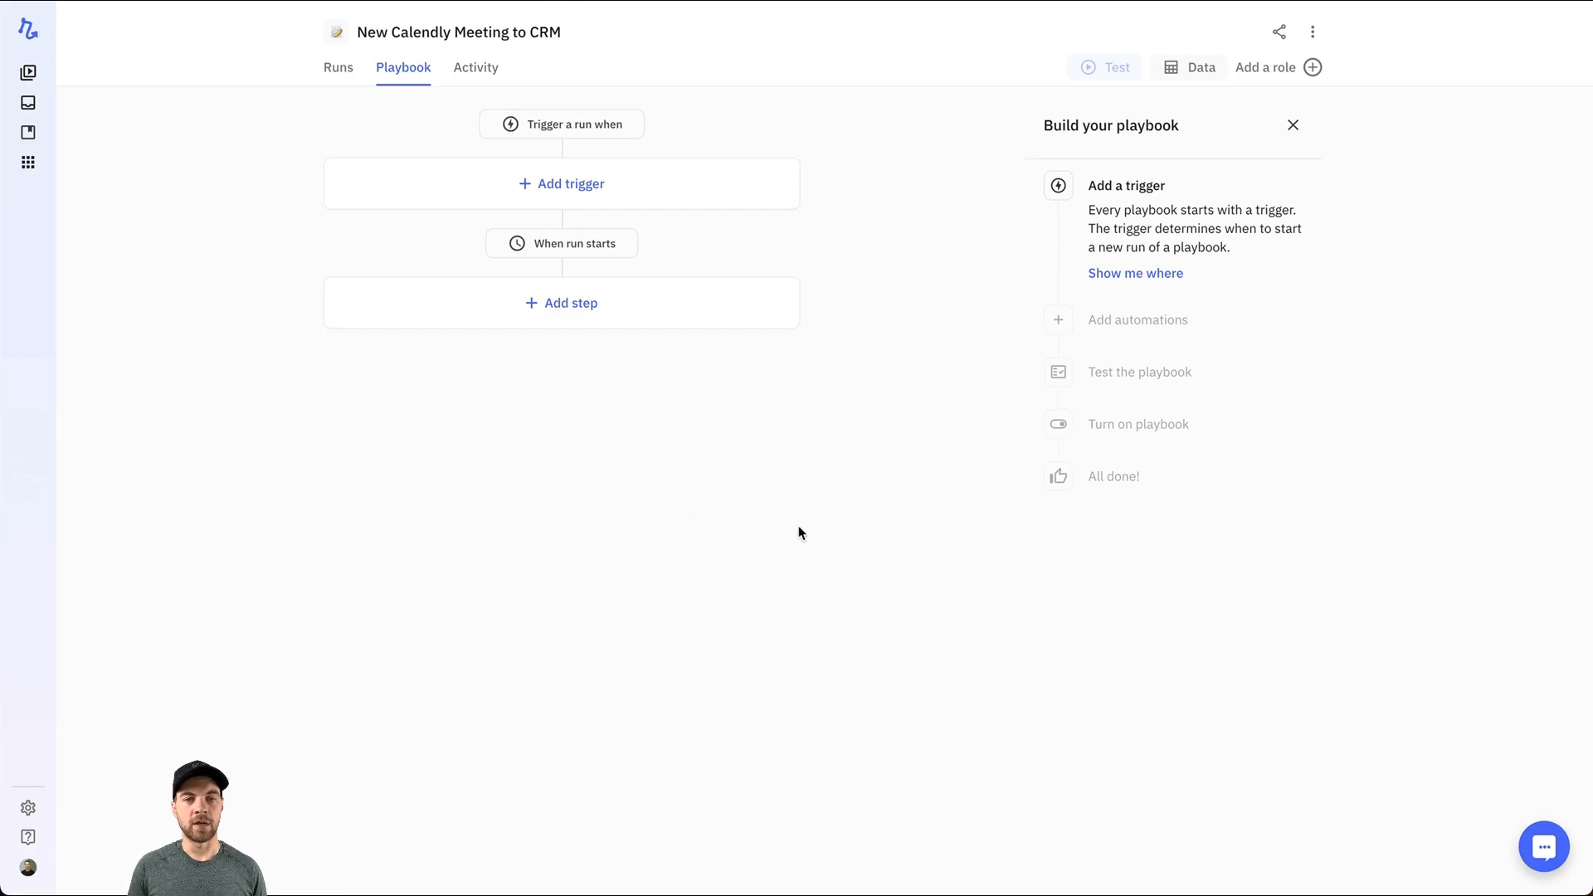
pyautogui.moveTo(359, 282)
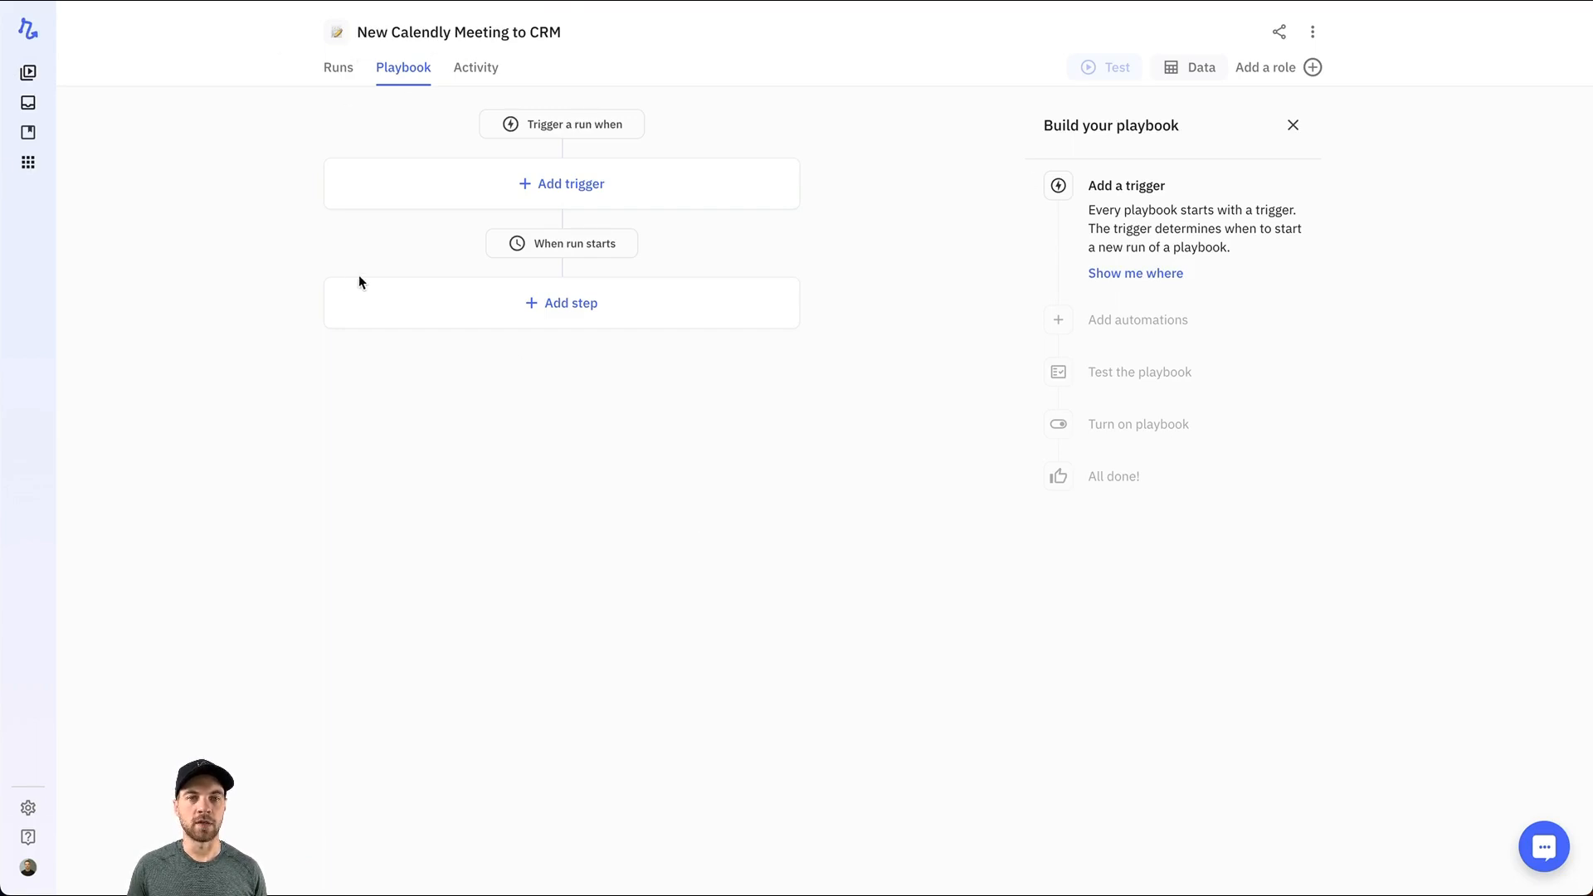
pyautogui.moveTo(644, 334)
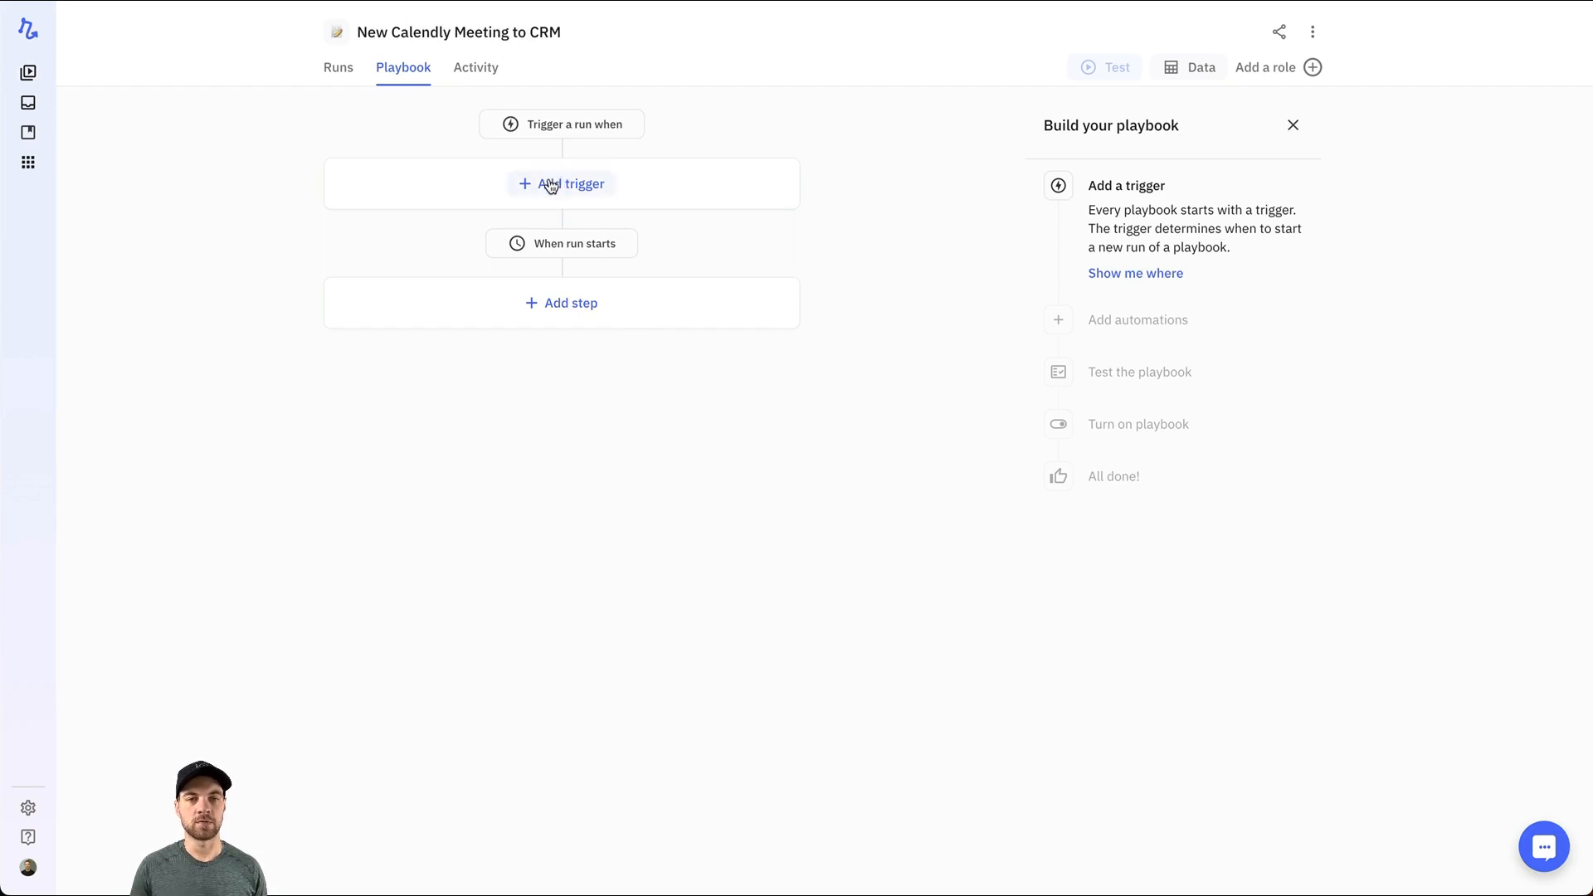
# Set the trigger to Calendly newly scheduled events for the Free Consultation Call event type
pyautogui.click(561, 184)
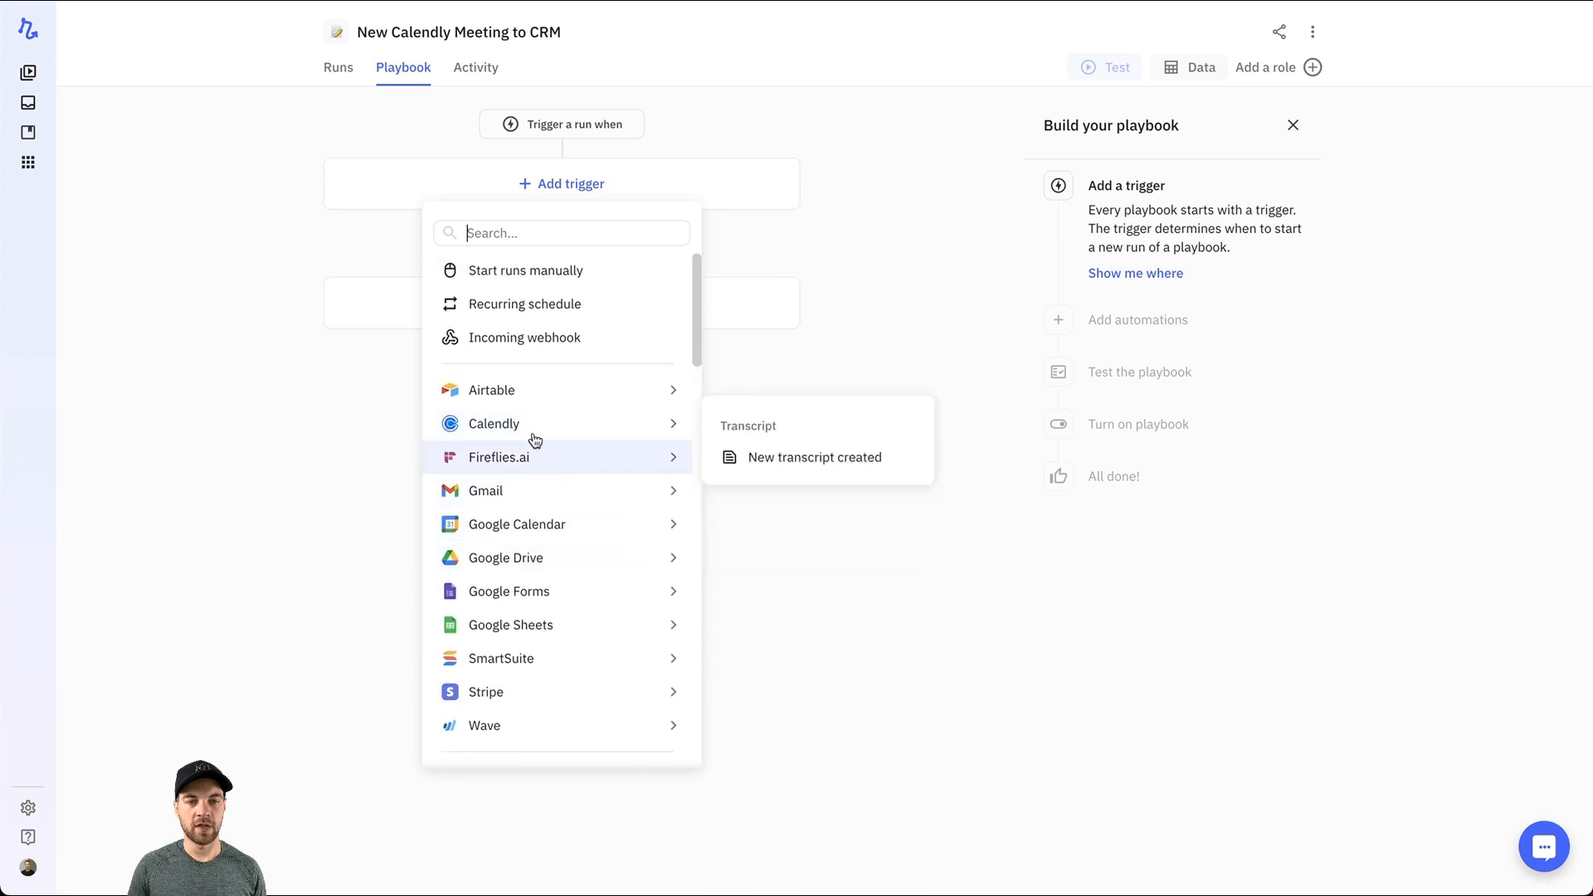
pyautogui.moveTo(493, 423)
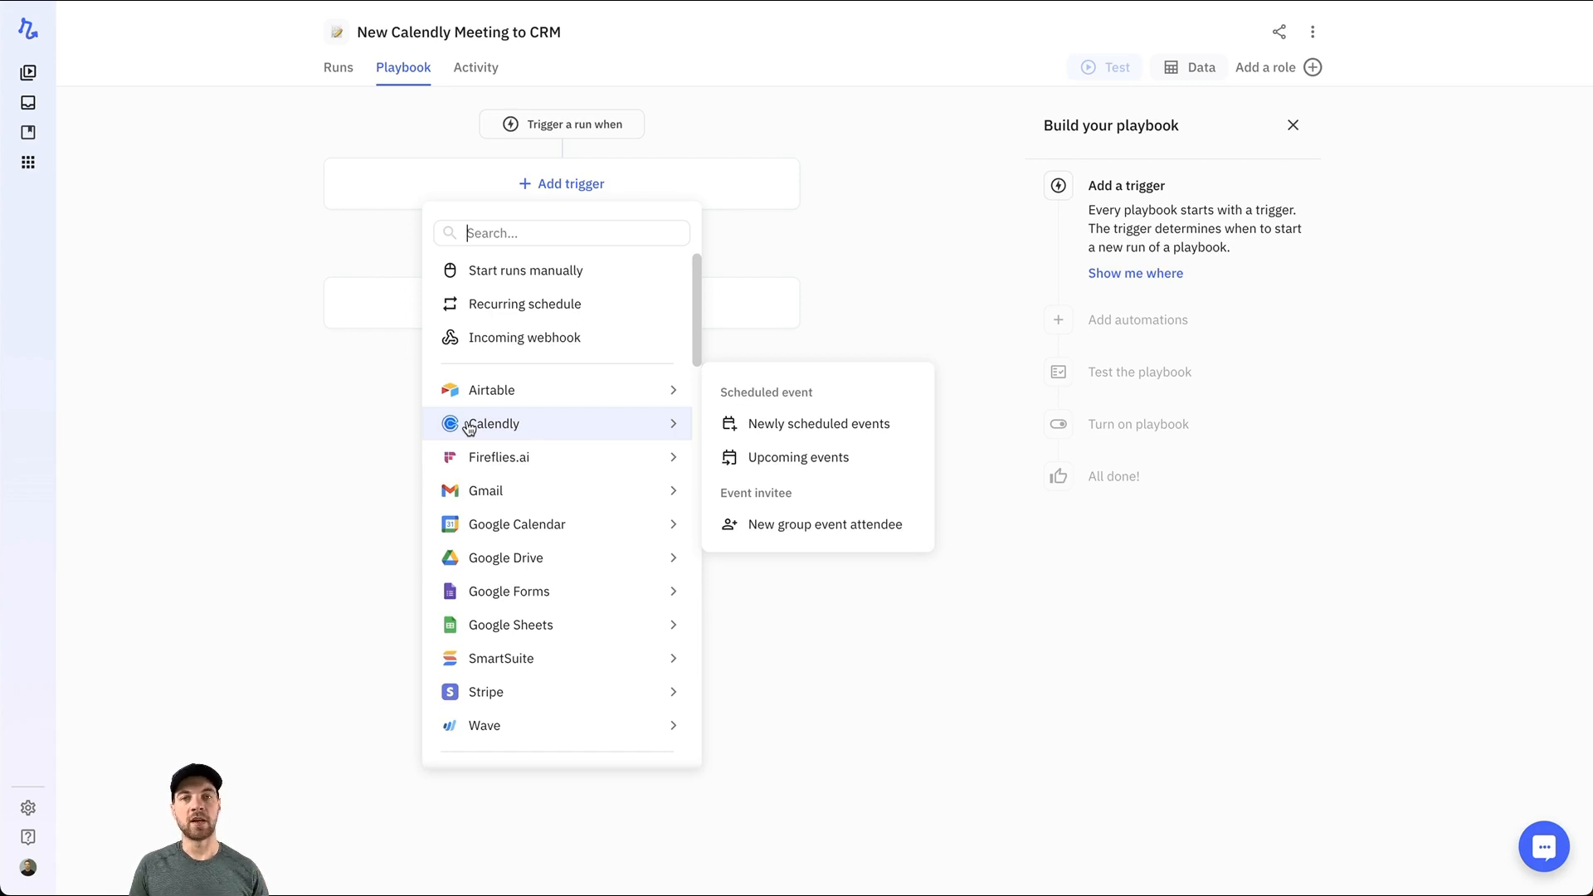
pyautogui.moveTo(818, 424)
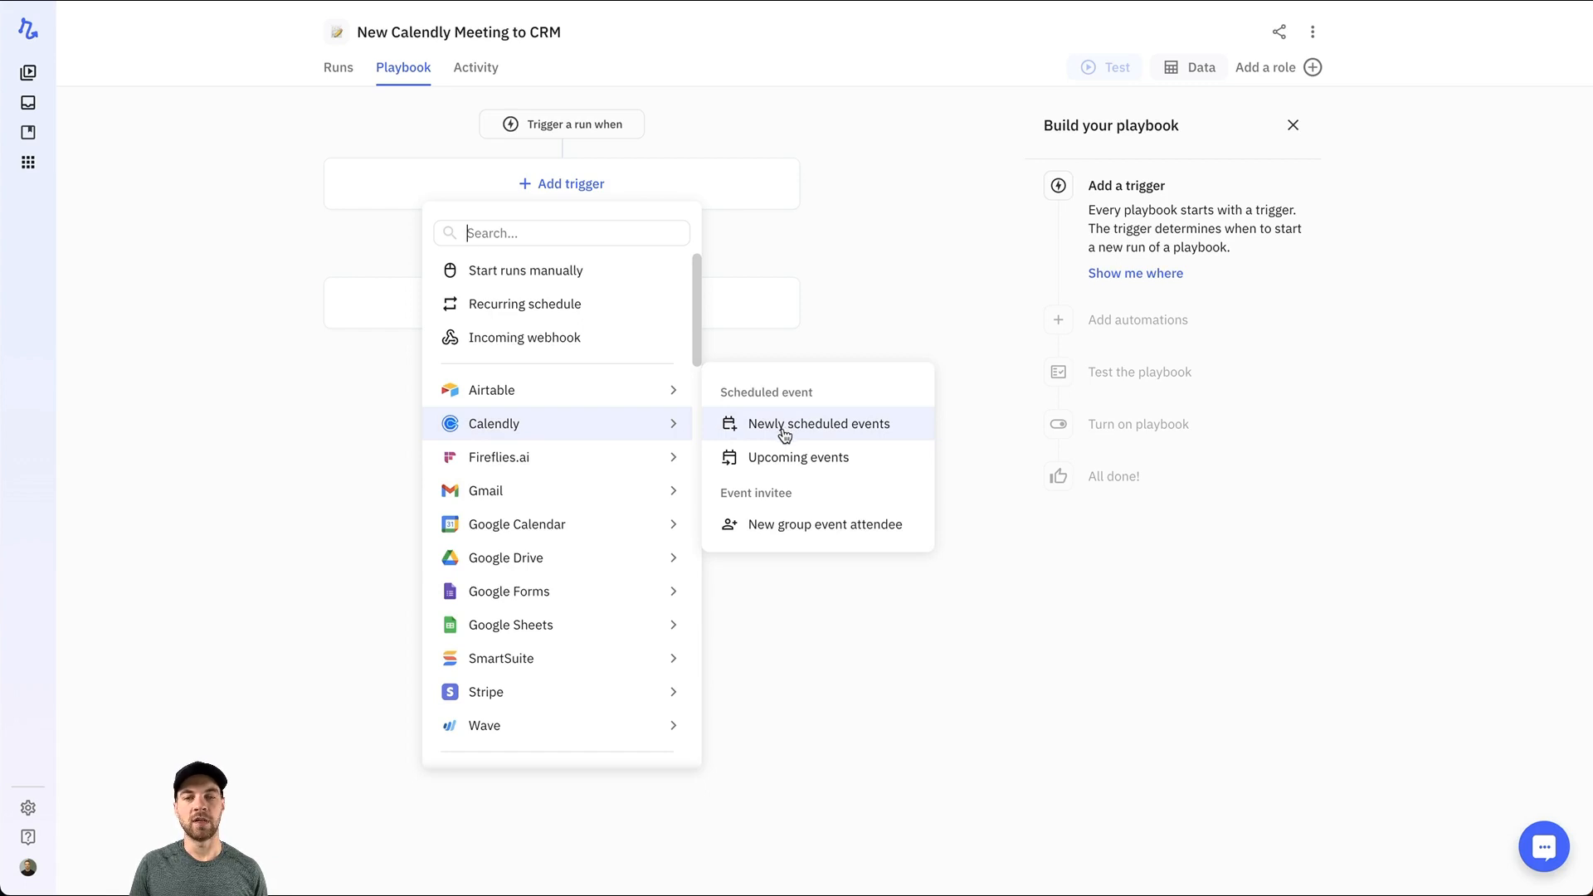
pyautogui.click(819, 423)
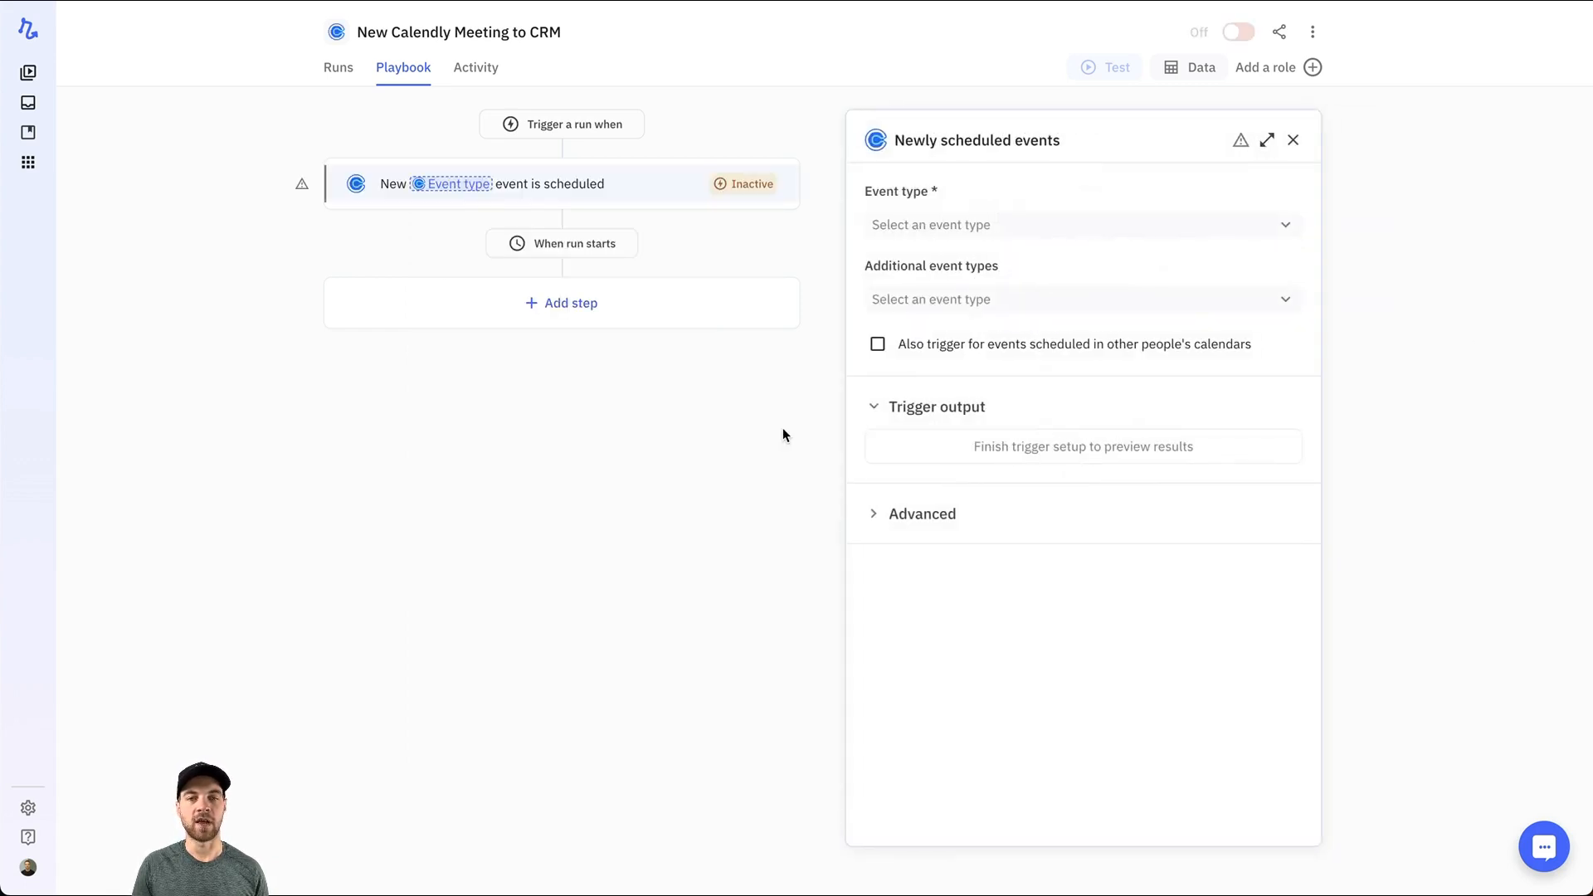
pyautogui.click(1077, 225)
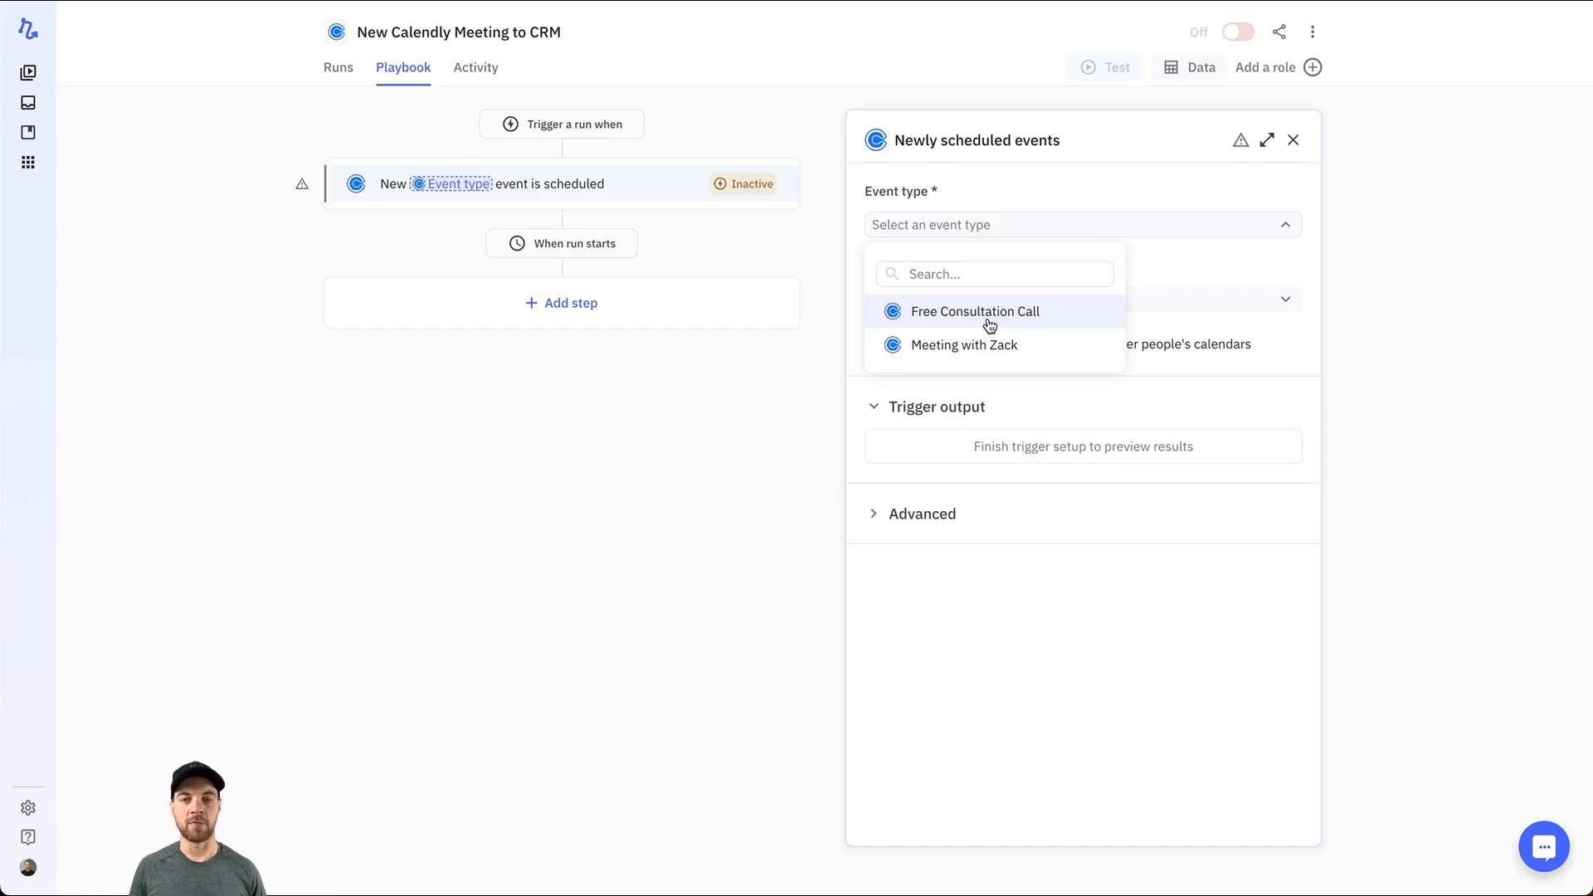
pyautogui.click(975, 310)
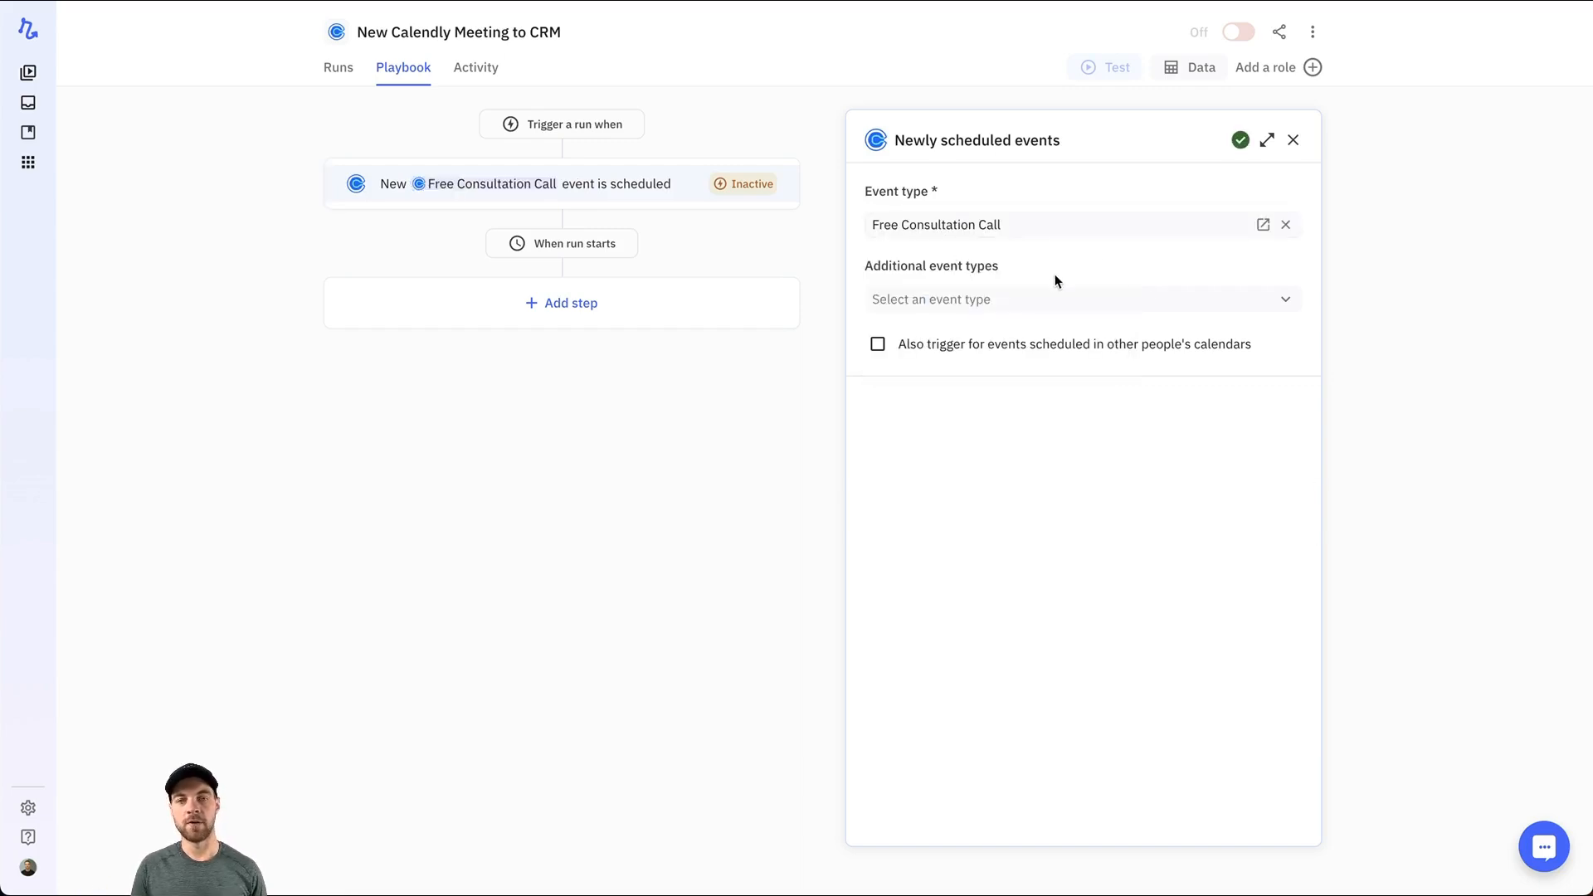
pyautogui.moveTo(959, 298)
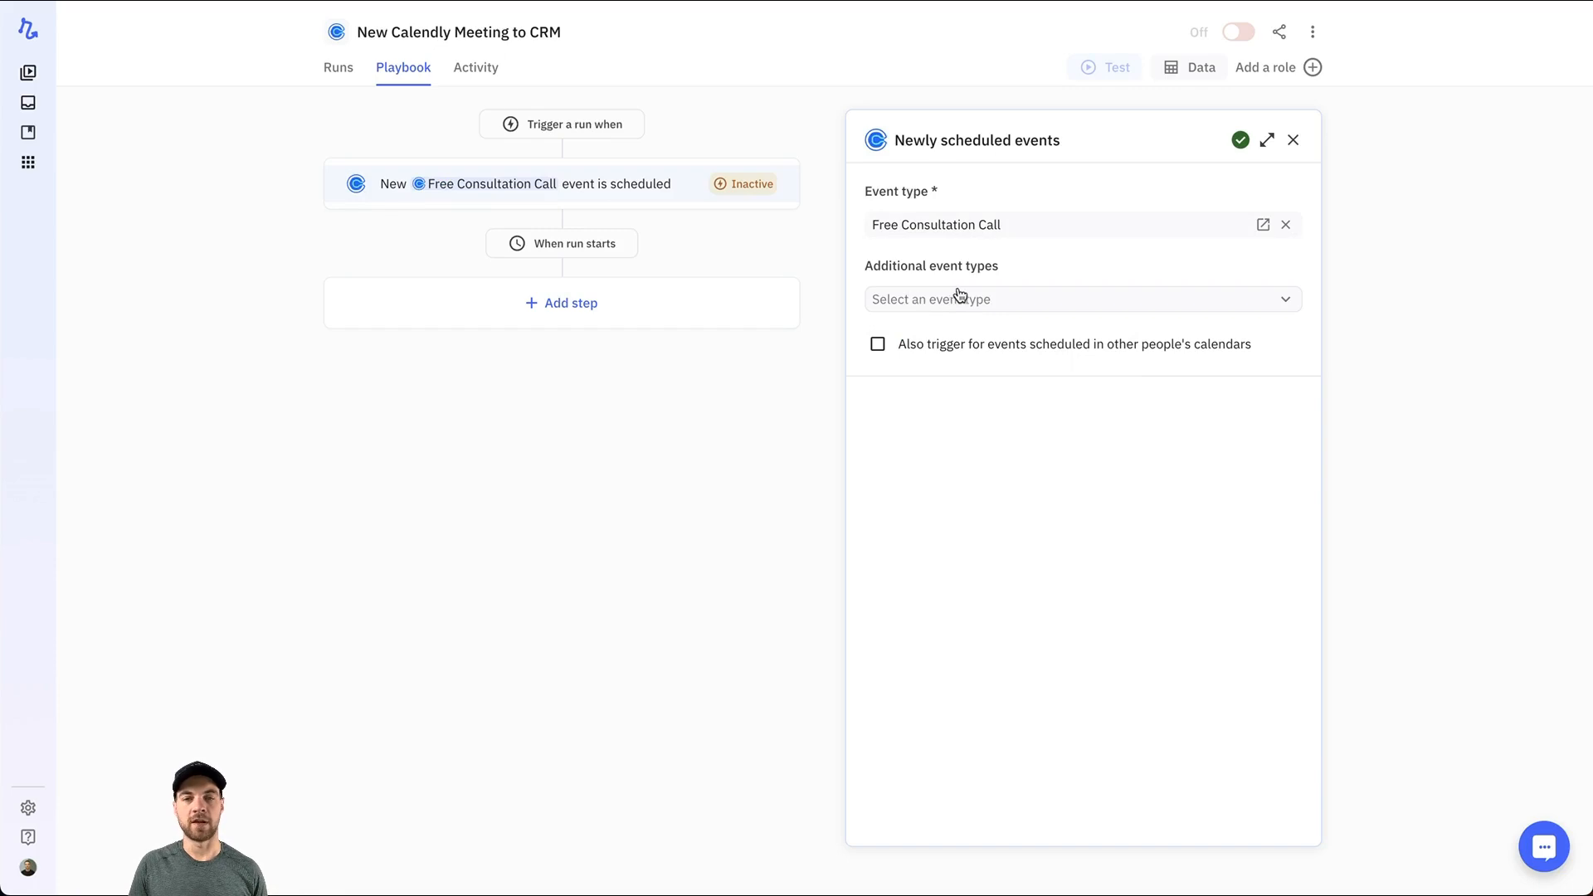
pyautogui.moveTo(735, 476)
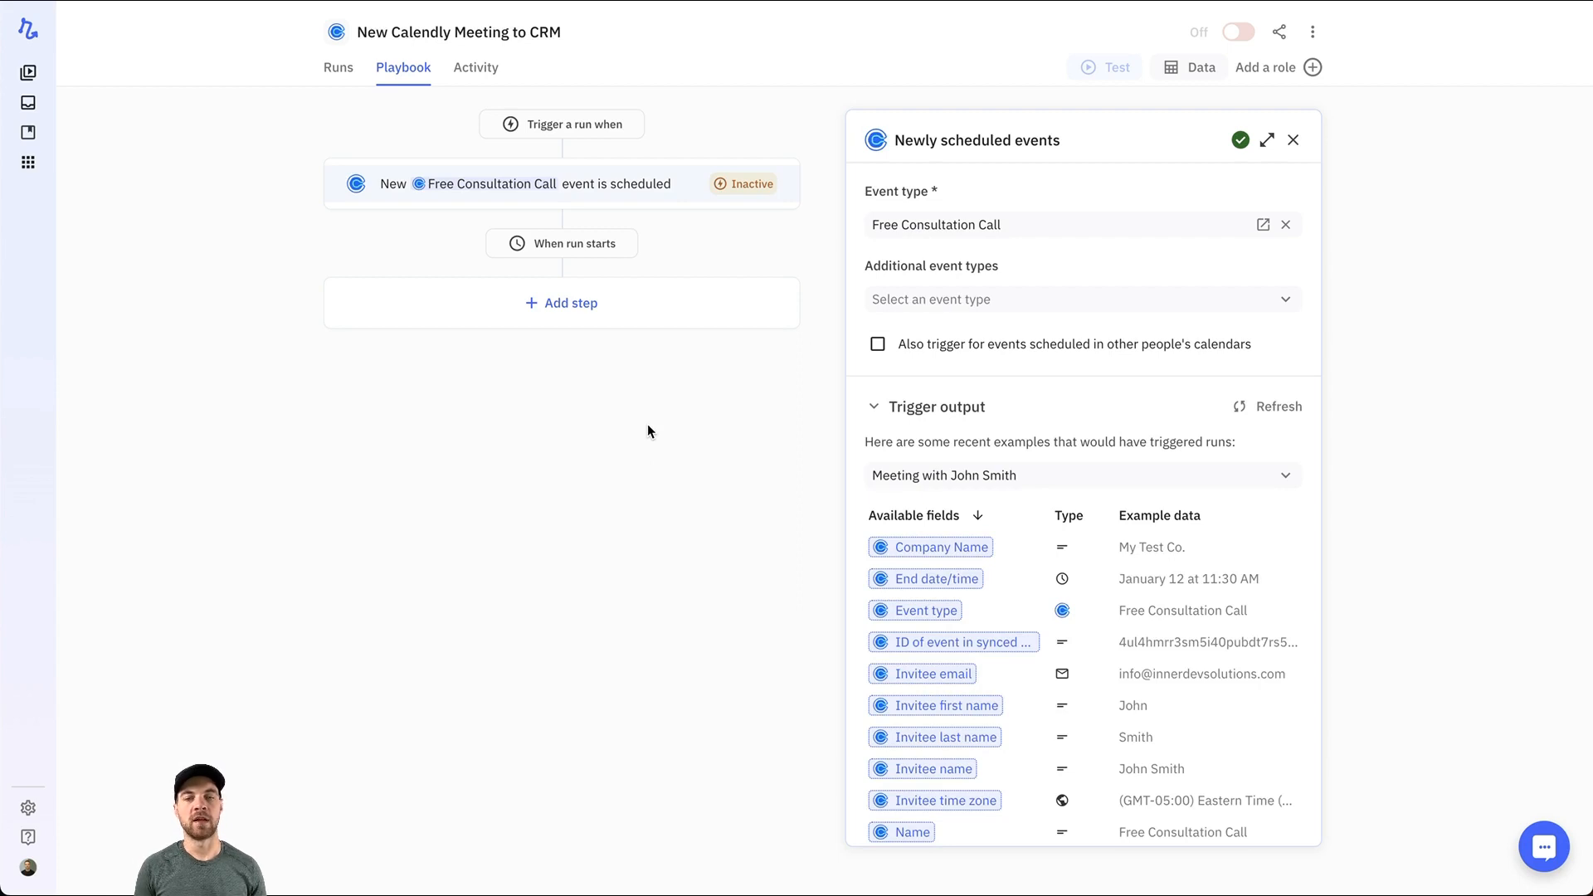
pyautogui.moveTo(790, 492)
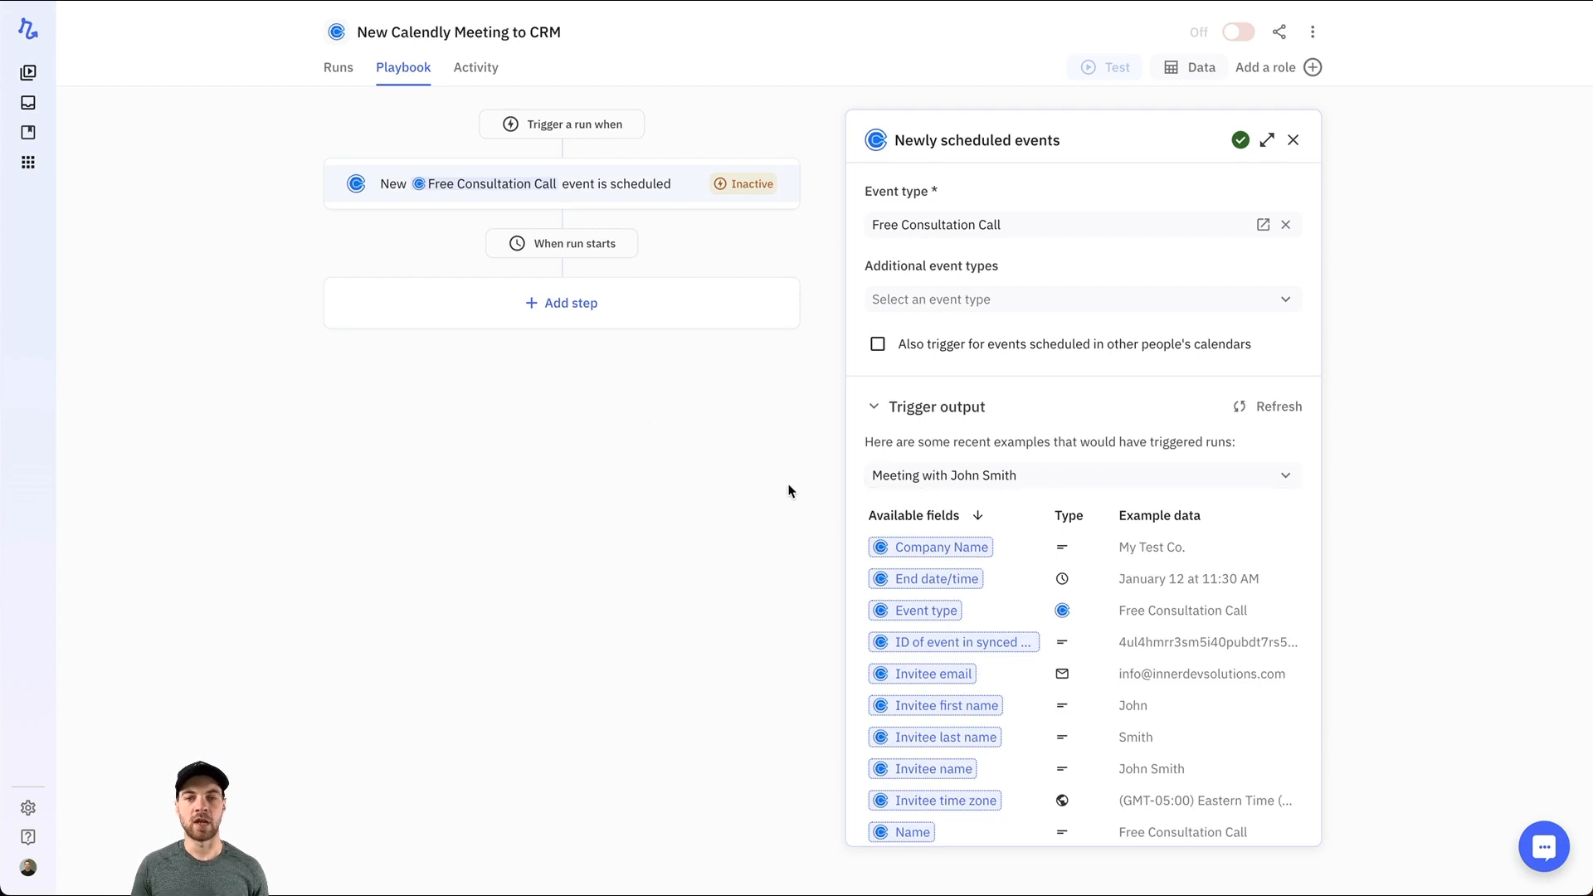
pyautogui.scroll(-3)
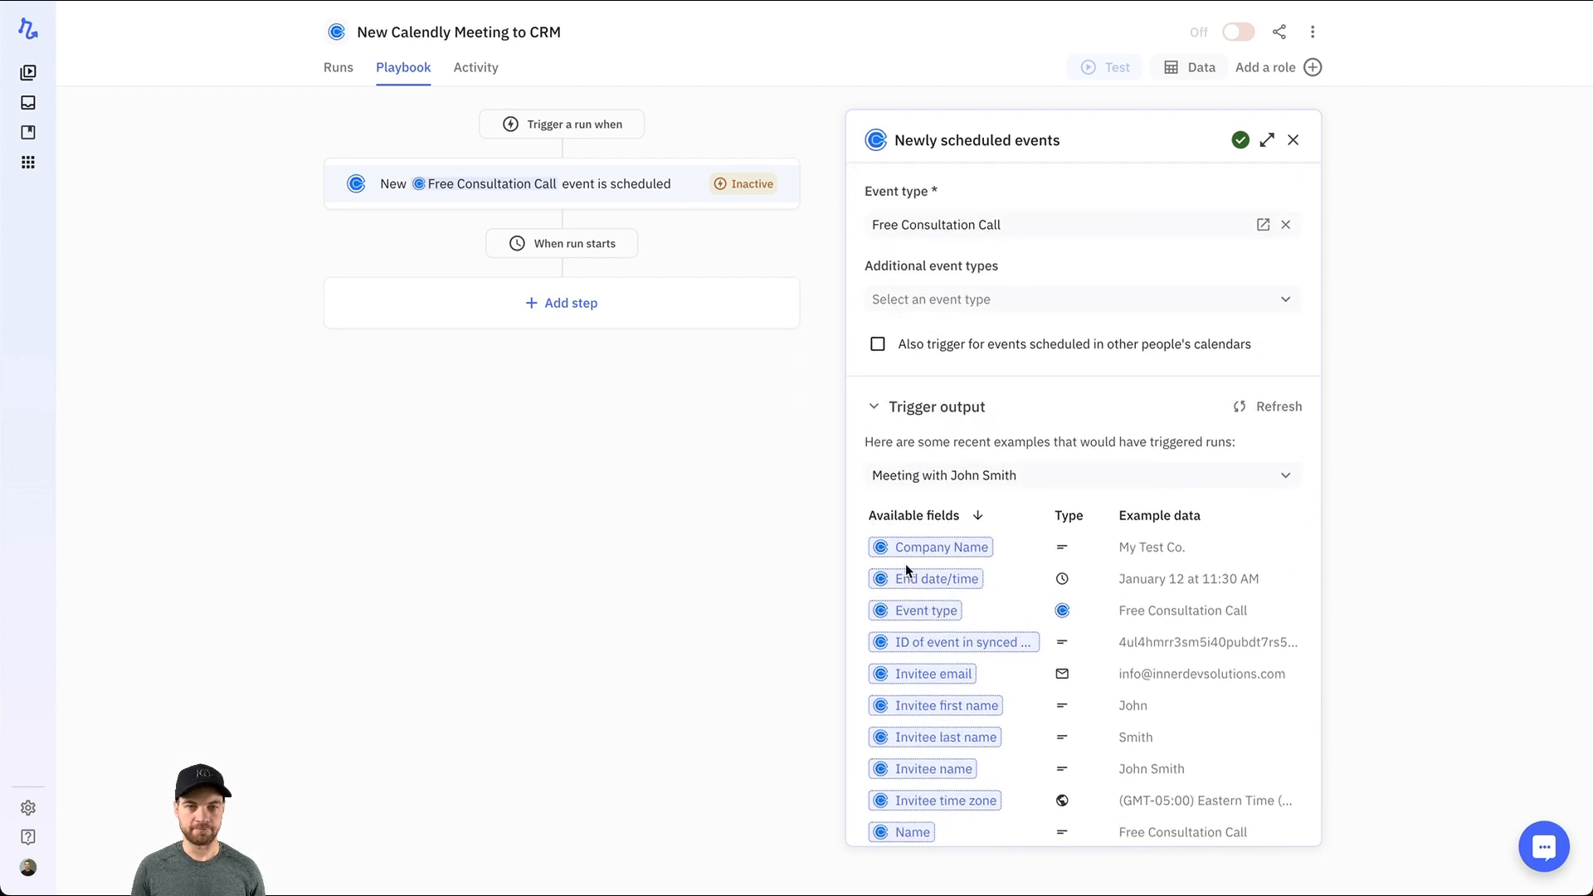
pyautogui.moveTo(360, 291)
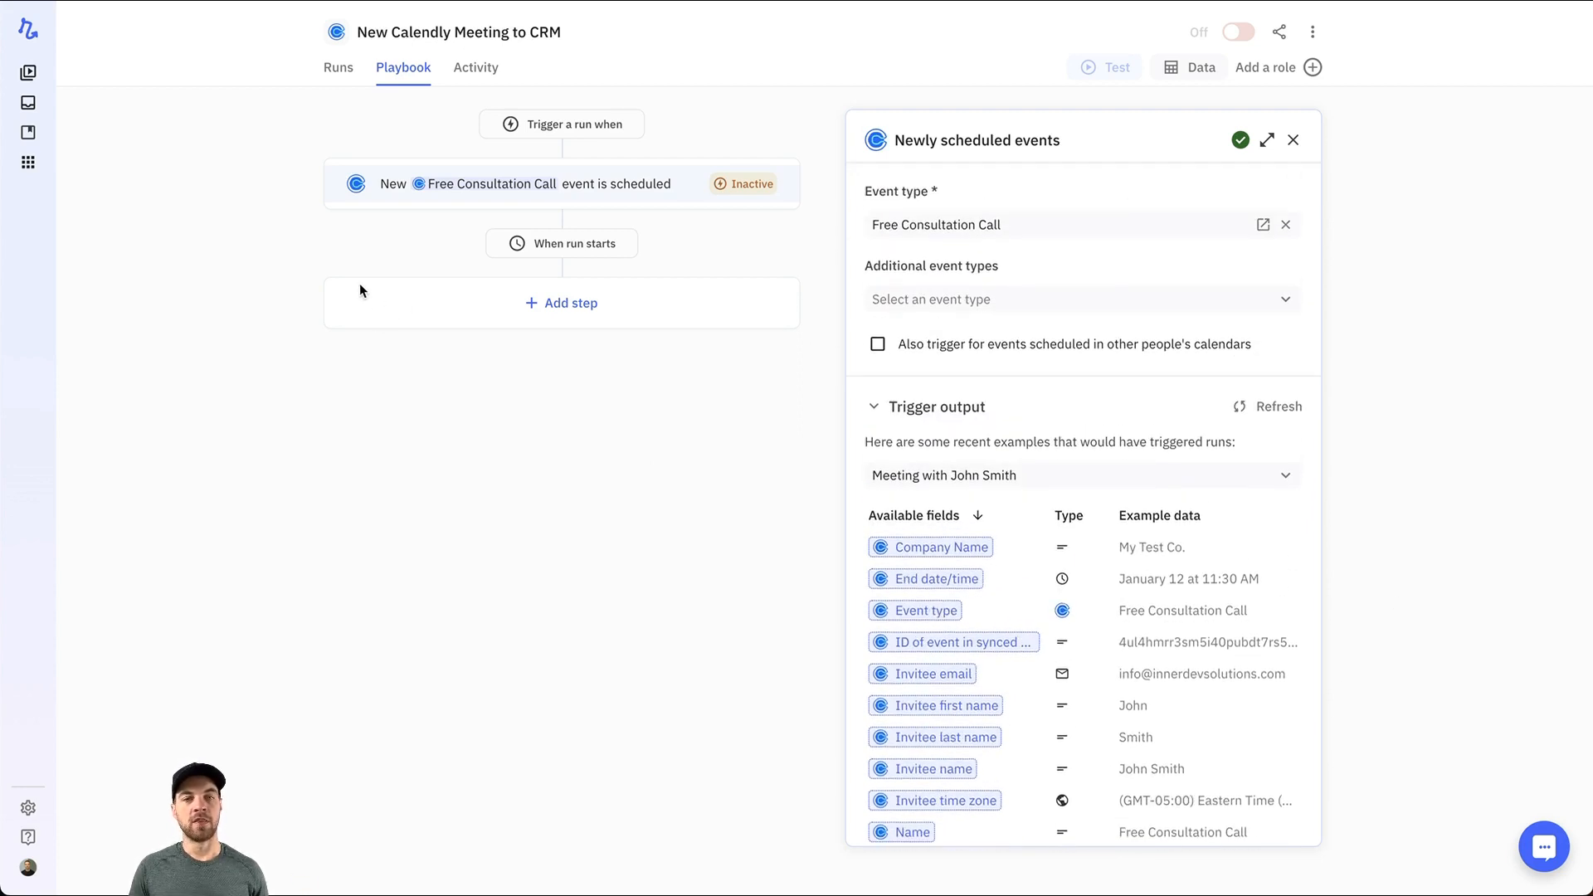
pyautogui.moveTo(410, 381)
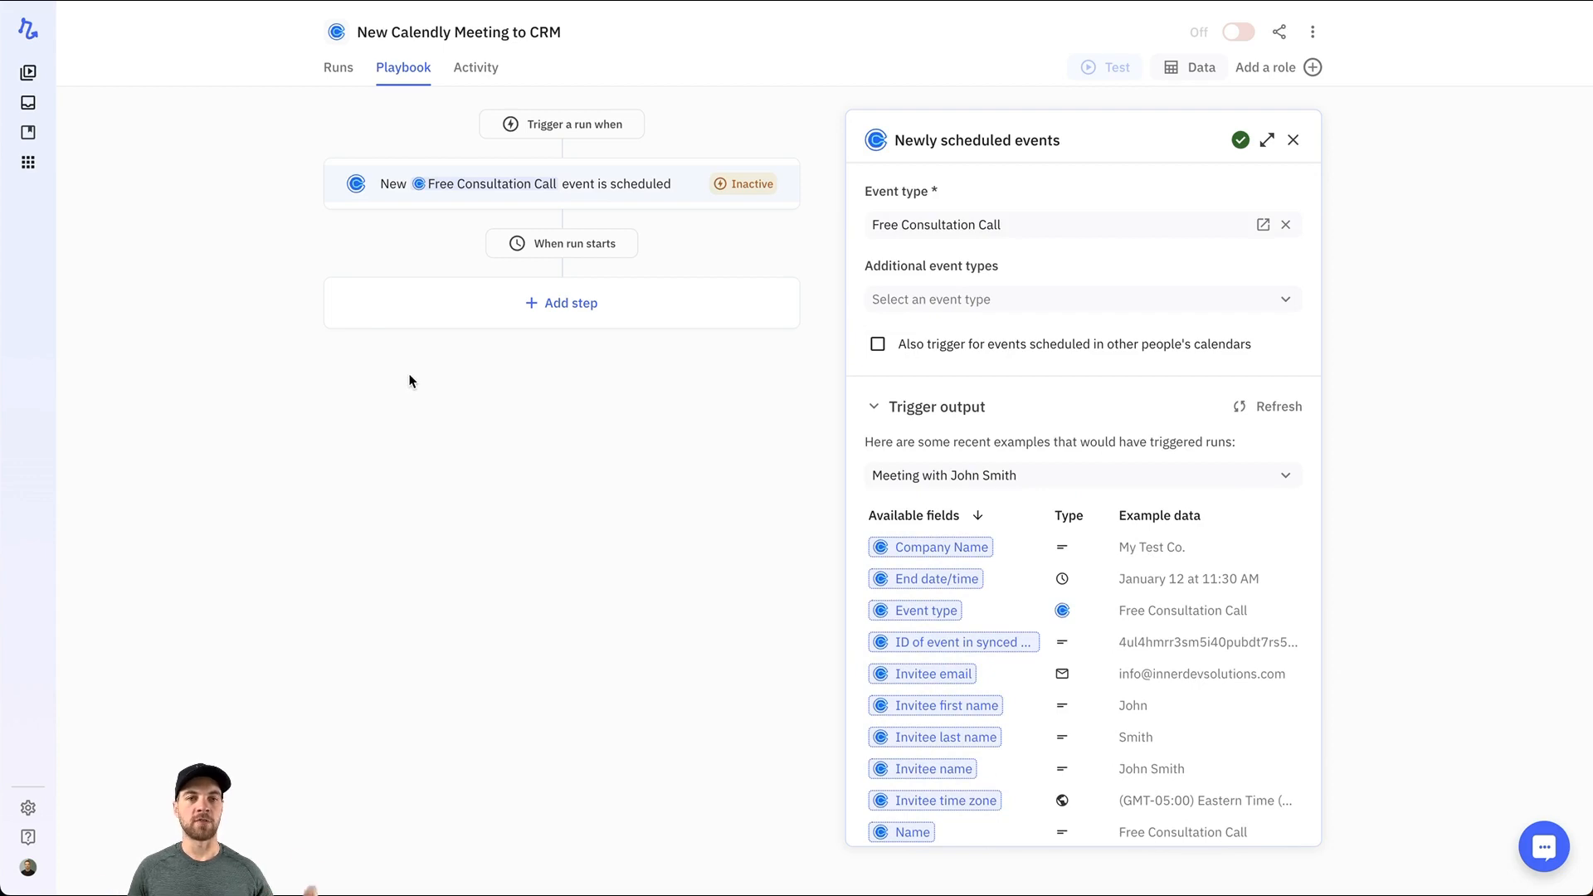
pyautogui.moveTo(462, 234)
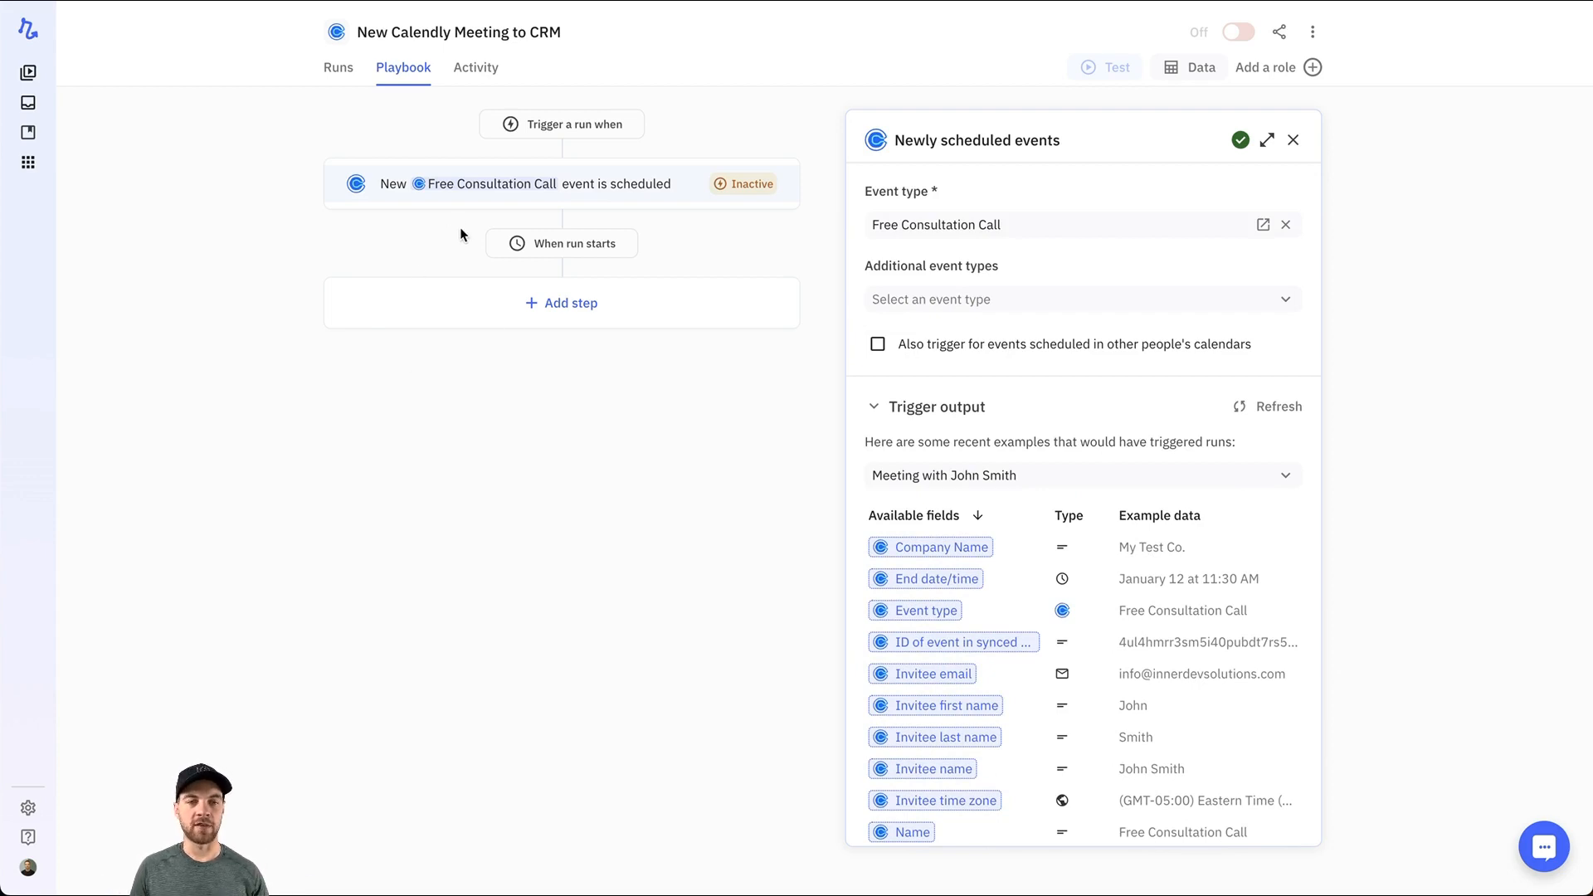
# Add a Google Calendar Update event step and insert a Get event step to feed its Event field
pyautogui.click(561, 302)
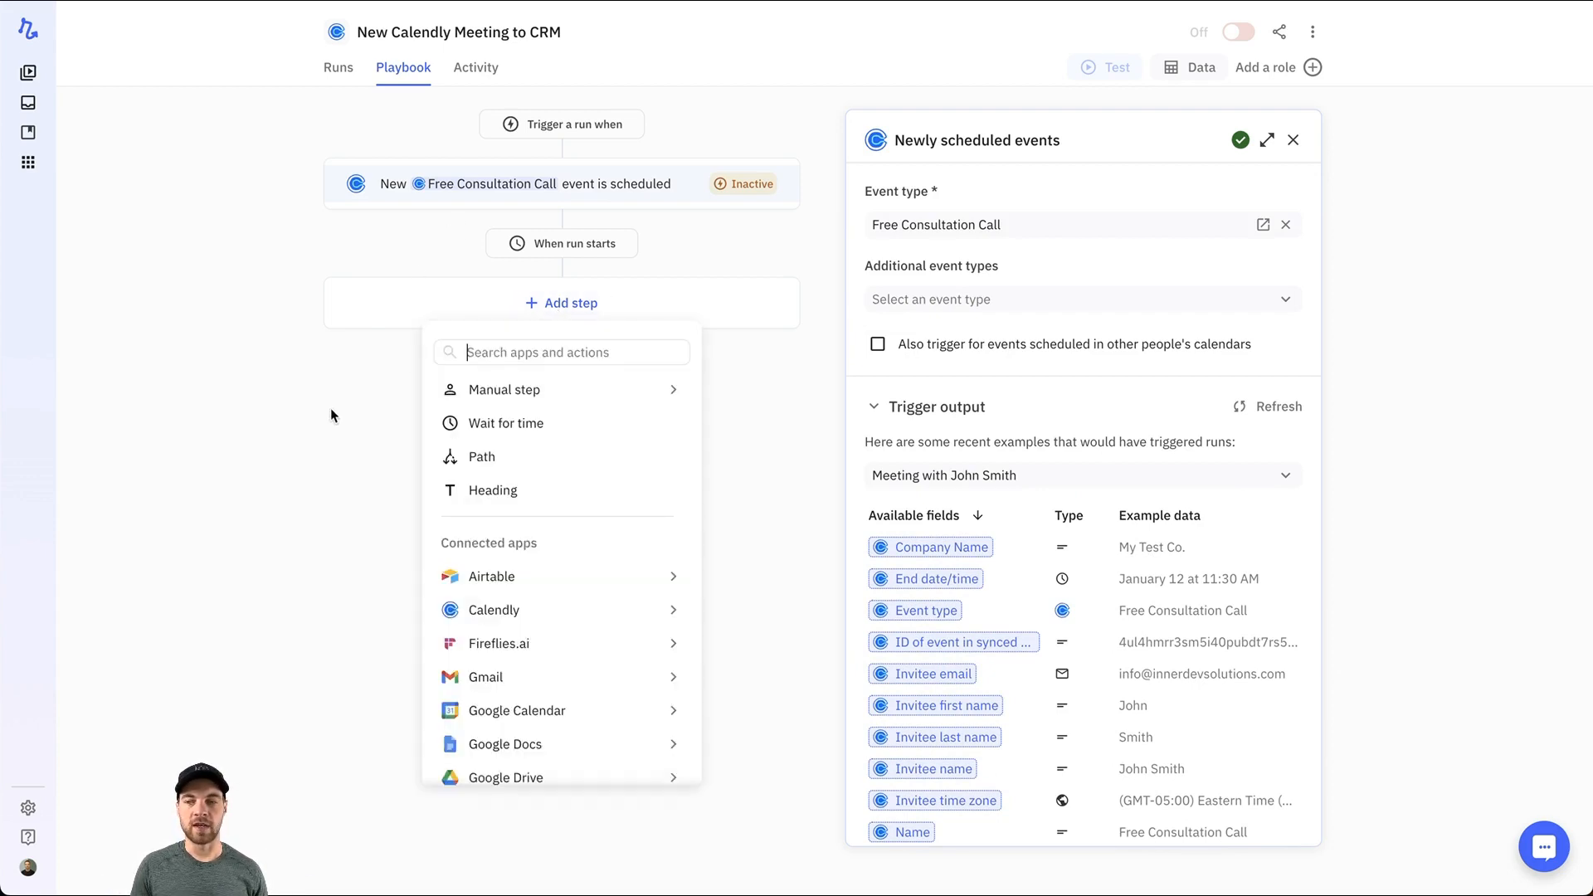
pyautogui.moveTo(387, 554)
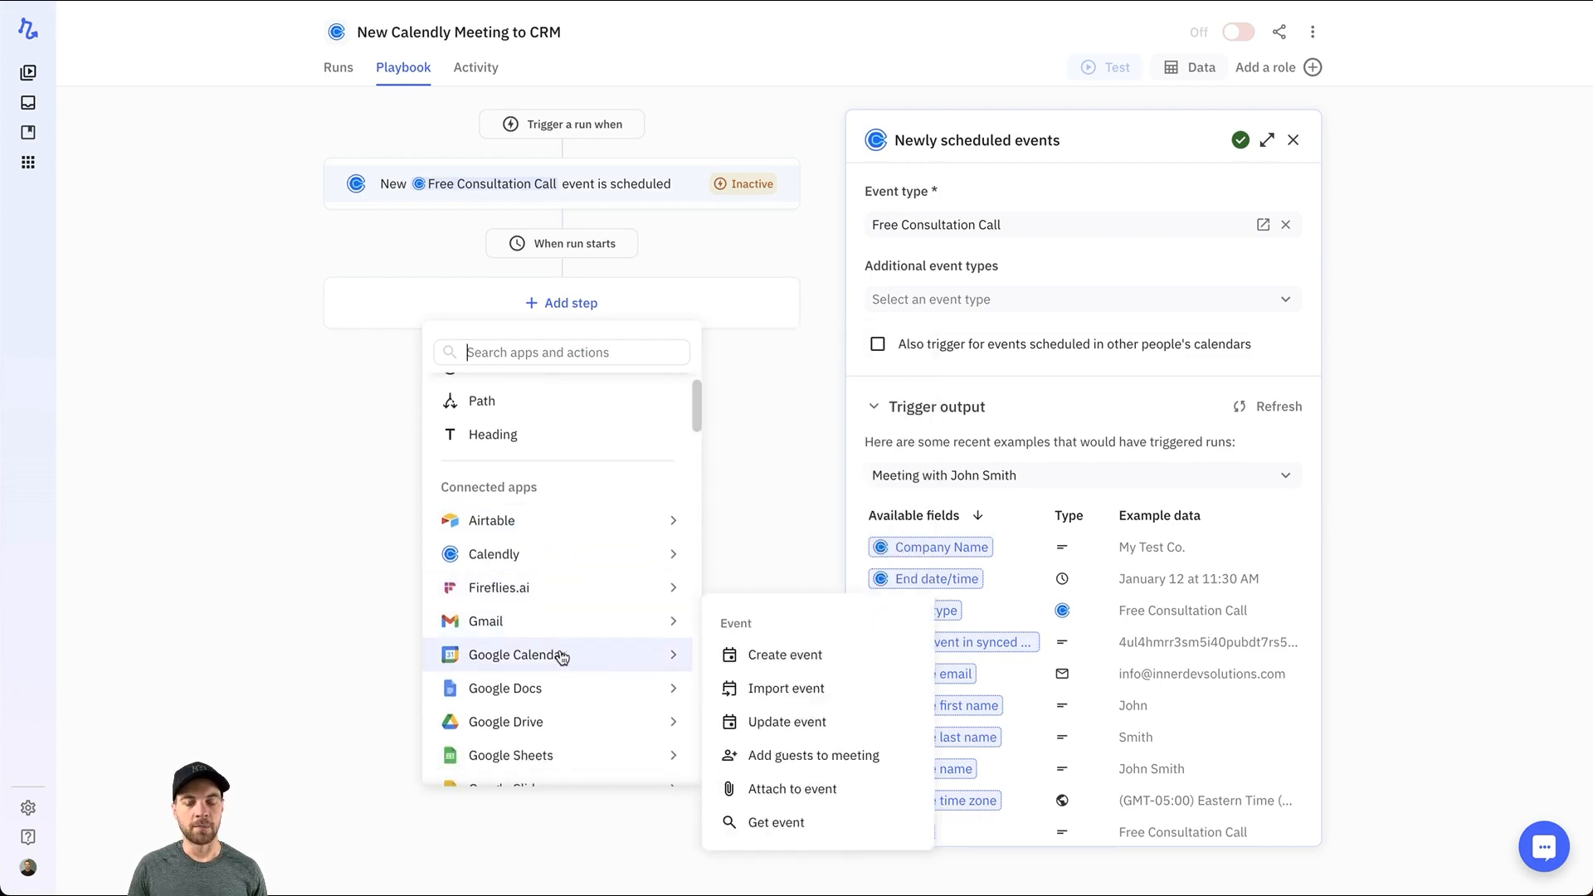
pyautogui.moveTo(787, 722)
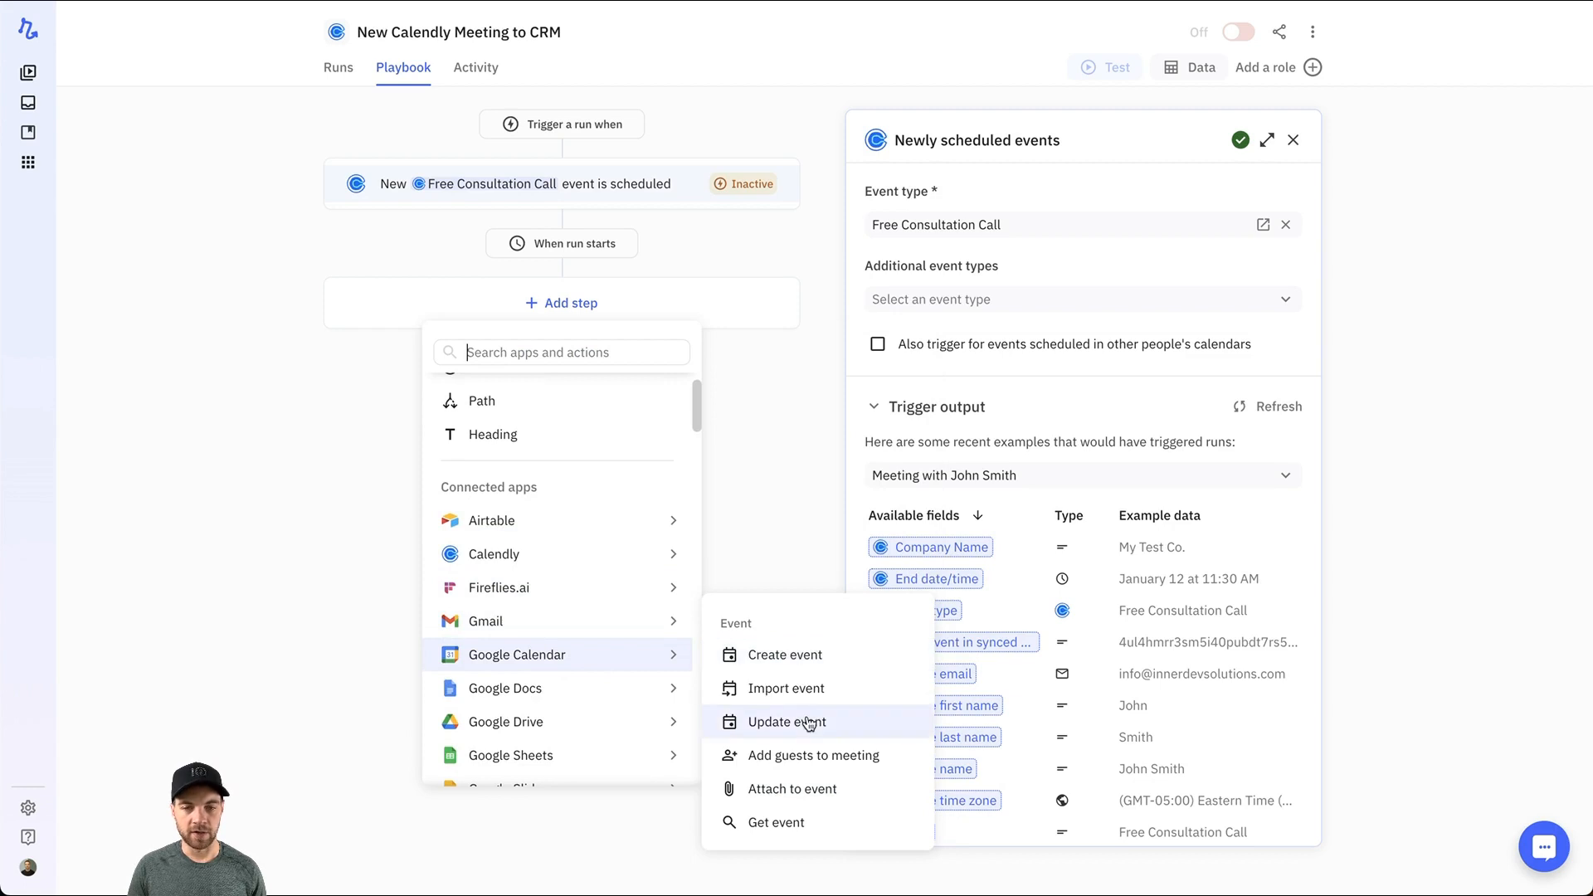
pyautogui.click(785, 722)
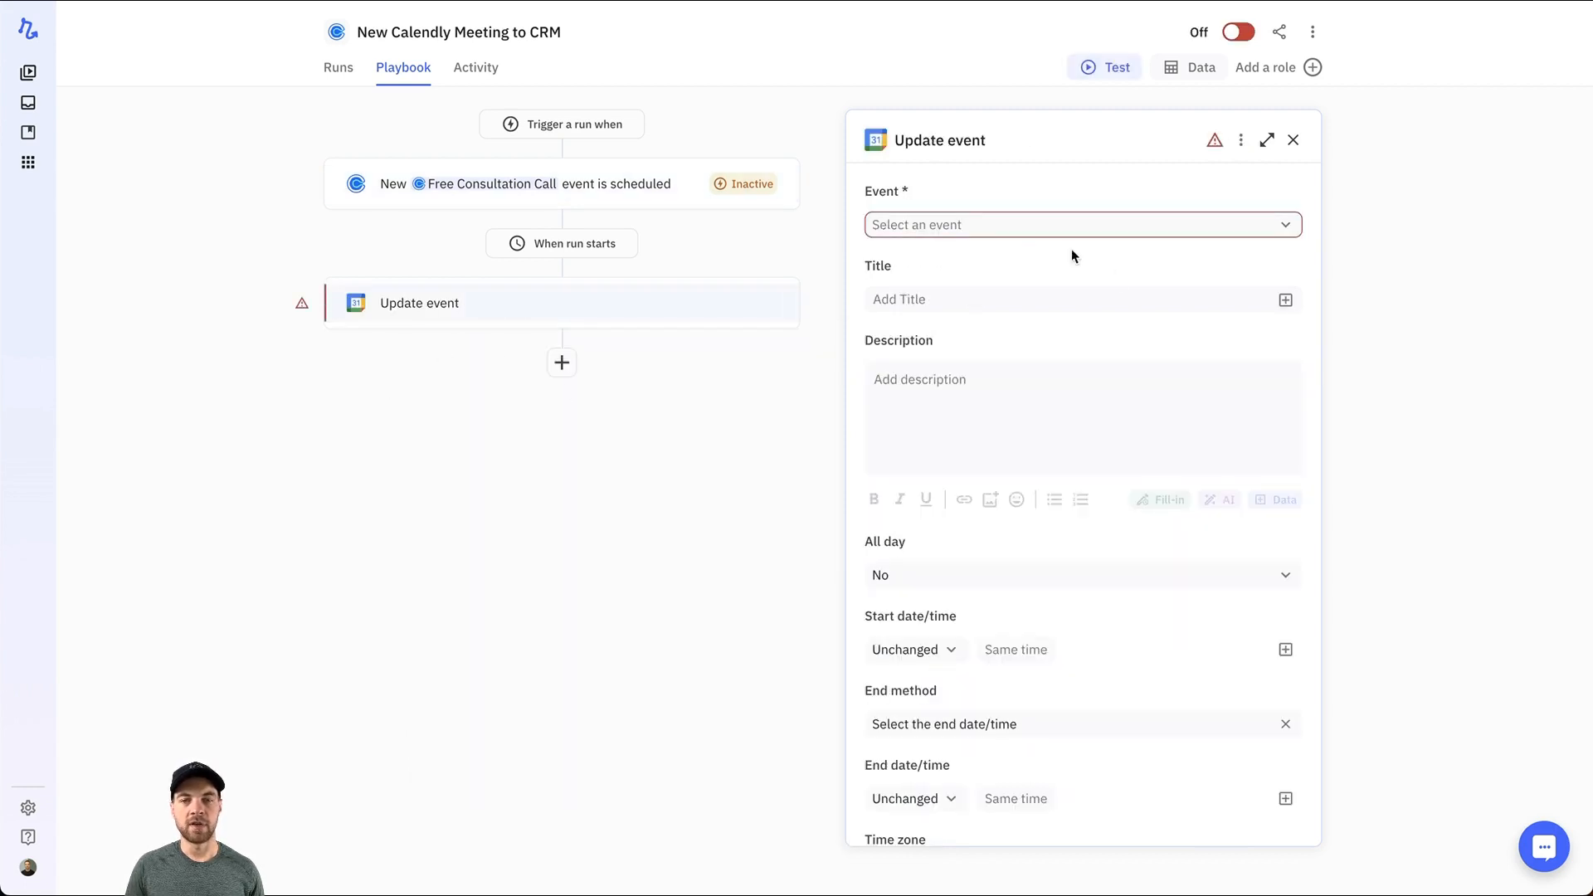
pyautogui.click(1081, 224)
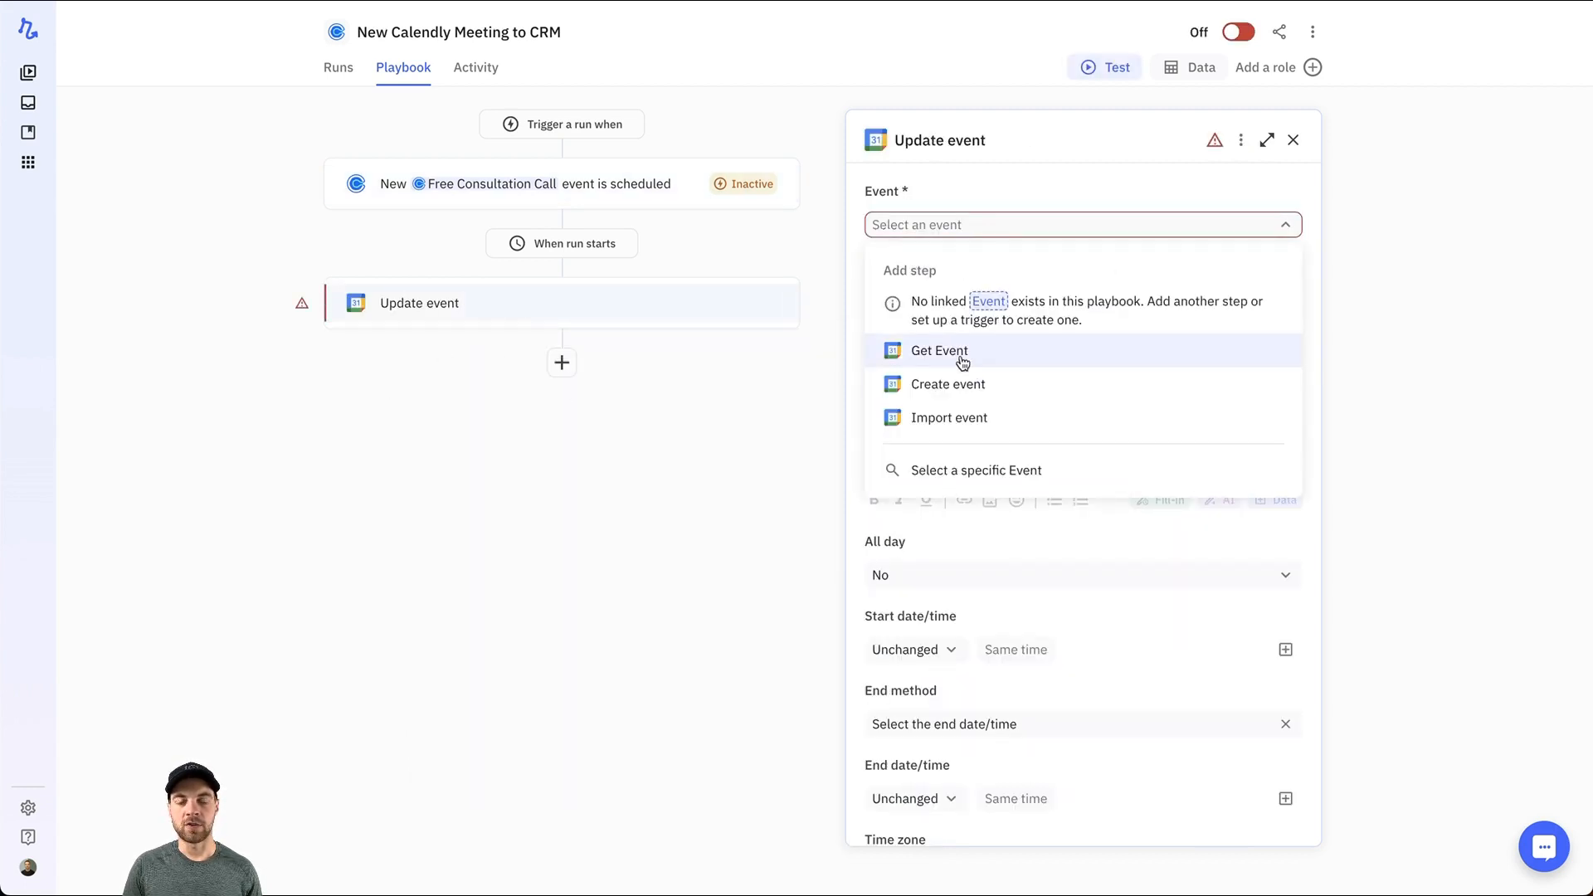
pyautogui.moveTo(950, 363)
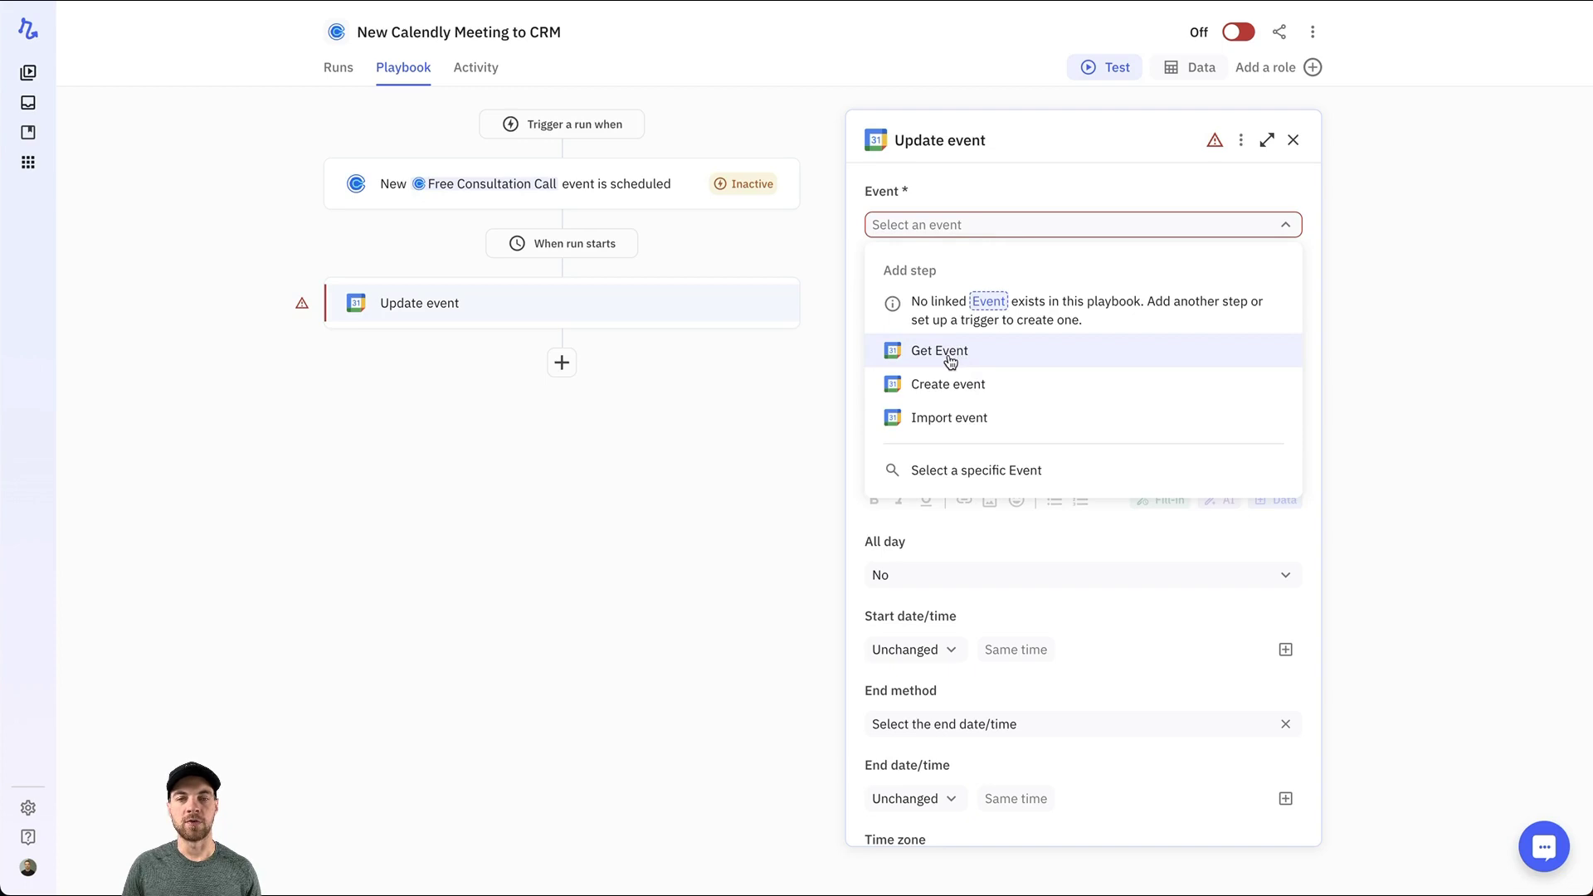
pyautogui.click(938, 350)
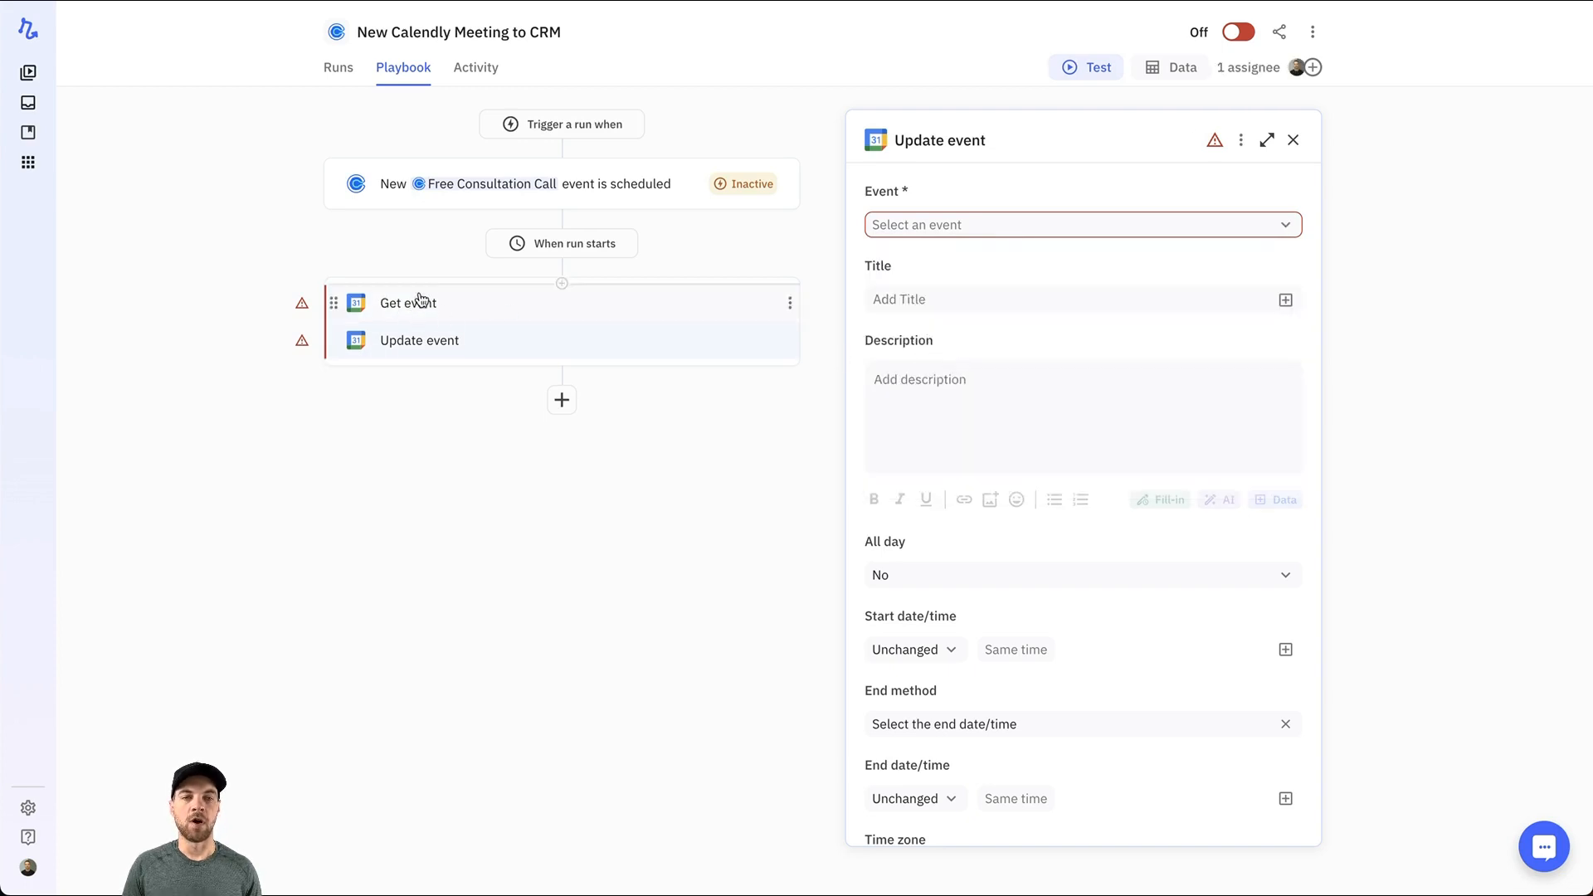
# Make Get event search by the Scheduled event's 'ID of event in synced calendar', then select Update event
pyautogui.click(409, 302)
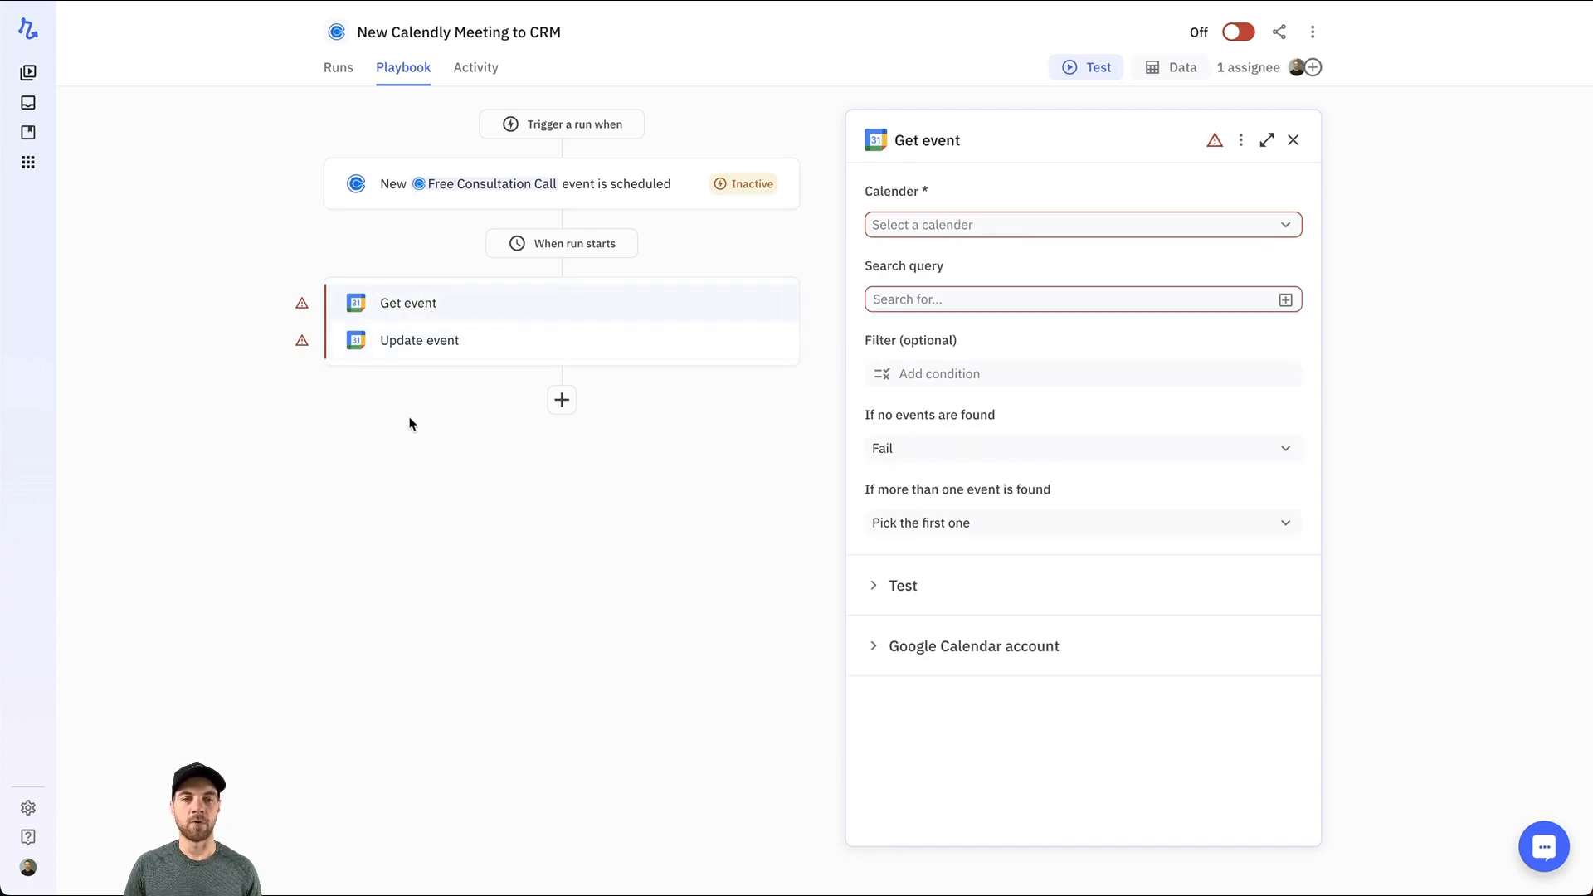
pyautogui.moveTo(412, 314)
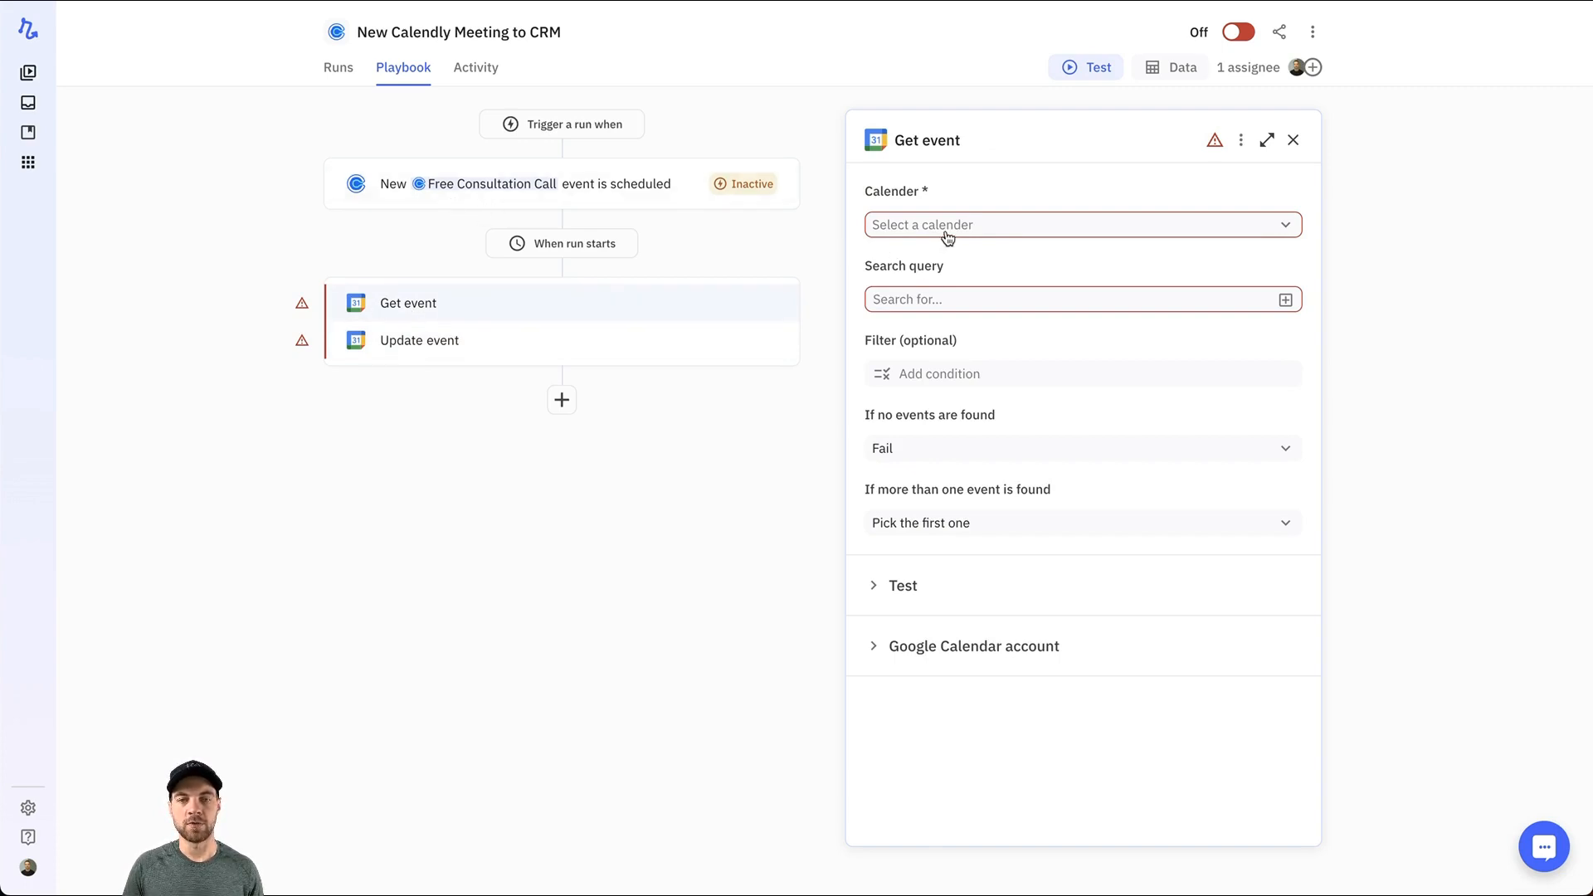
pyautogui.click(1083, 224)
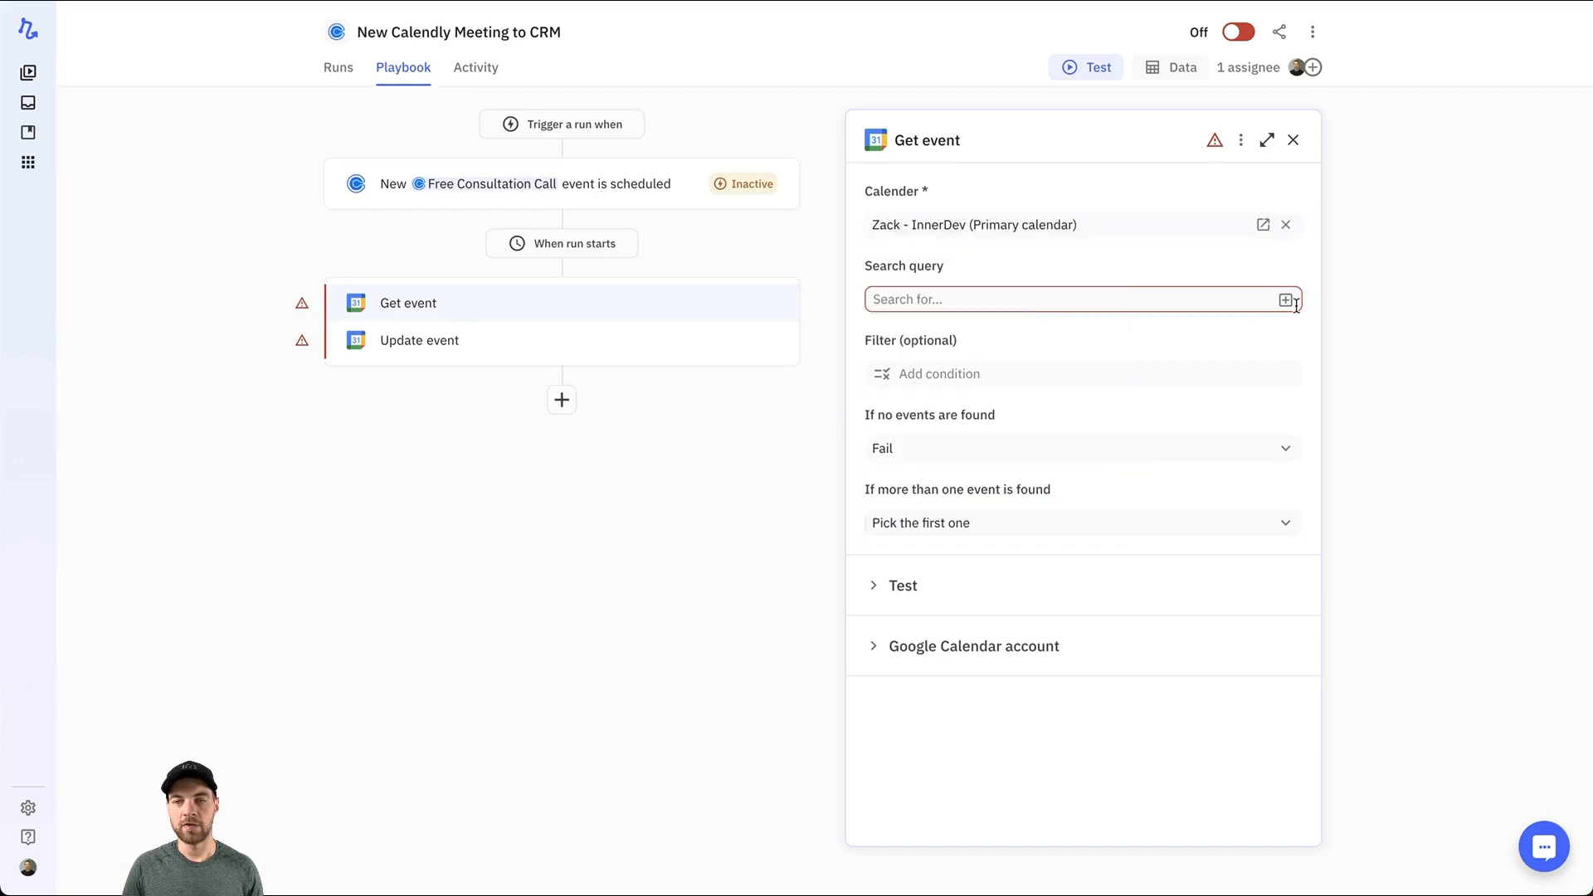
pyautogui.click(1286, 299)
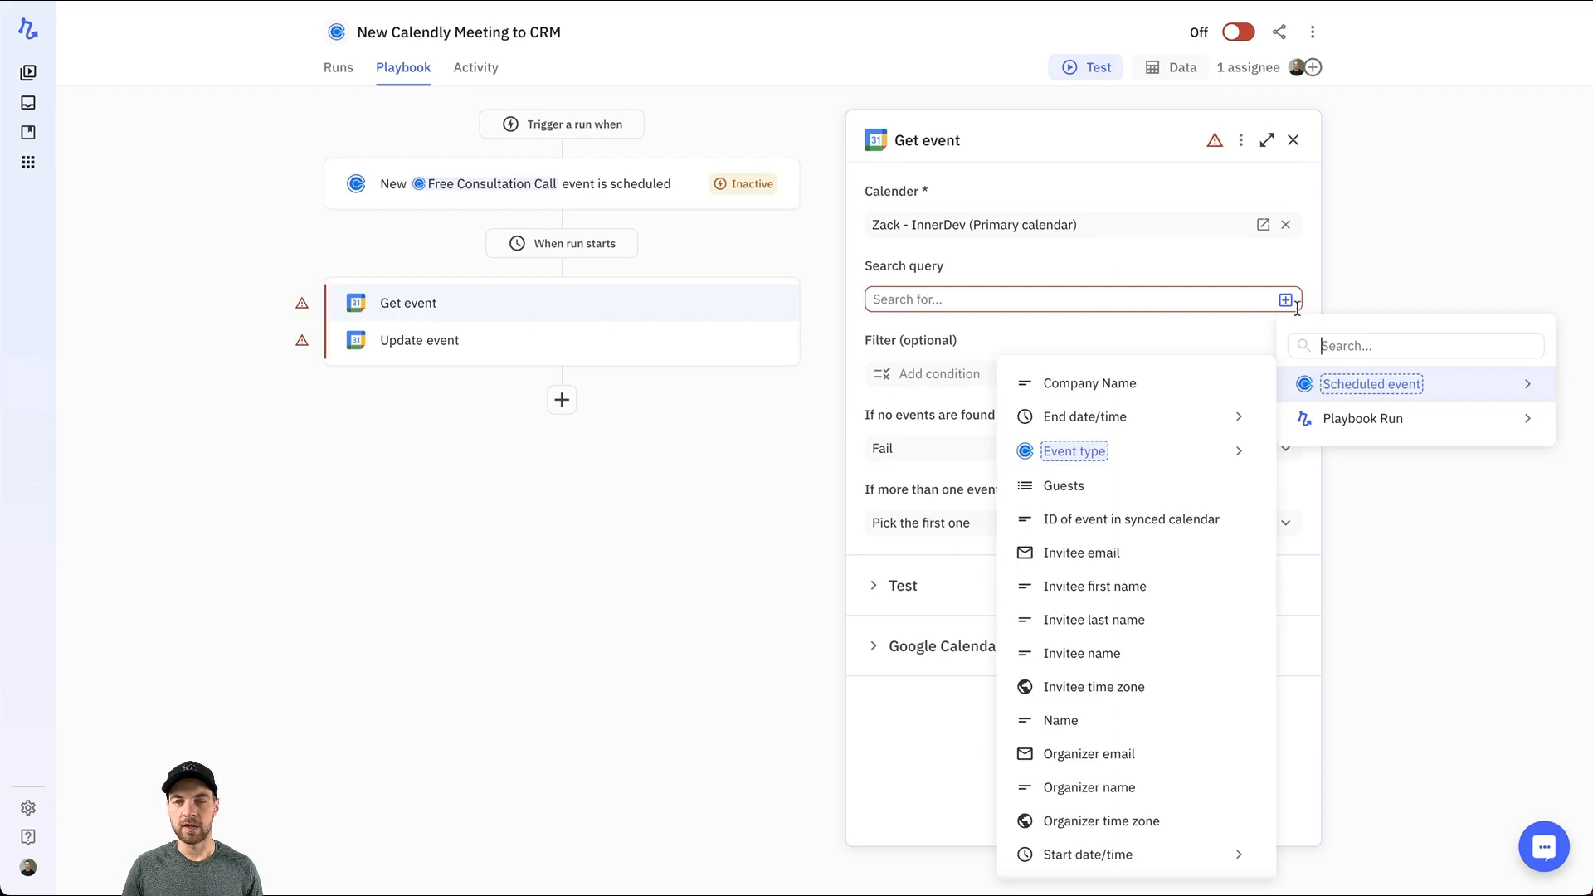
pyautogui.moveTo(1305, 398)
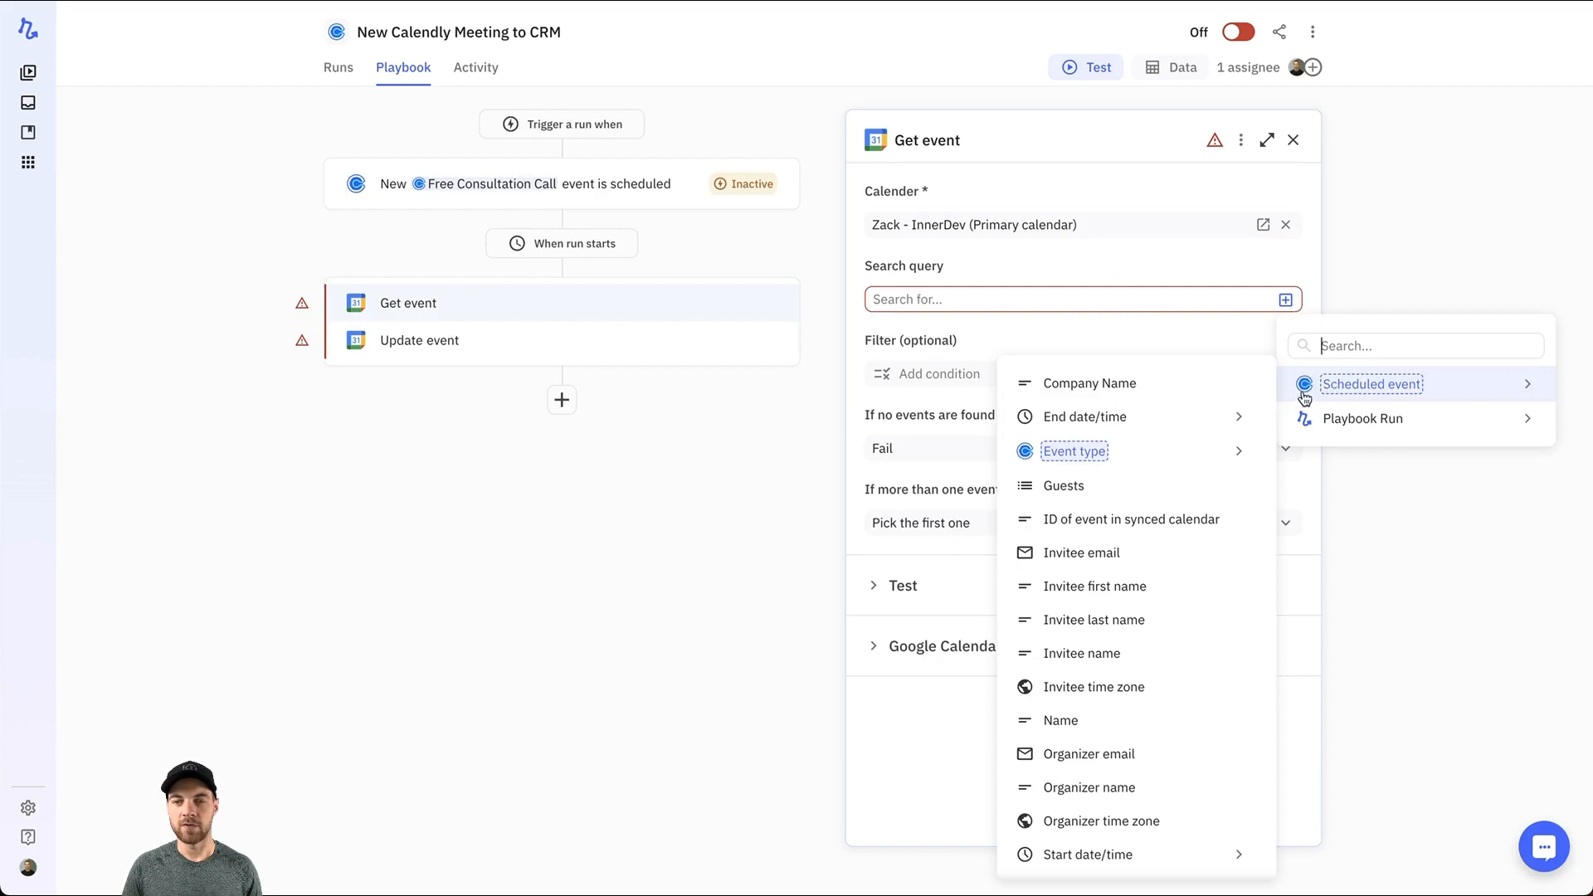
pyautogui.moveTo(1130, 519)
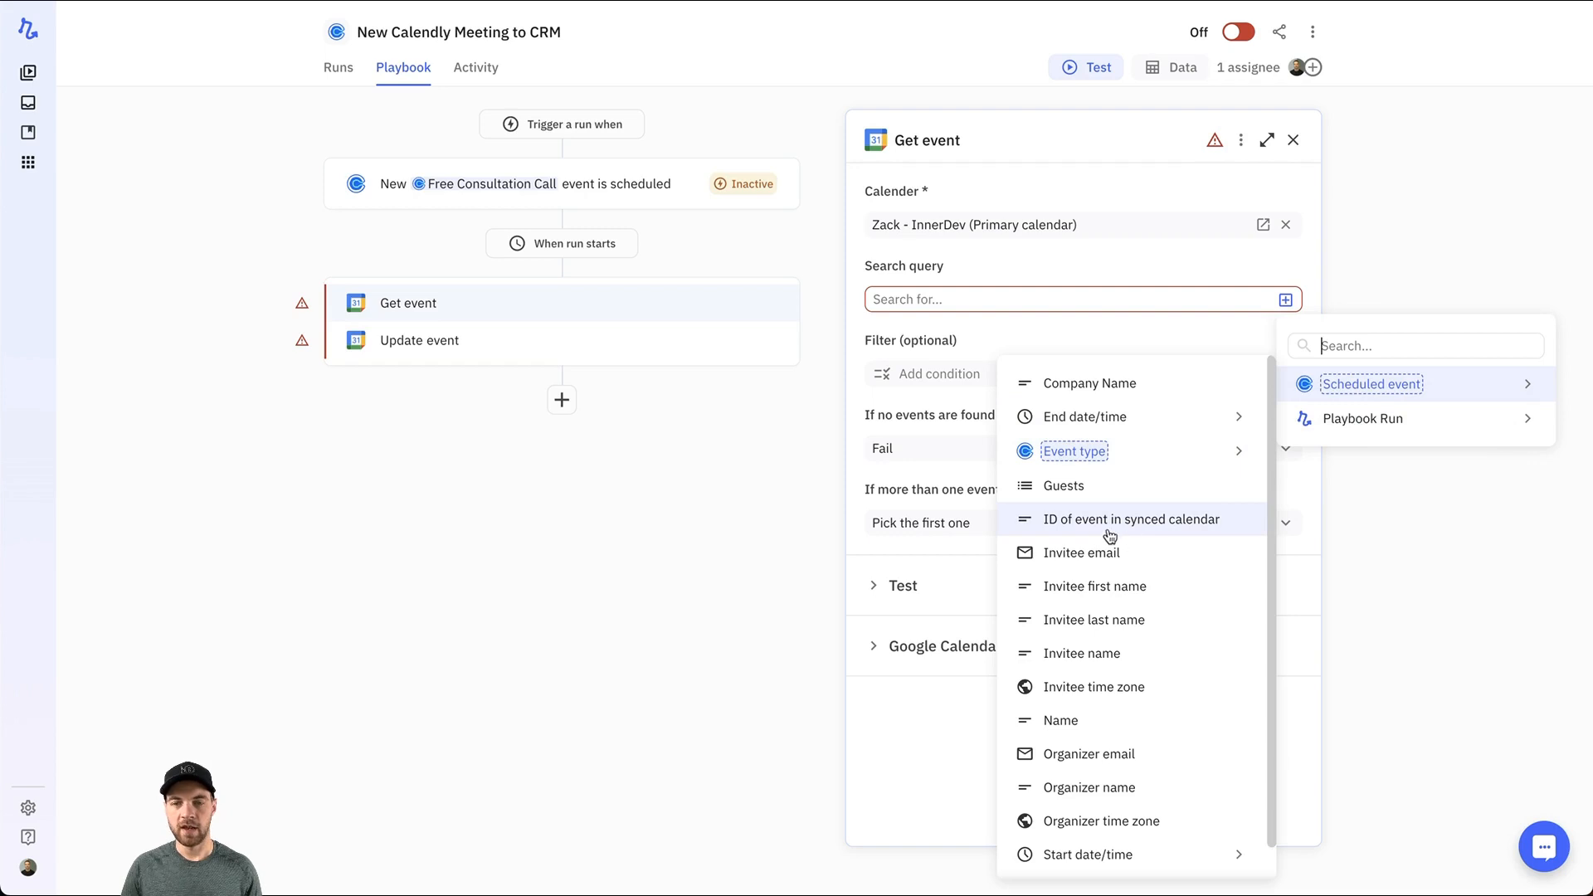
pyautogui.moveTo(1072, 531)
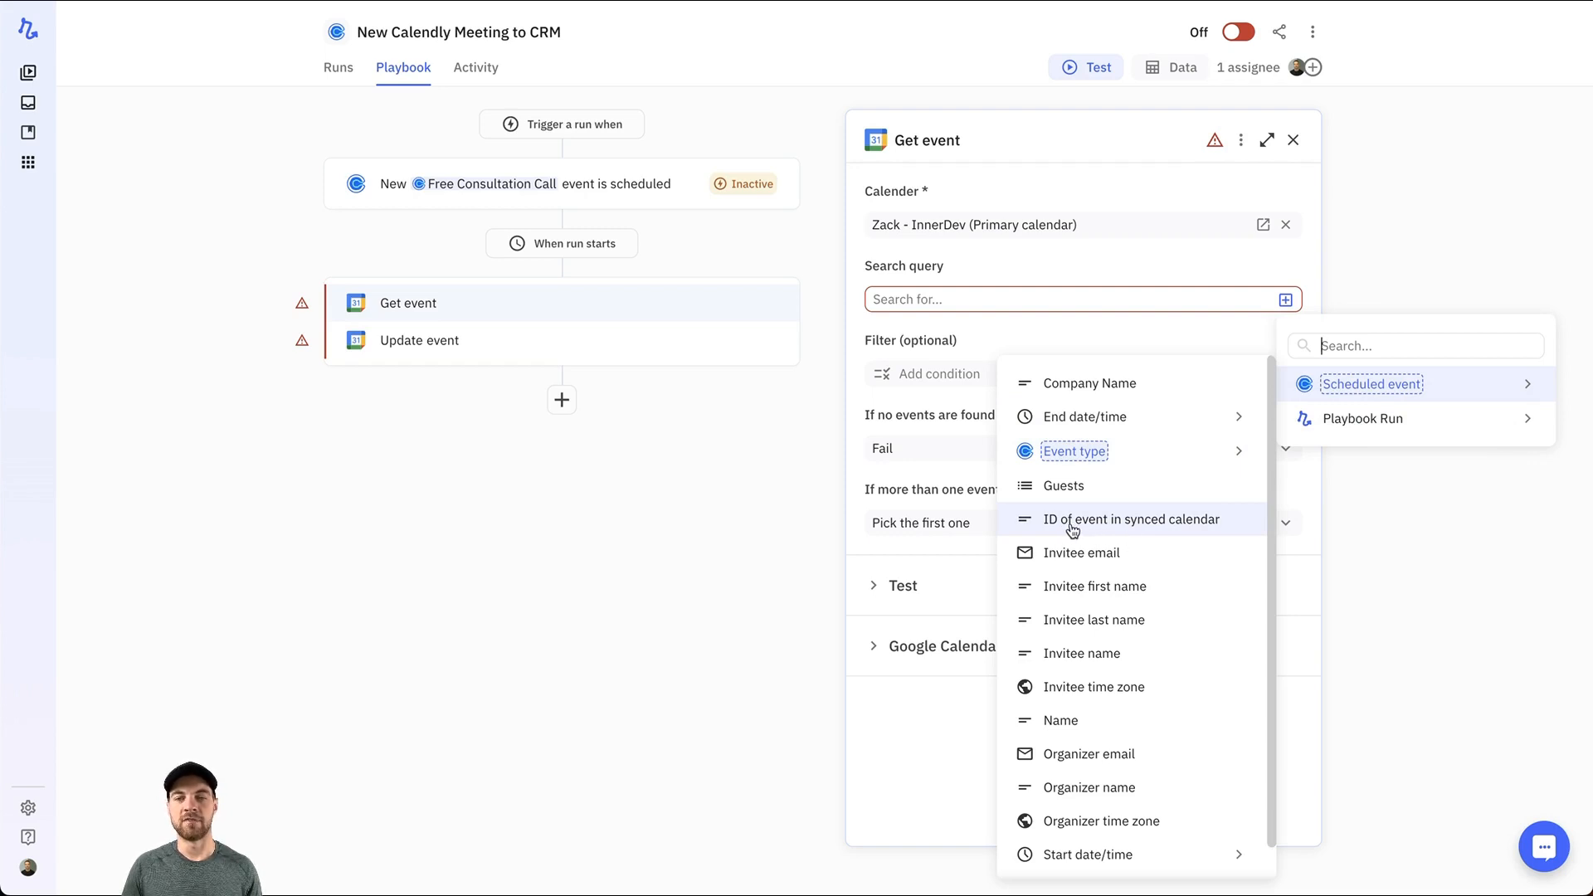
pyautogui.click(1130, 519)
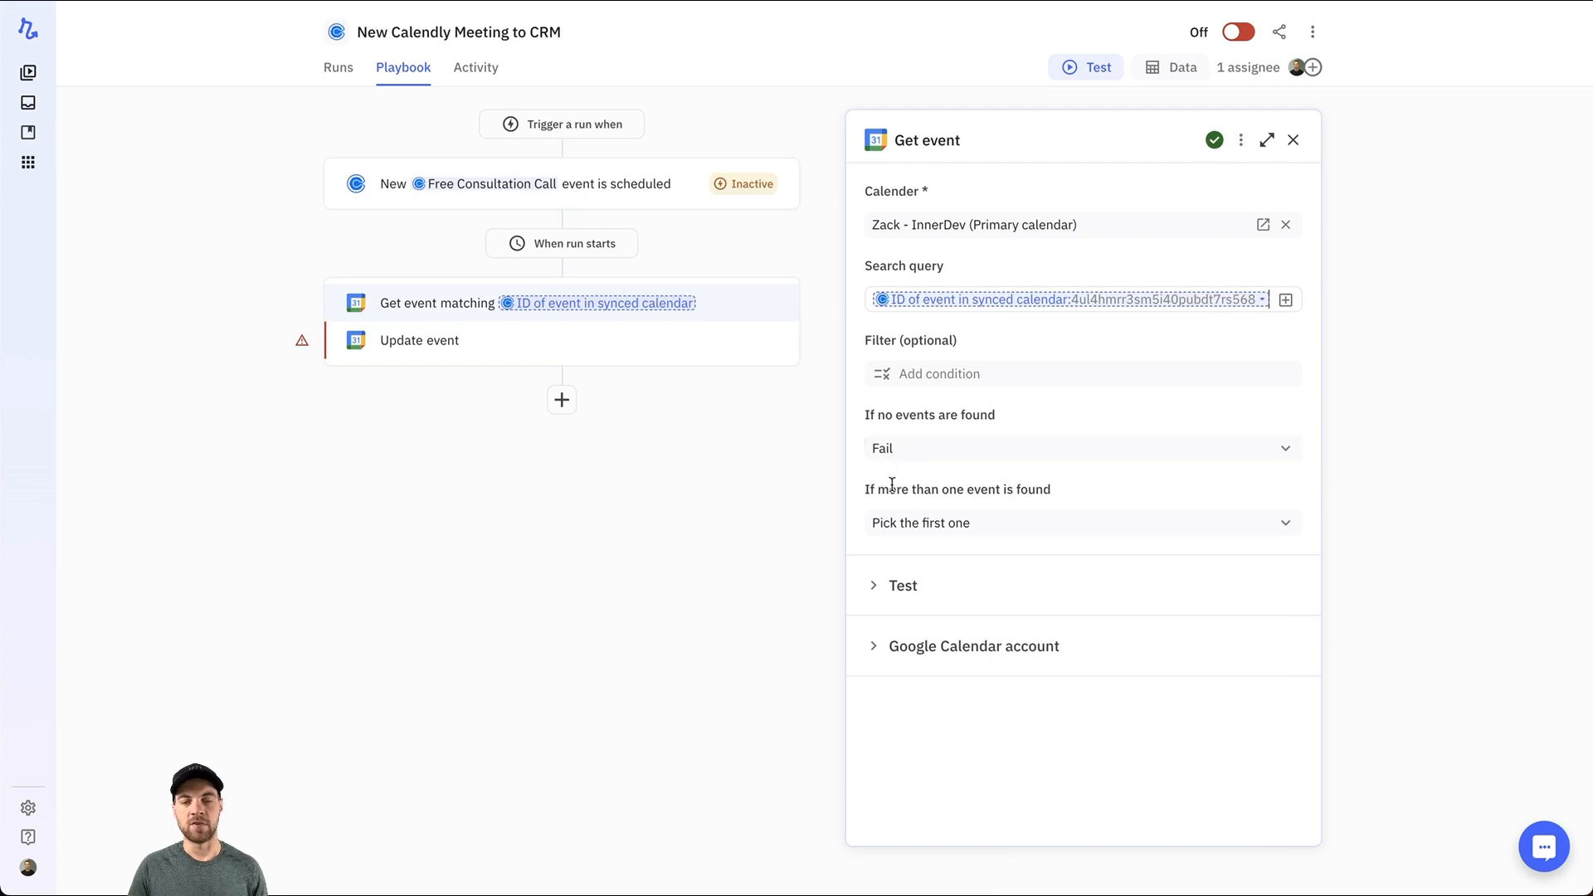
pyautogui.moveTo(852, 551)
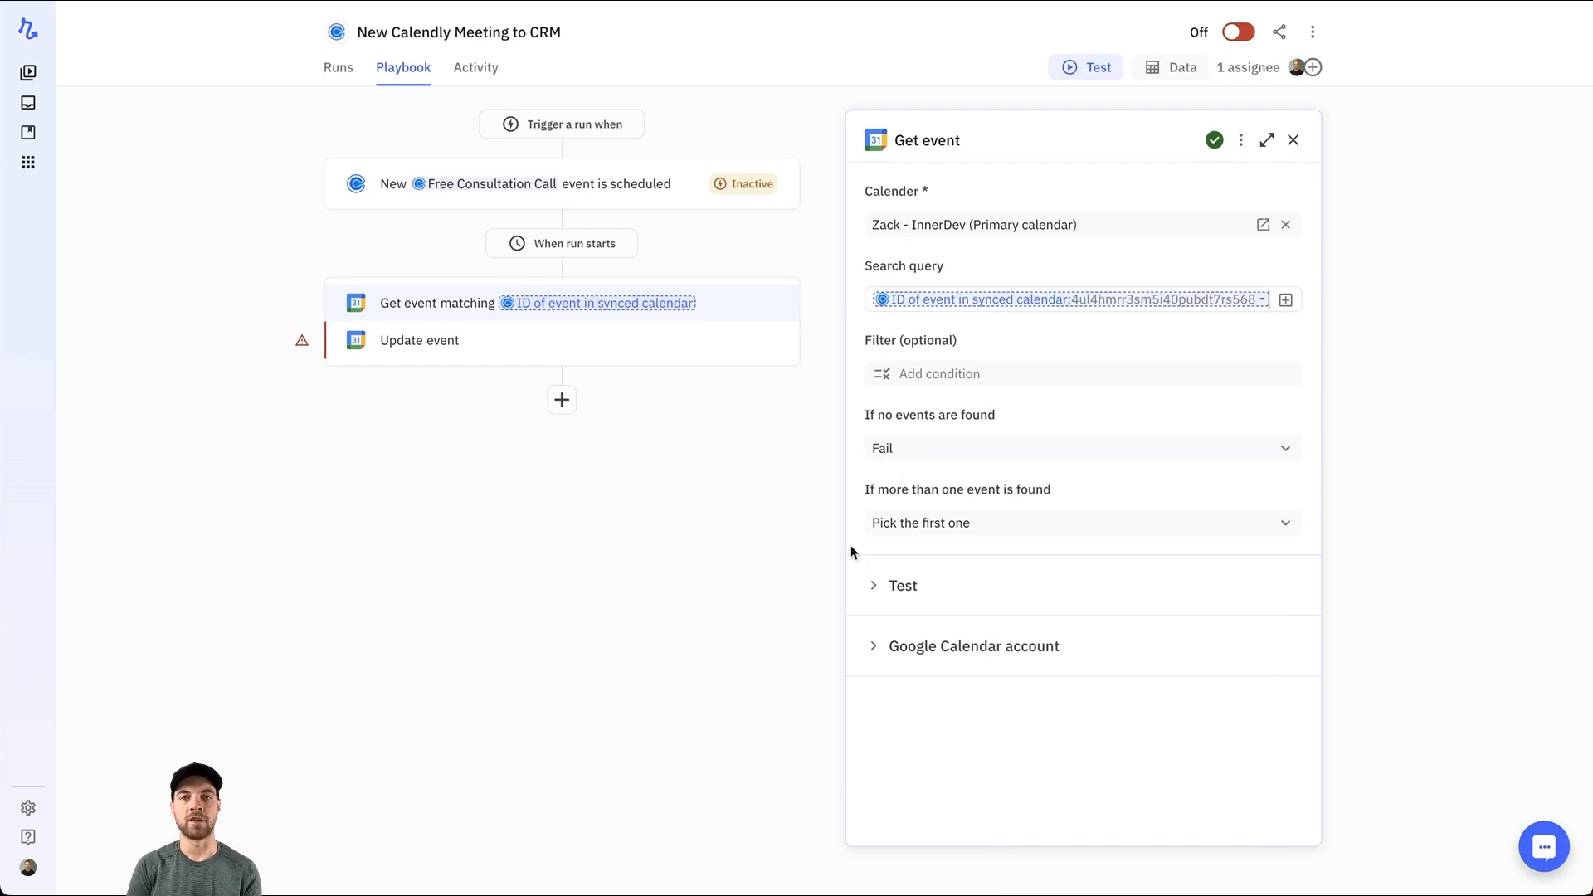
pyautogui.moveTo(789, 547)
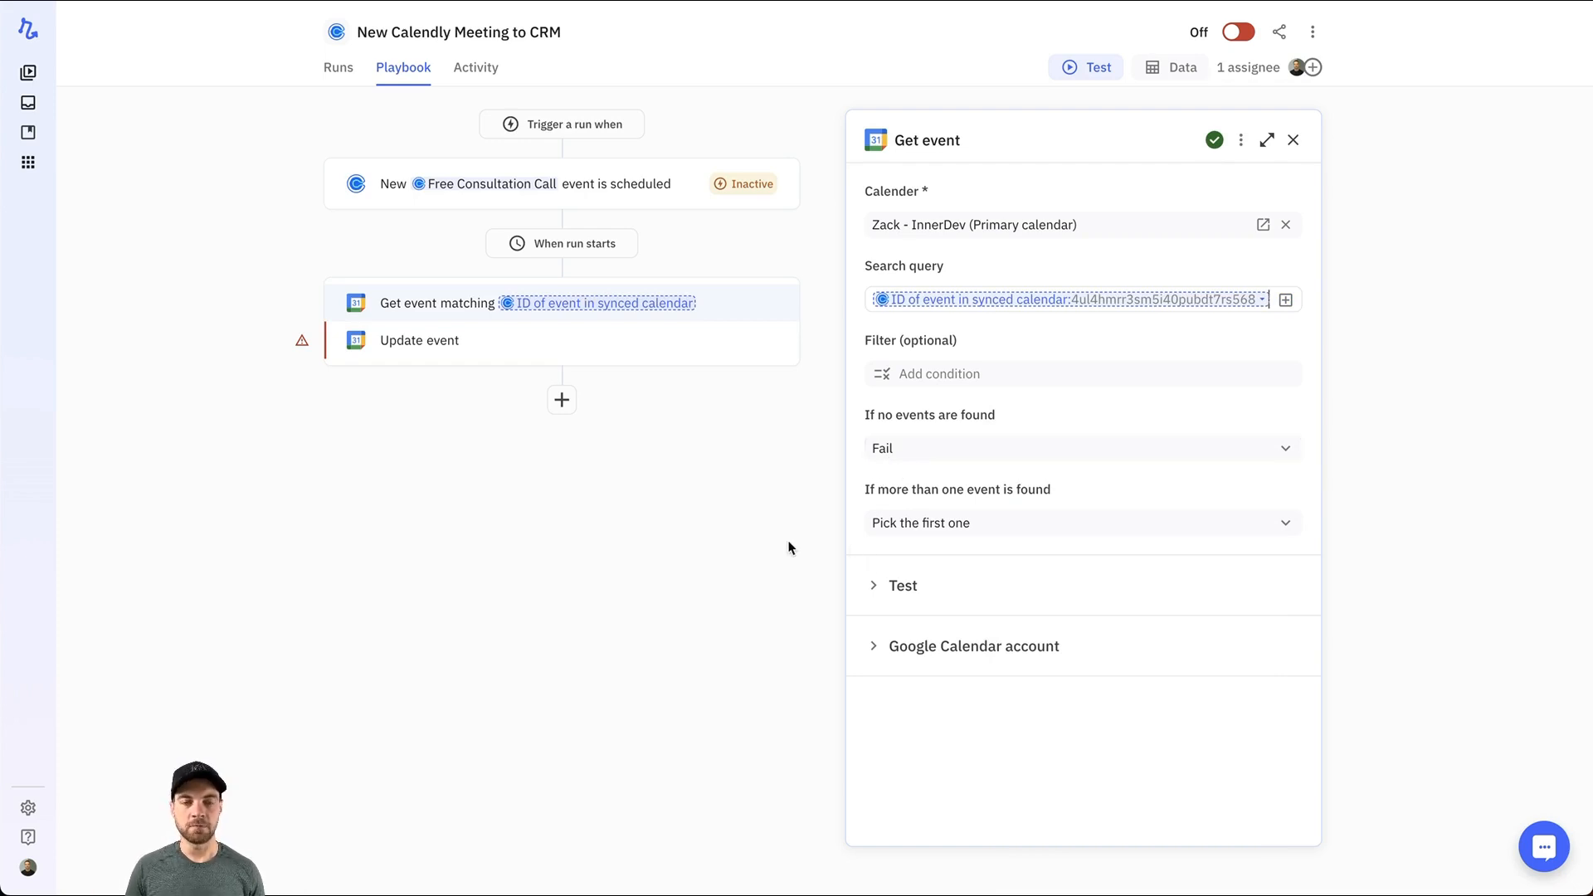
pyautogui.click(419, 341)
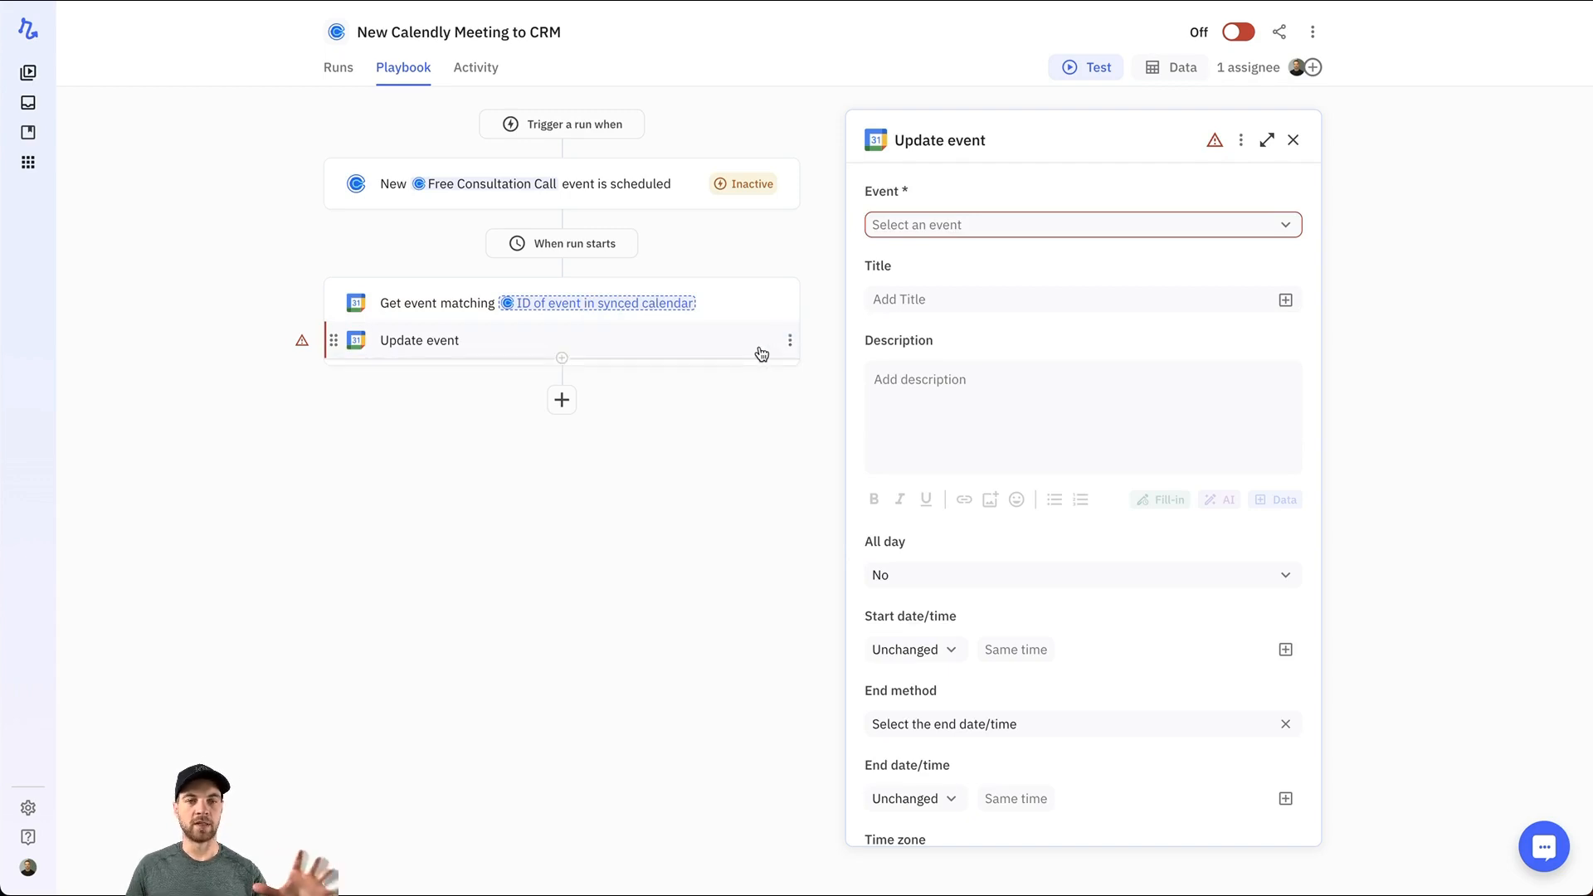
pyautogui.moveTo(664, 494)
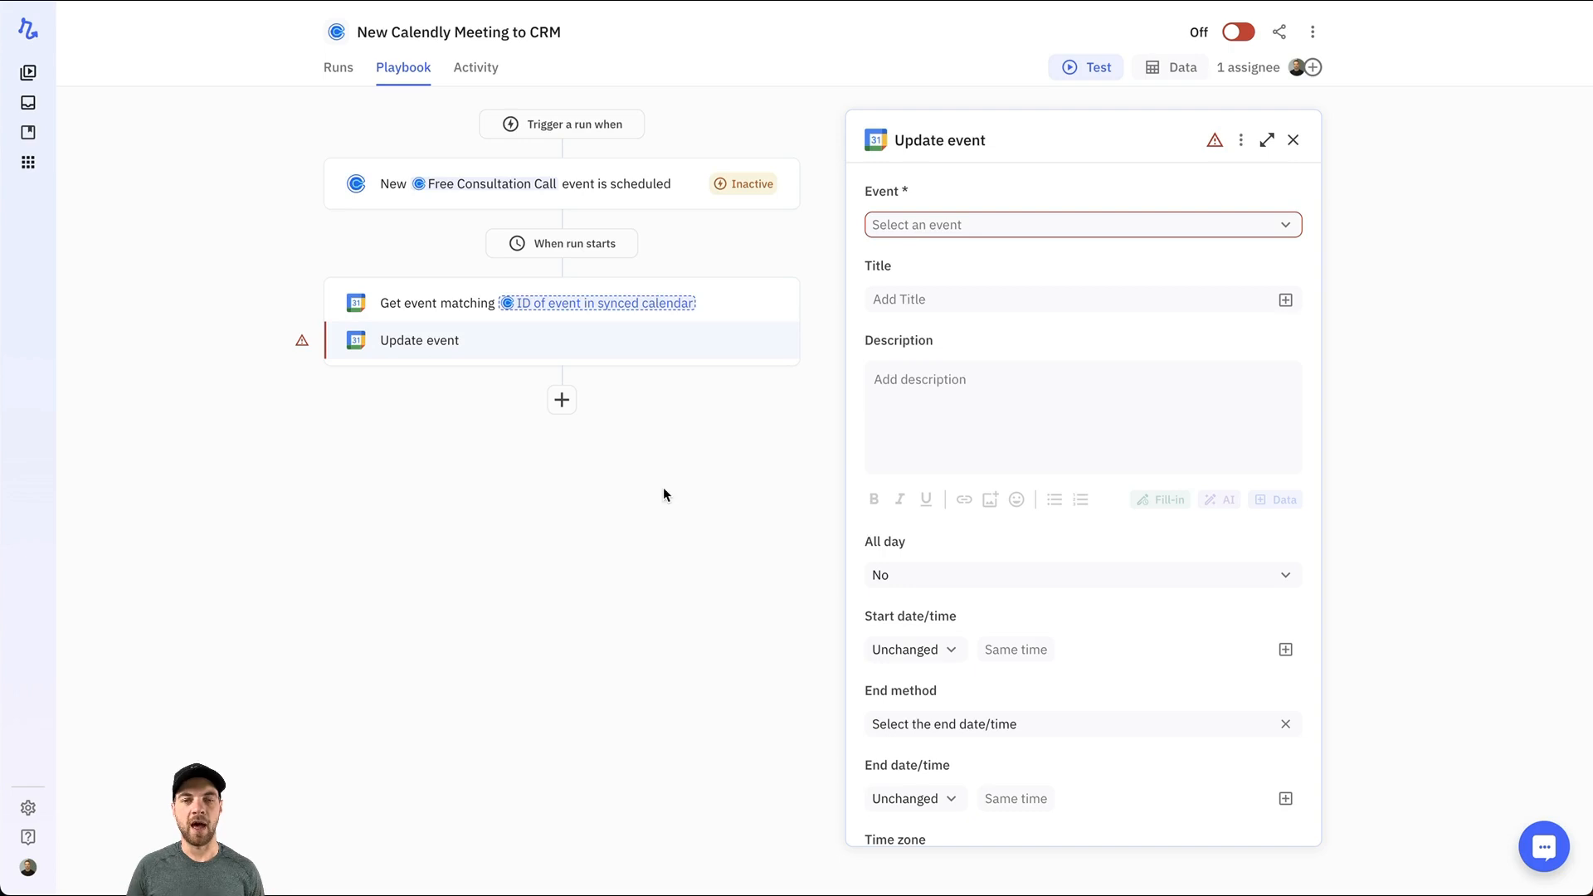
# Delete the Update event step from the playbook
pyautogui.click(790, 340)
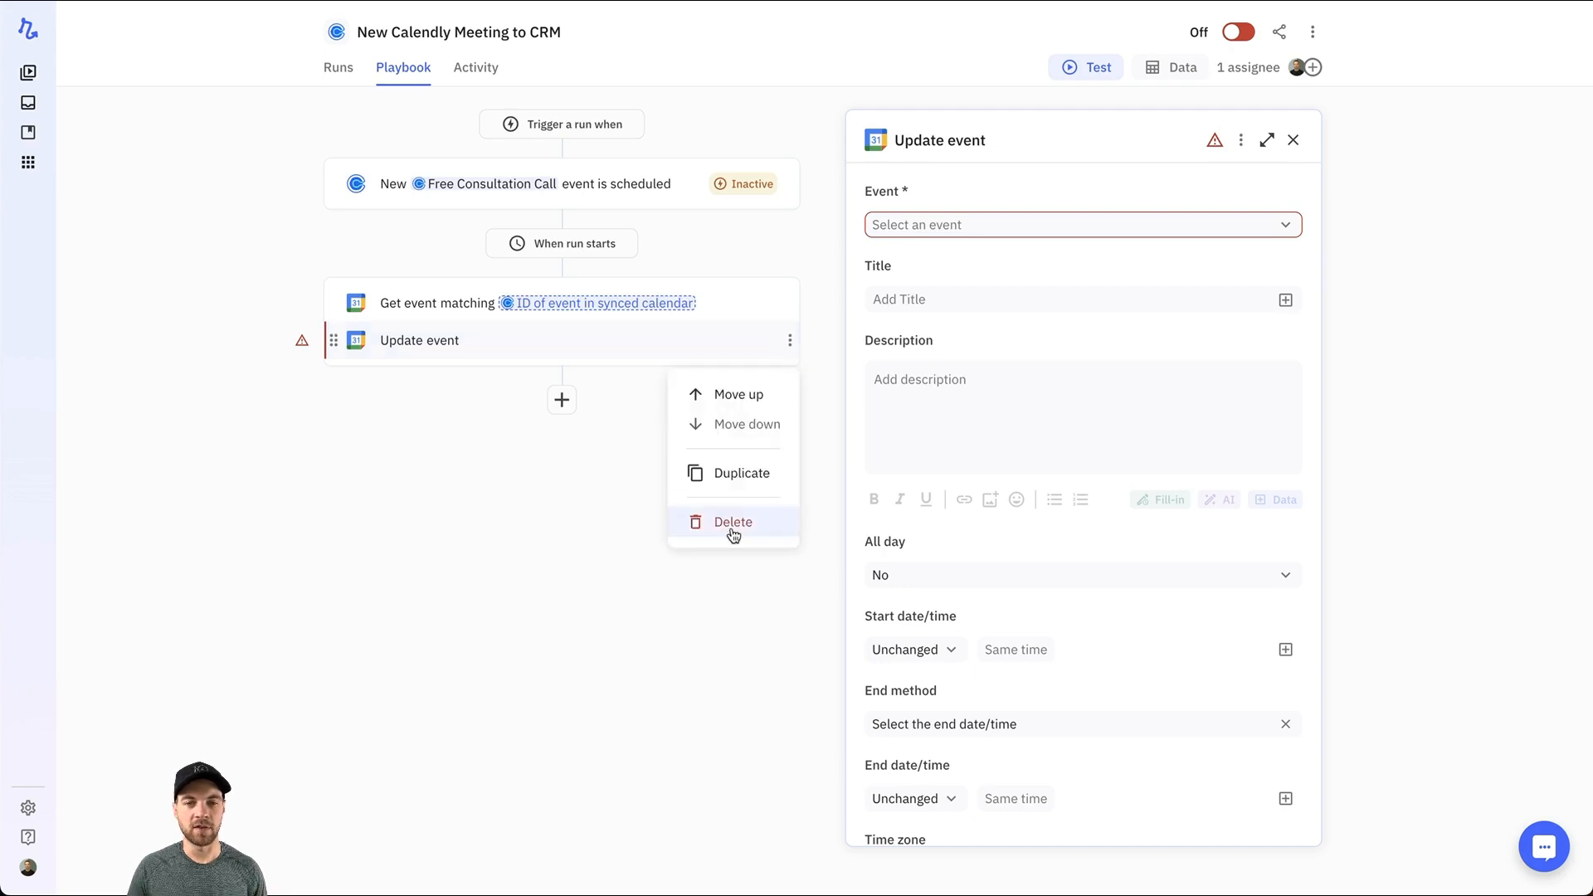
pyautogui.click(732, 521)
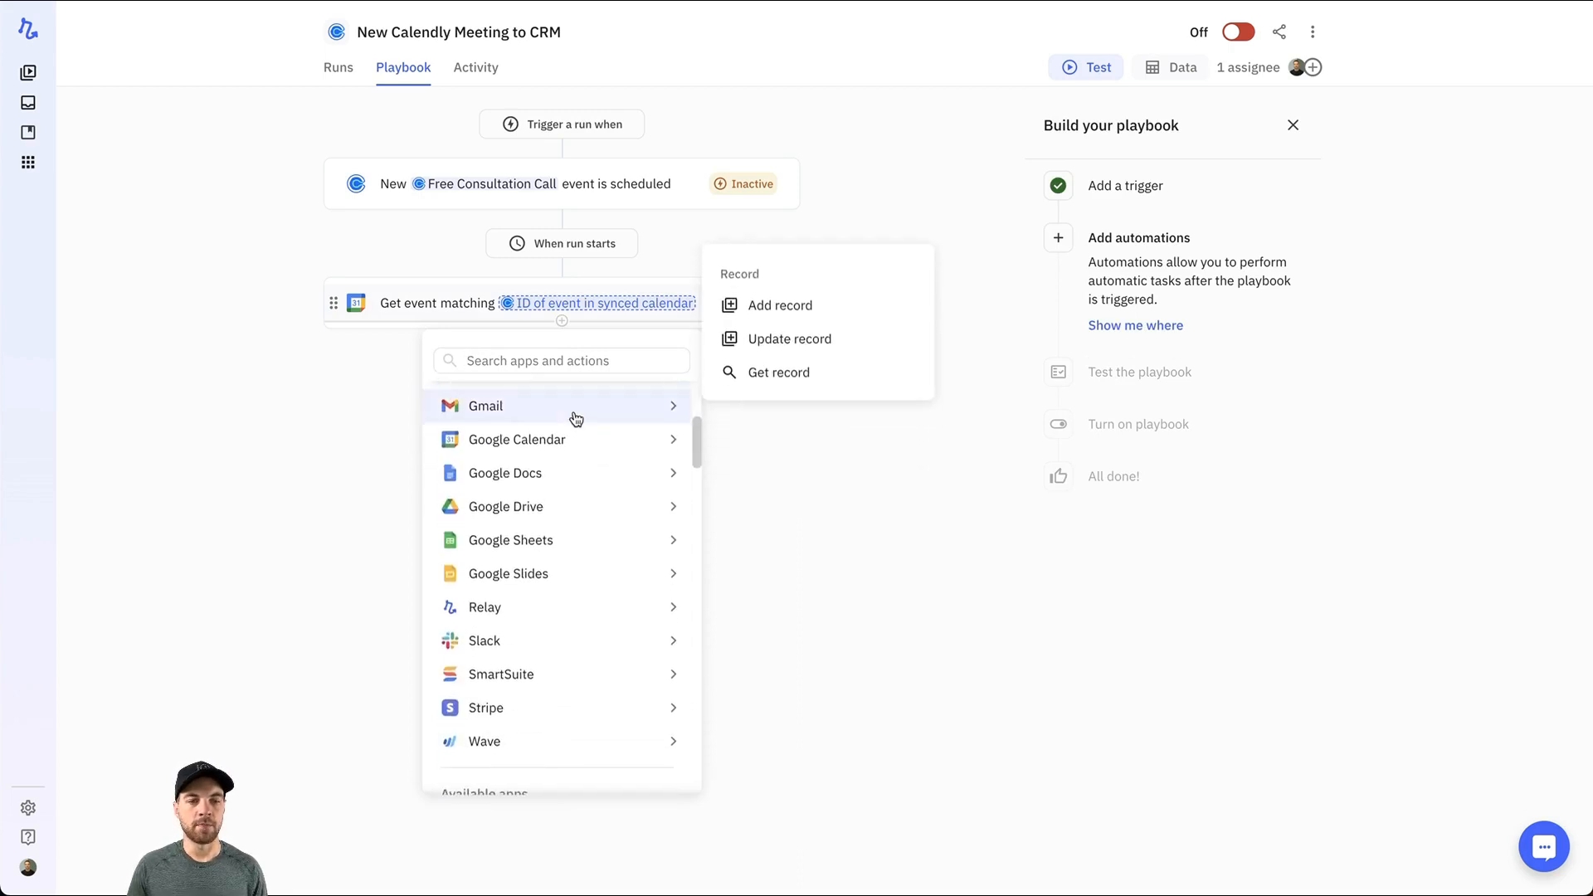
pyautogui.moveTo(500, 674)
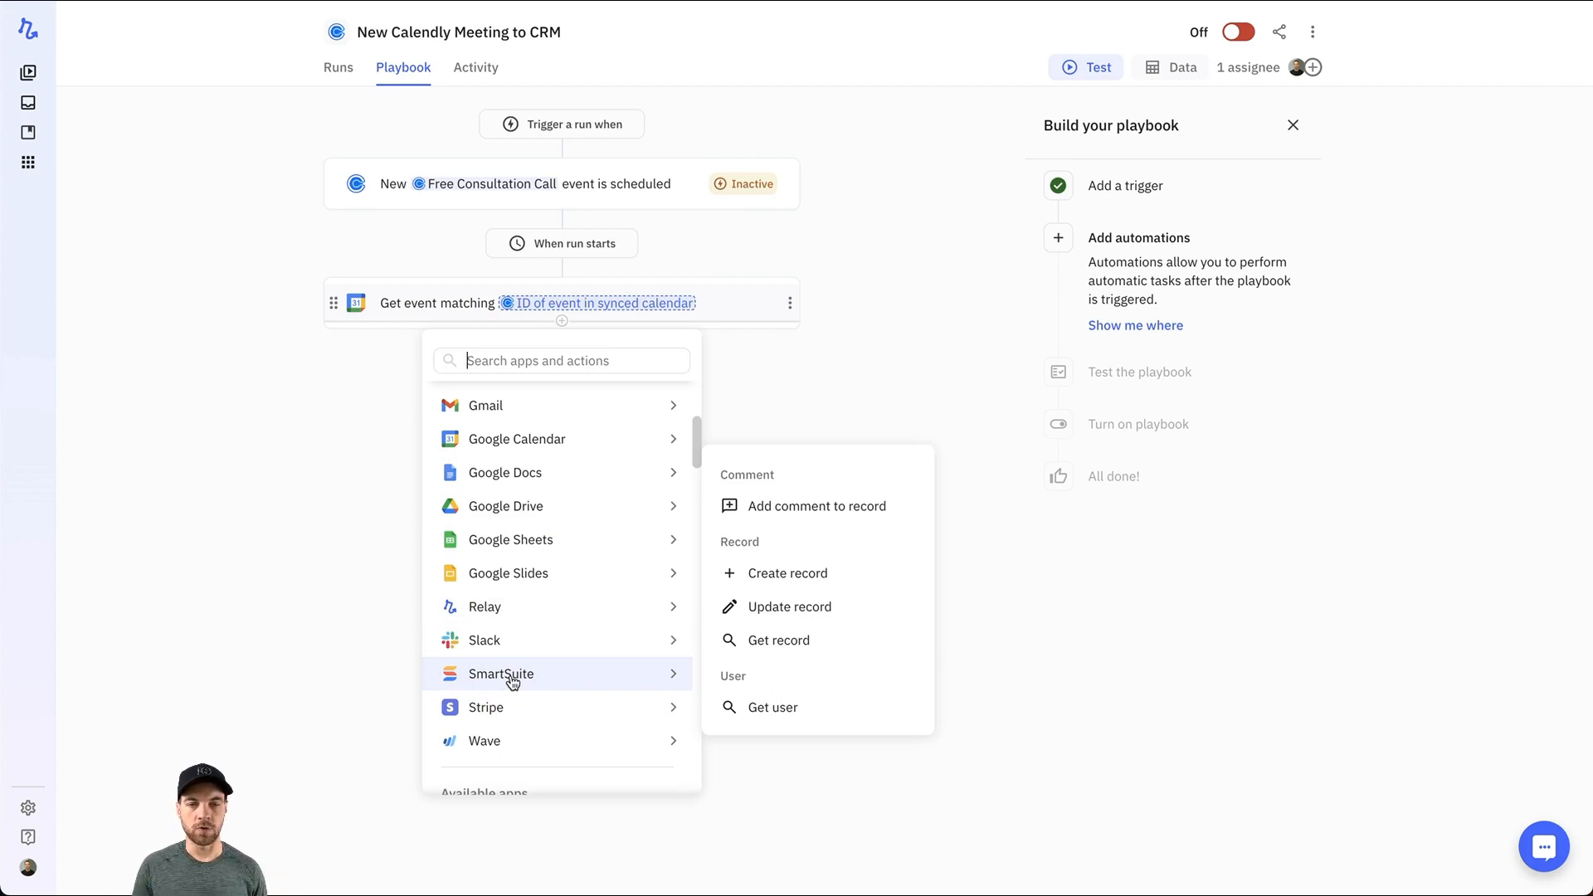
pyautogui.moveTo(779, 639)
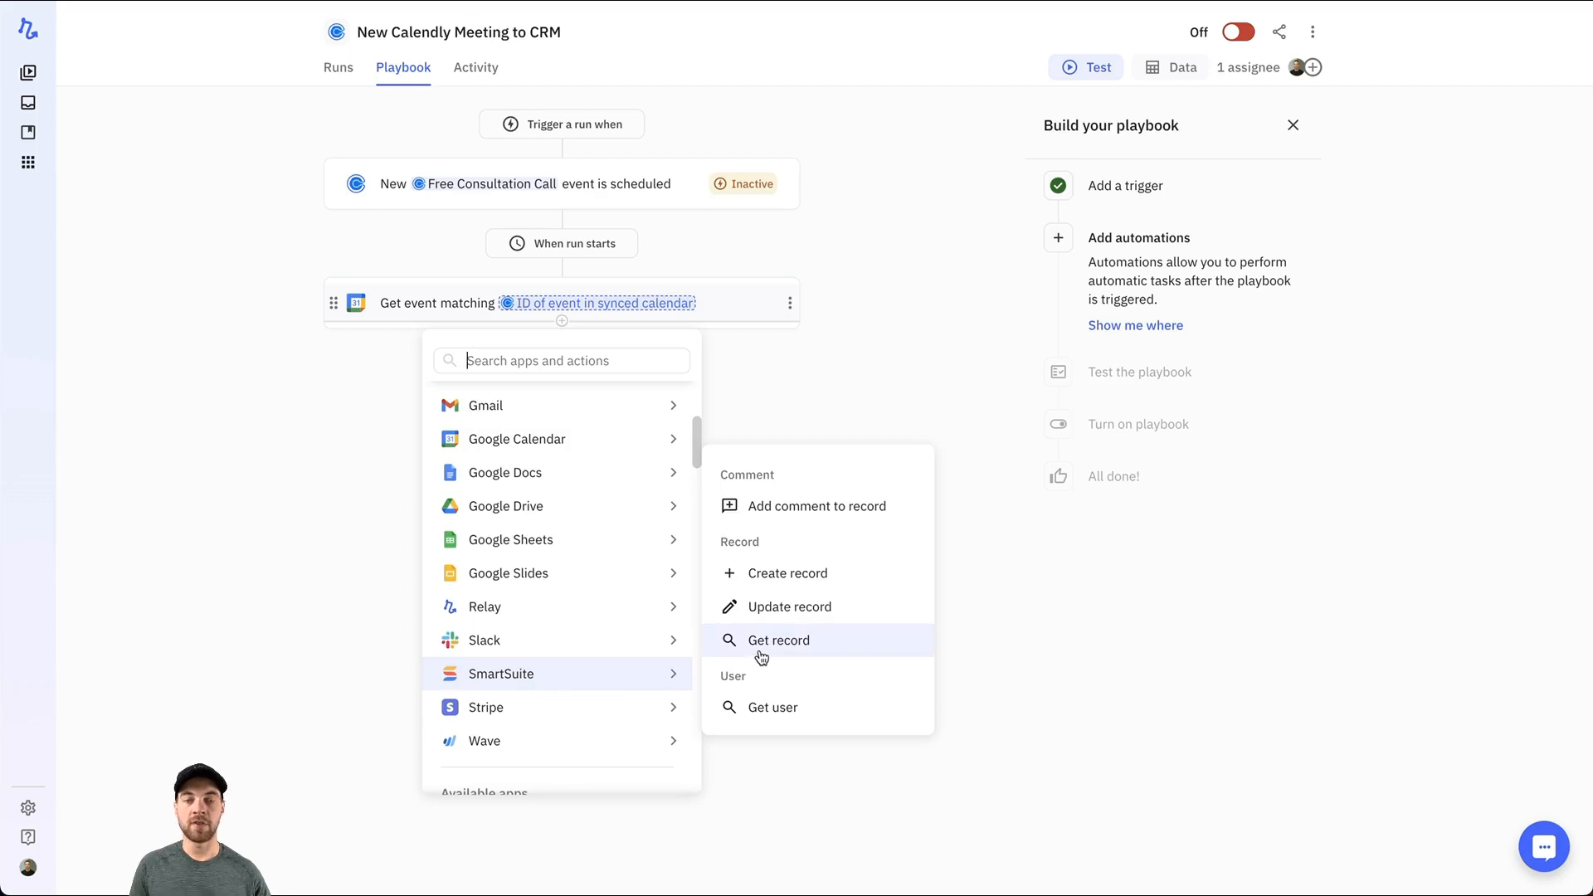
# Add SmartSuite Get record on Contacts where Contact Email is exactly the Invitee email
pyautogui.click(780, 639)
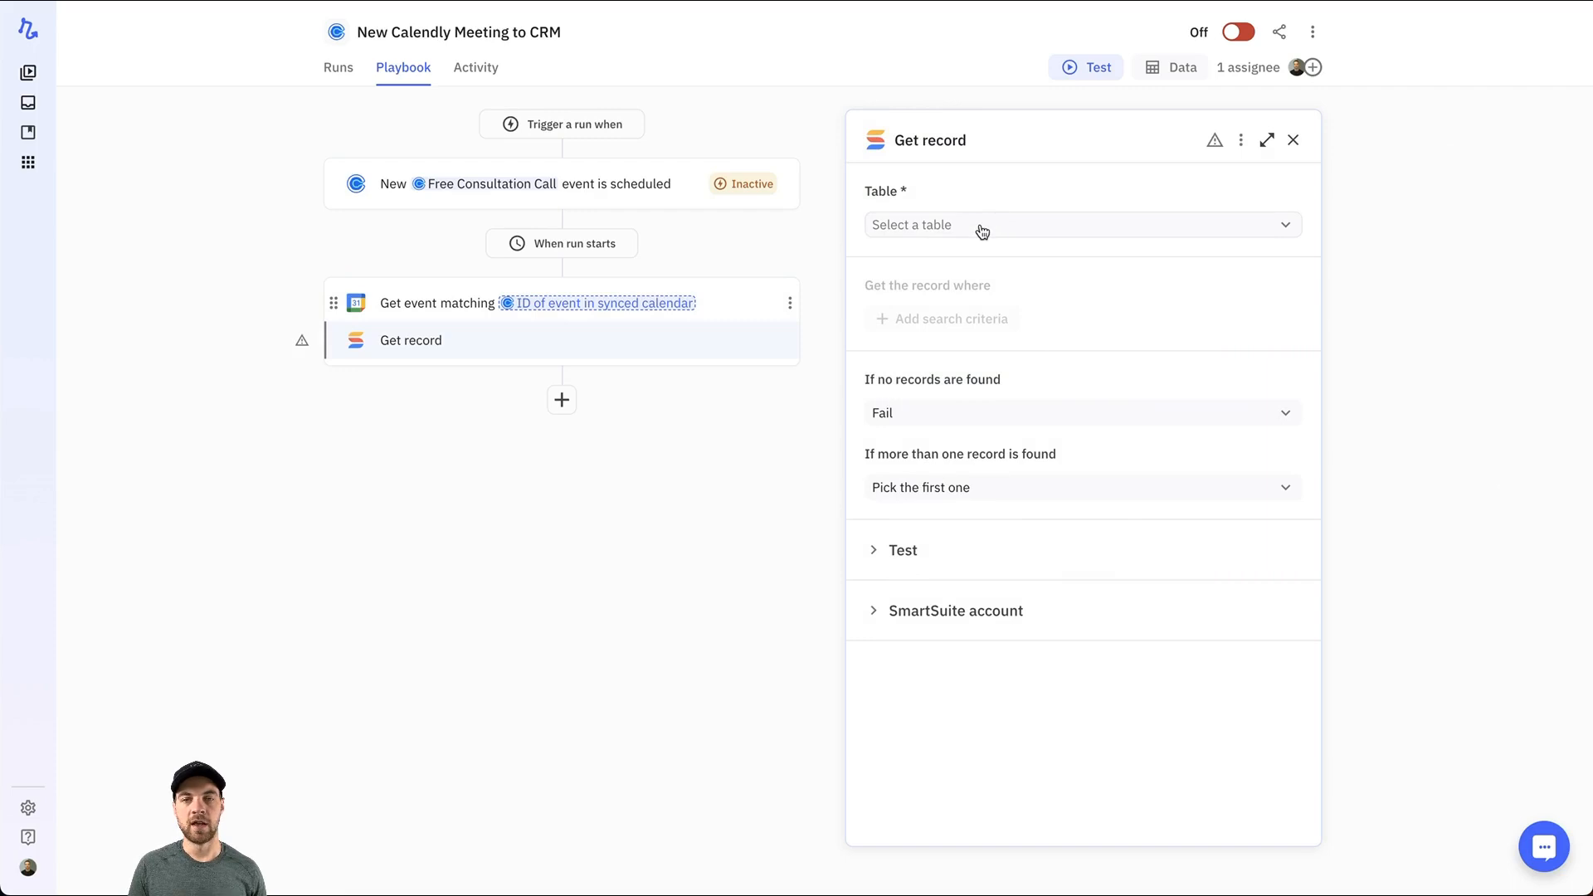
pyautogui.moveTo(910, 263)
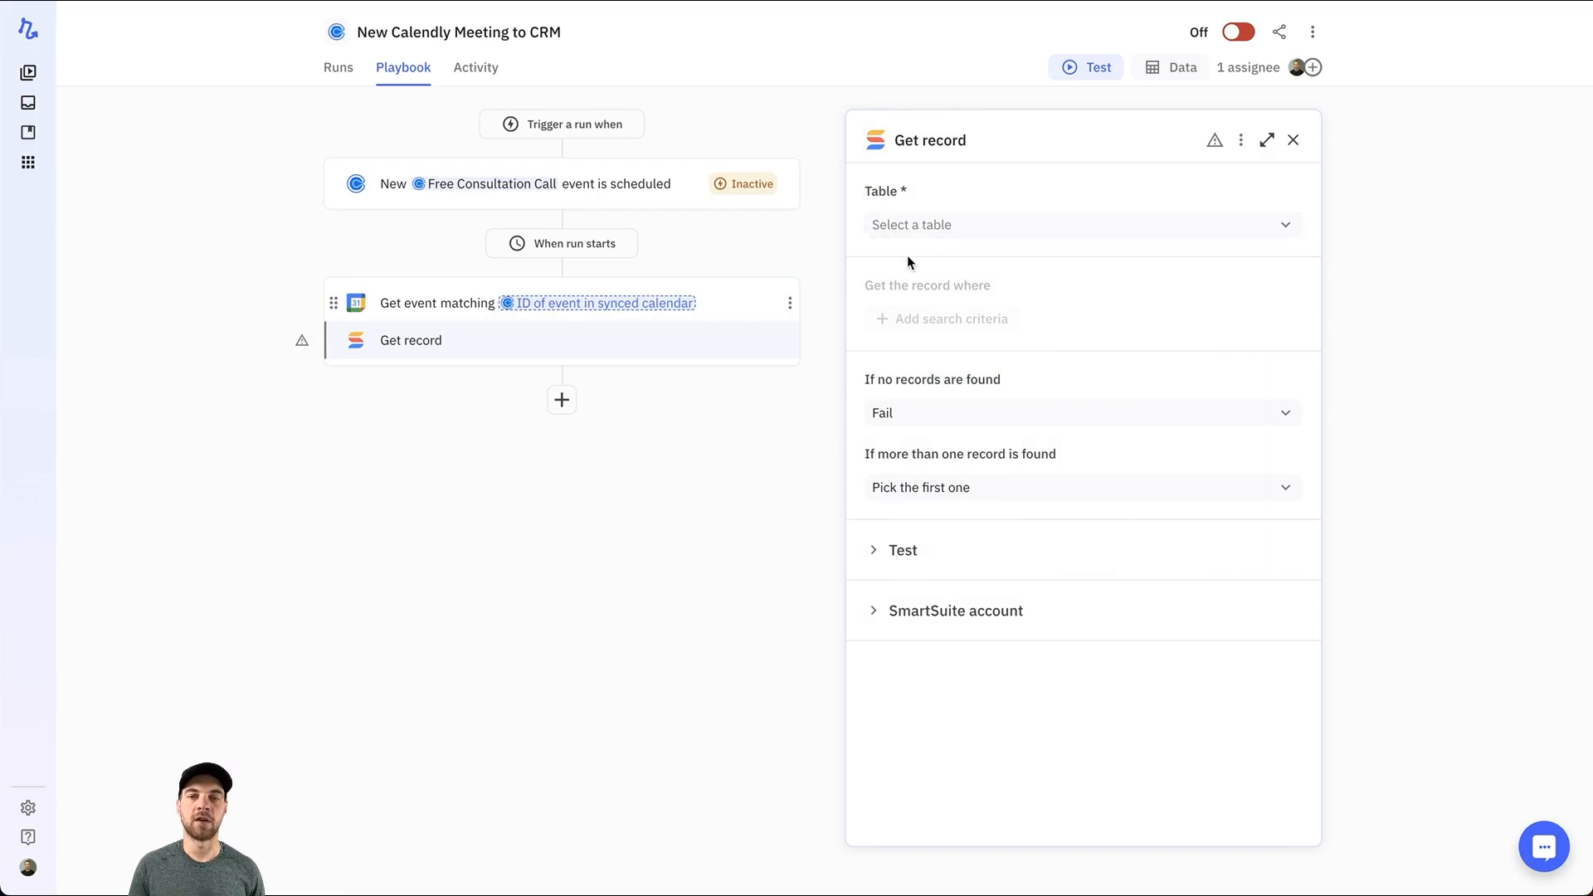
pyautogui.moveTo(822, 288)
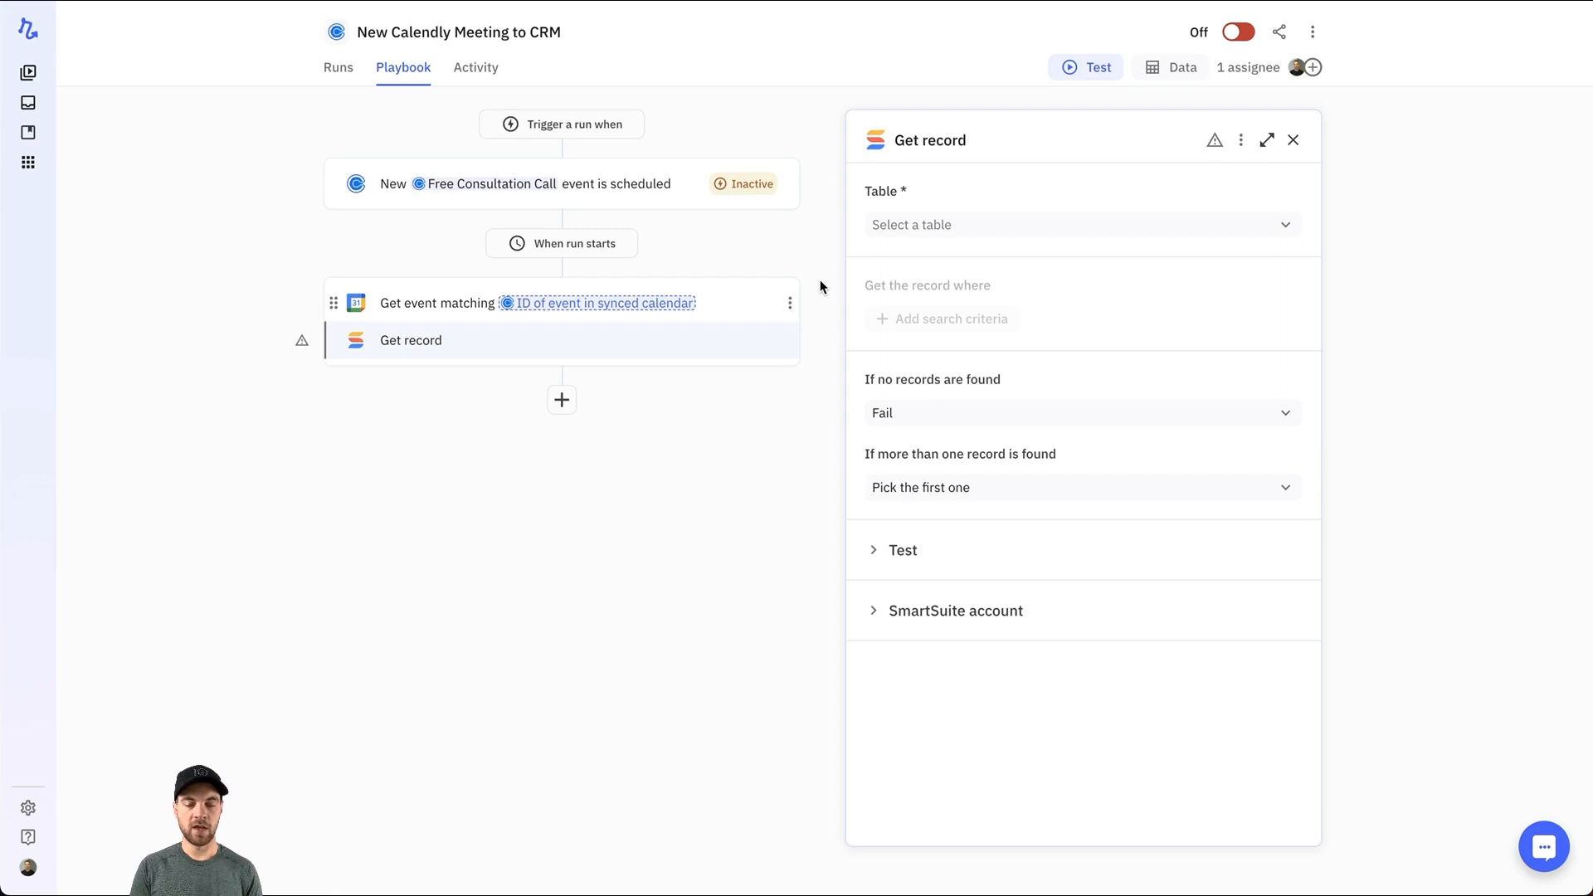
pyautogui.click(1077, 224)
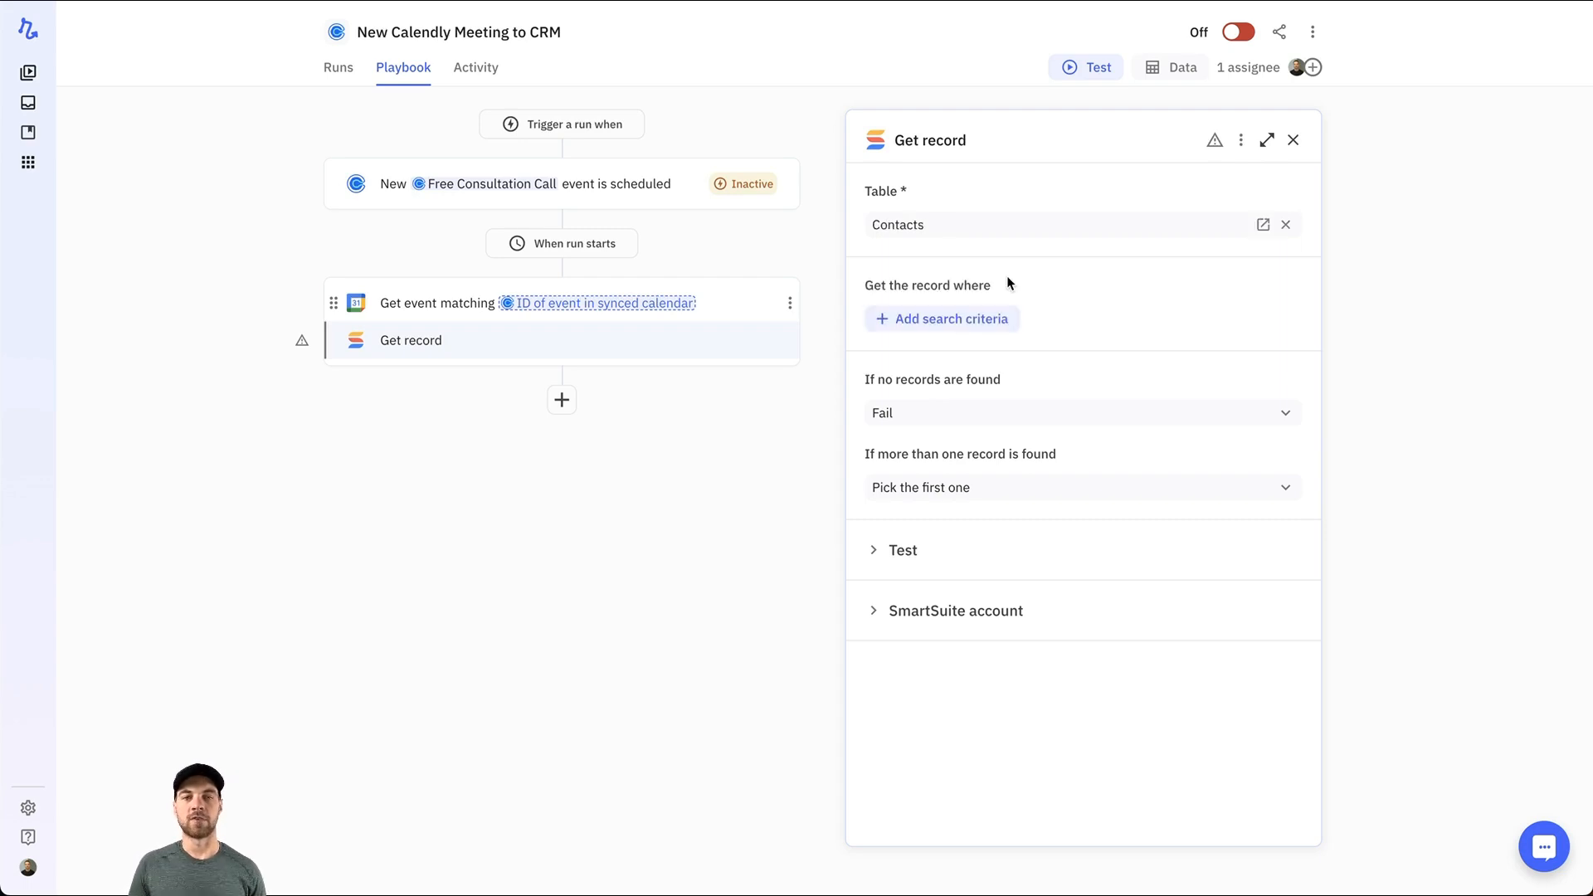
pyautogui.click(943, 318)
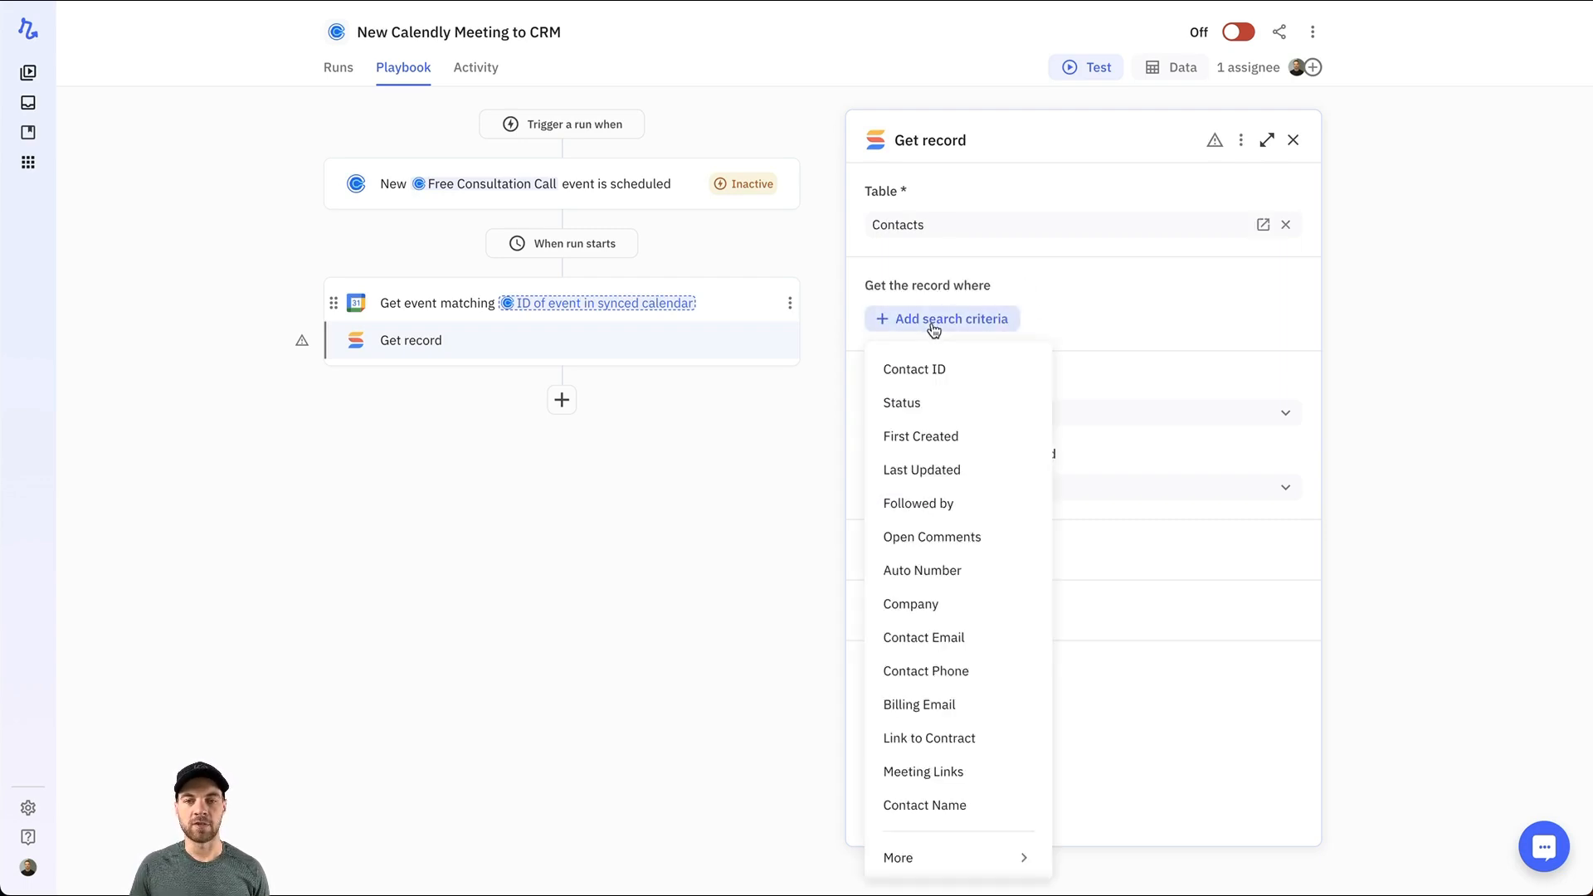
pyautogui.scroll(-3)
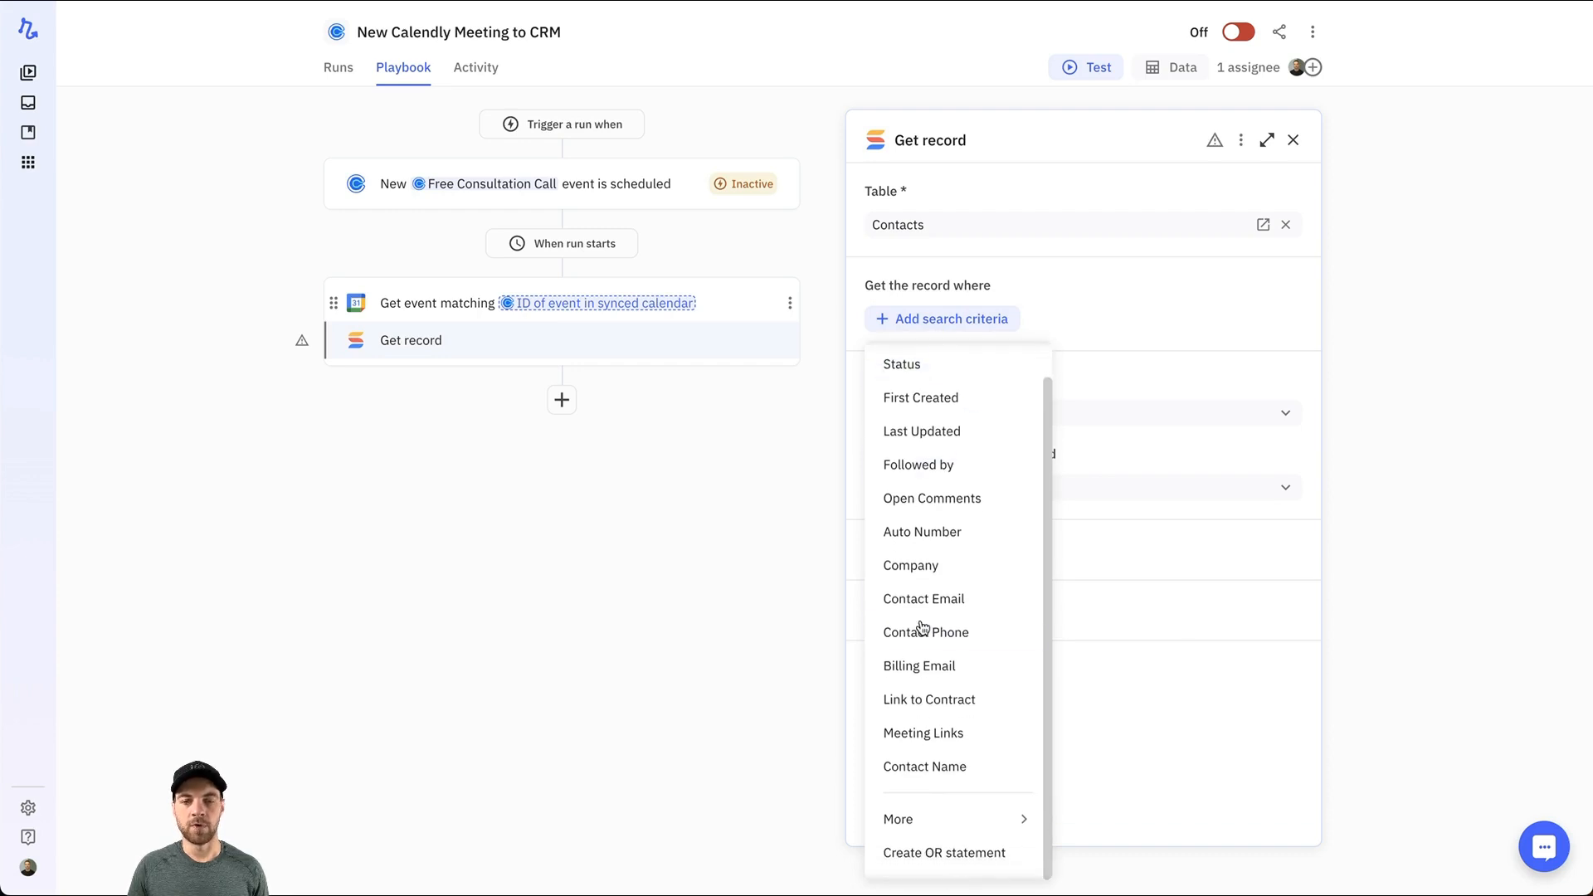
pyautogui.click(925, 597)
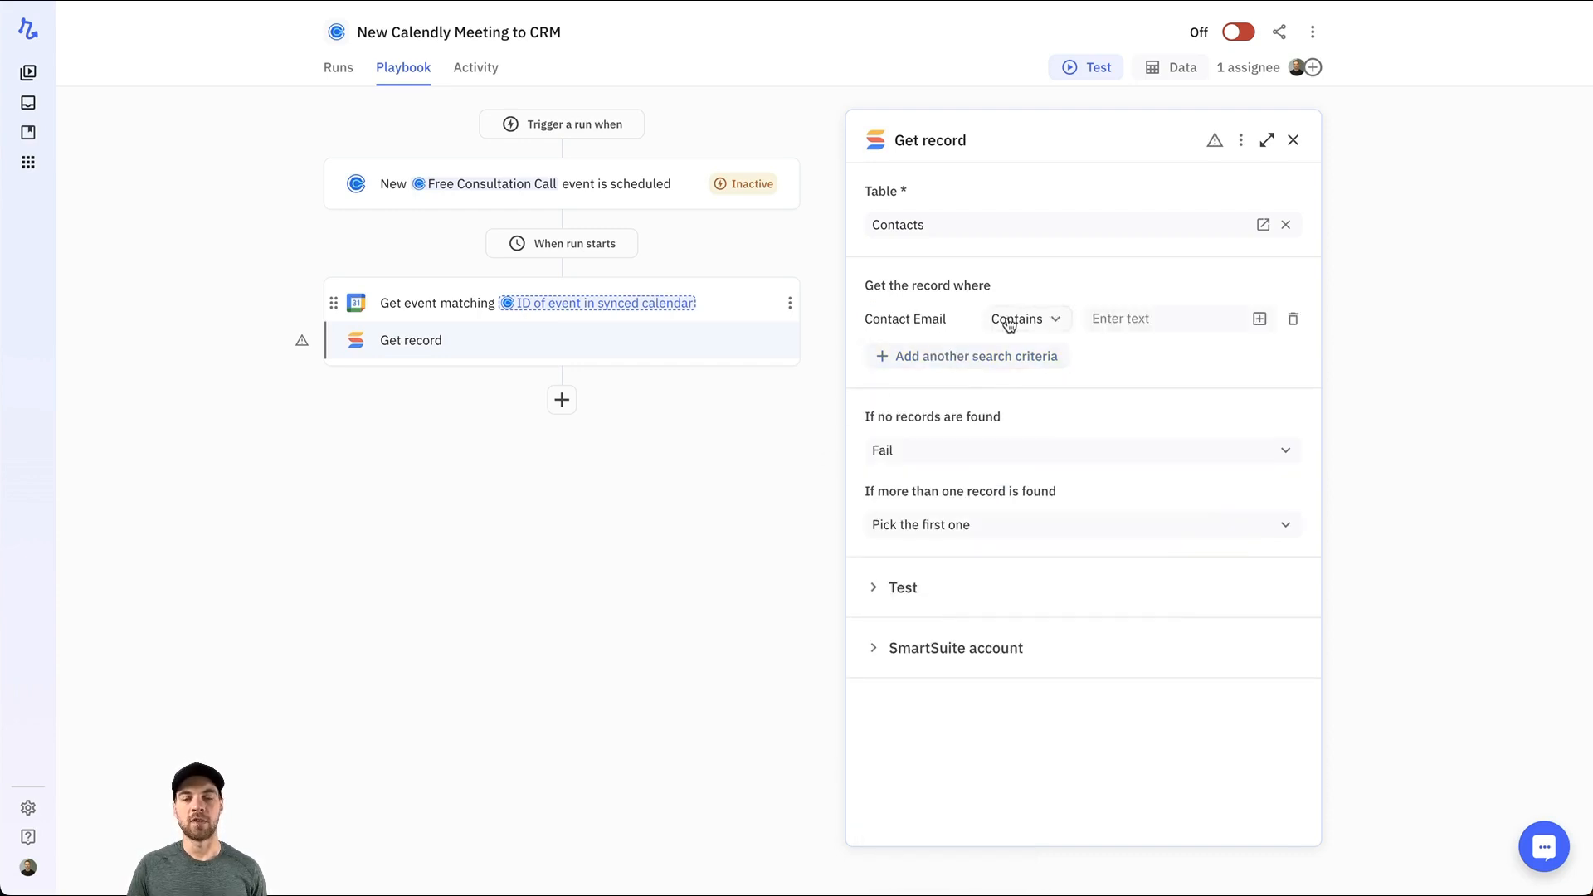
pyautogui.click(1024, 319)
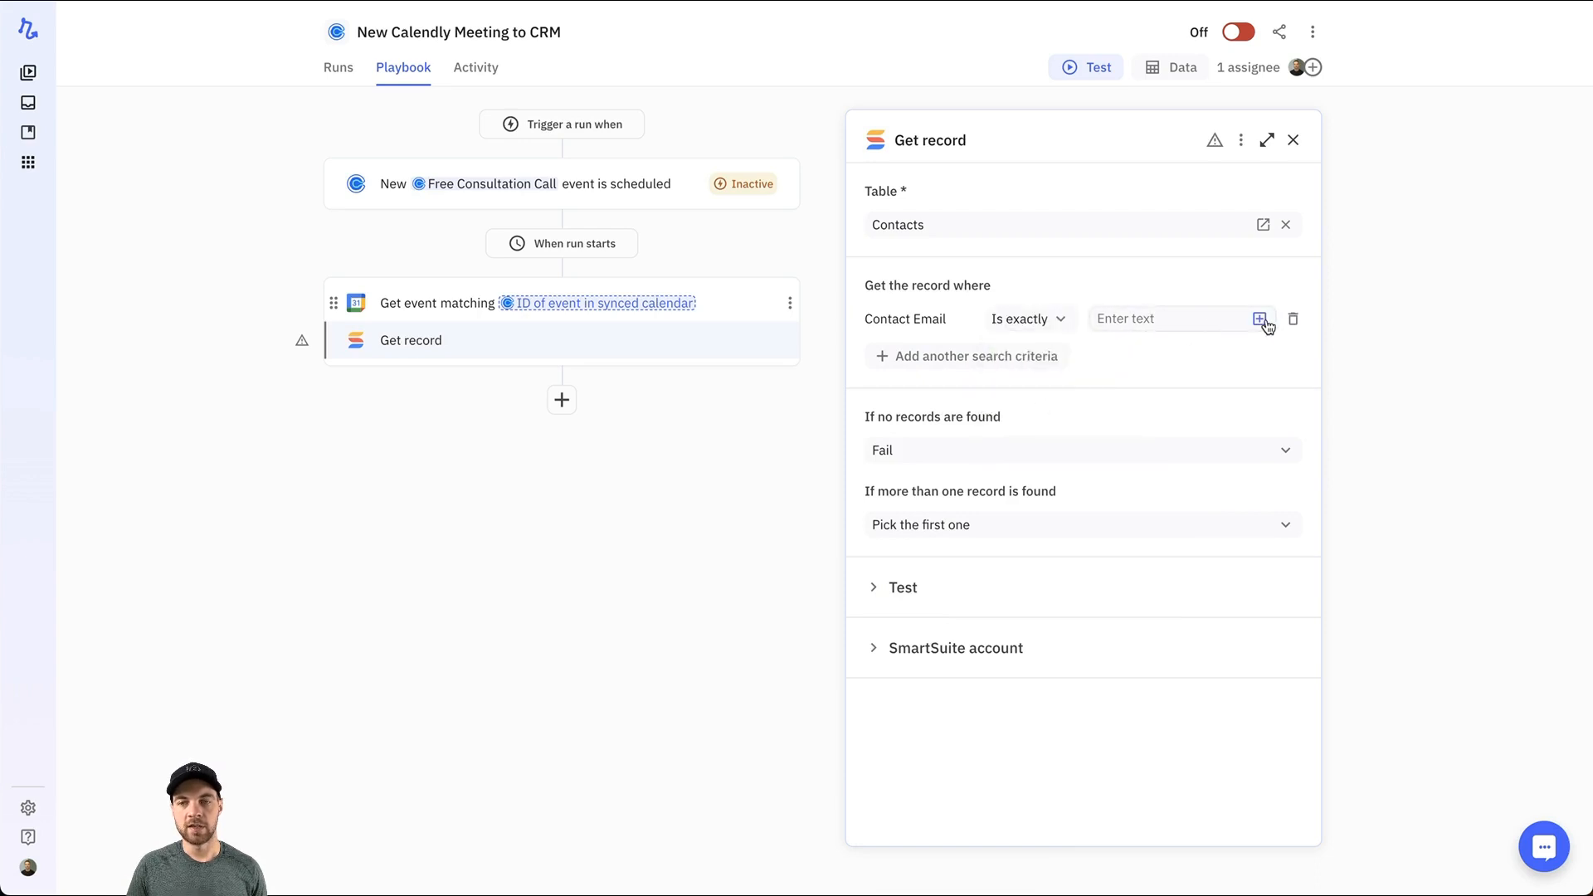
pyautogui.click(1260, 319)
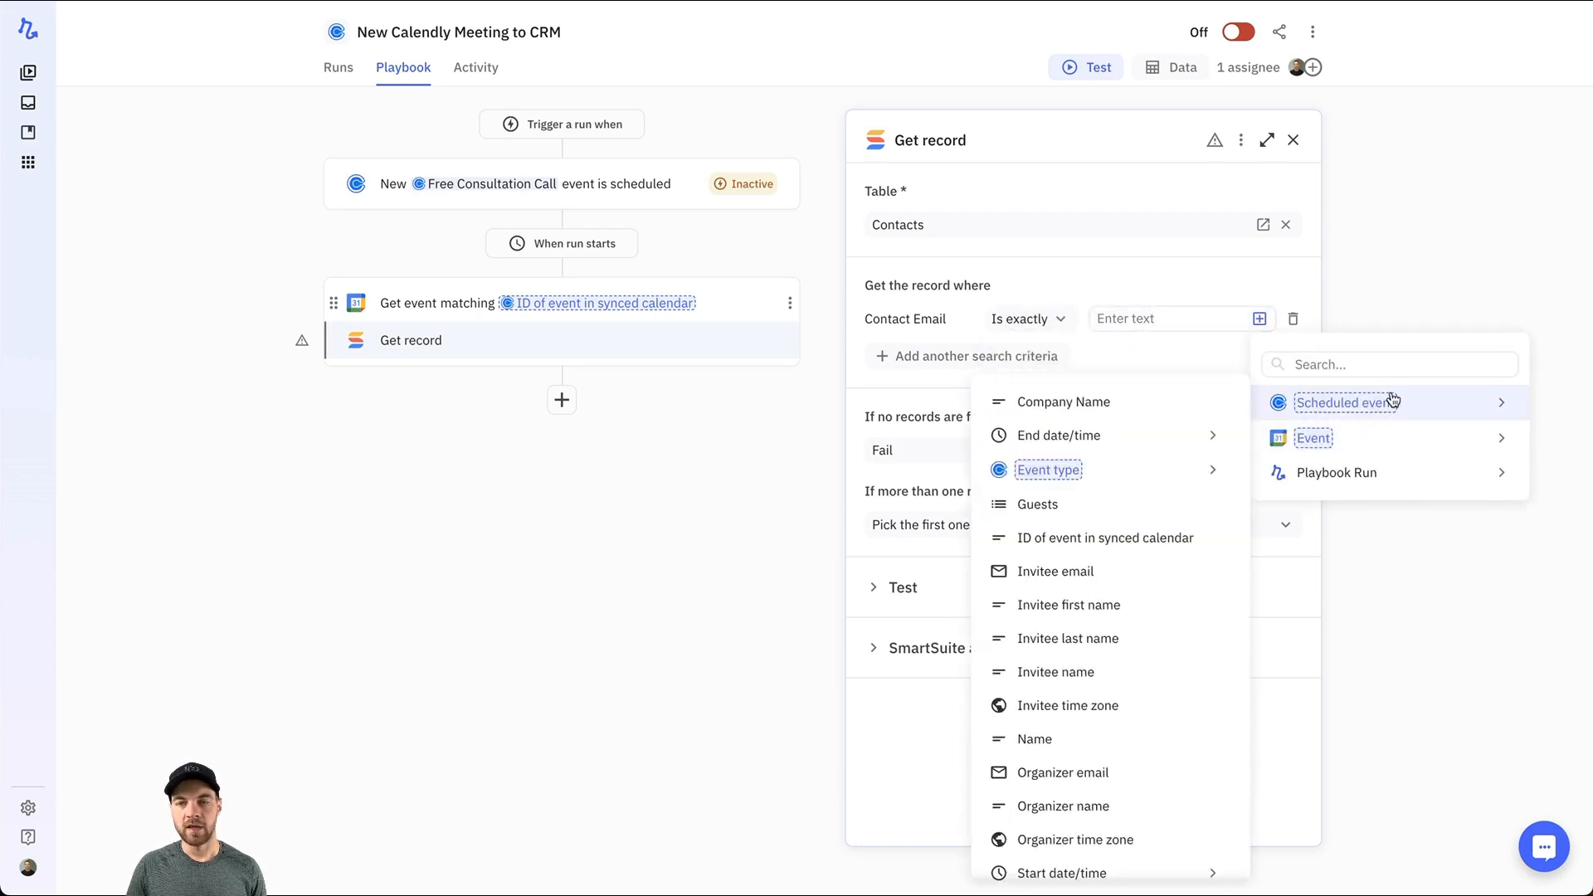
pyautogui.click(1056, 571)
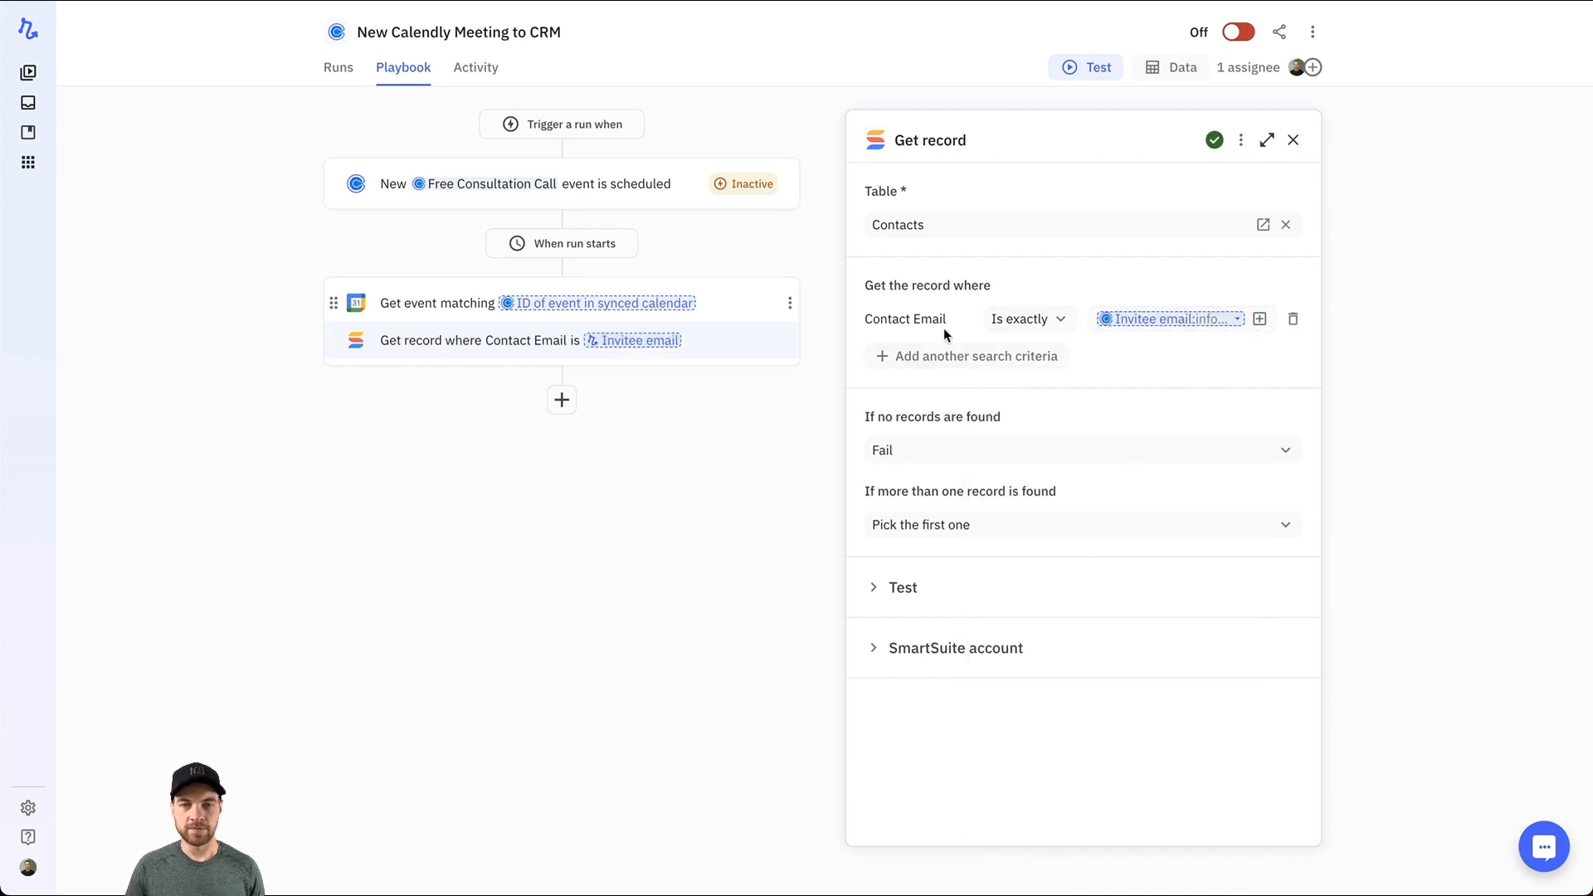
pyautogui.moveTo(951, 311)
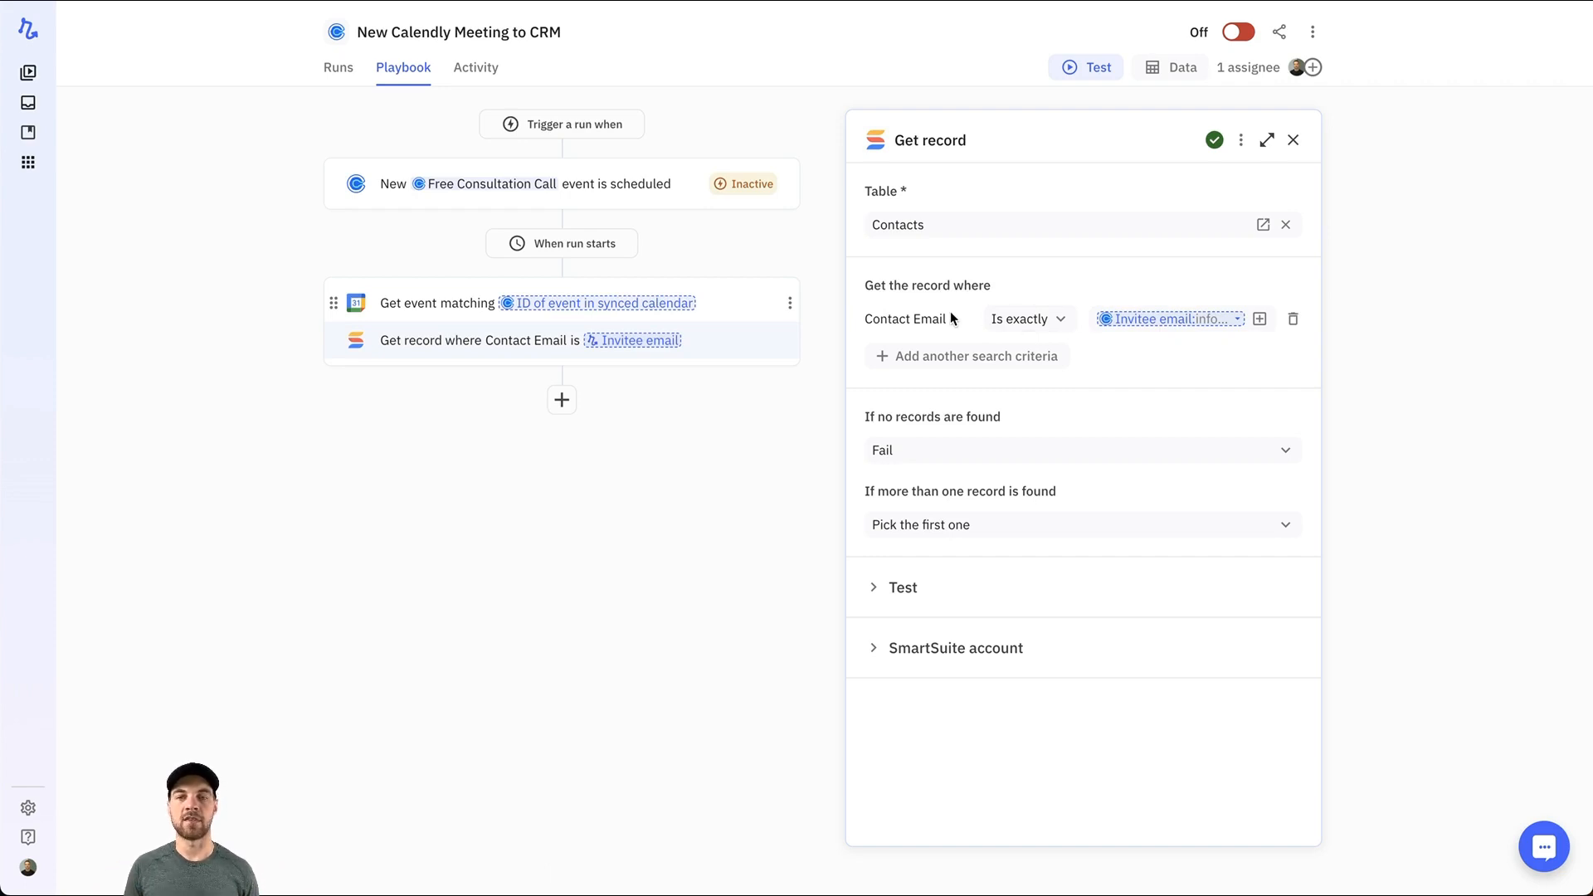
pyautogui.moveTo(1071, 339)
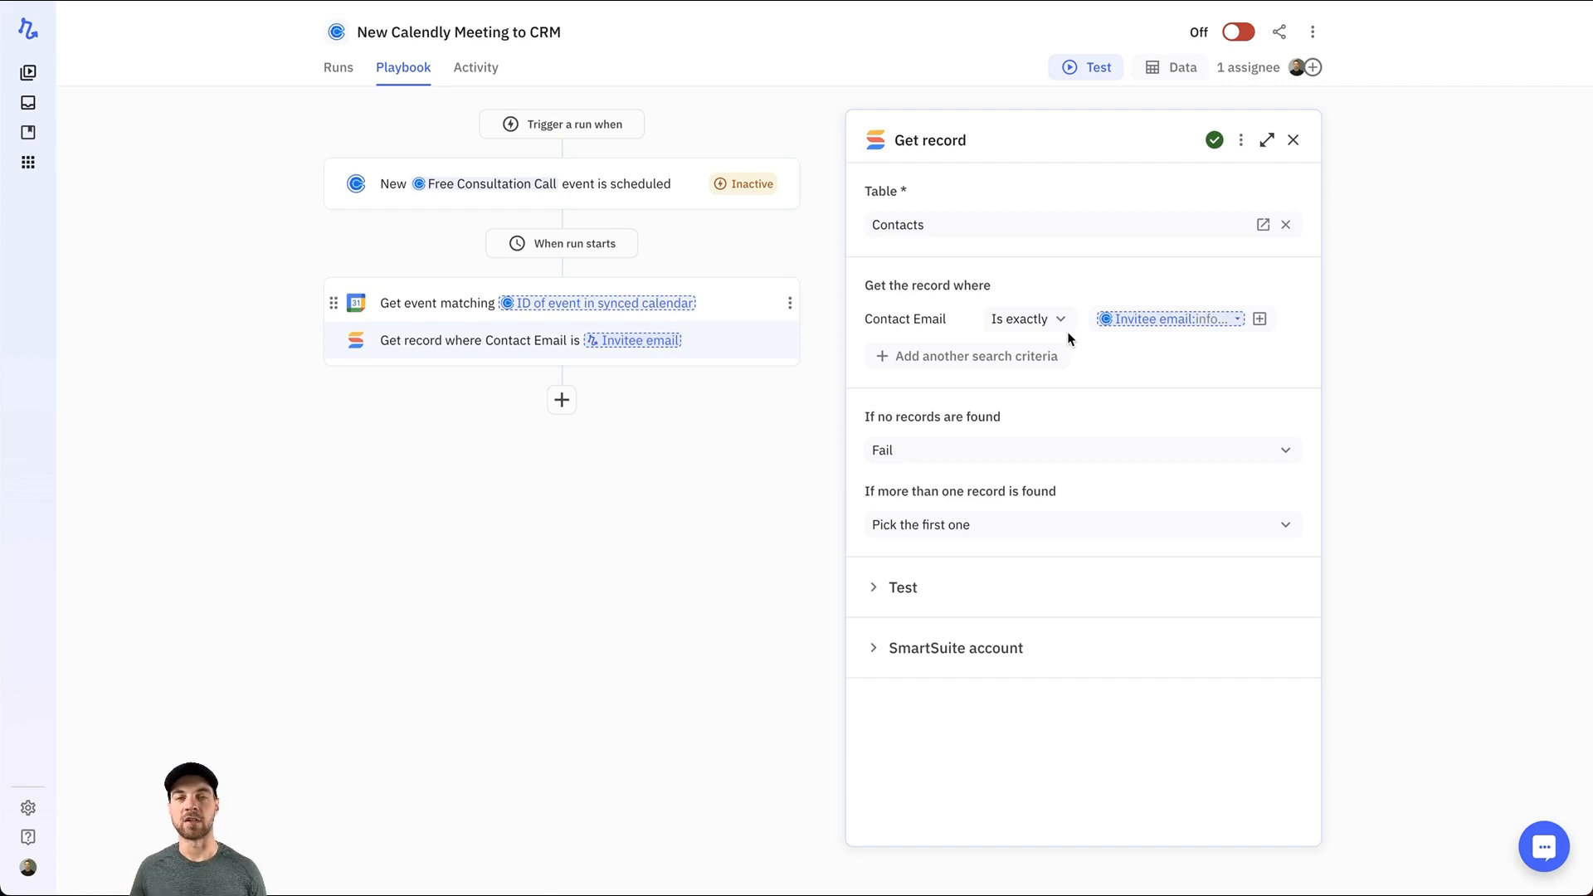
pyautogui.moveTo(593, 536)
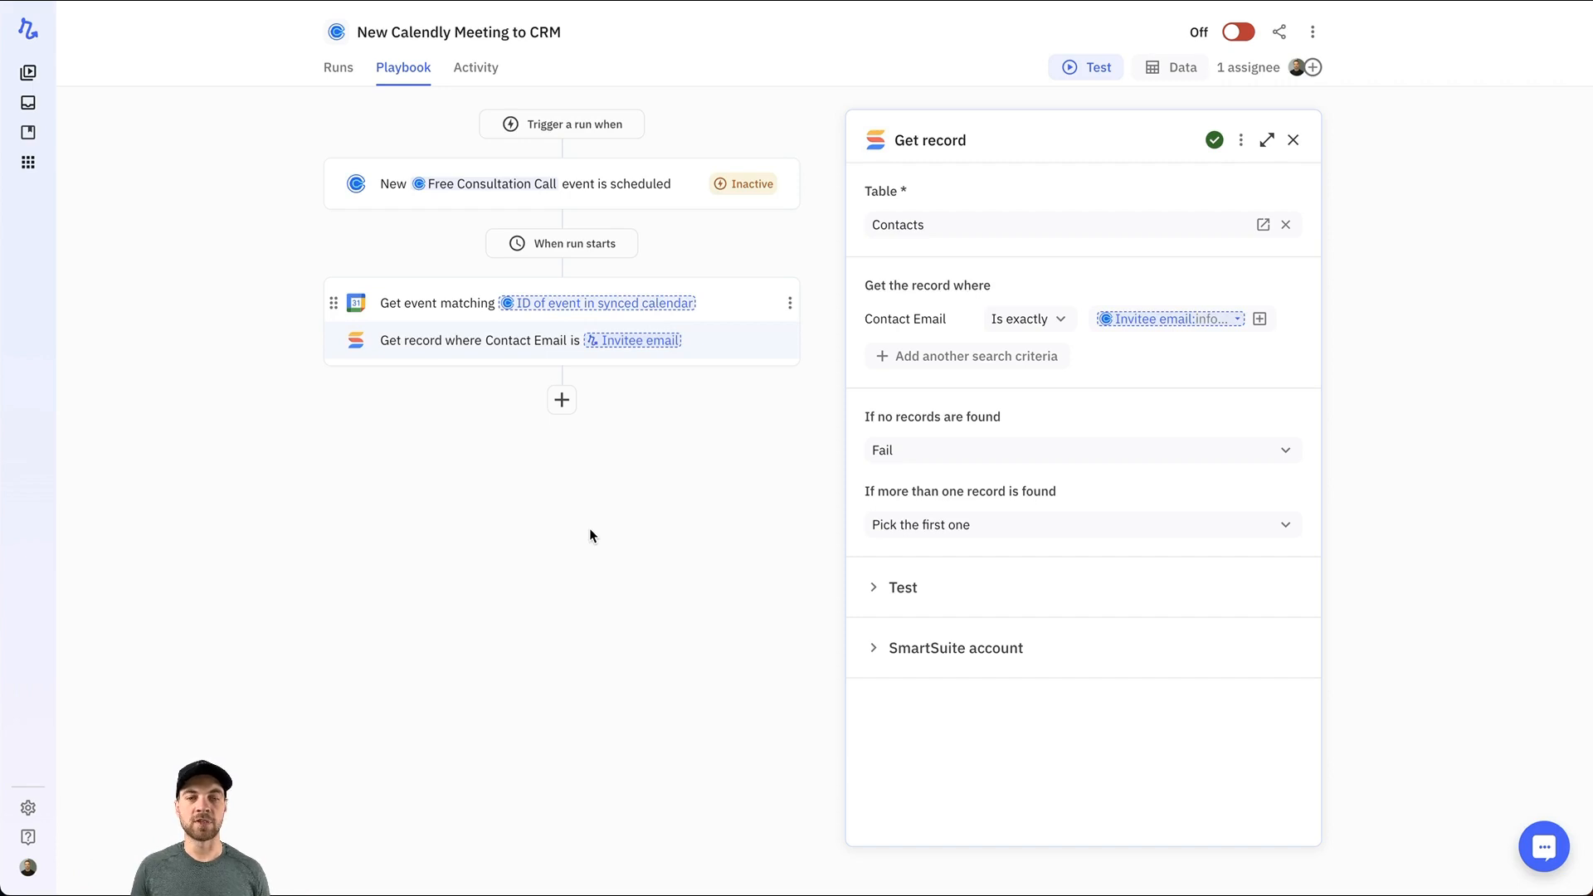
pyautogui.moveTo(559, 400)
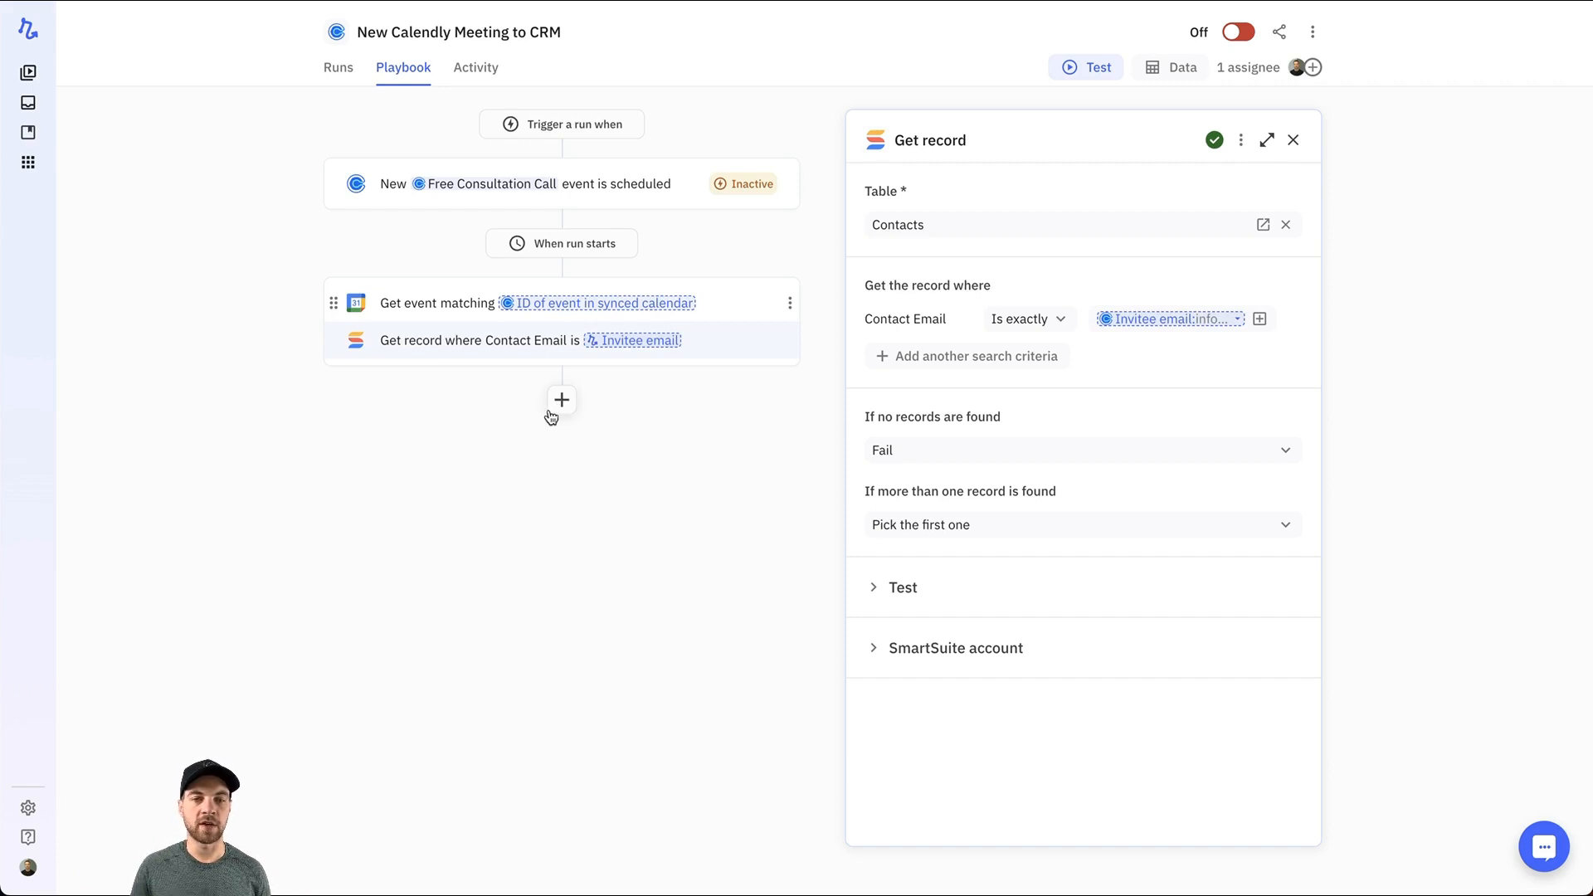
# Add a Path step with two branches after the record lookup
pyautogui.click(561, 400)
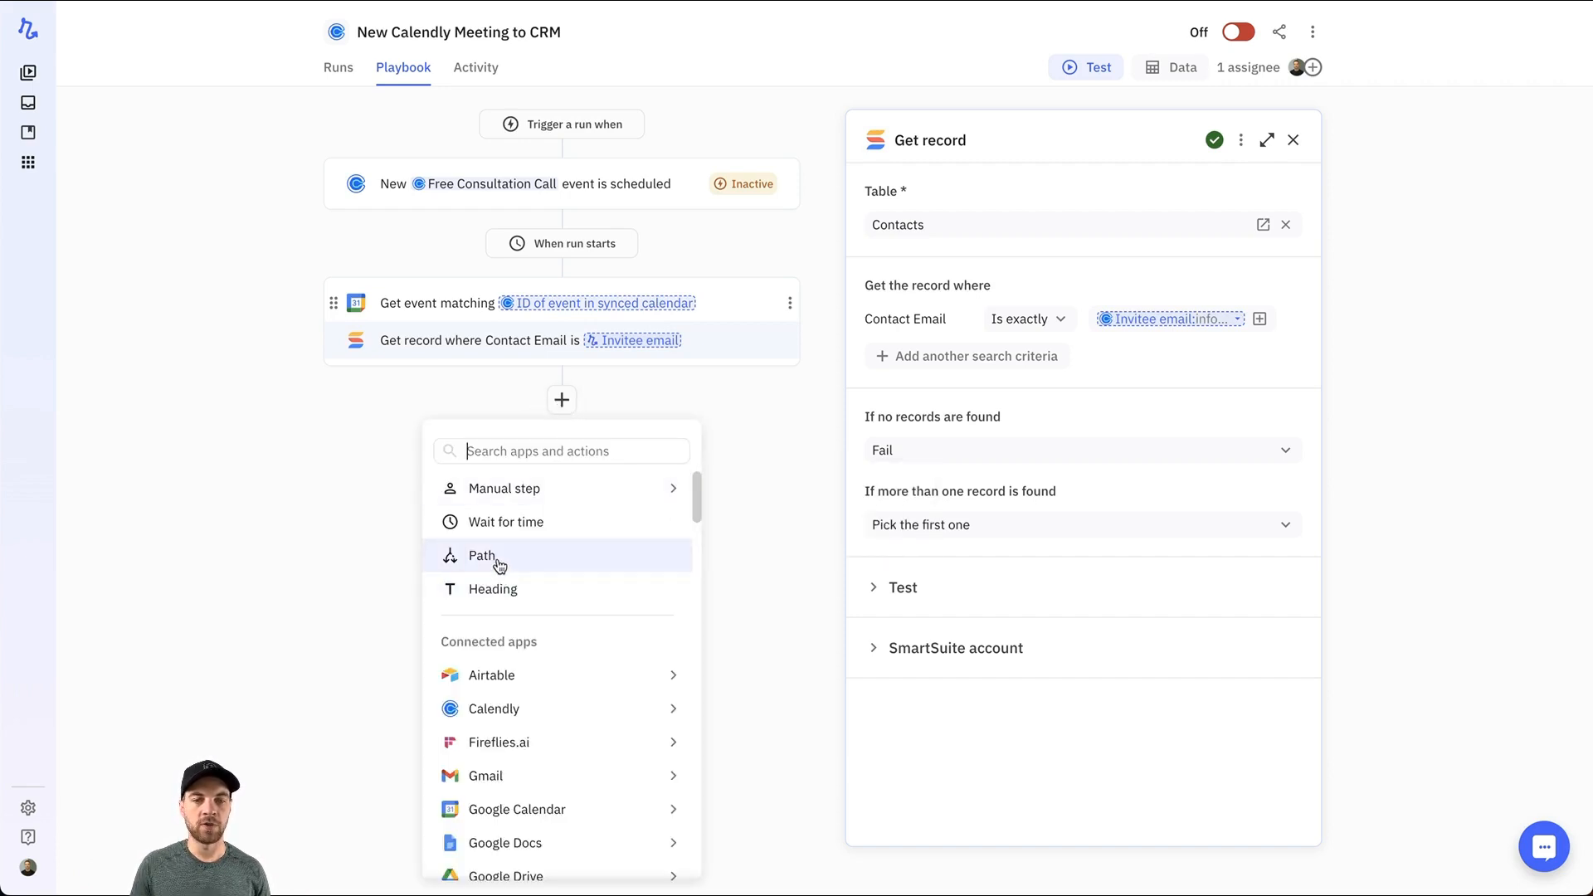
pyautogui.click(481, 554)
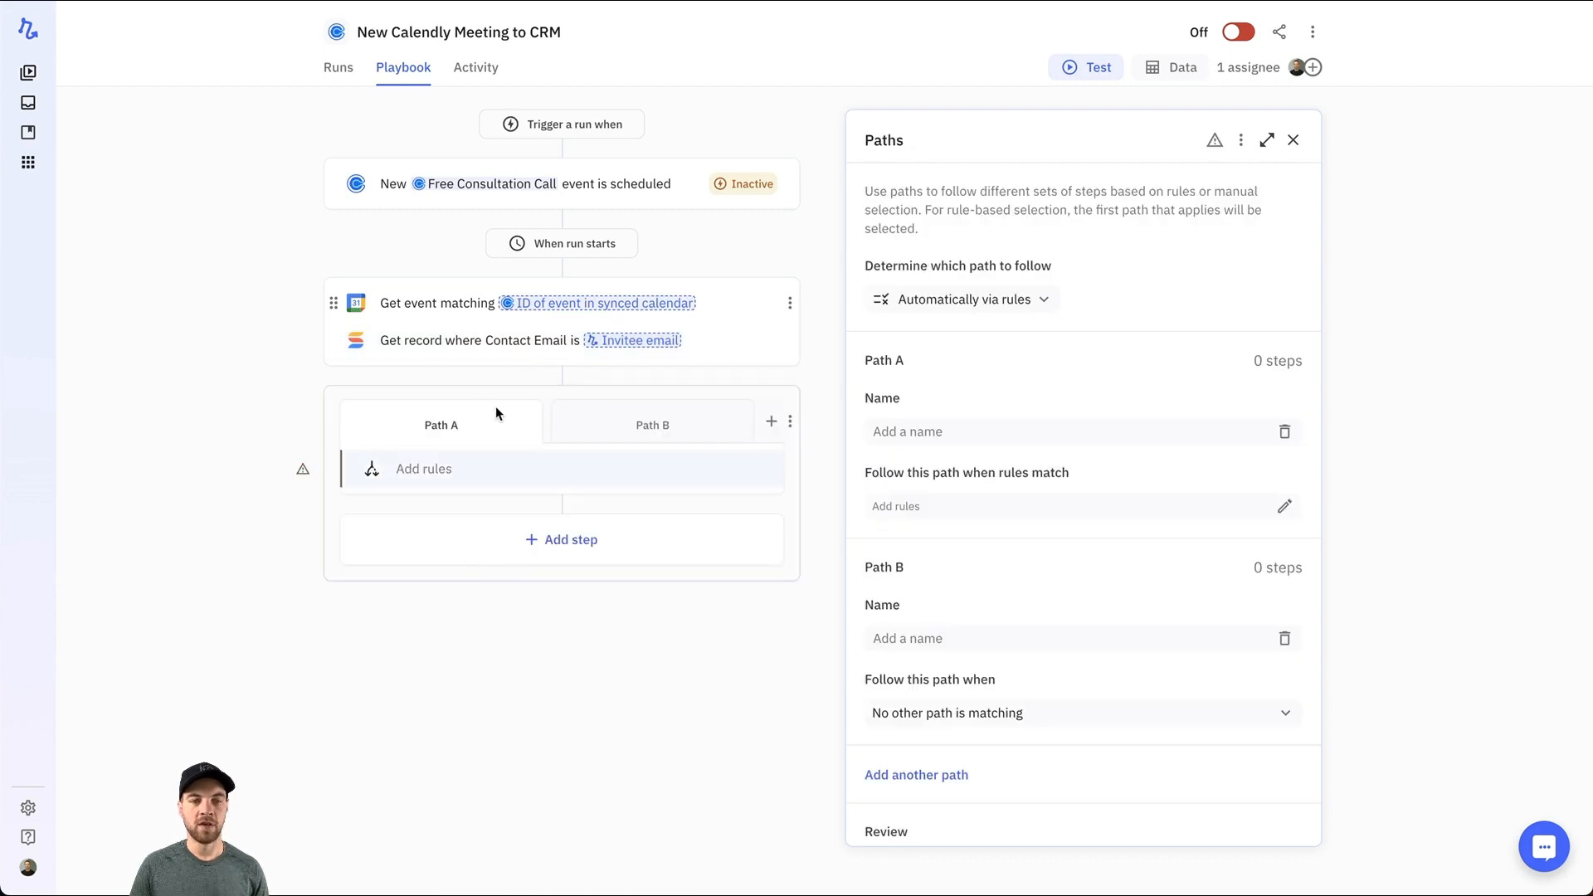
pyautogui.moveTo(688, 428)
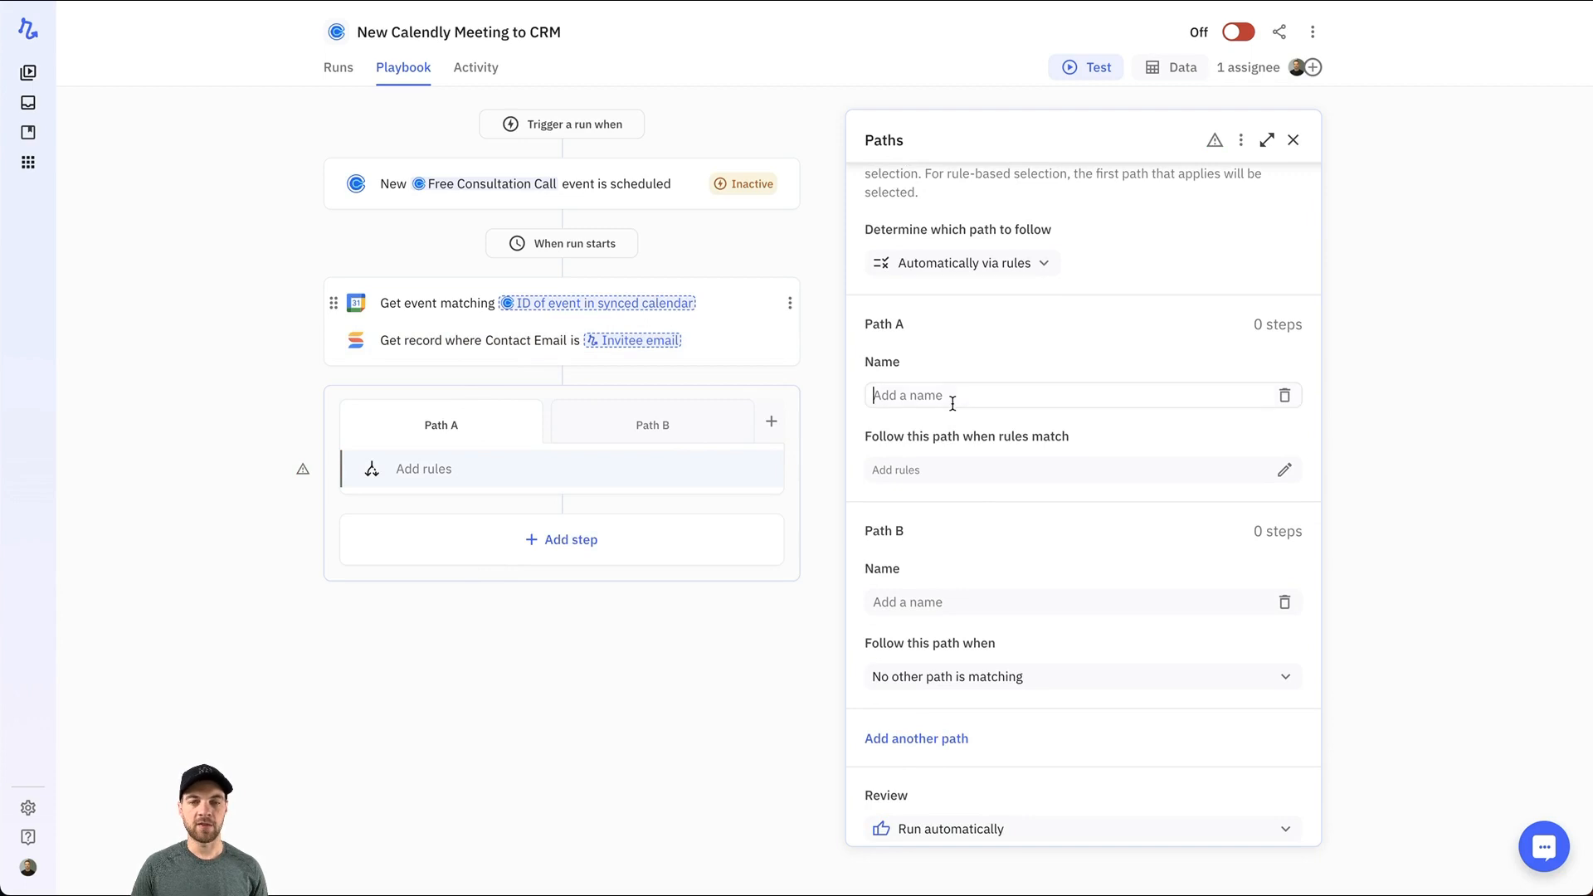
# Name the path 'If contact' and save a rule that the record's Contact ID is set
pyautogui.write('If contact')
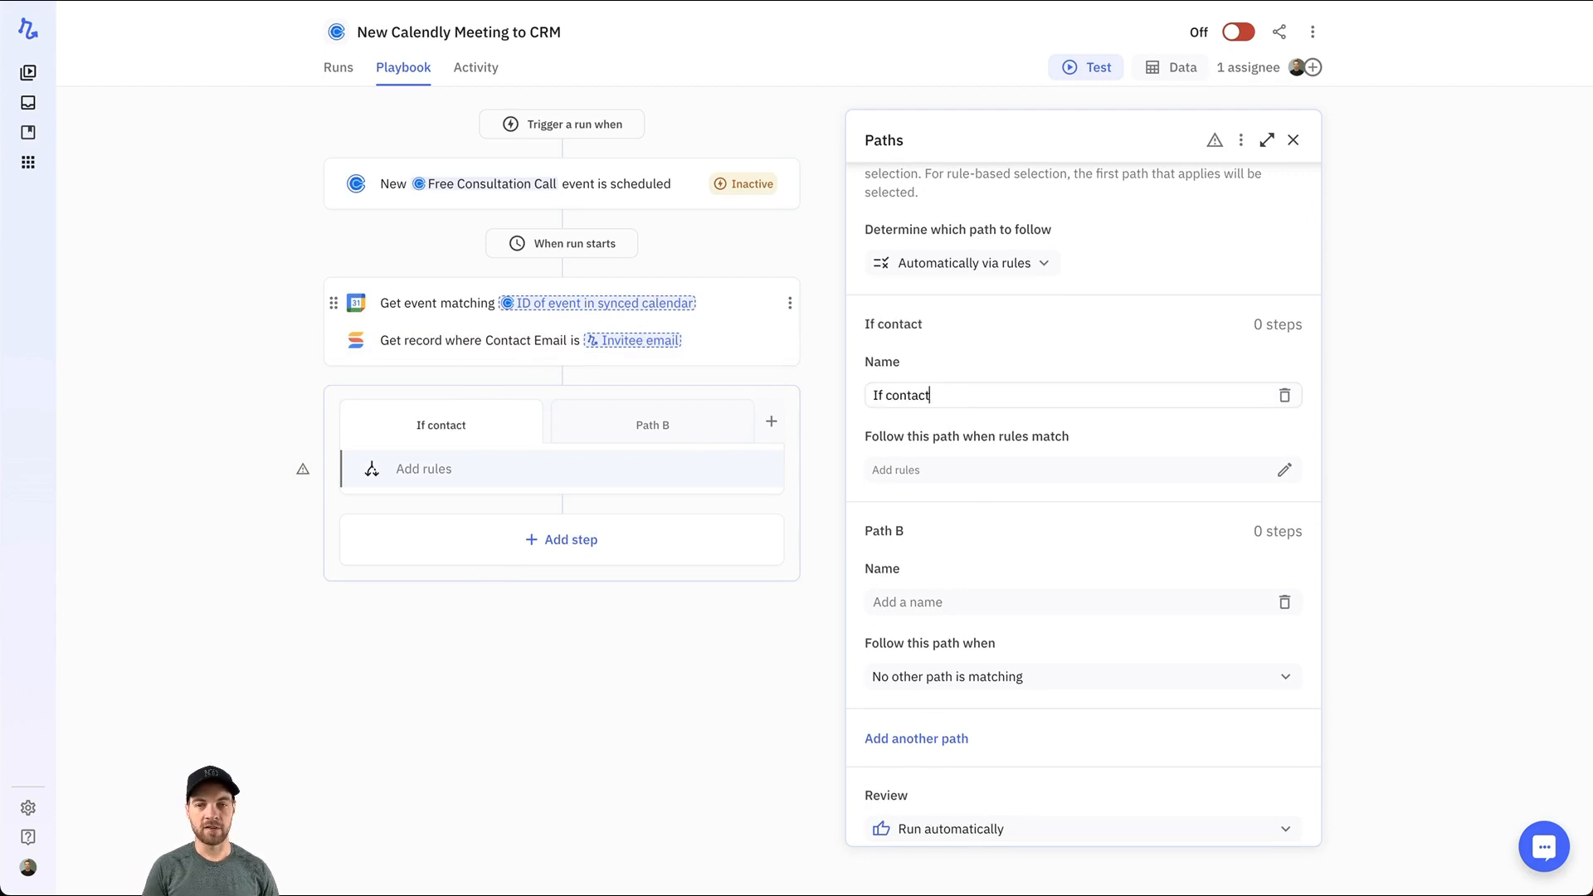
pyautogui.click(1285, 470)
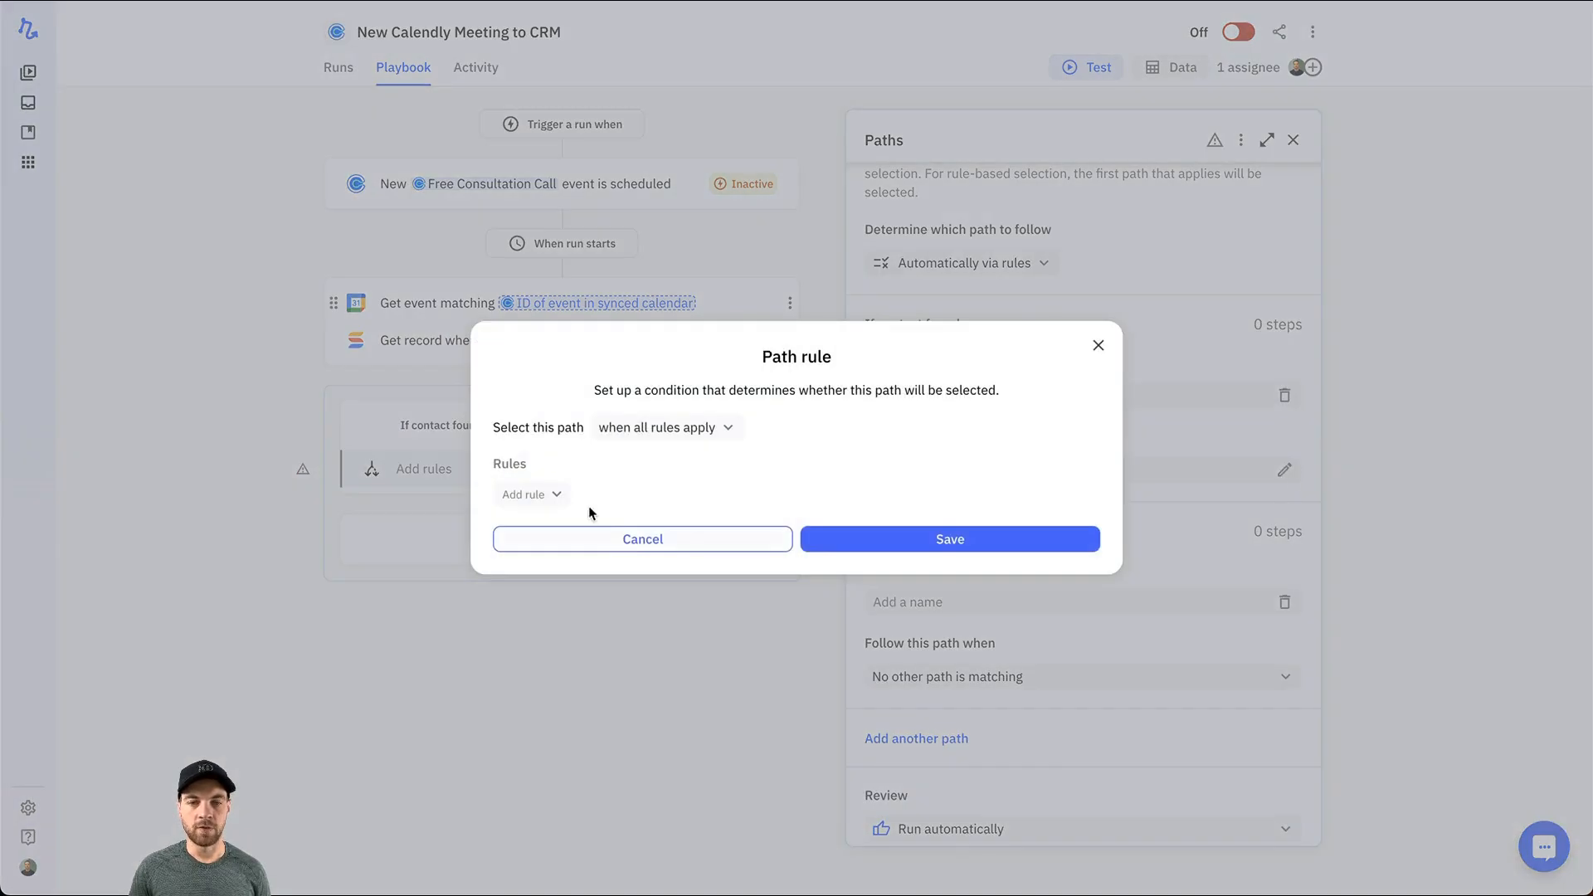
pyautogui.click(529, 495)
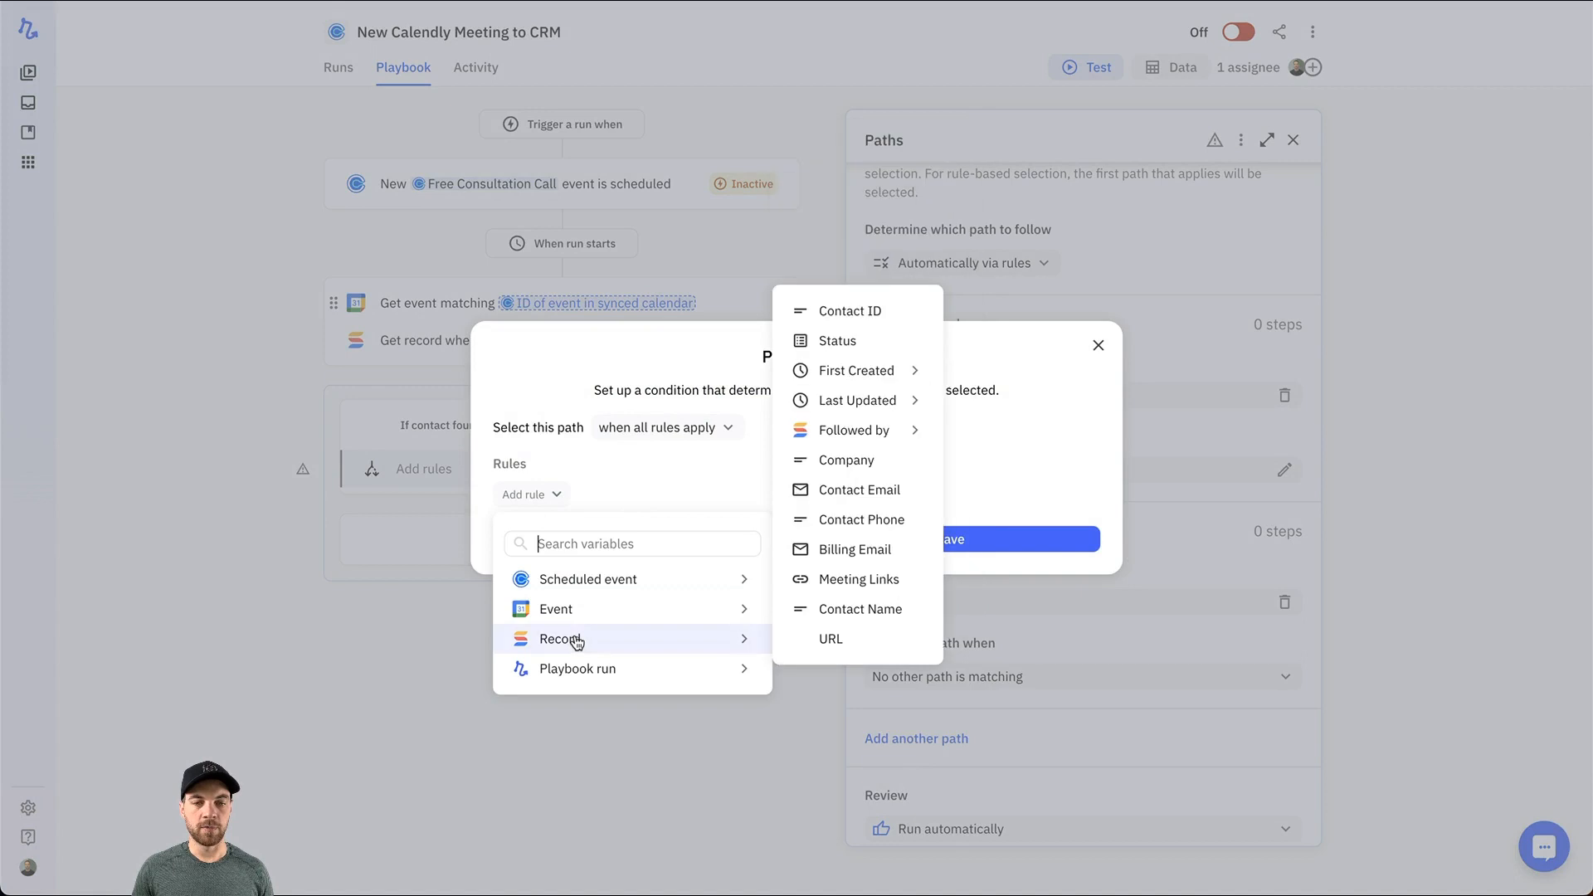
pyautogui.moveTo(748, 649)
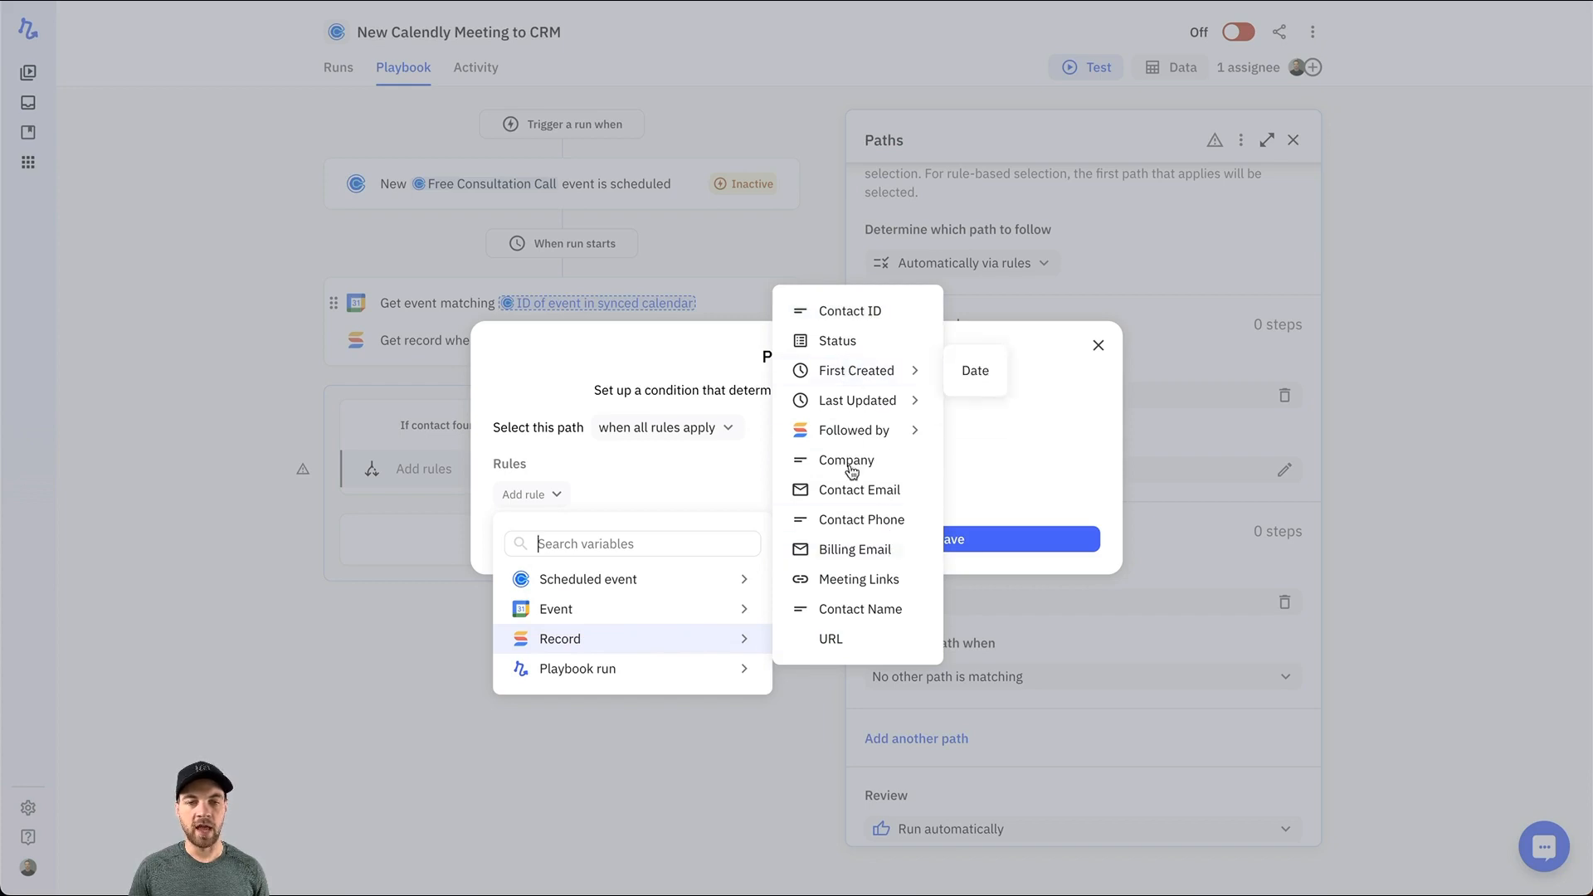
pyautogui.click(850, 311)
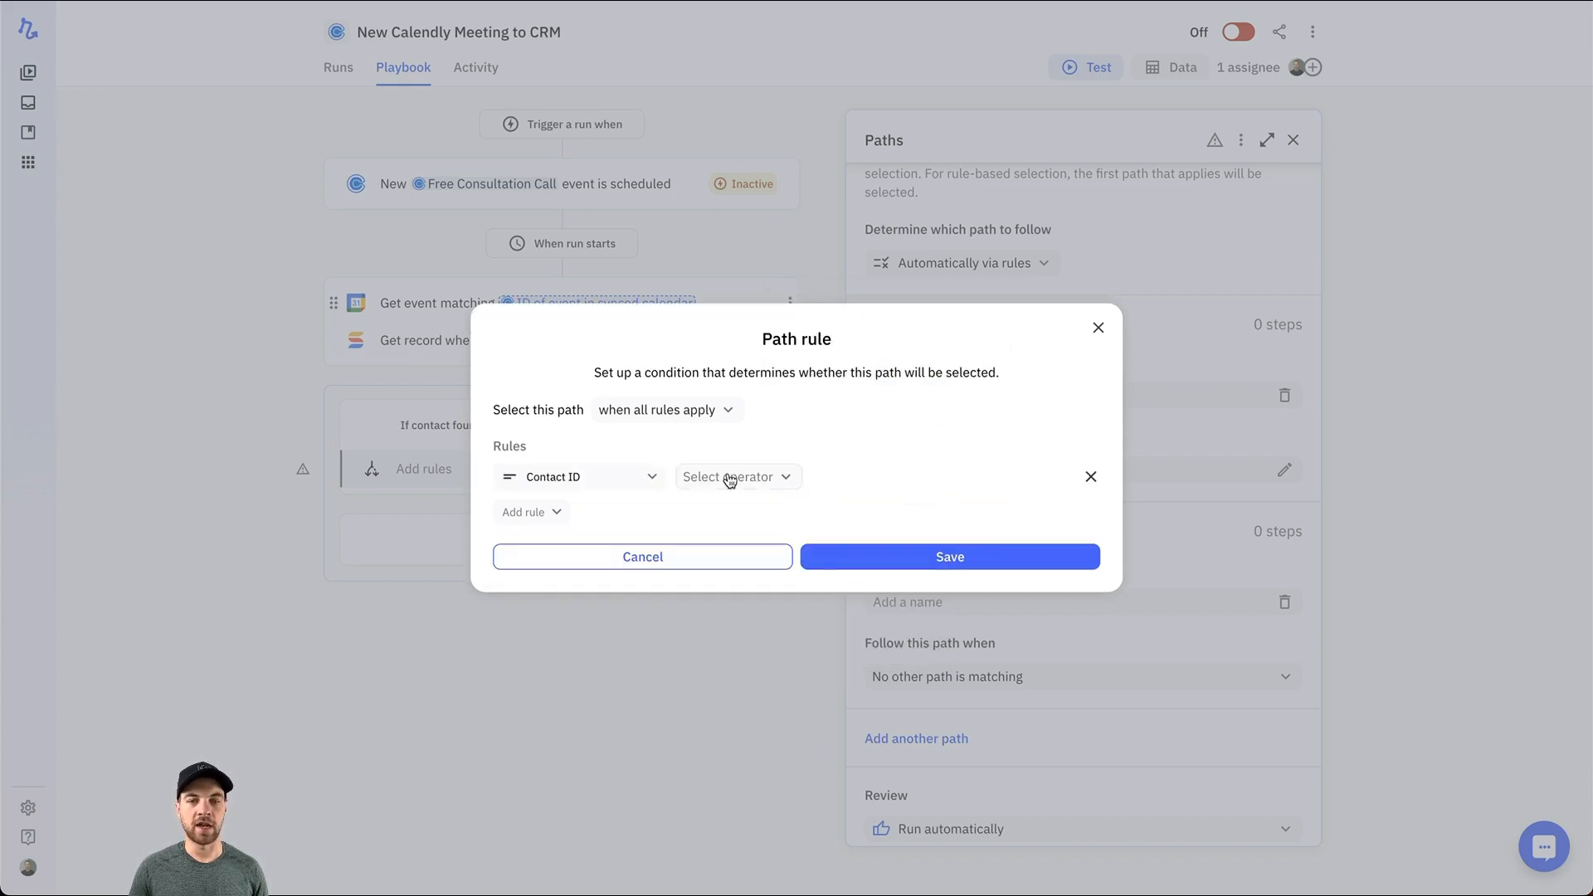
pyautogui.click(732, 476)
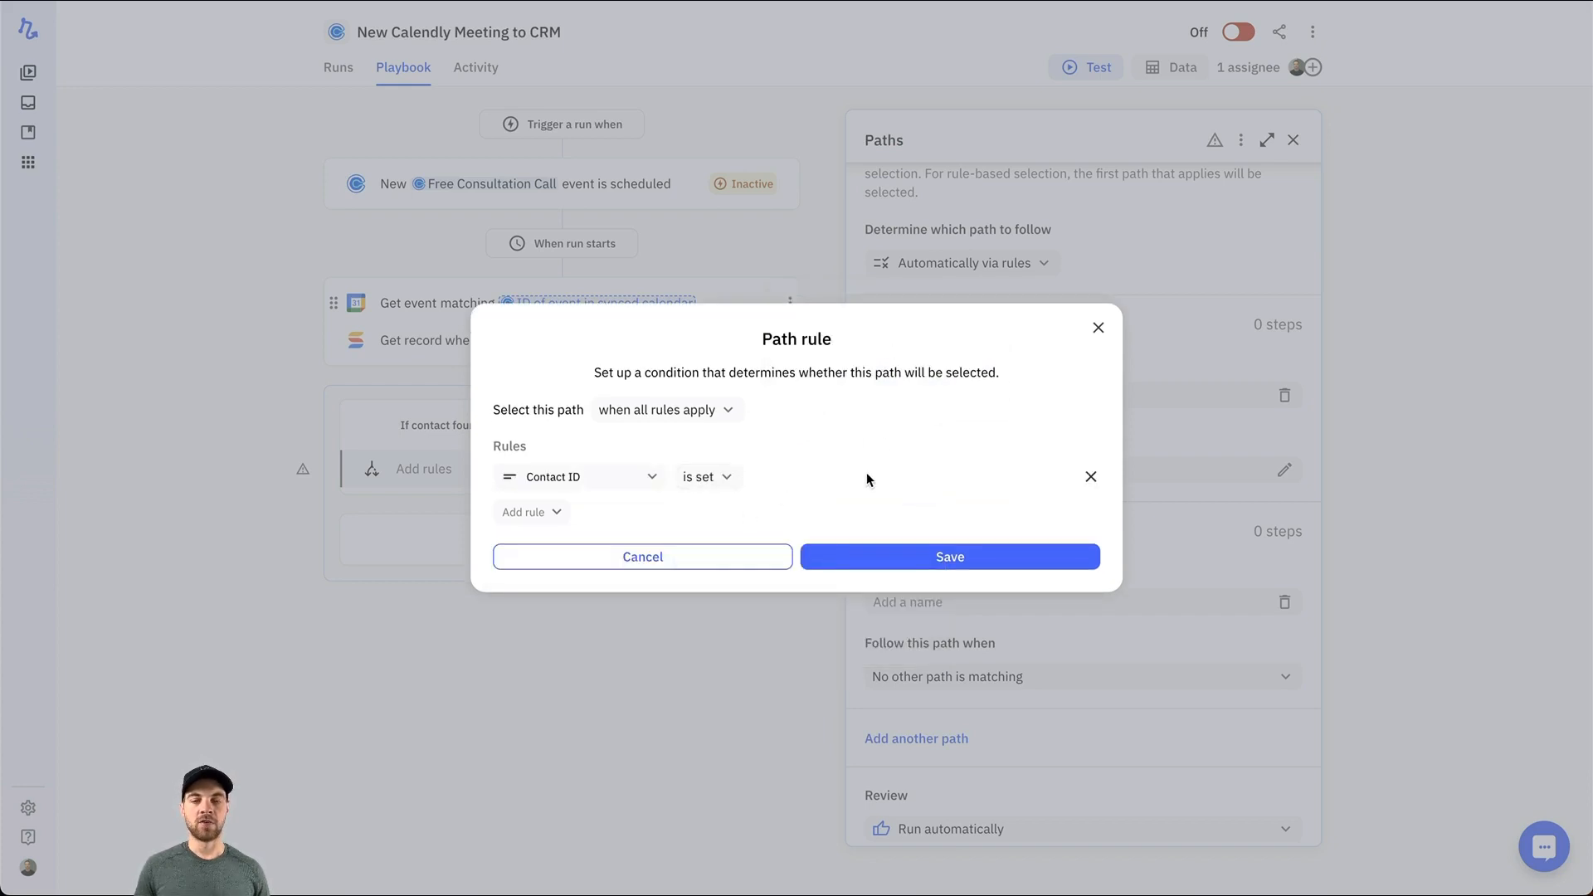
pyautogui.click(704, 476)
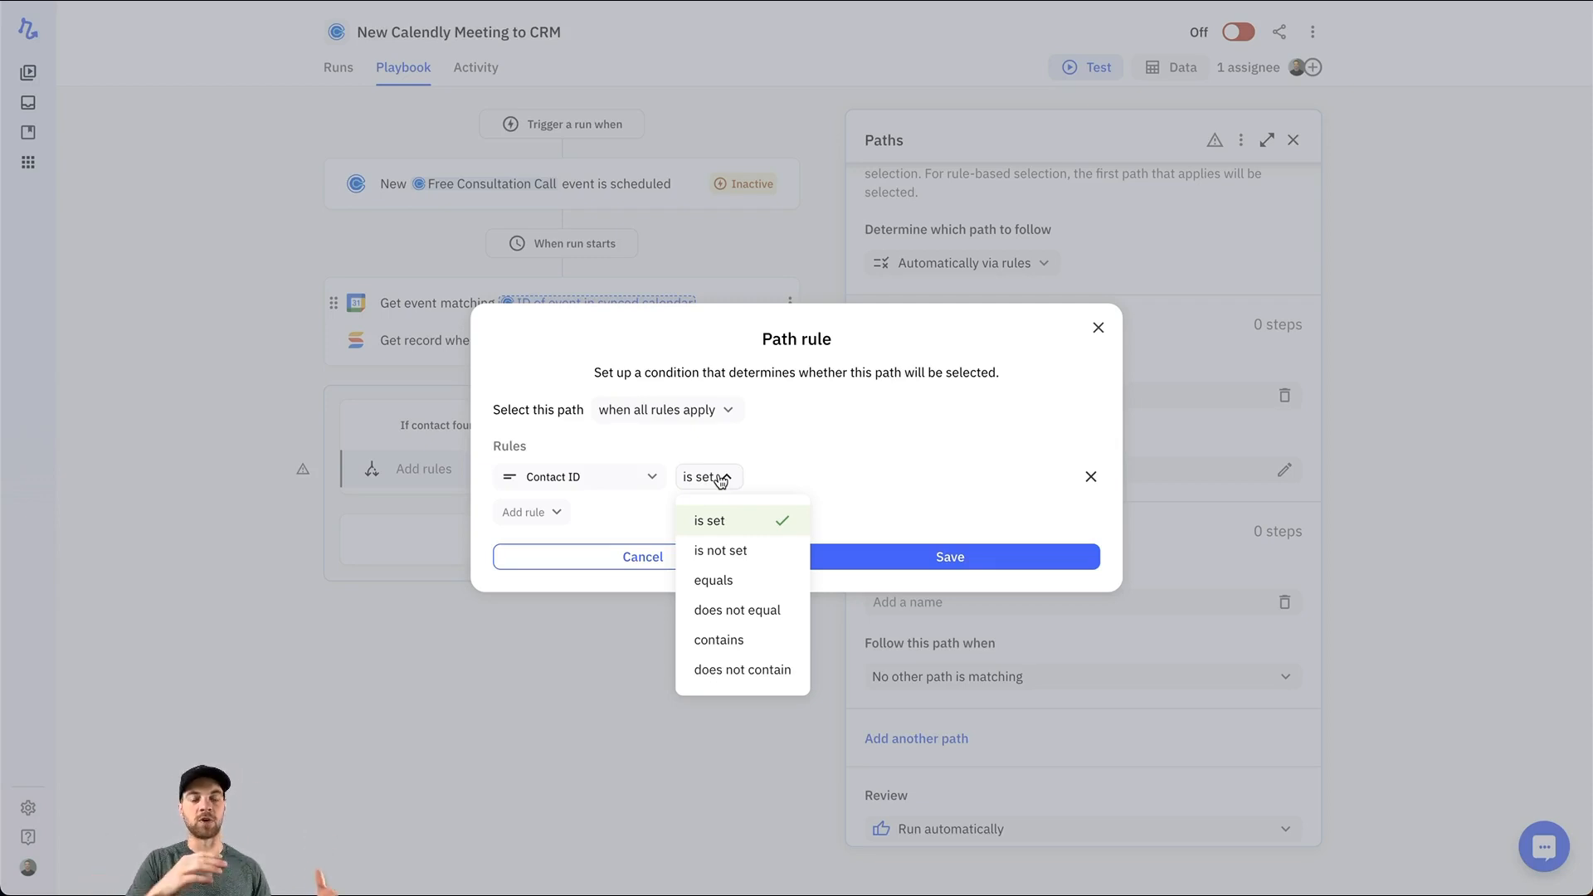
pyautogui.moveTo(729, 483)
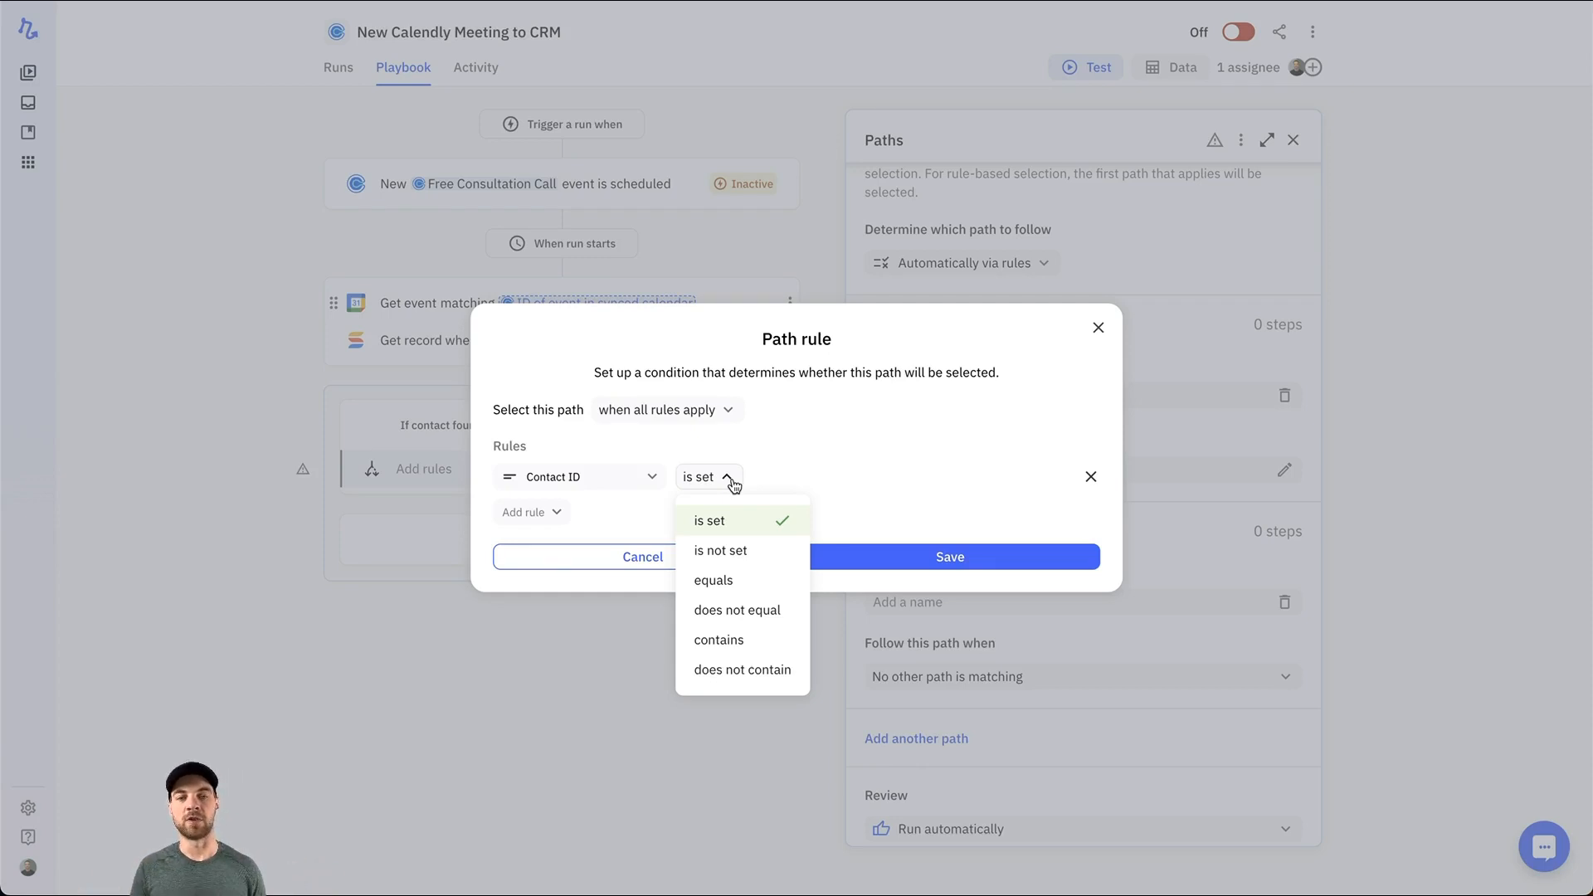
pyautogui.moveTo(763, 495)
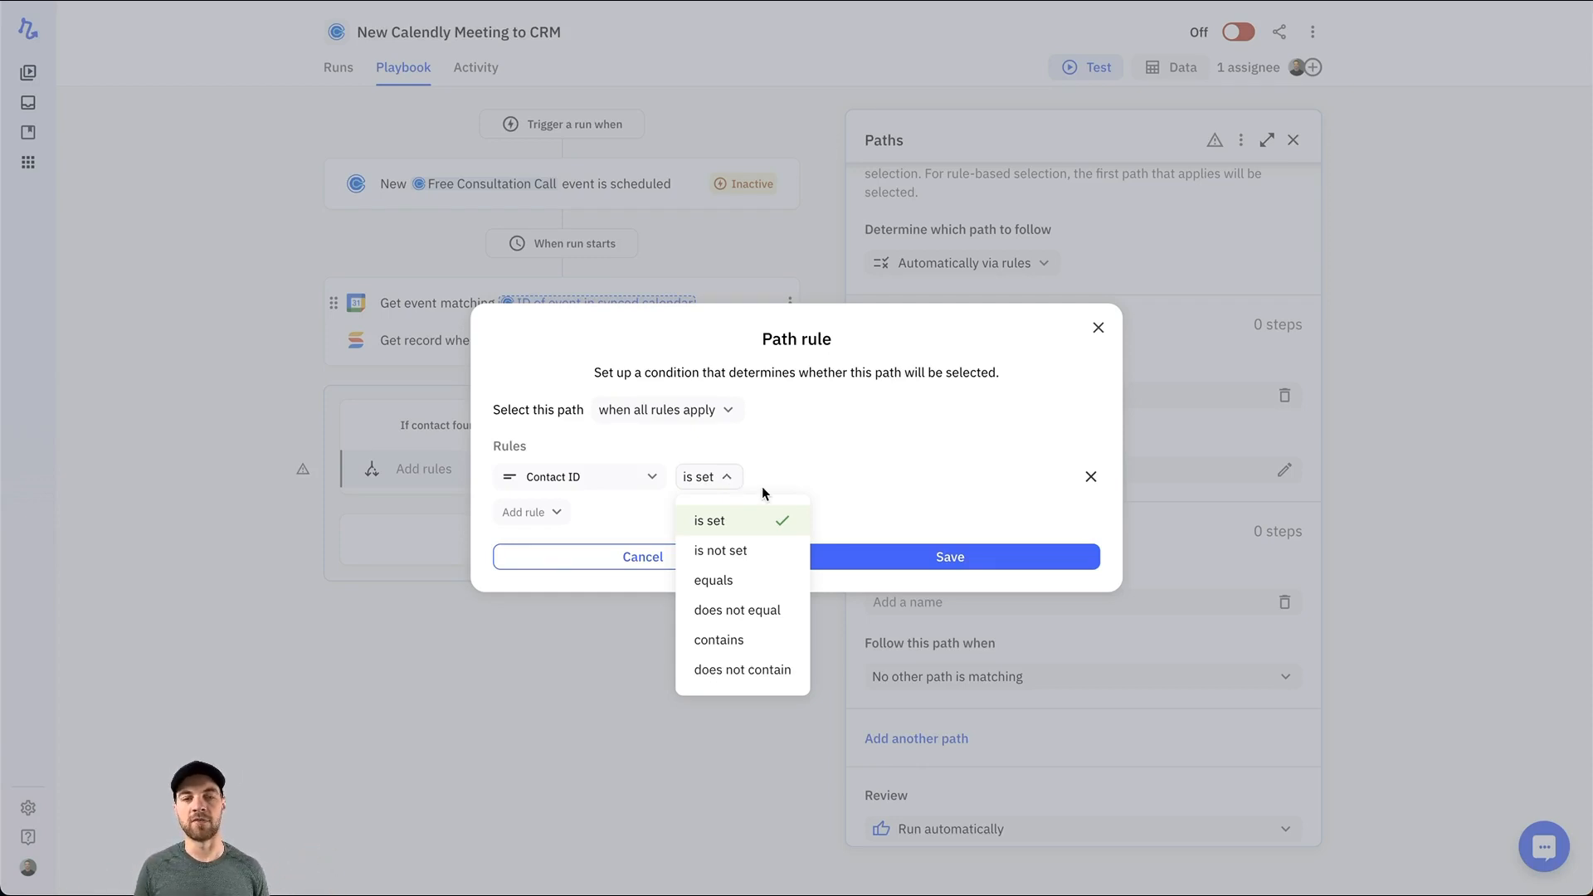
pyautogui.click(709, 519)
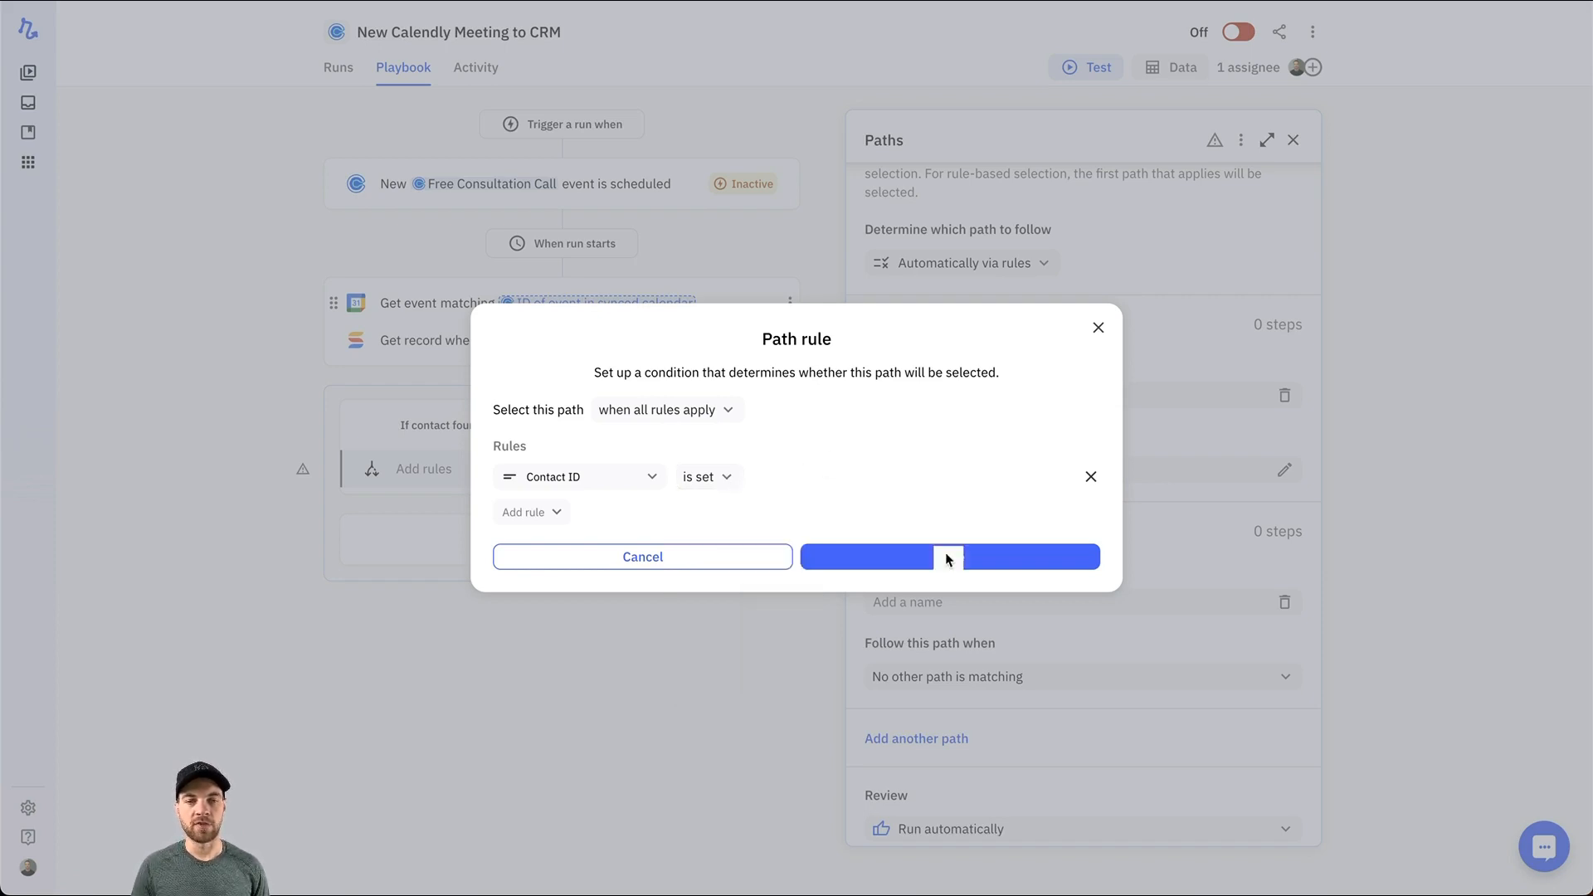
pyautogui.click(950, 556)
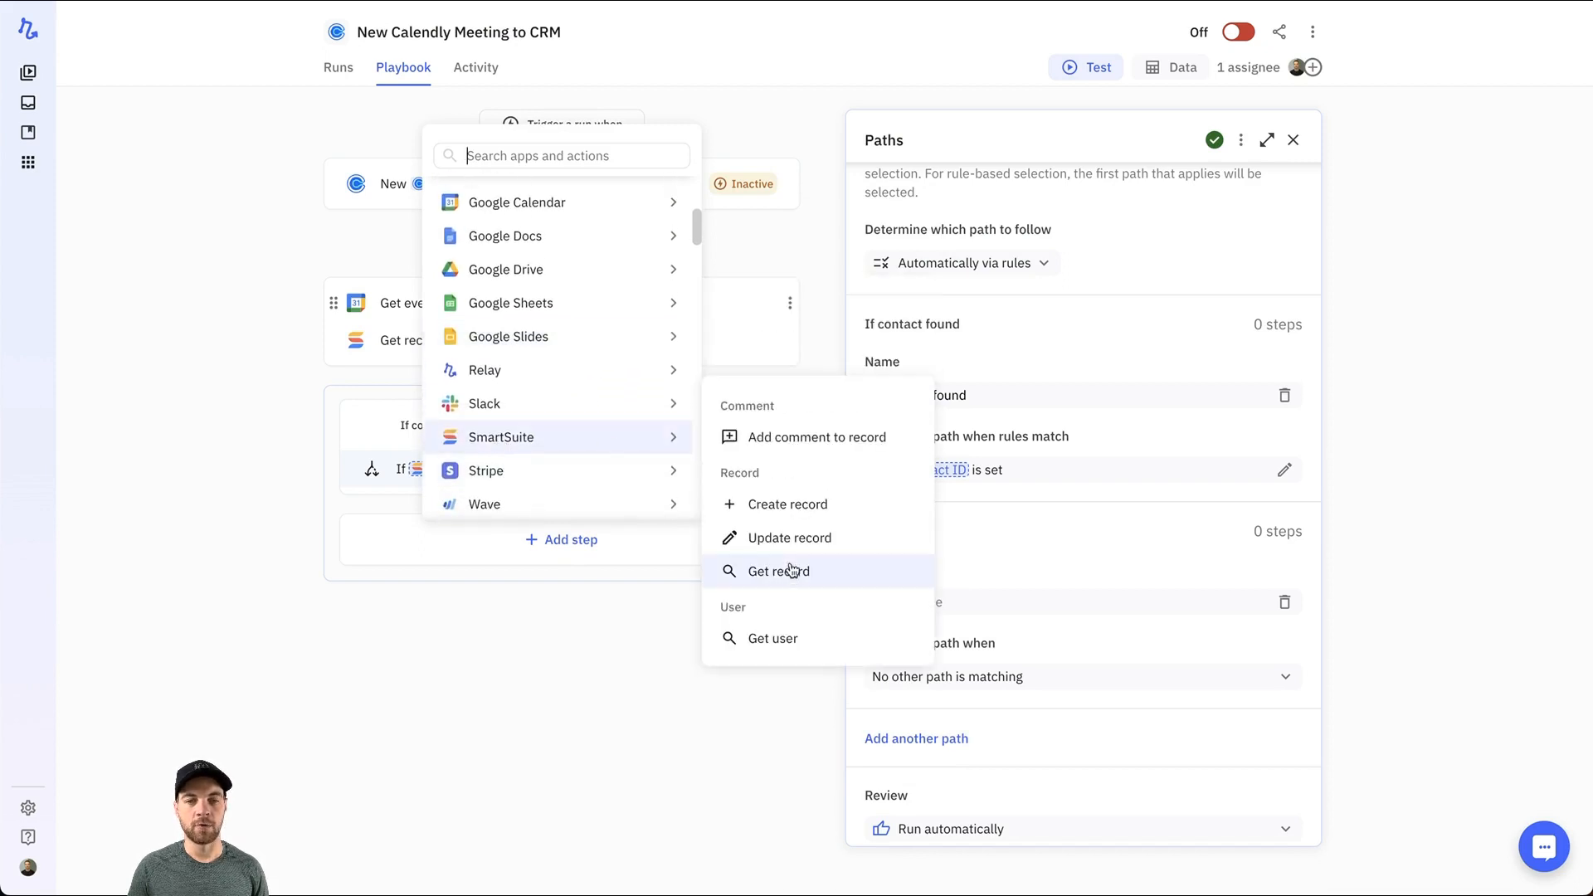
# Add a SmartSuite Update record step under the If contact found path
pyautogui.click(790, 538)
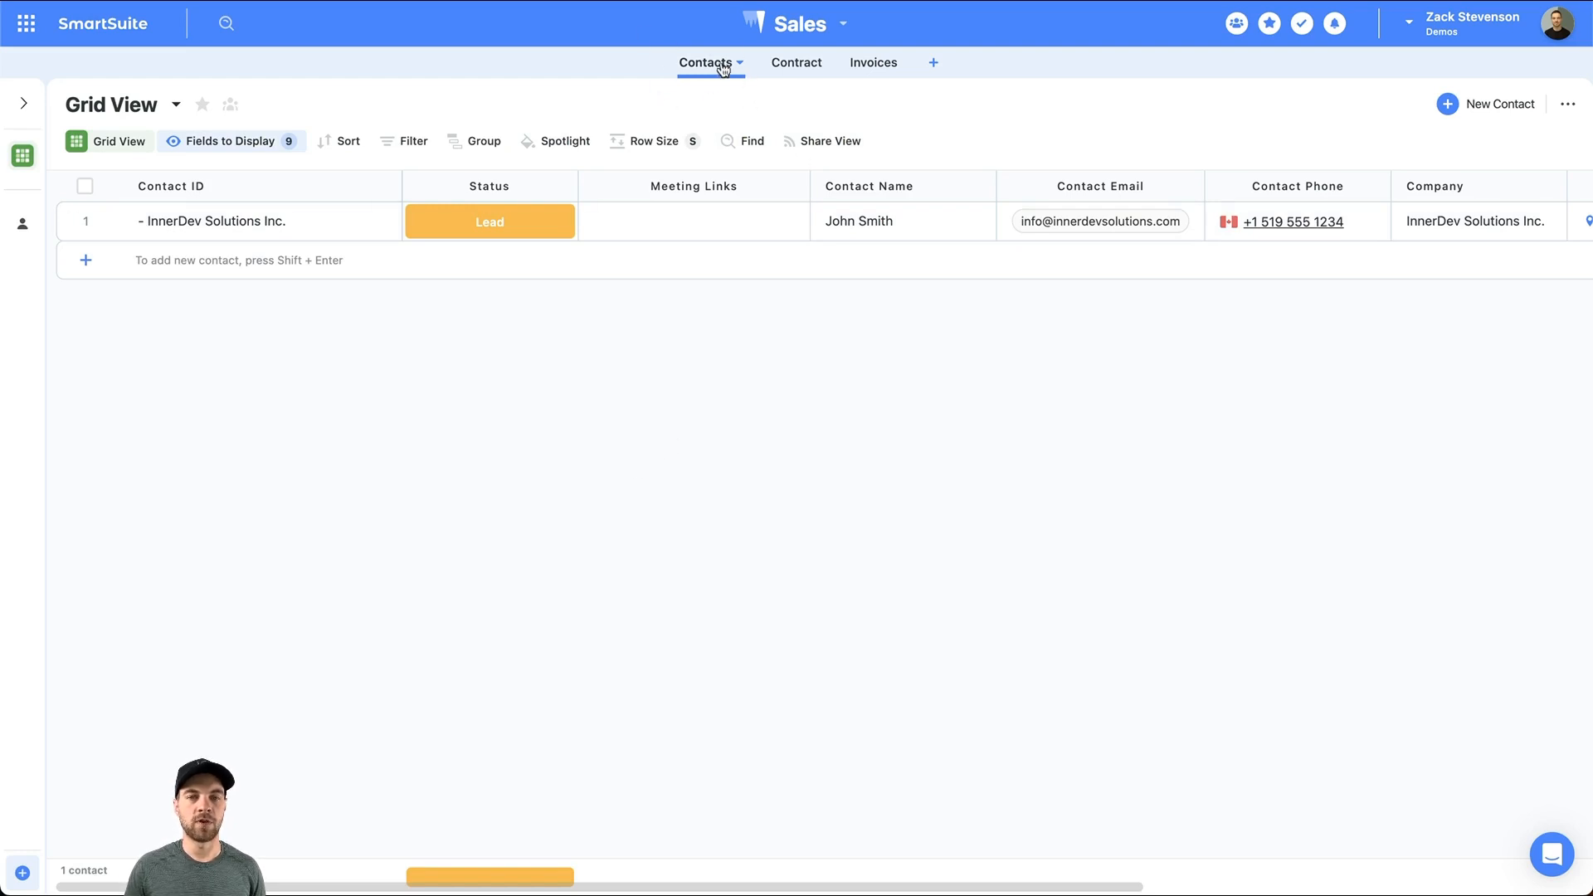
pyautogui.moveTo(599, 495)
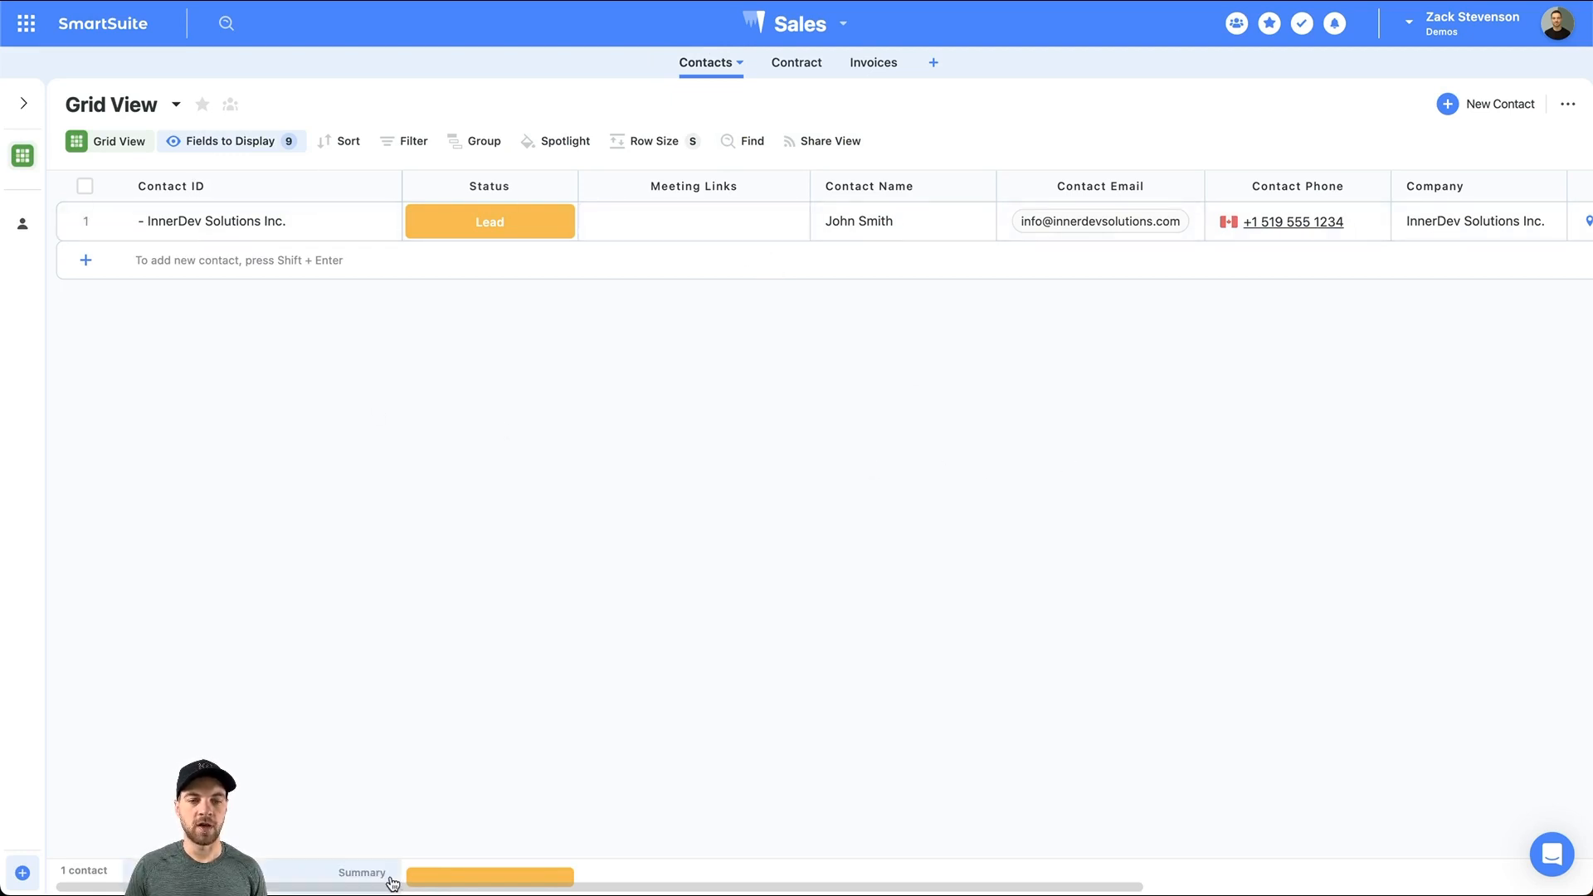
pyautogui.hscroll(3)
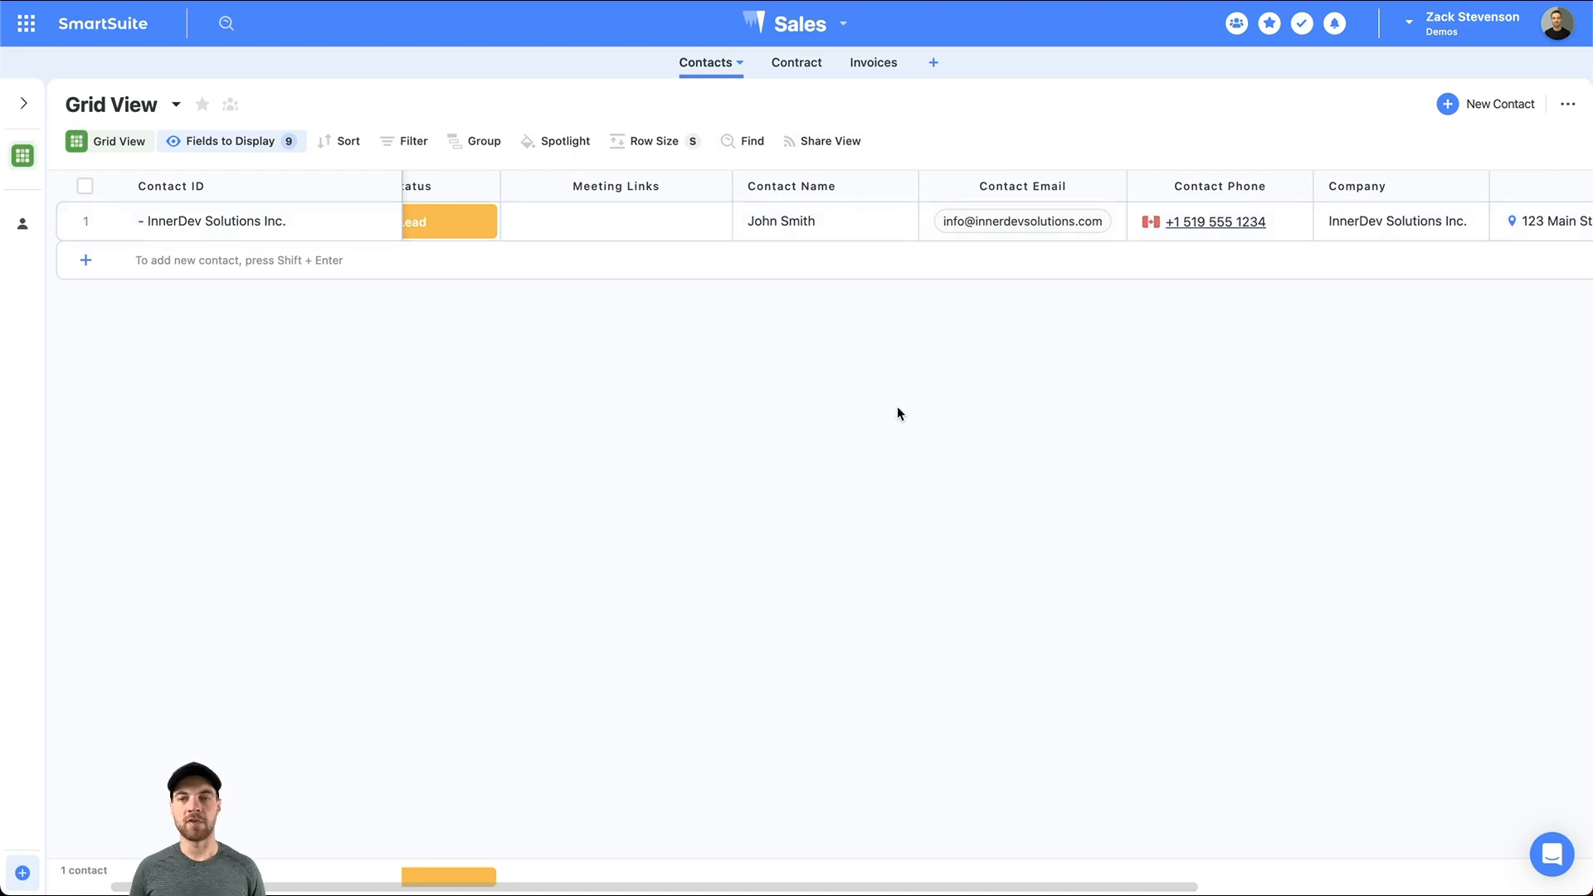
pyautogui.moveTo(641, 260)
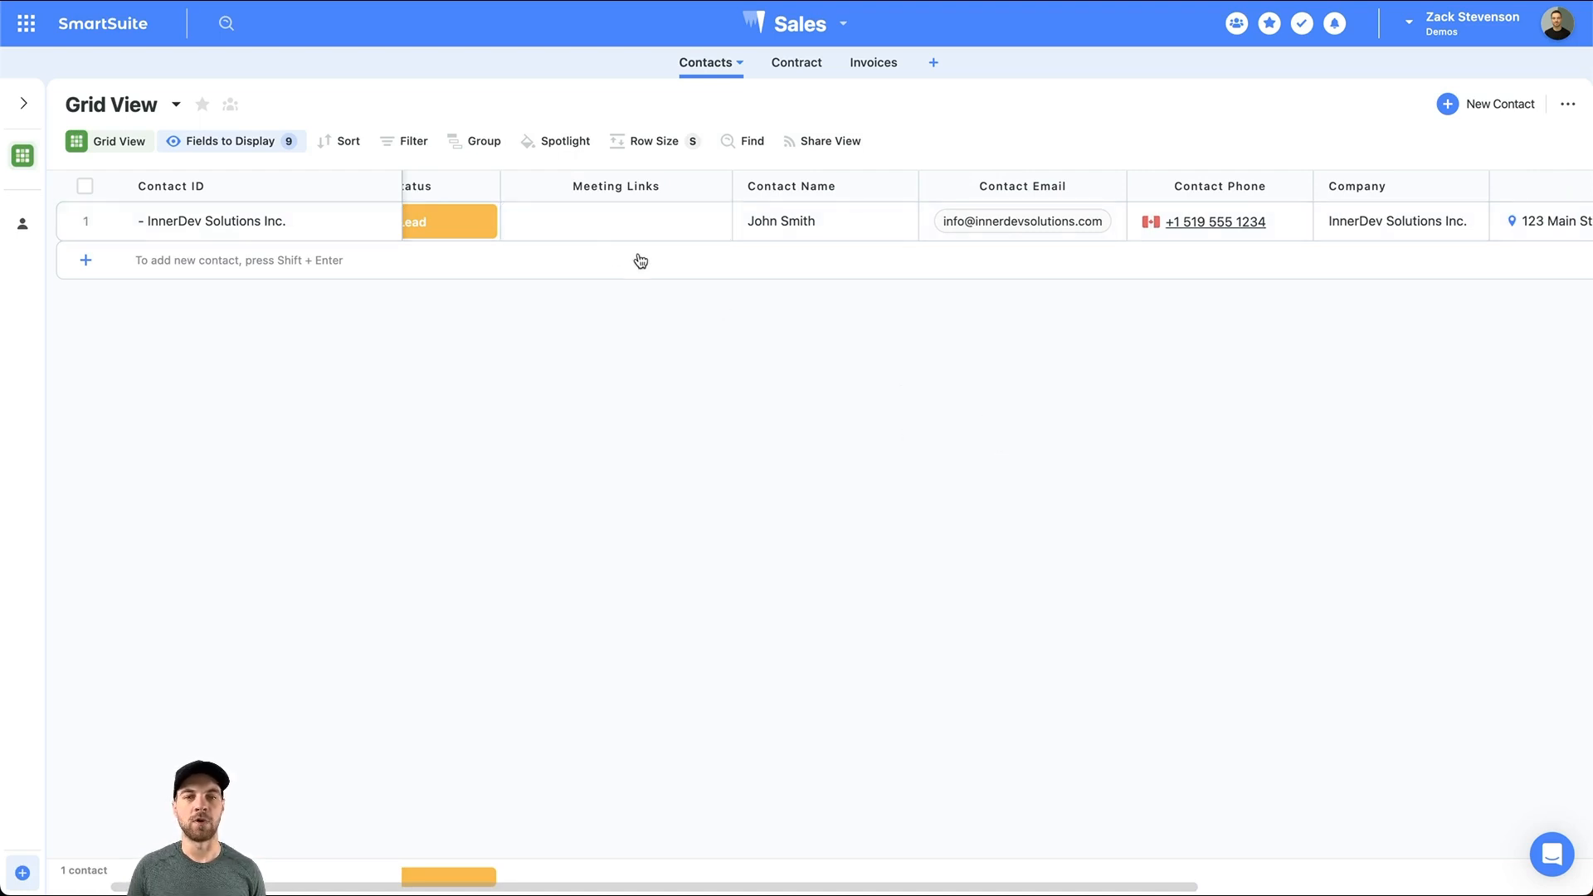
pyautogui.moveTo(610, 185)
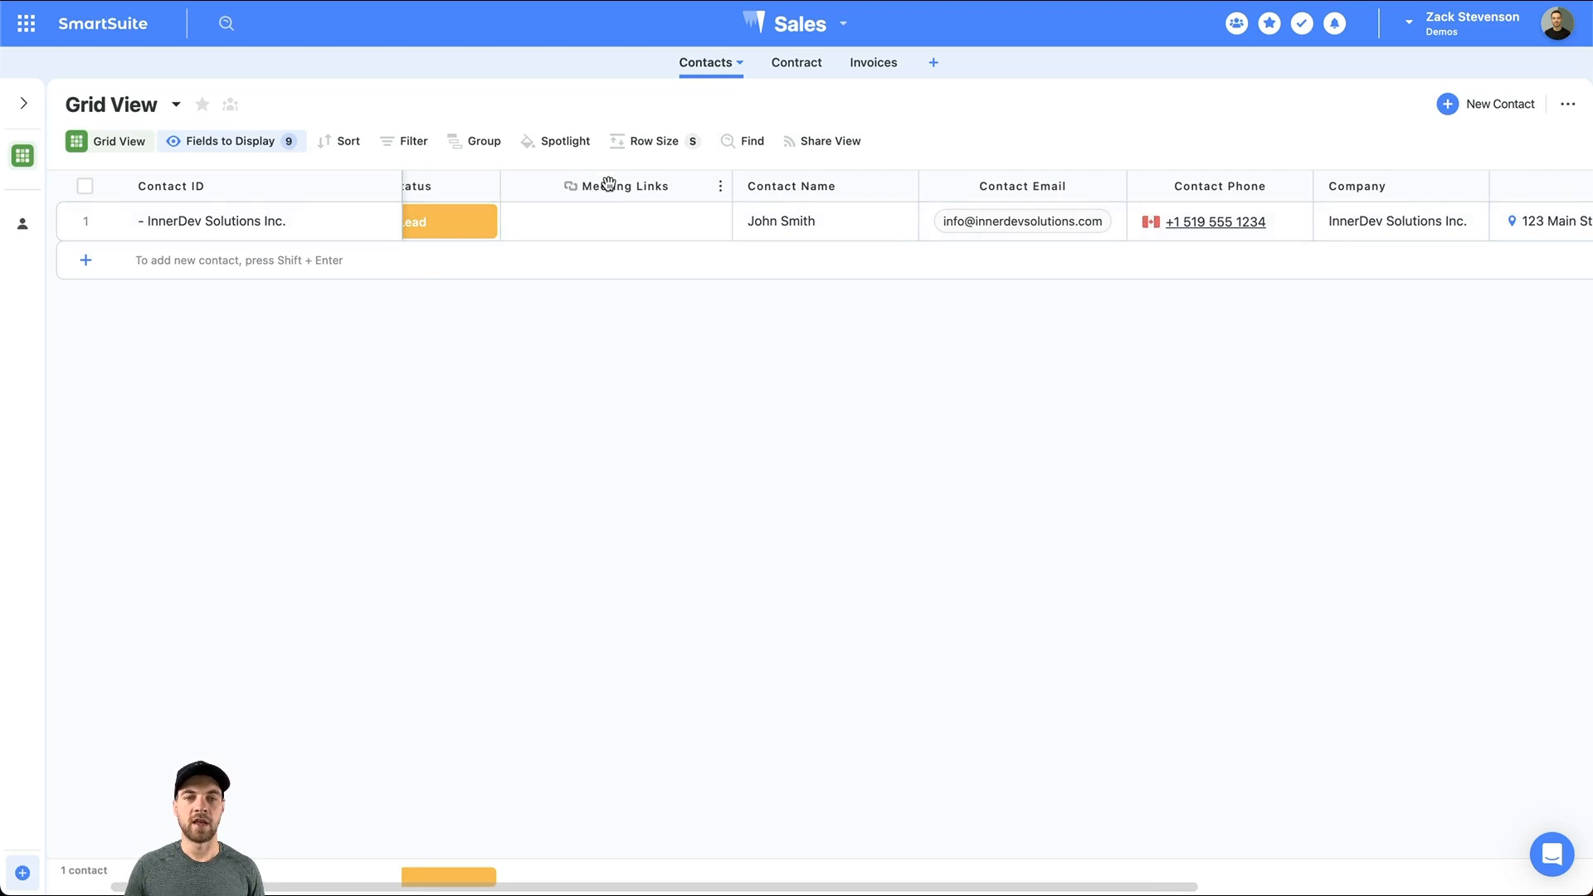
pyautogui.moveTo(881, 312)
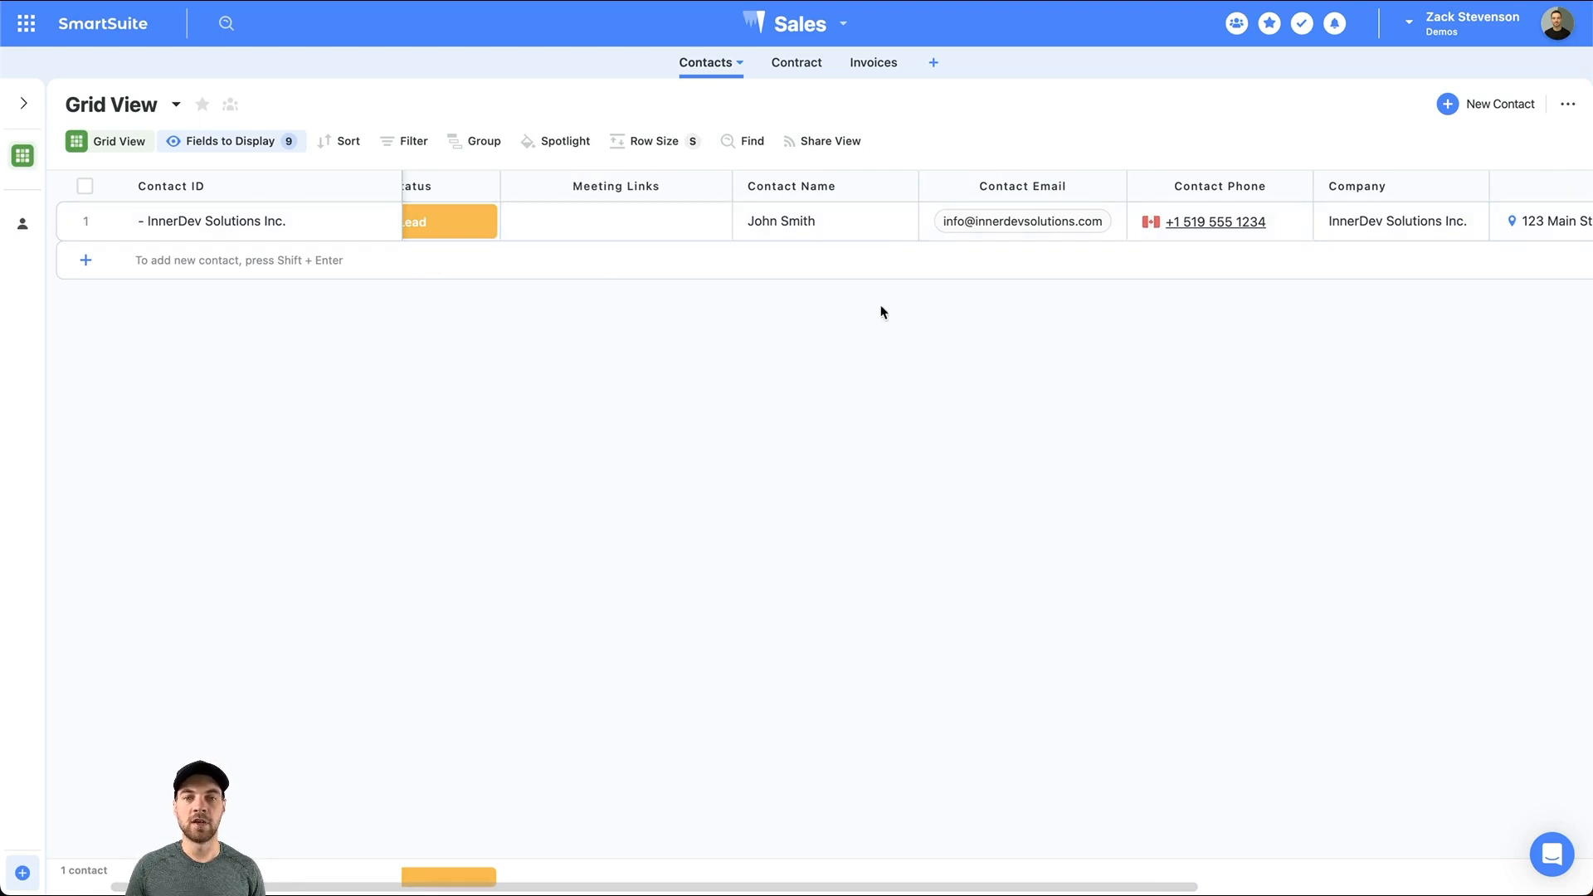
pyautogui.moveTo(1079, 589)
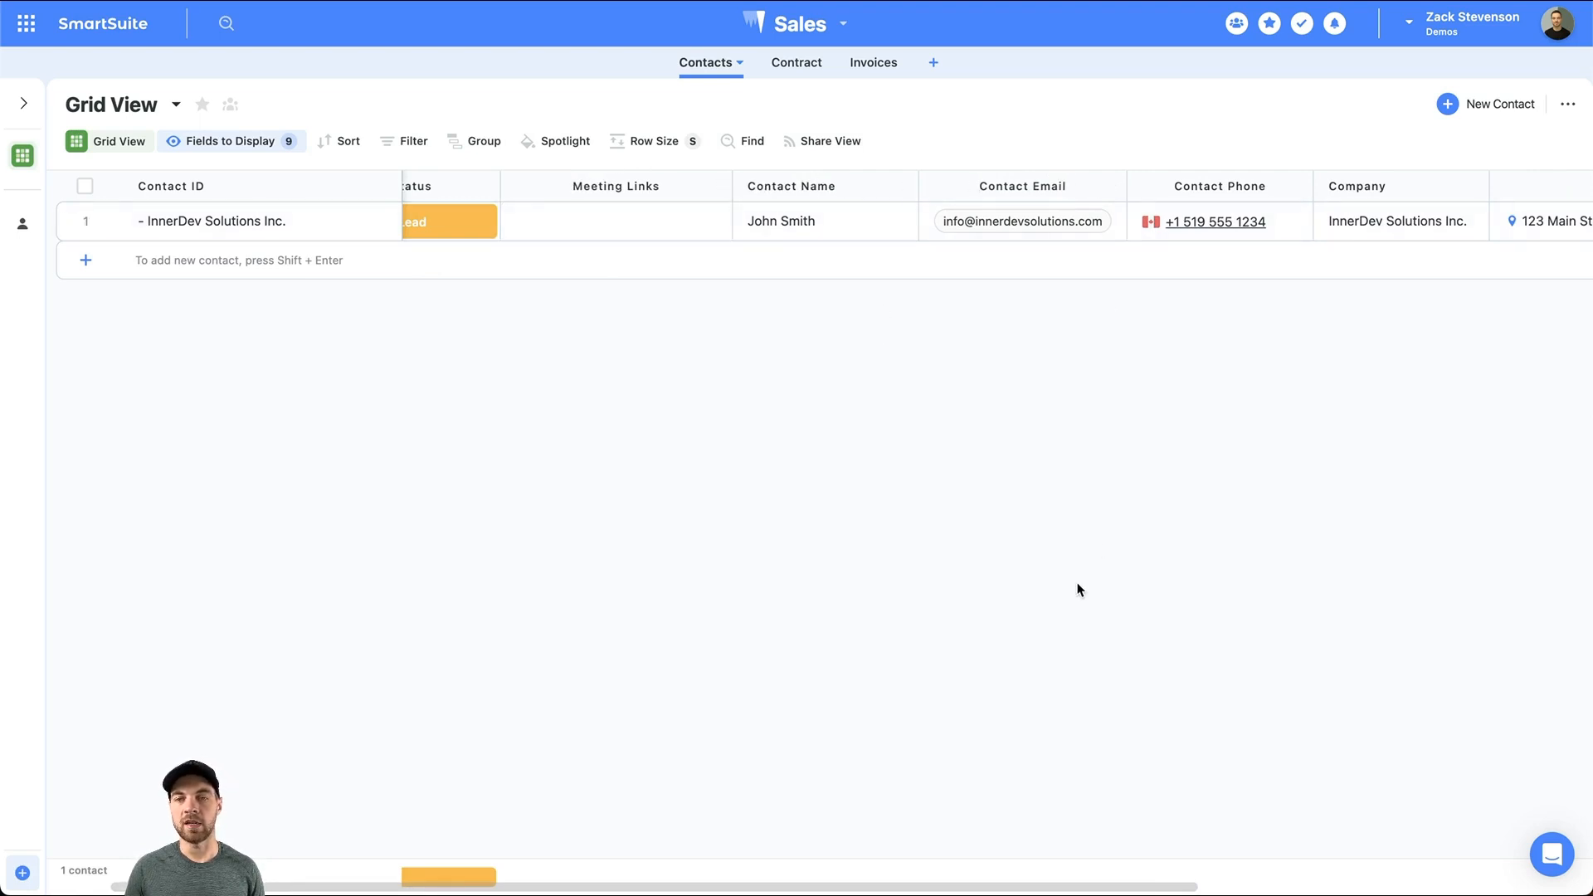
pyautogui.moveTo(993, 677)
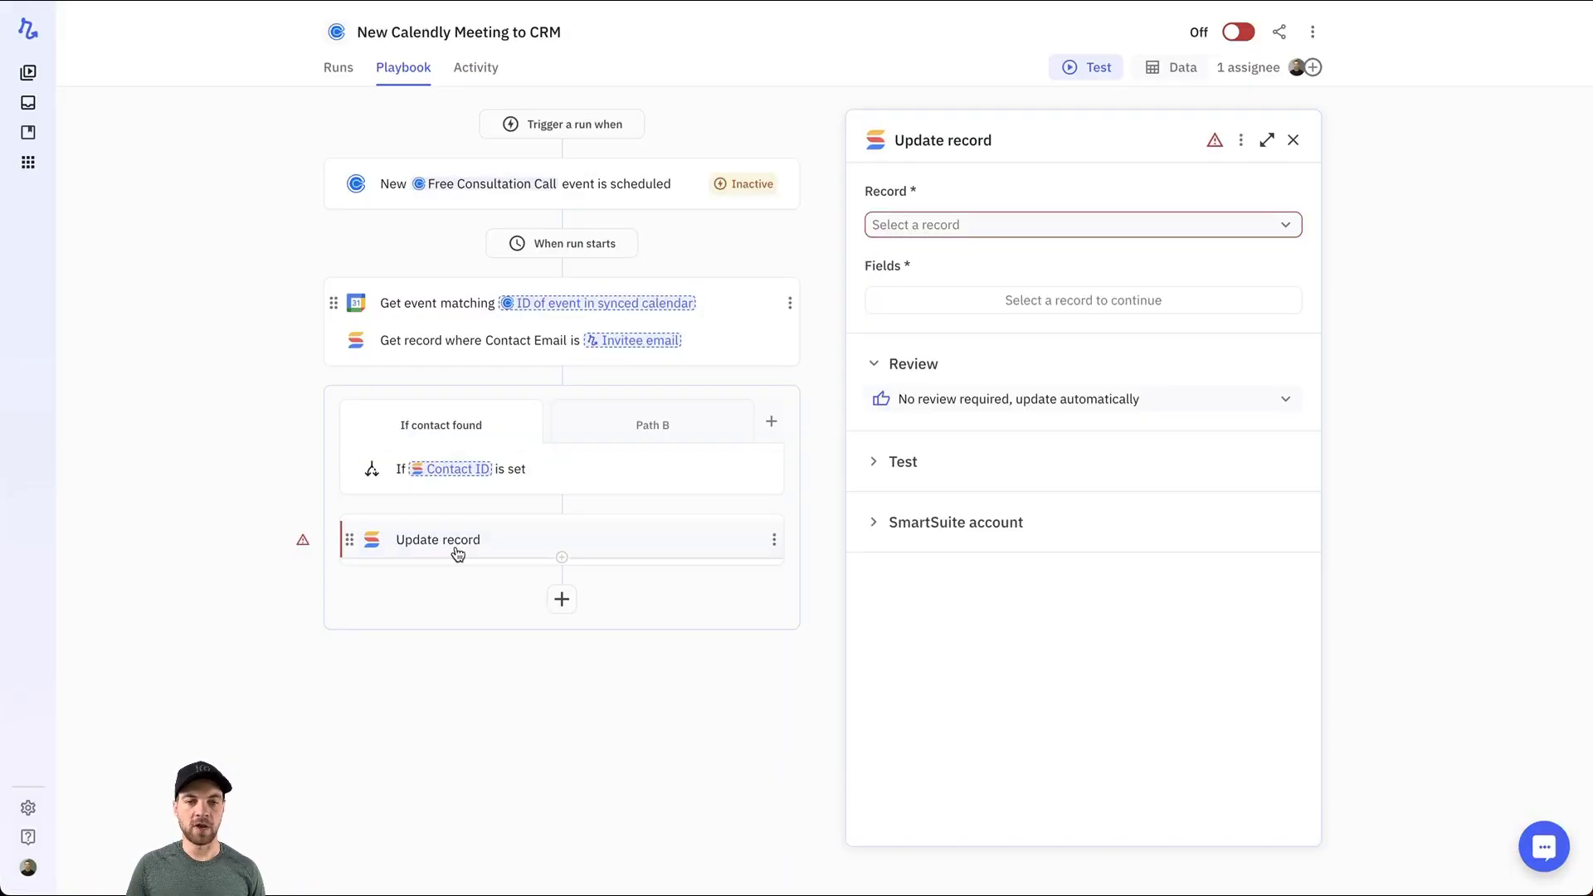
# Update the found Record, setting its Meeting Links field to the URL of Event
pyautogui.click(1077, 224)
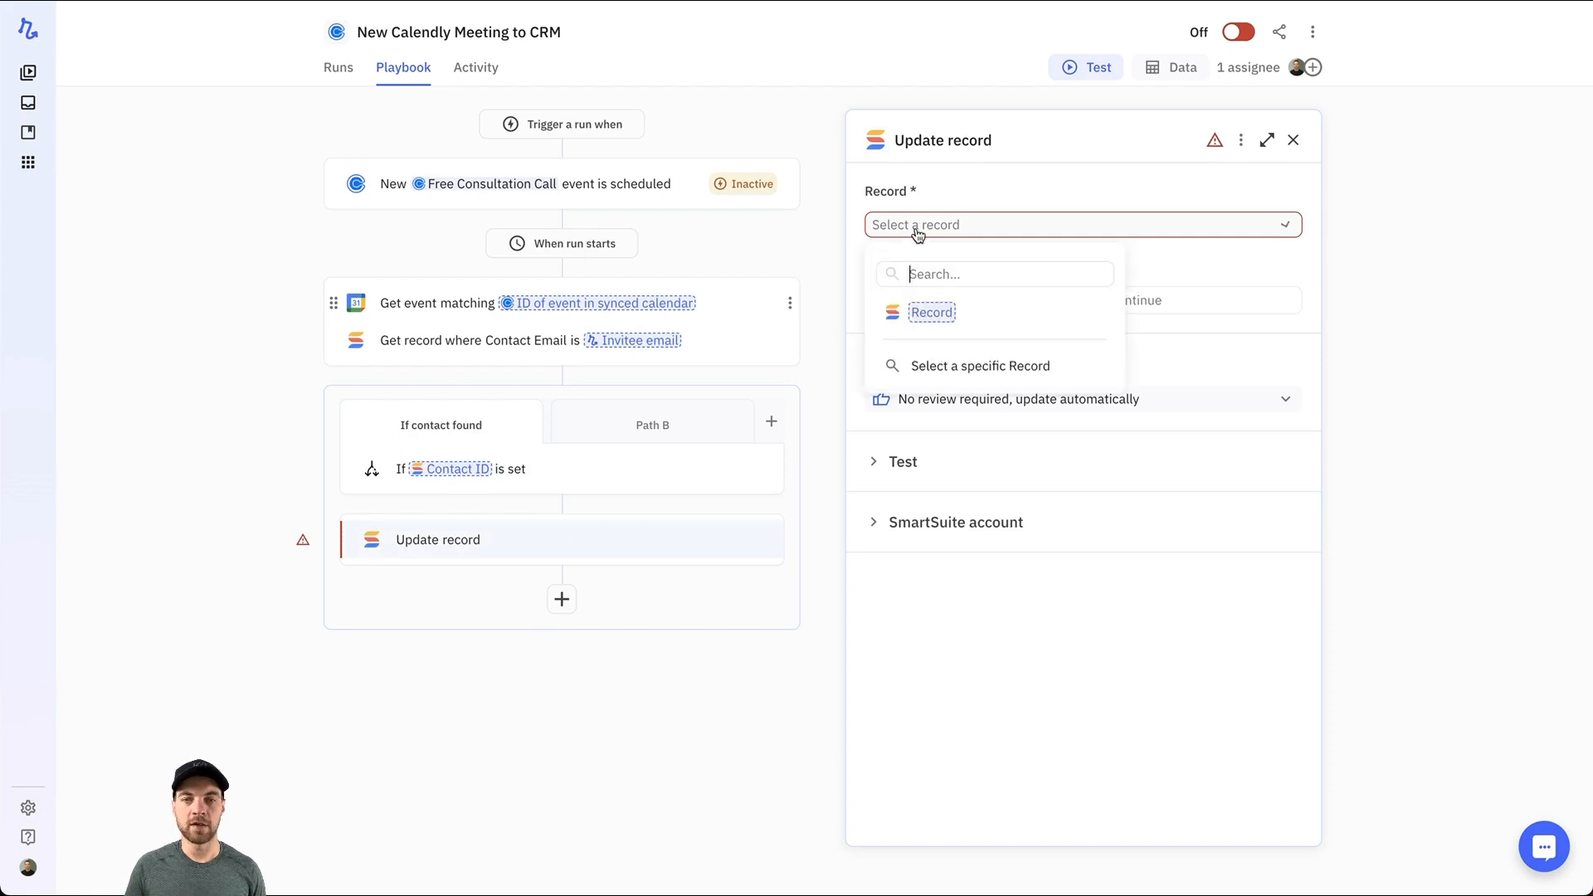
pyautogui.moveTo(929, 318)
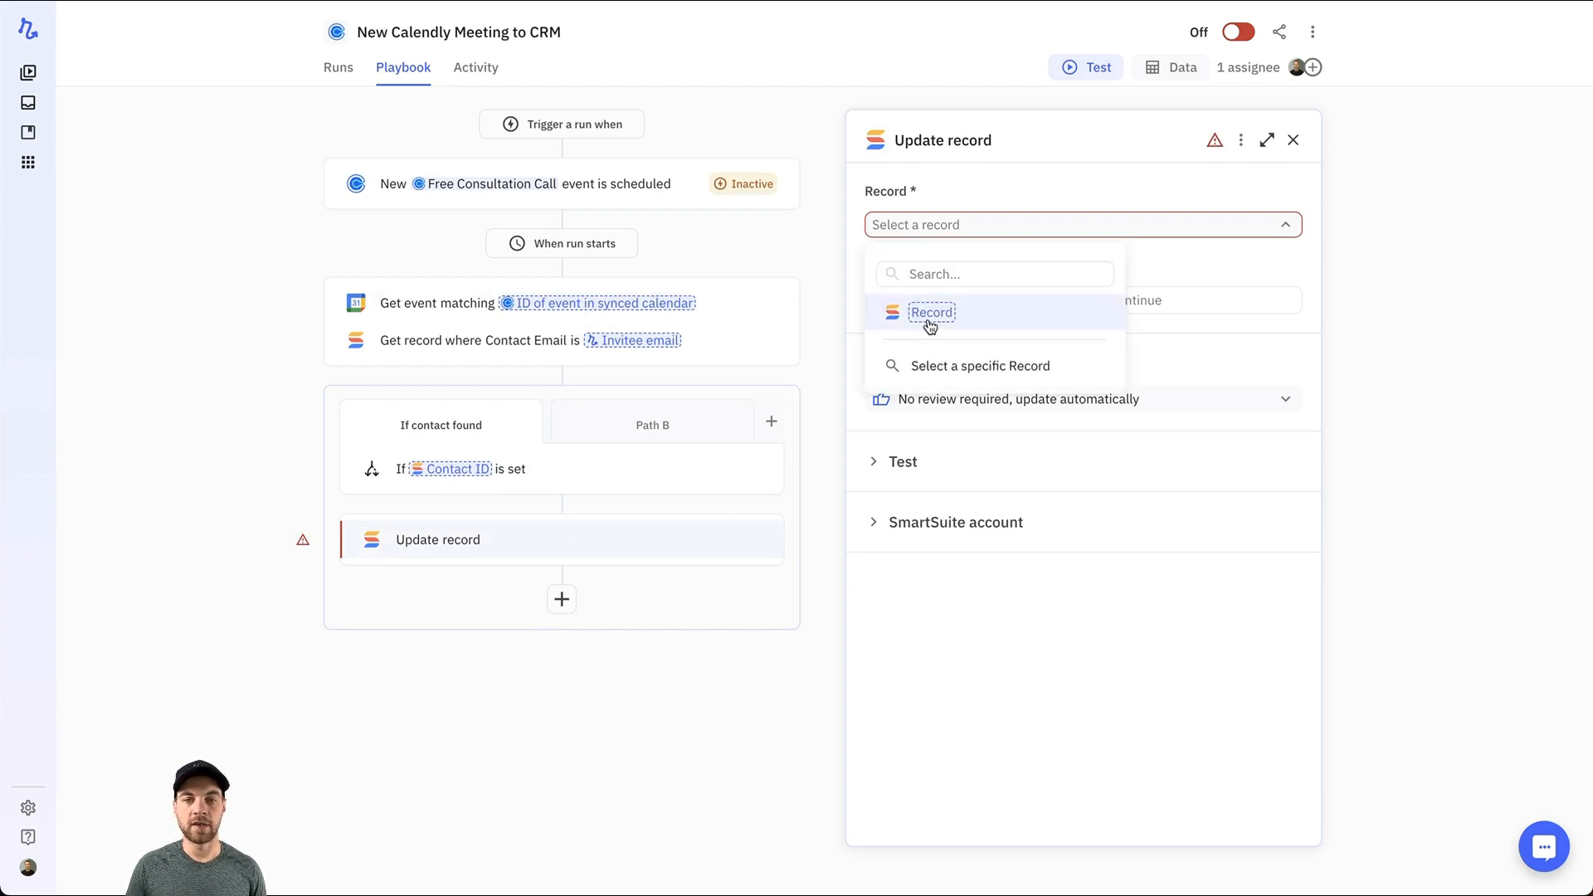
pyautogui.moveTo(442, 355)
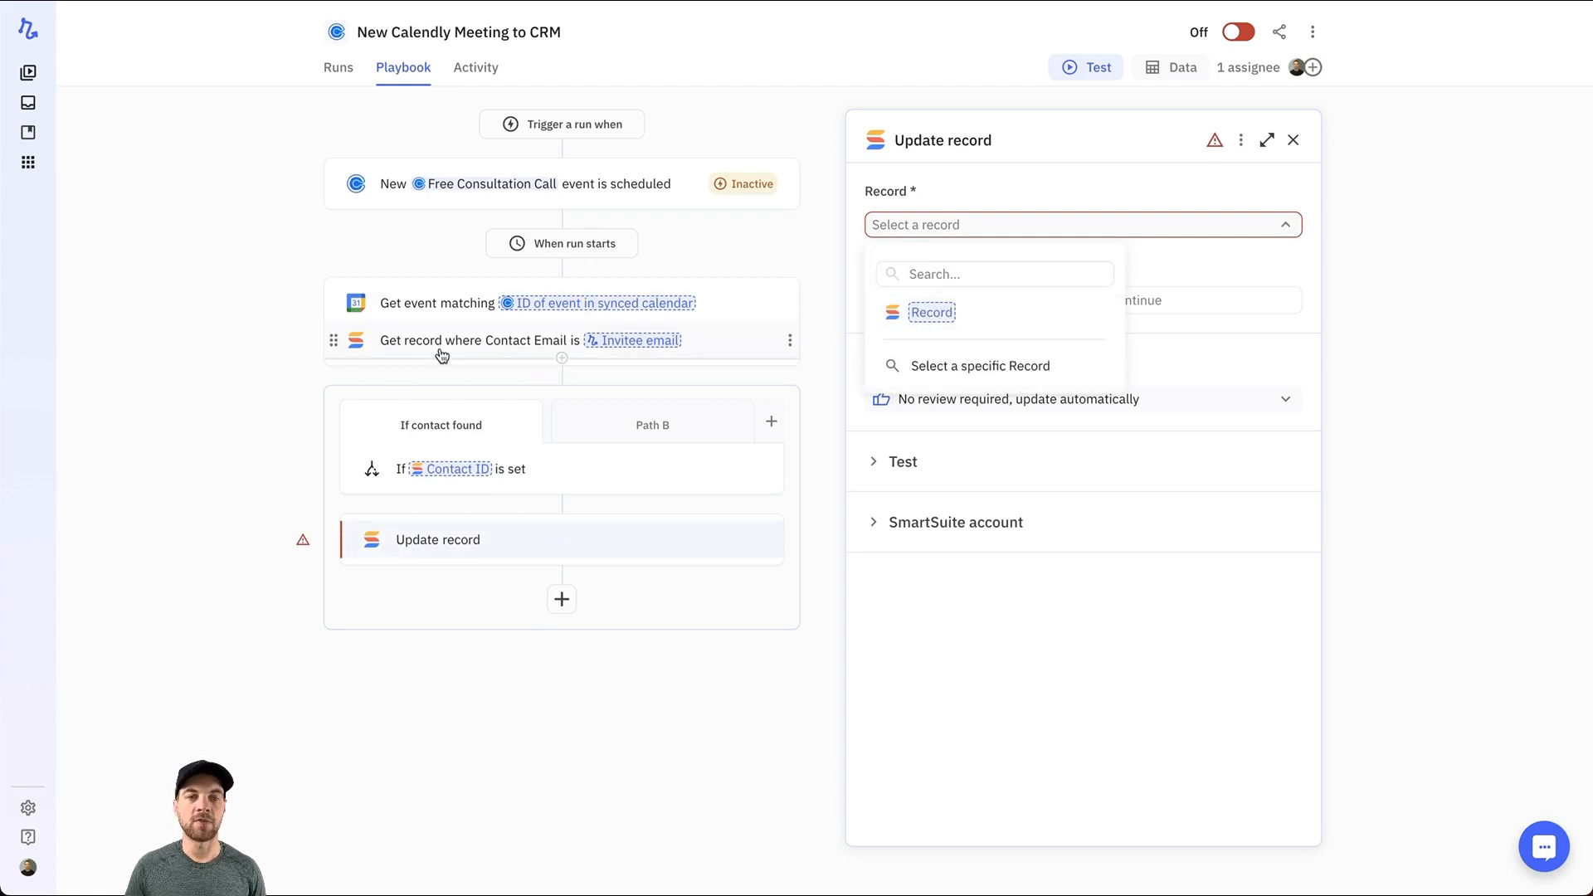
pyautogui.moveTo(973, 312)
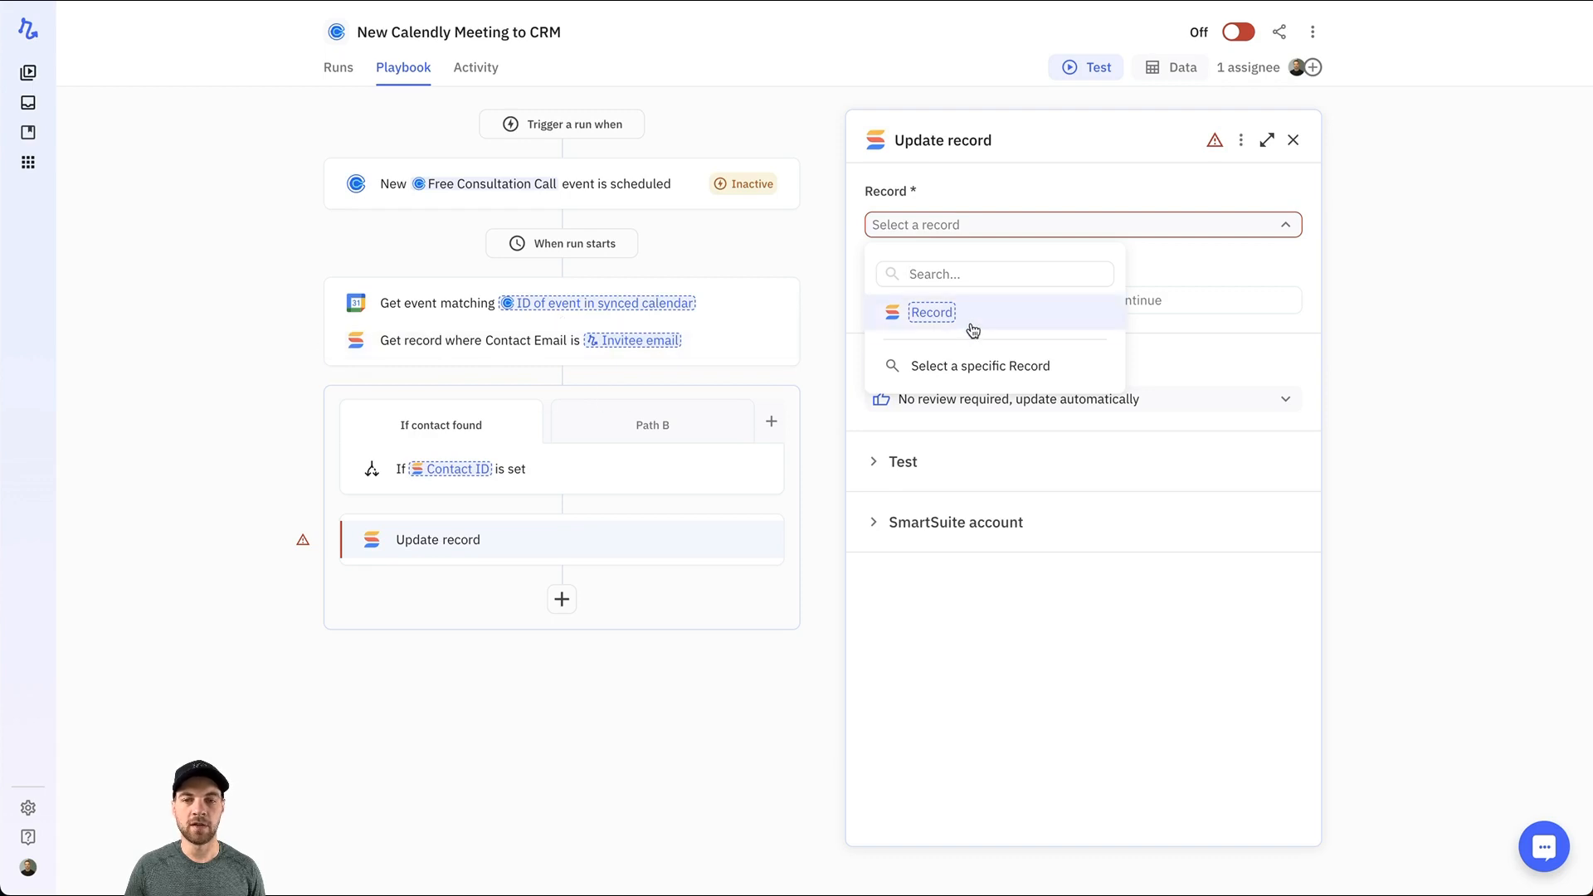
pyautogui.click(931, 312)
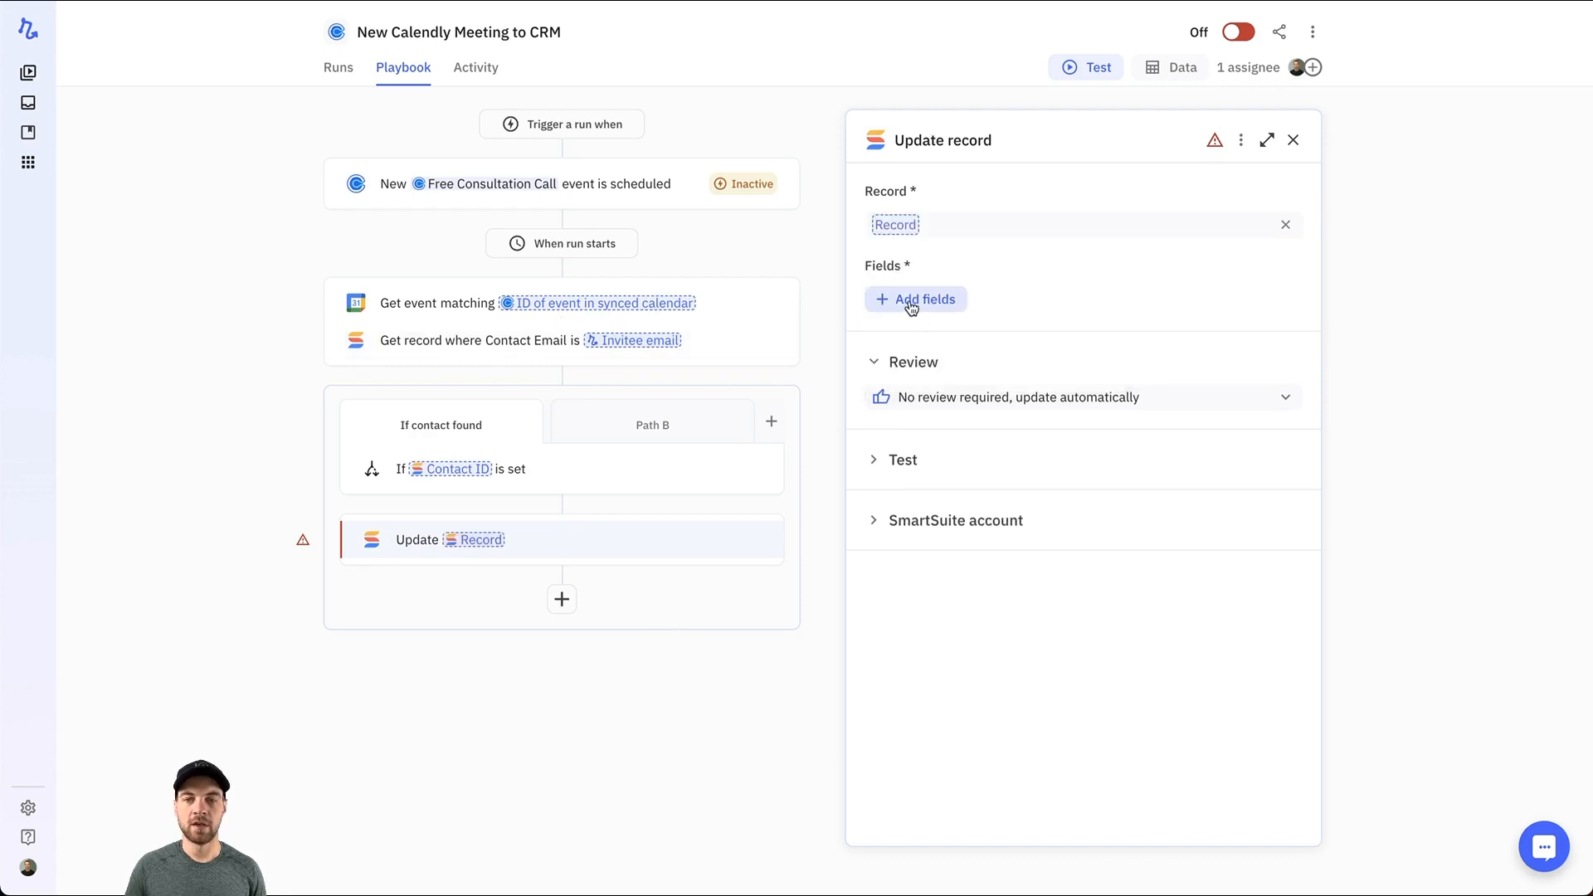
pyautogui.click(915, 299)
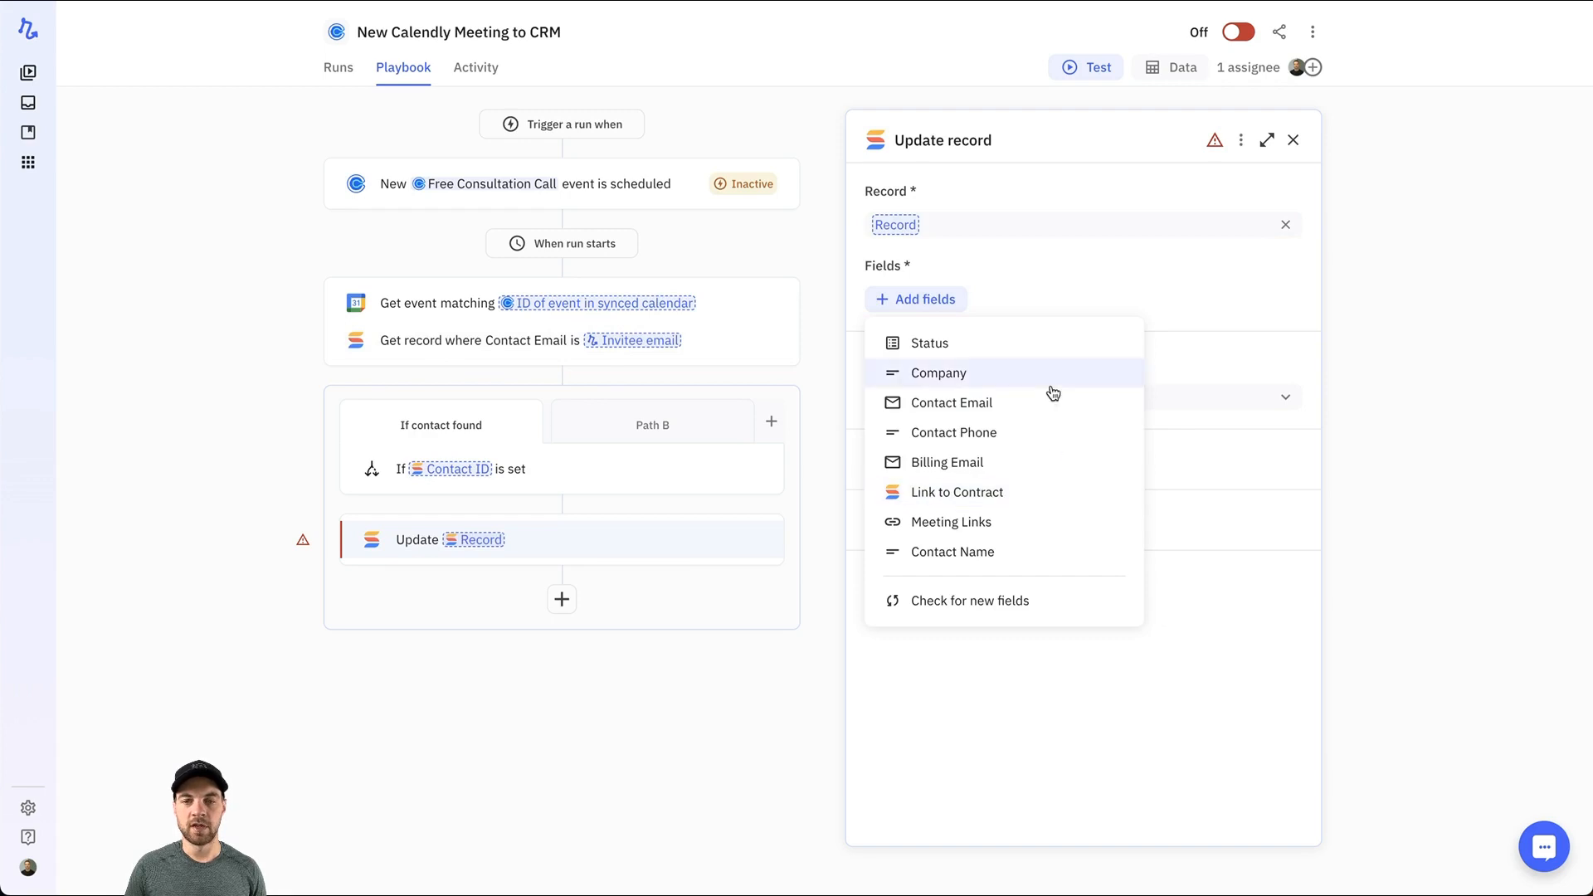
pyautogui.moveTo(976, 530)
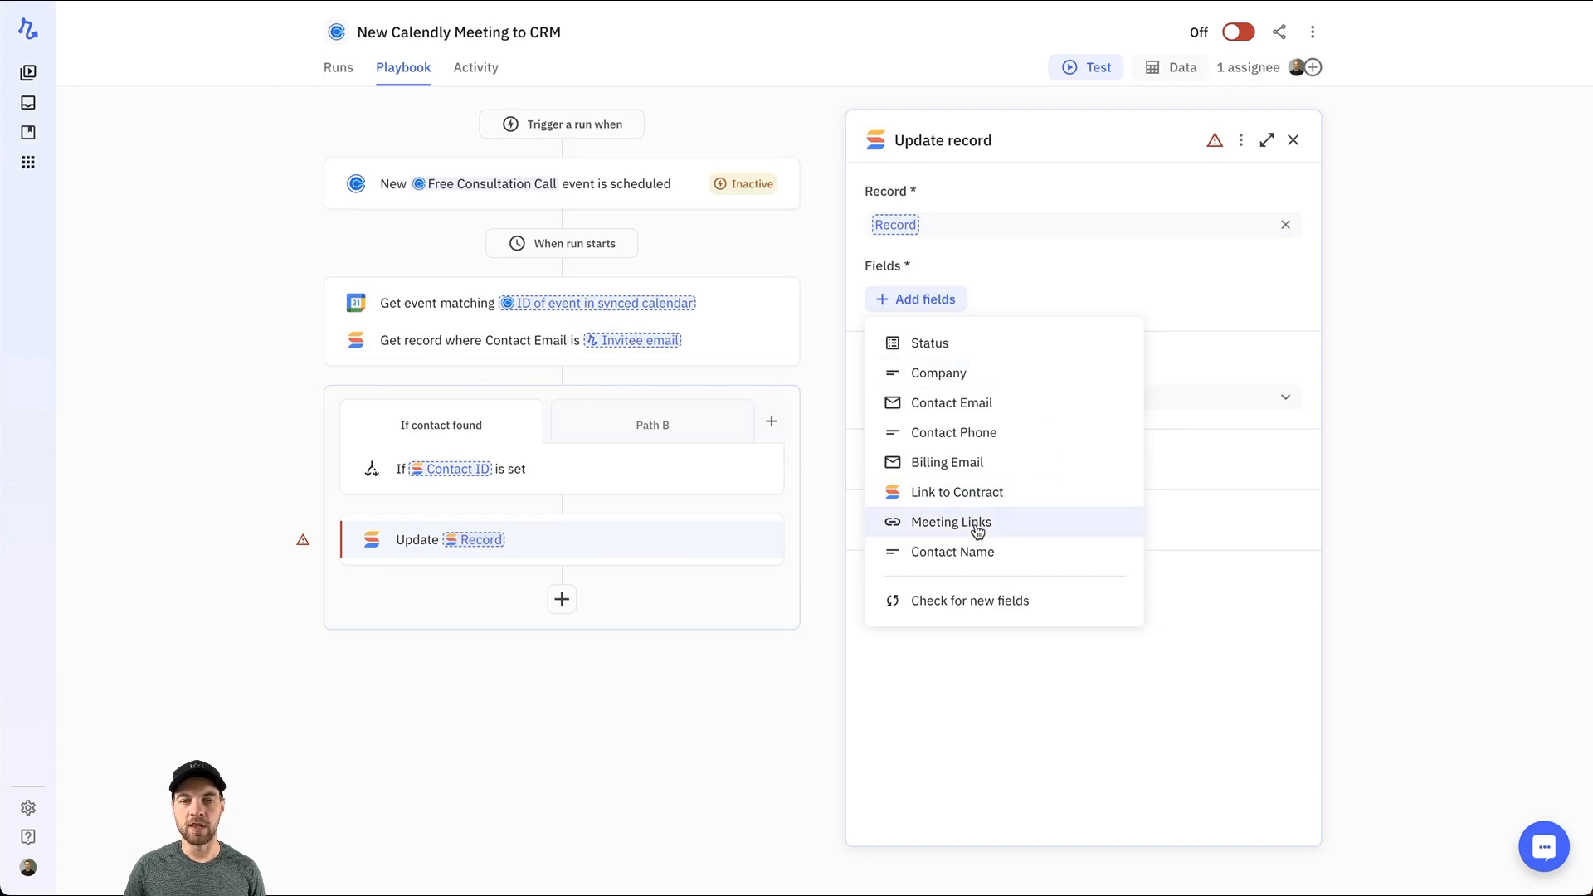
pyautogui.click(949, 521)
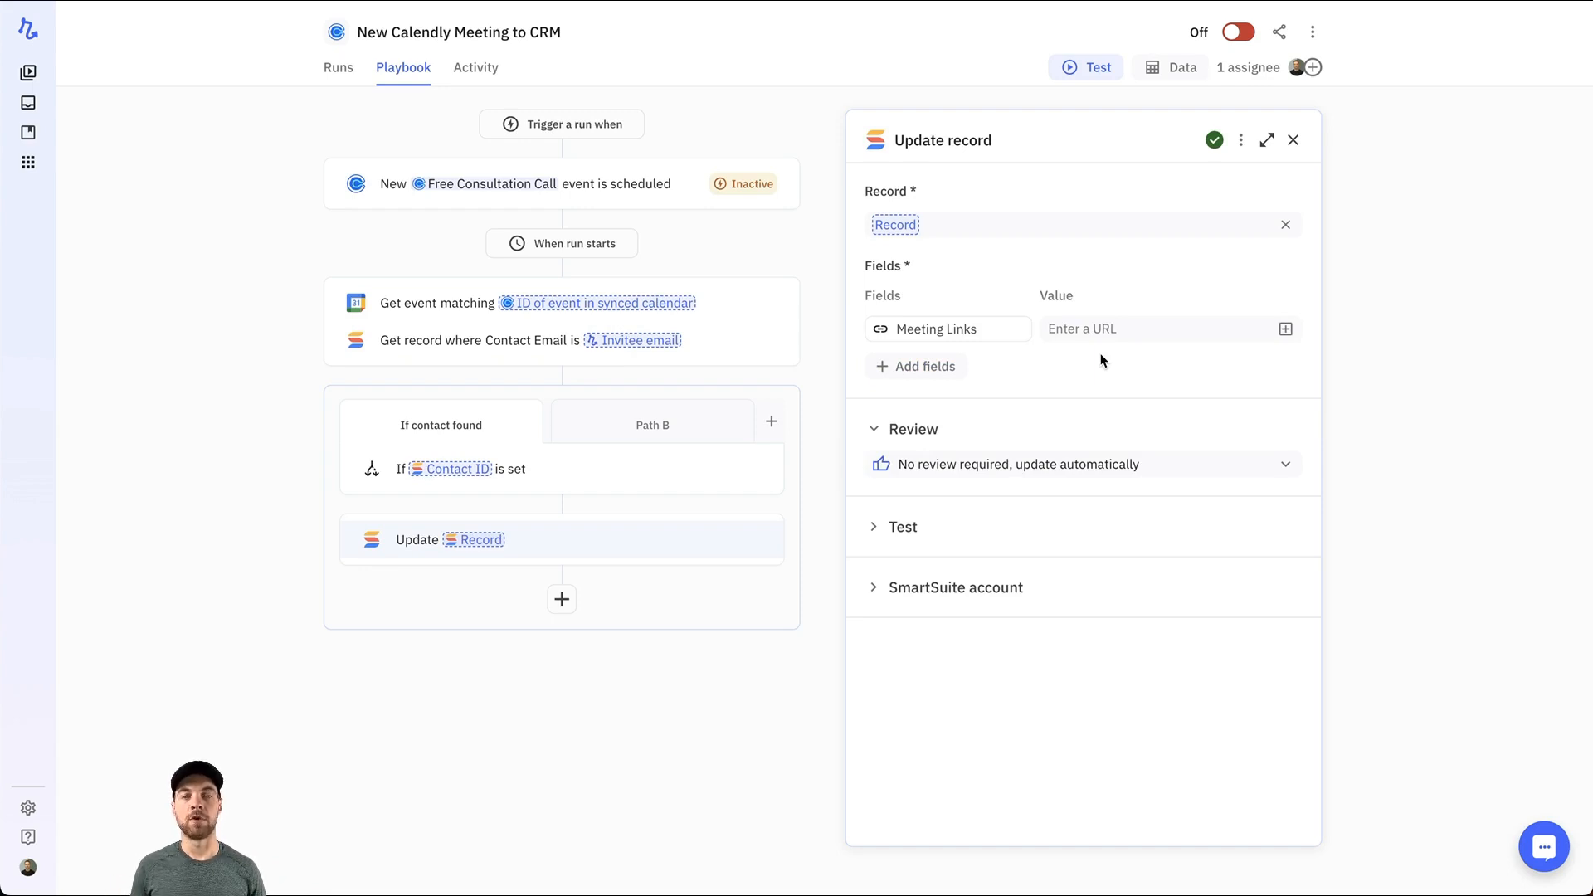
pyautogui.moveTo(470, 332)
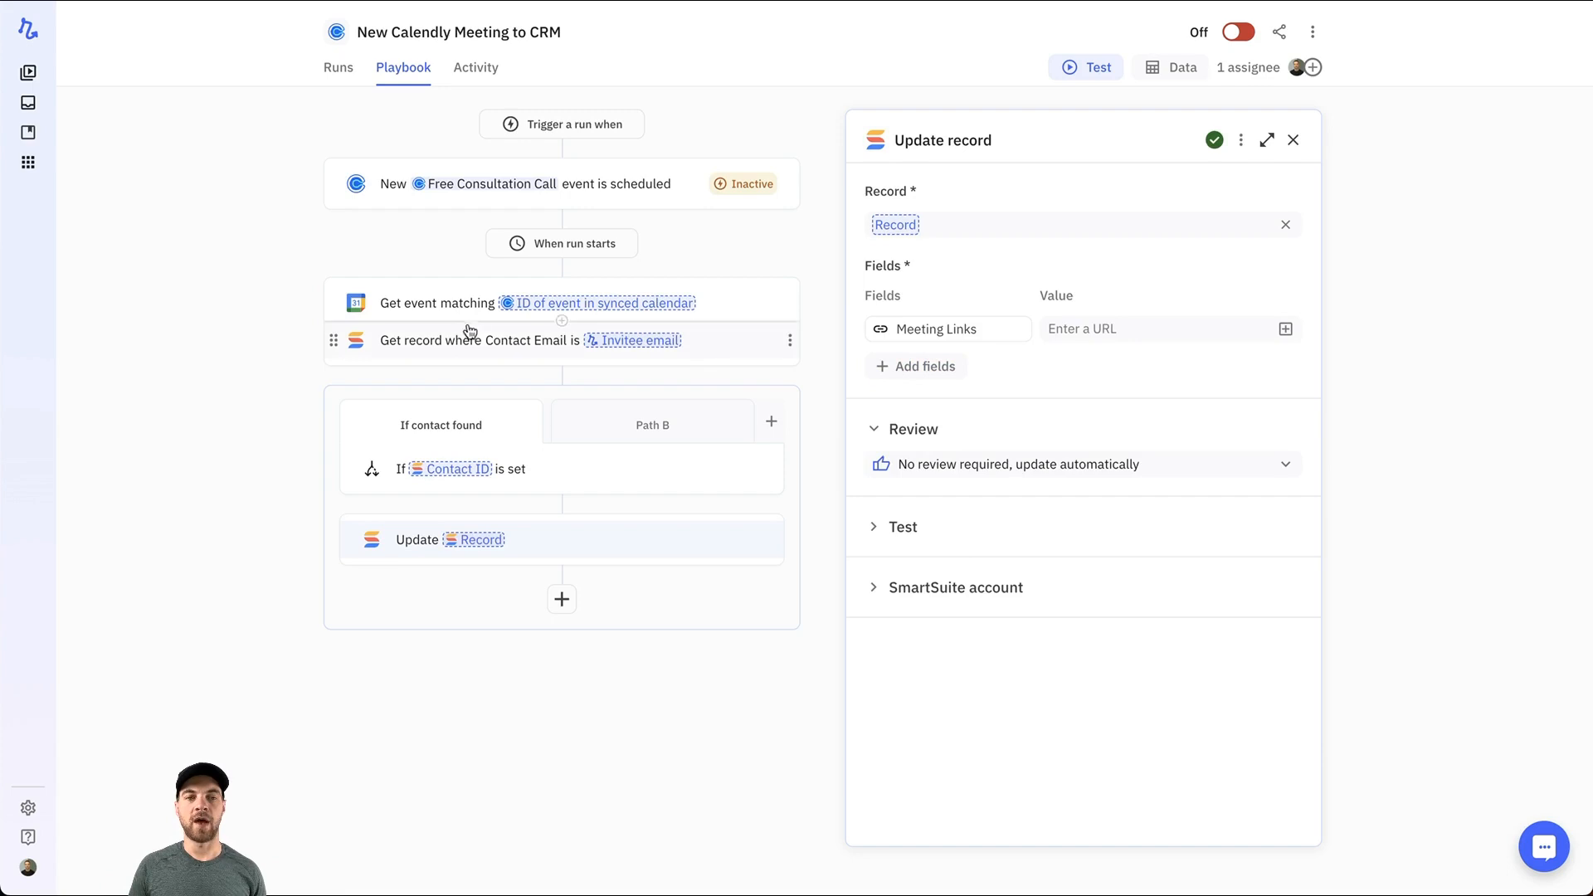
pyautogui.moveTo(380, 314)
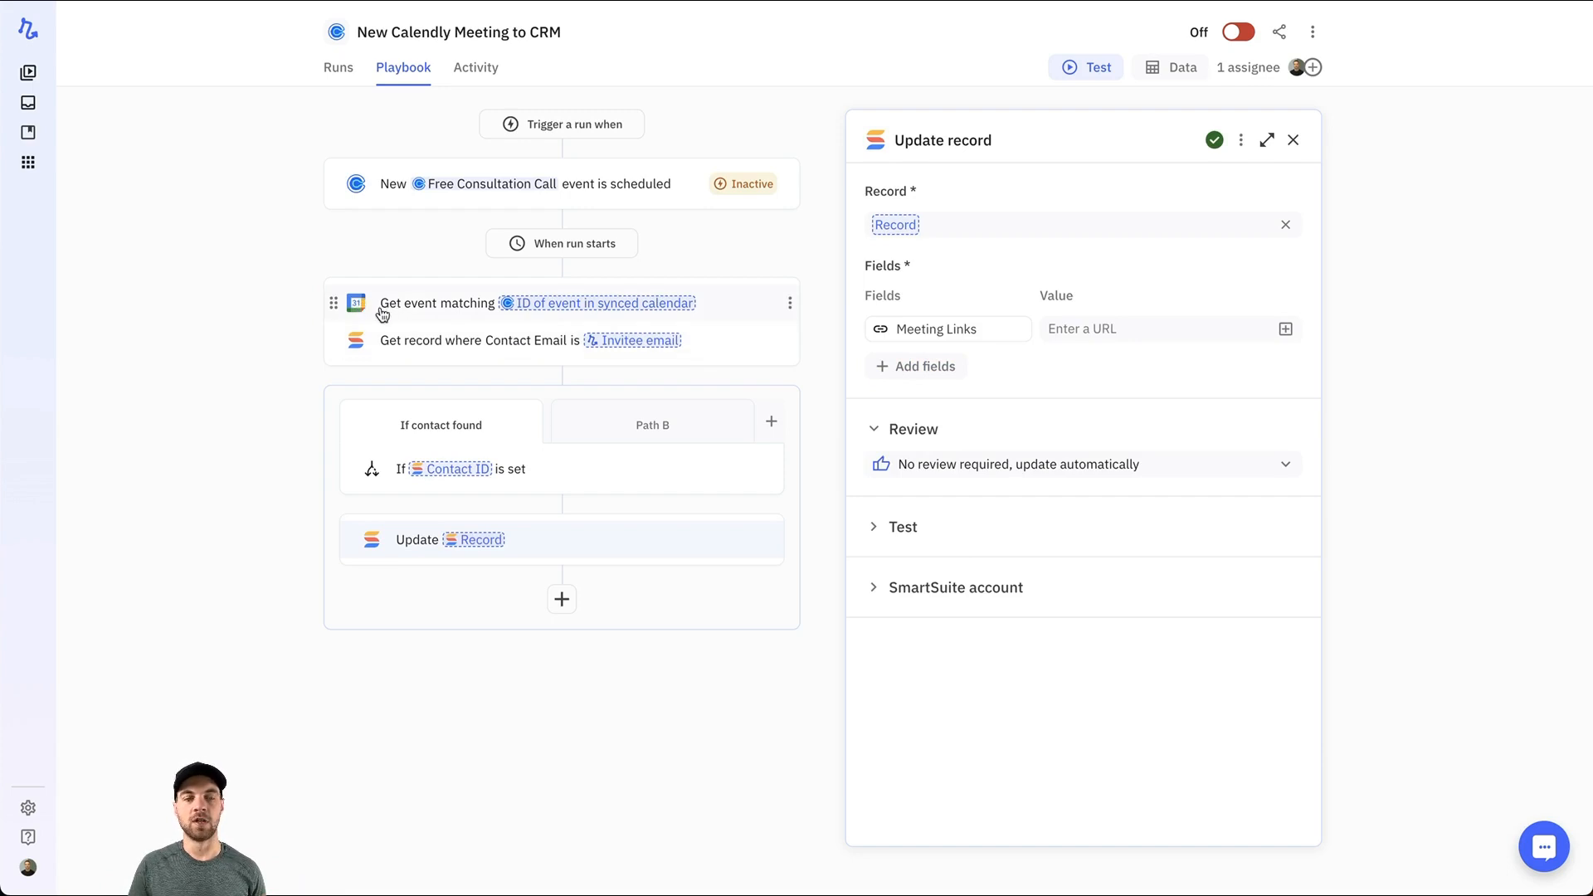
pyautogui.moveTo(1075, 364)
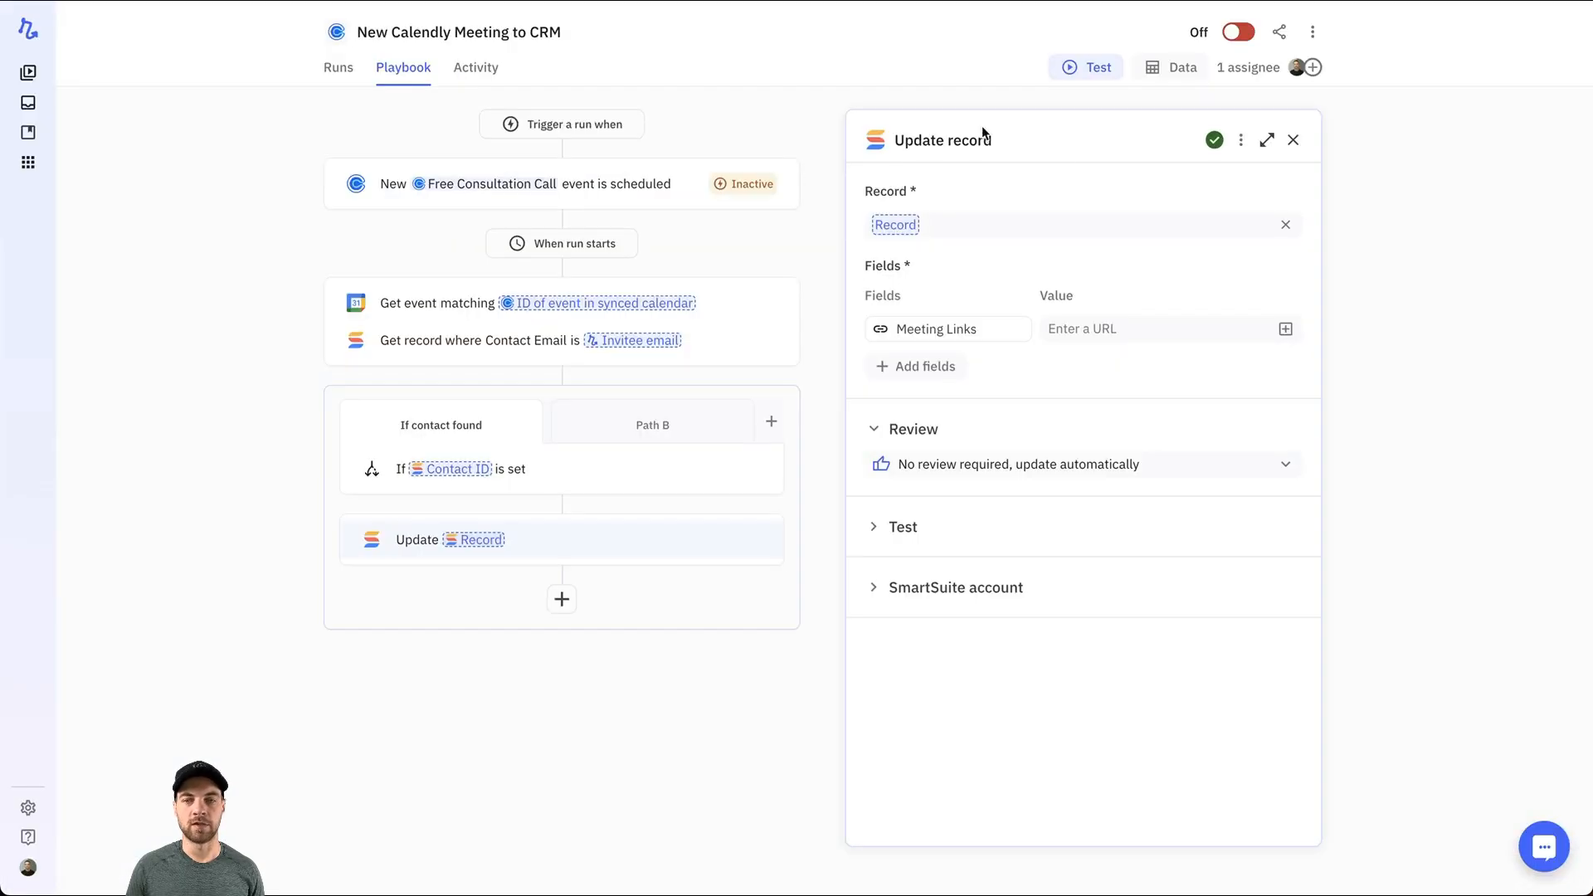
pyautogui.moveTo(949, 328)
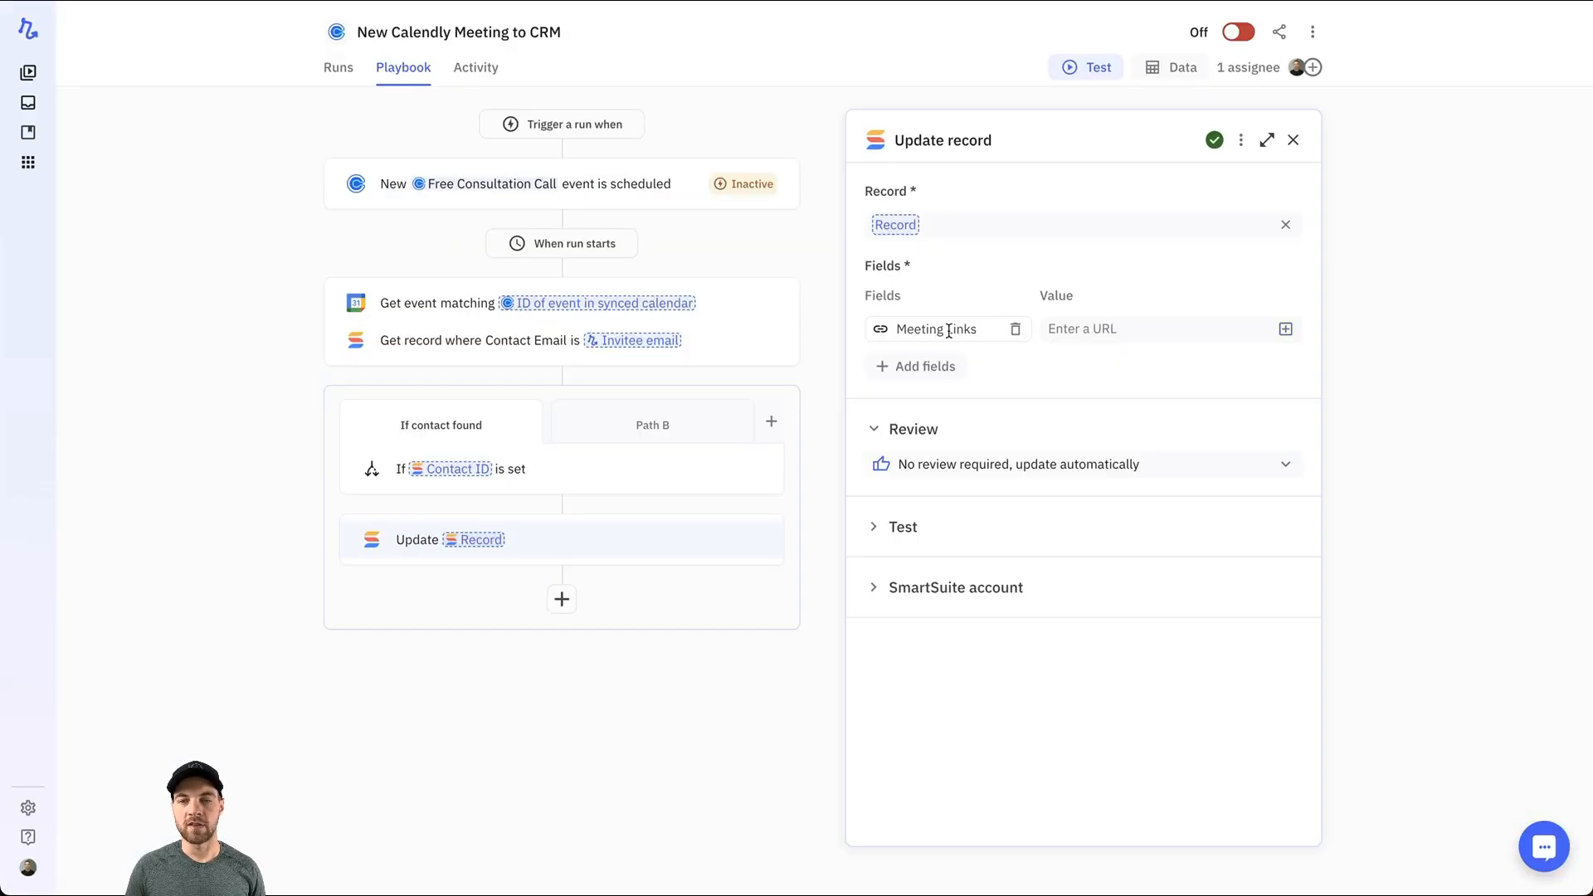
pyautogui.click(1285, 328)
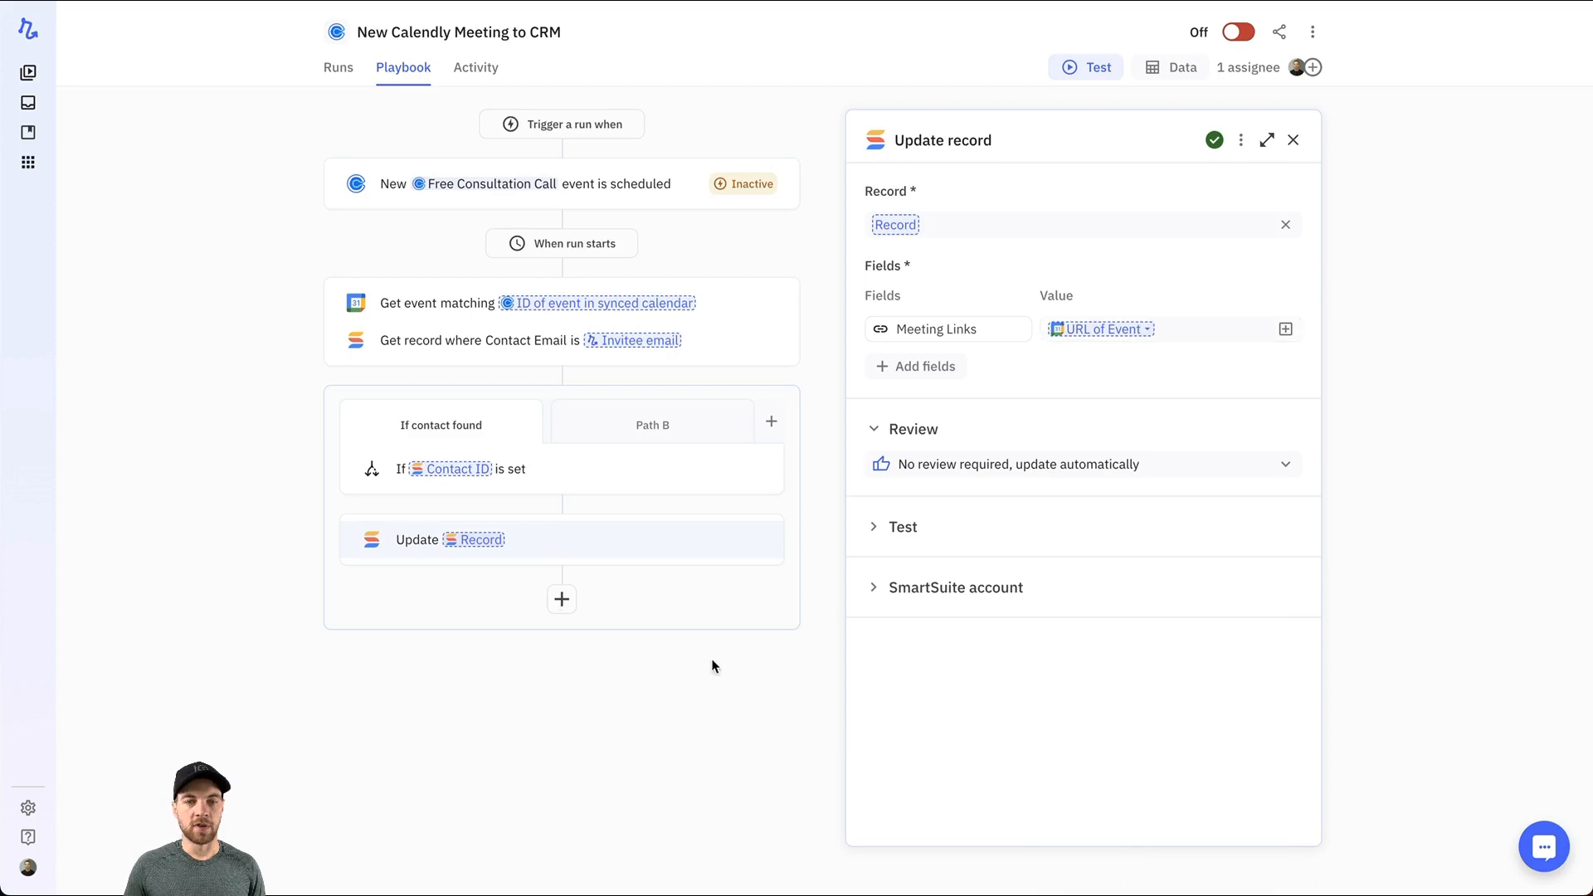
pyautogui.moveTo(645, 423)
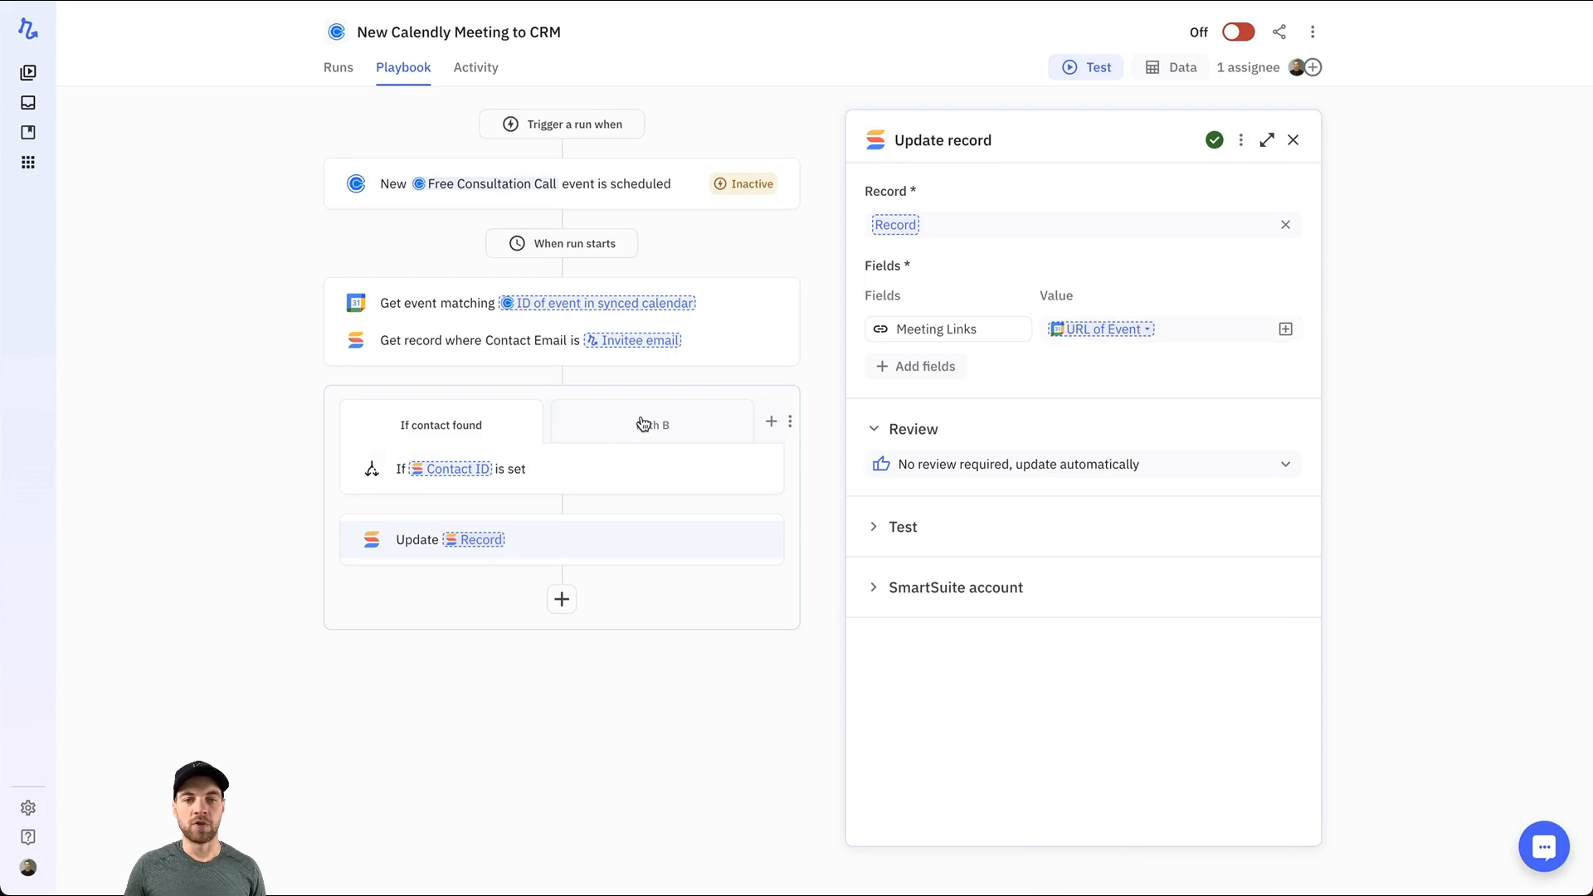
# Switch to Path B and start adding a new step there
pyautogui.click(1293, 140)
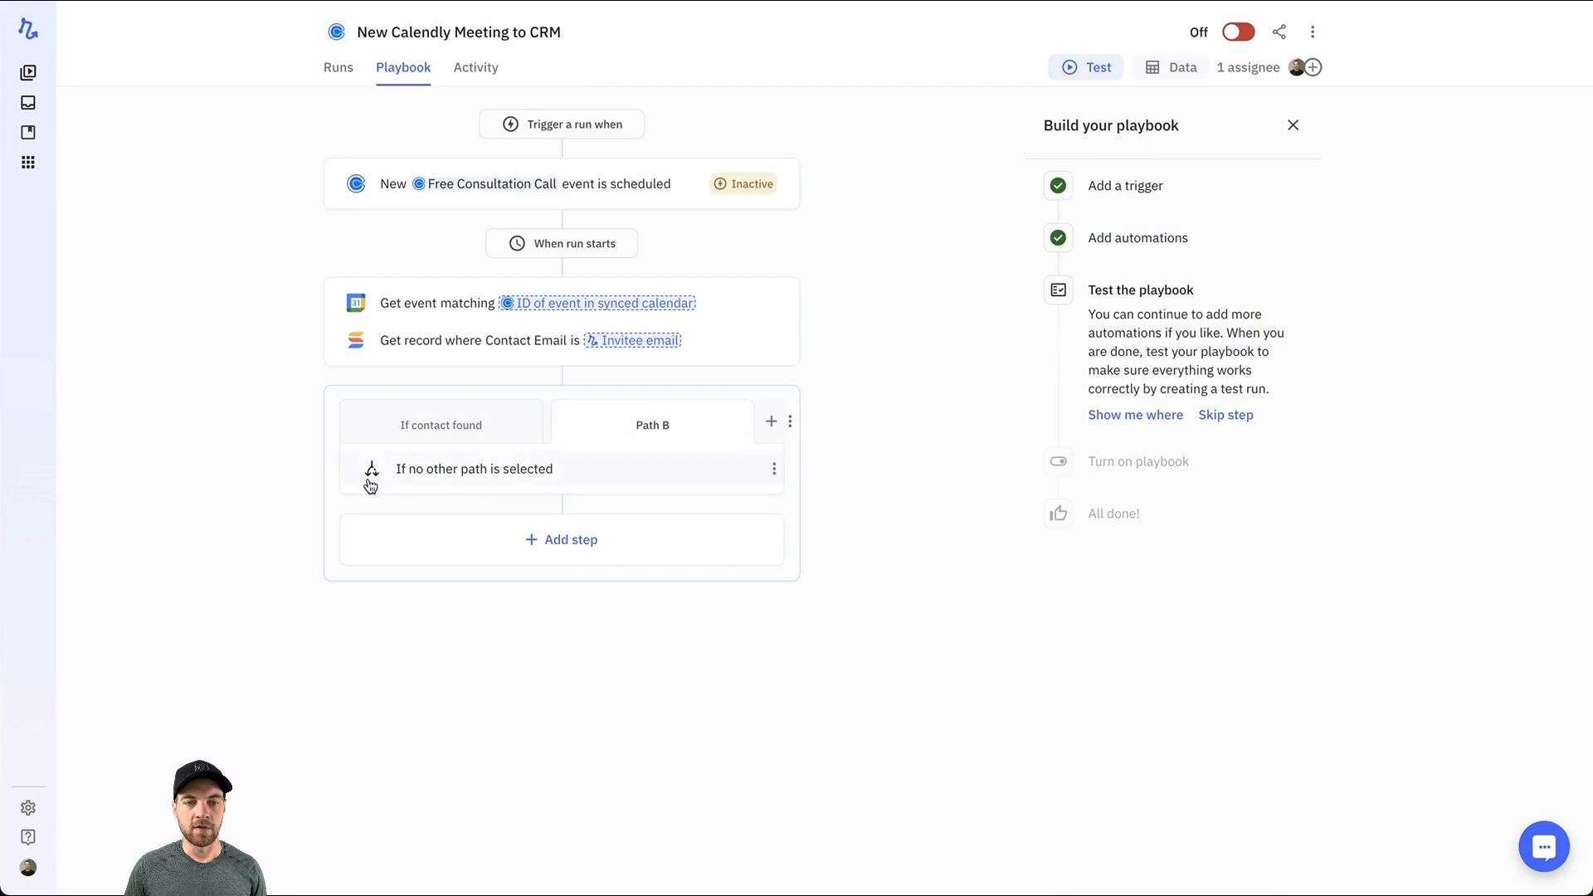
pyautogui.moveTo(445, 445)
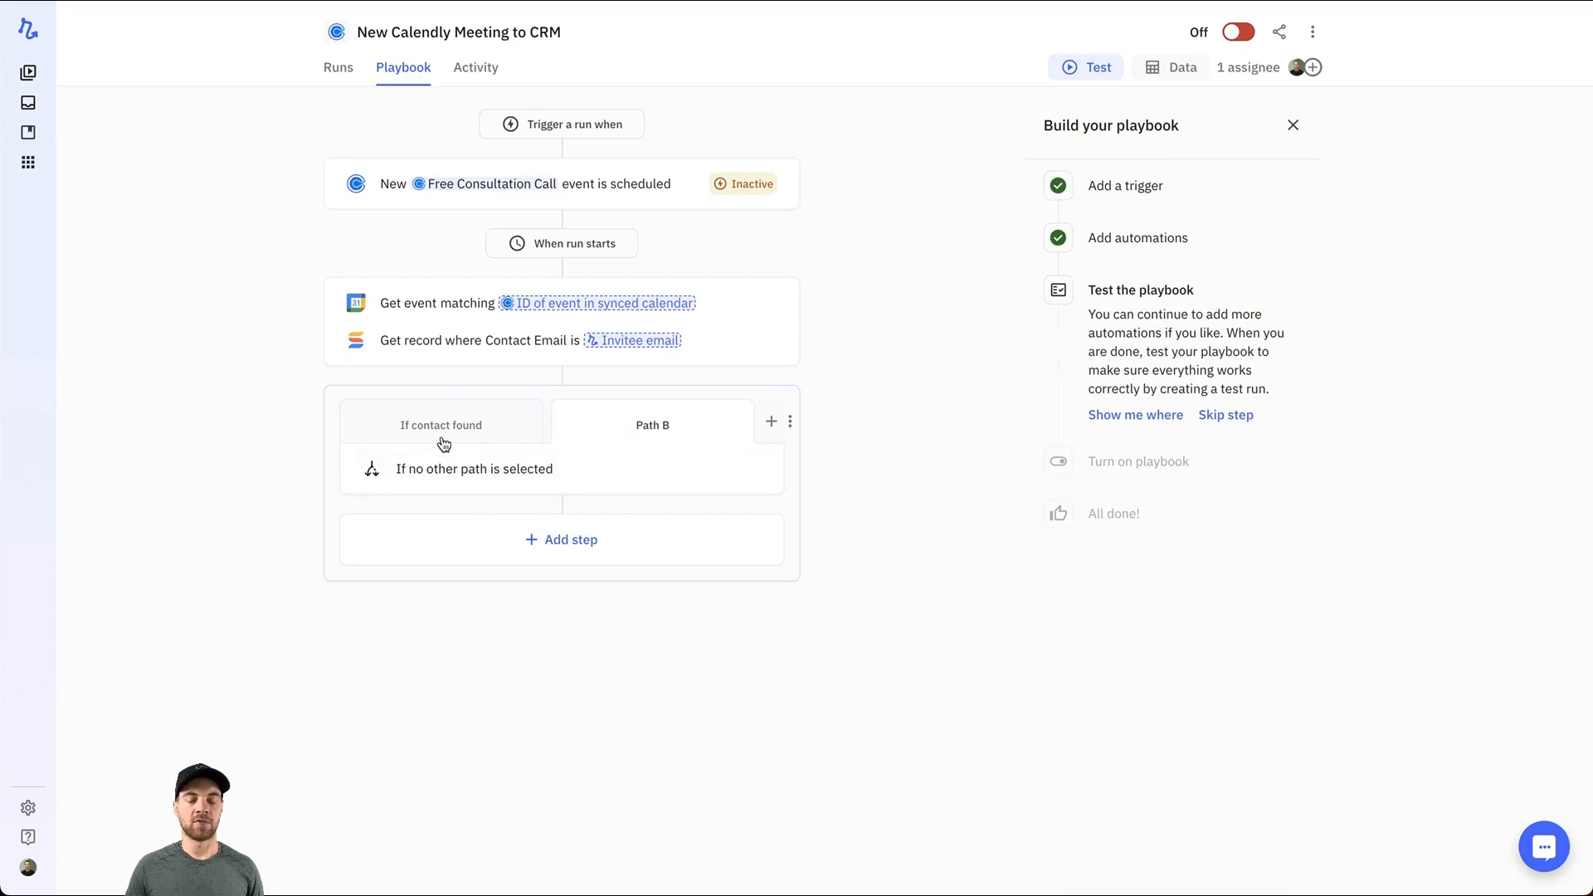
pyautogui.moveTo(515, 604)
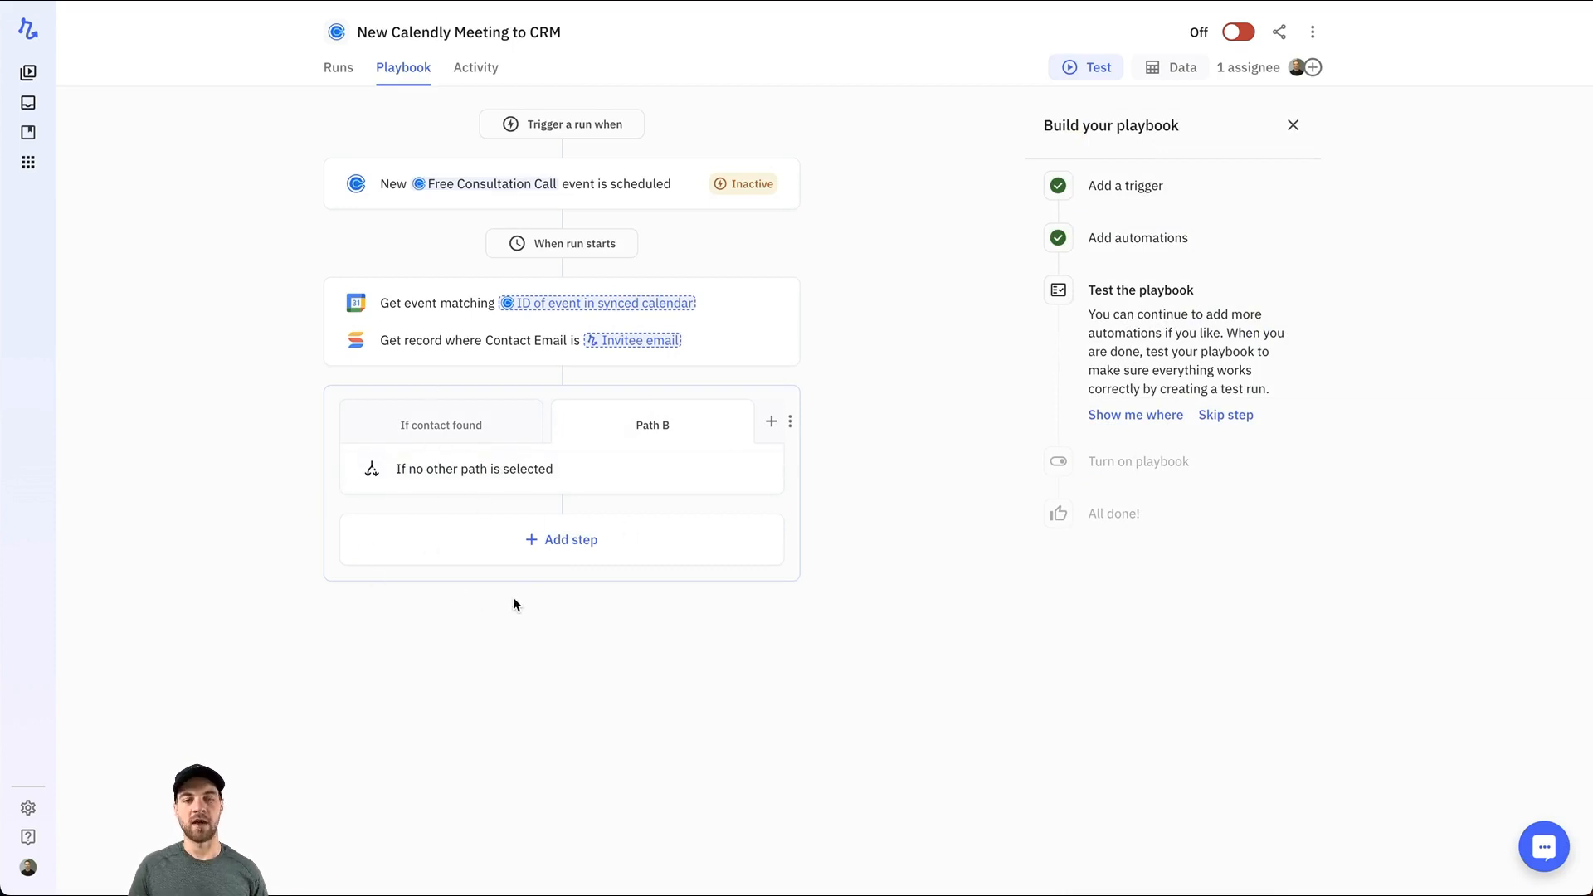
pyautogui.moveTo(616, 845)
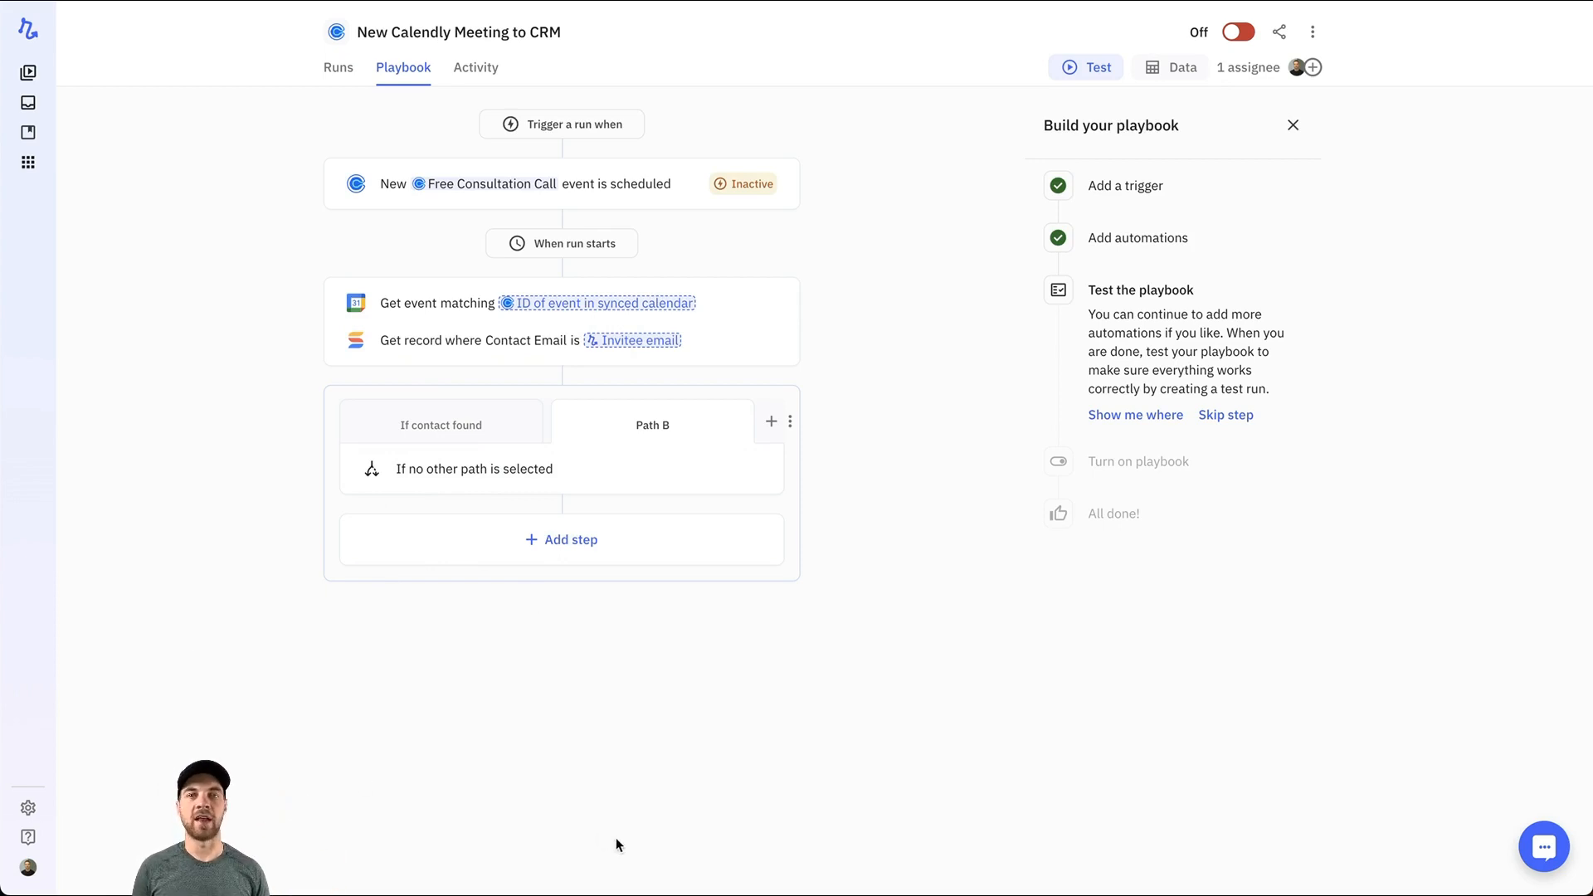
pyautogui.moveTo(559, 540)
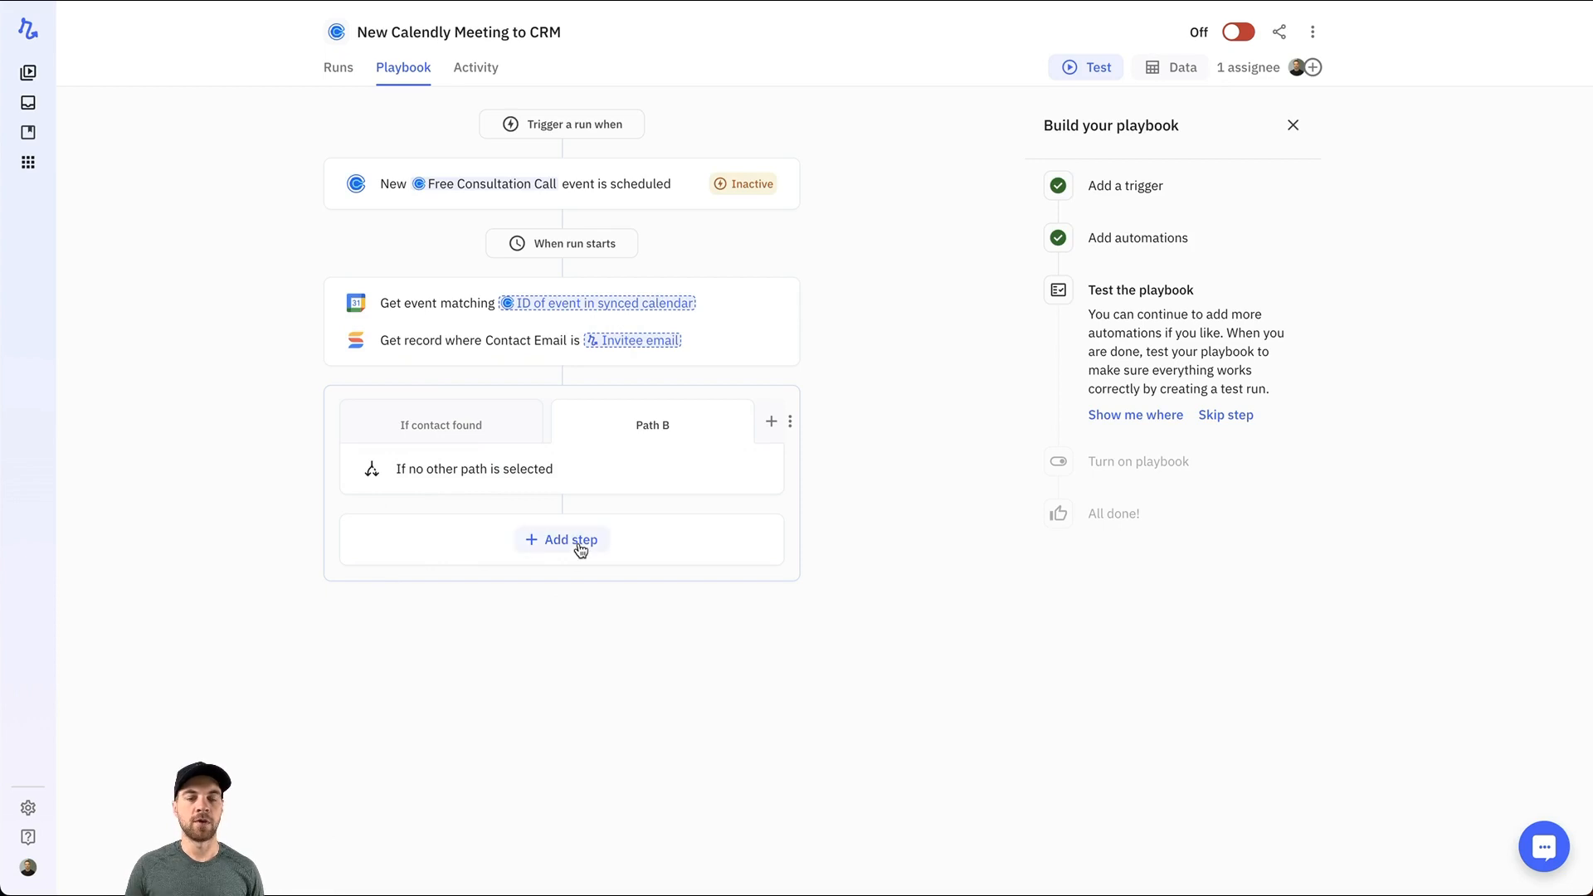
pyautogui.click(561, 539)
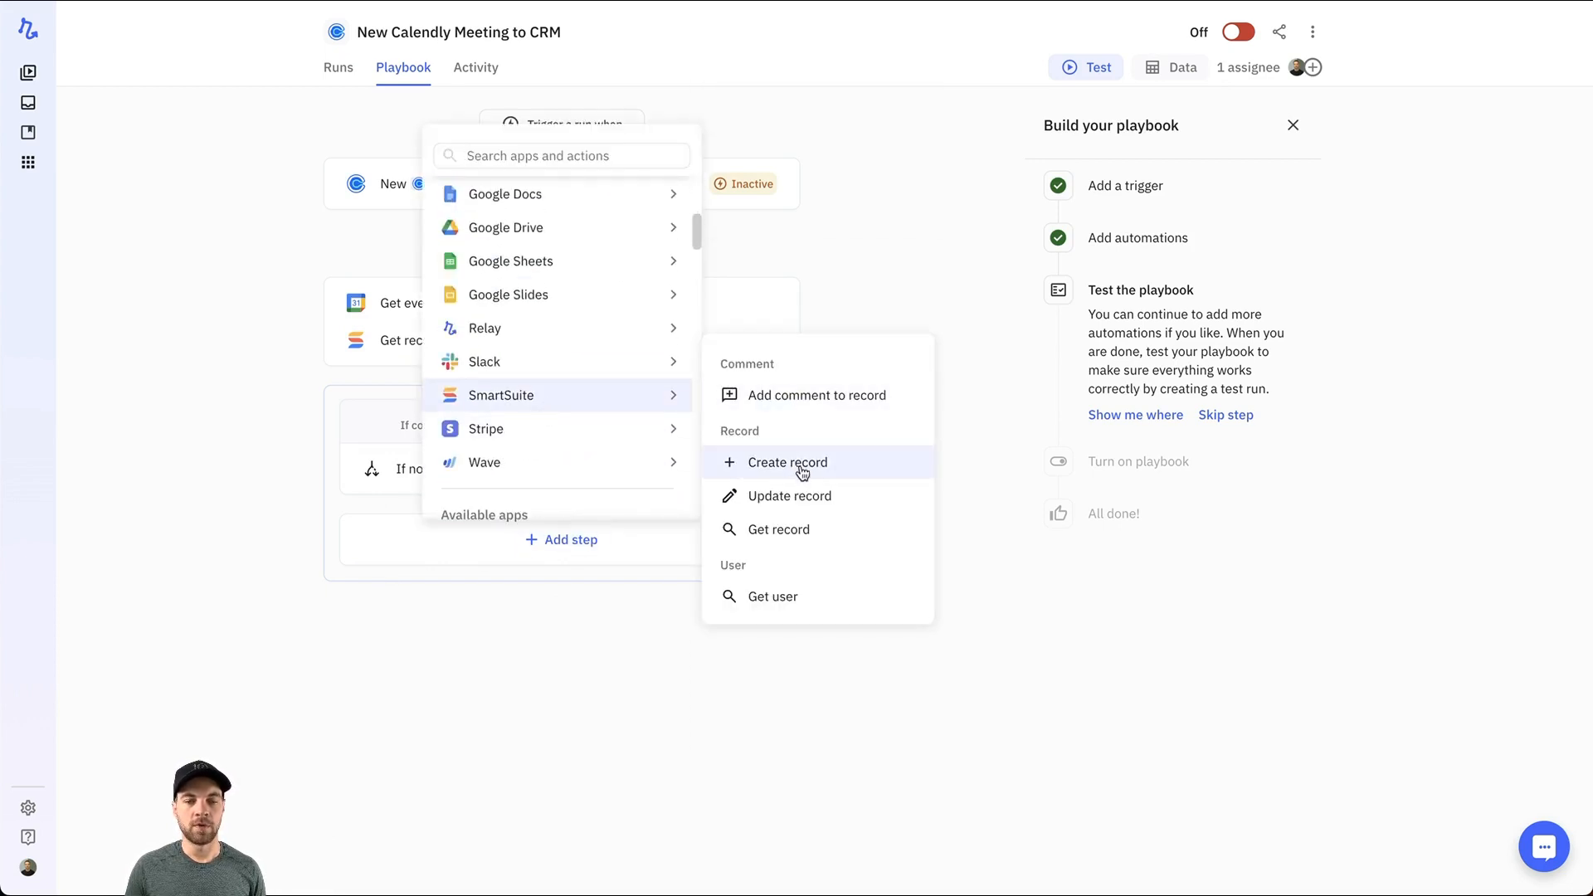
# Create a SmartSuite Contacts record step with Company, Contact Email, Contact Name and Meeting Links fields
pyautogui.click(786, 463)
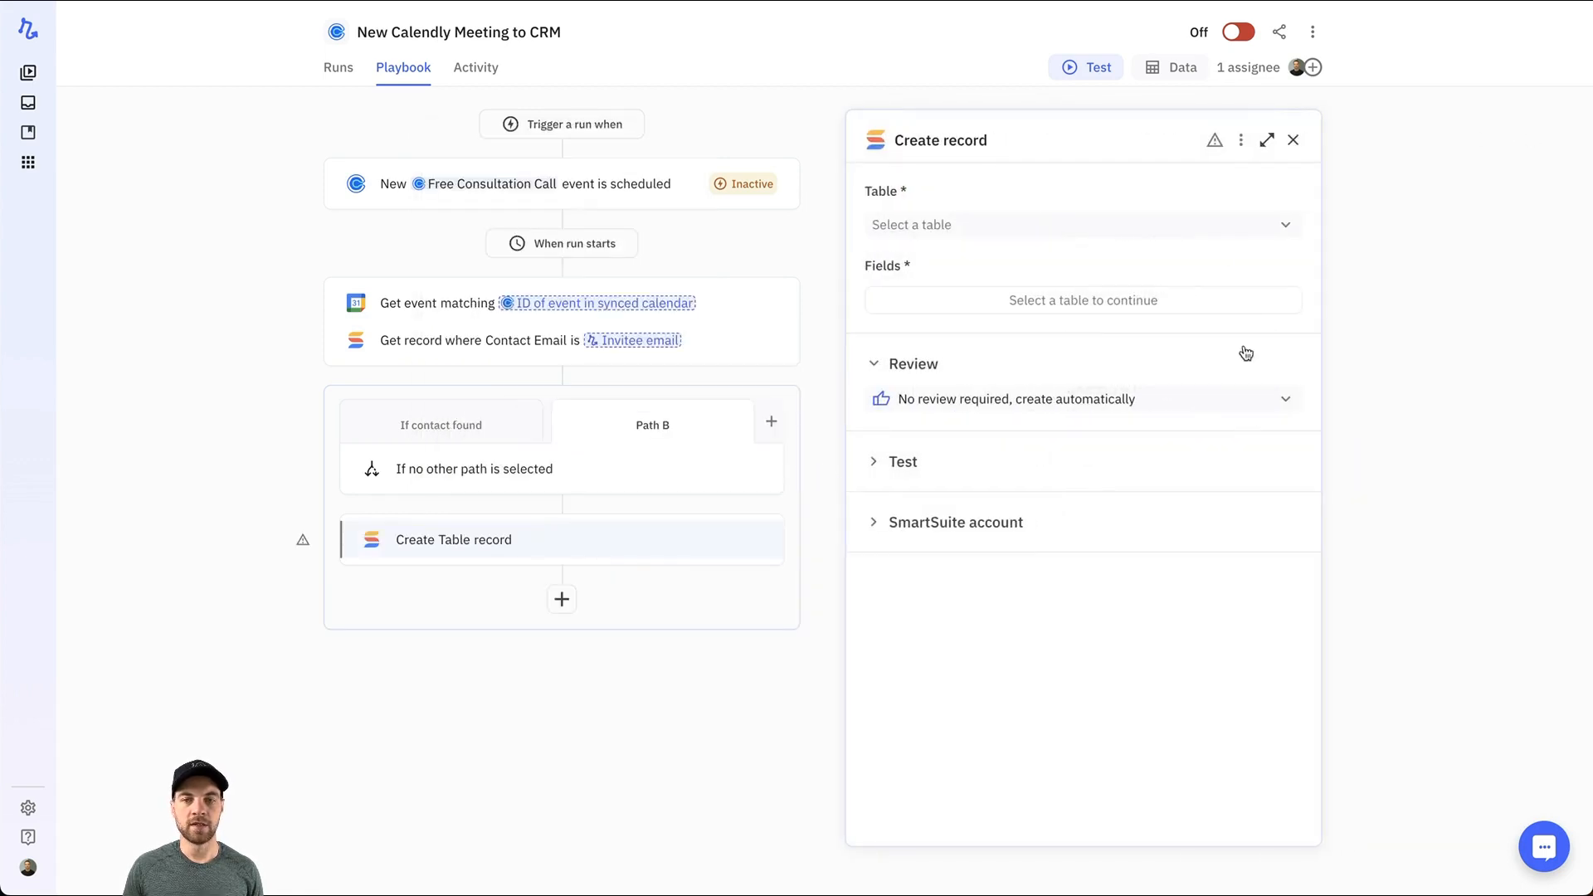
pyautogui.moveTo(990, 258)
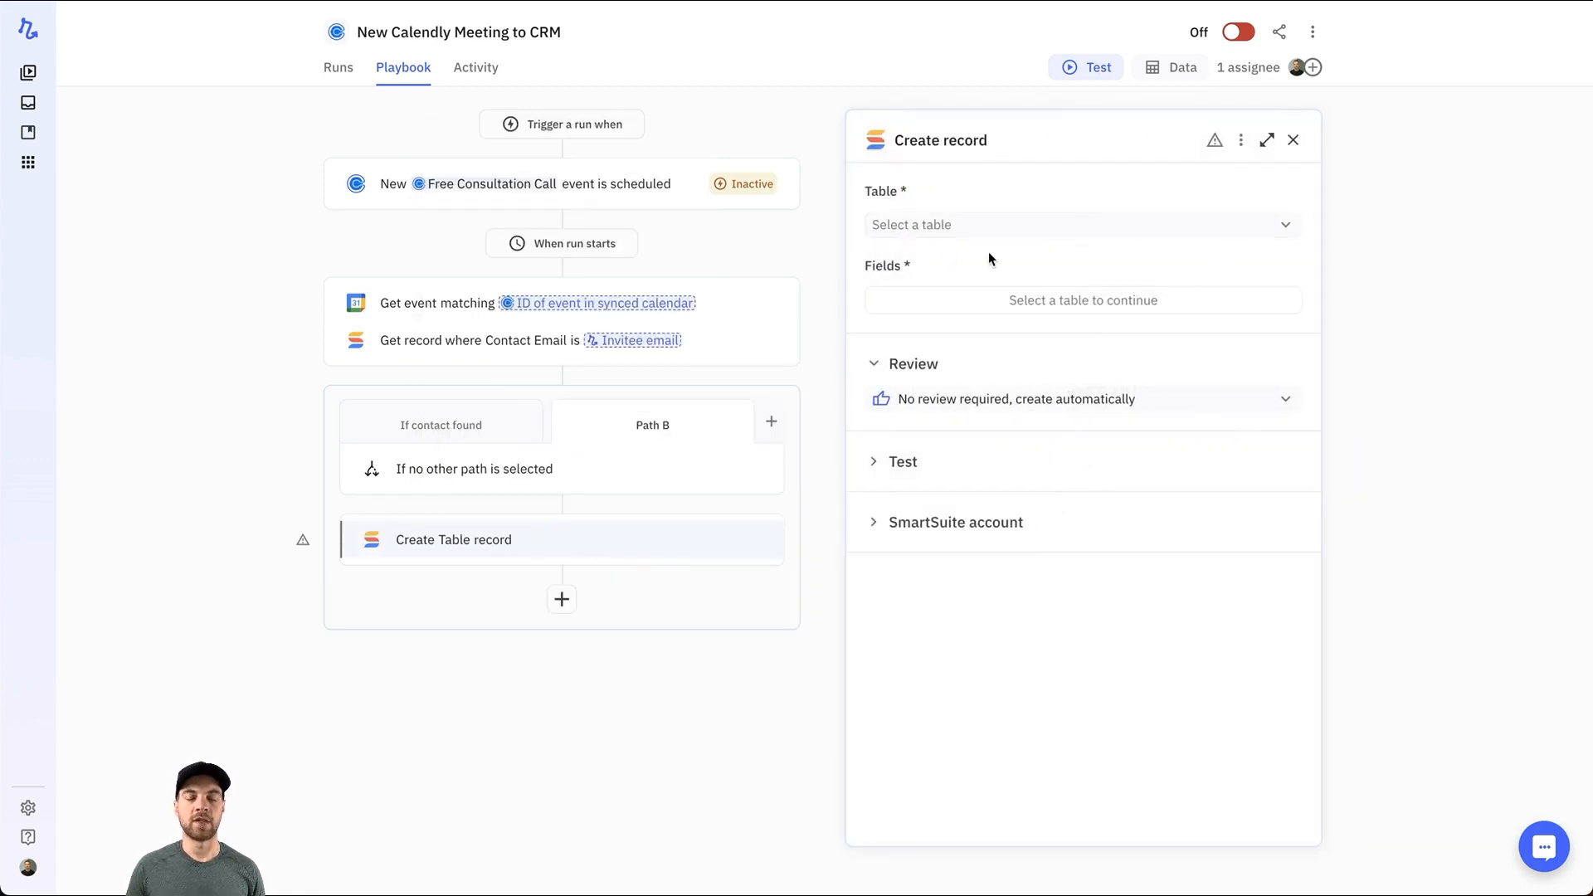
pyautogui.moveTo(966, 226)
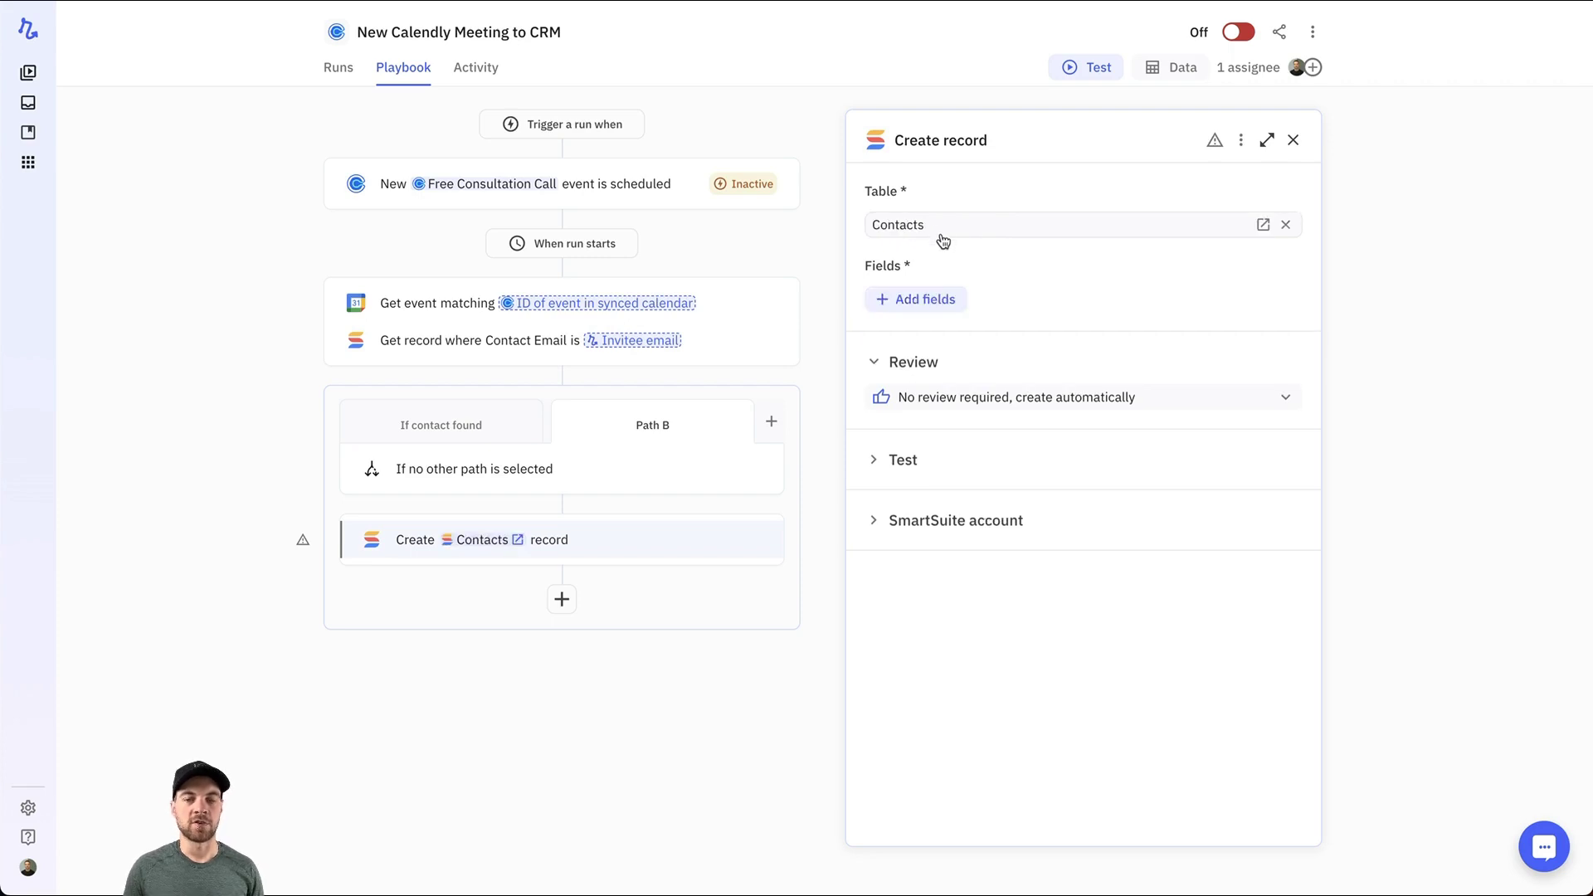
pyautogui.moveTo(931, 216)
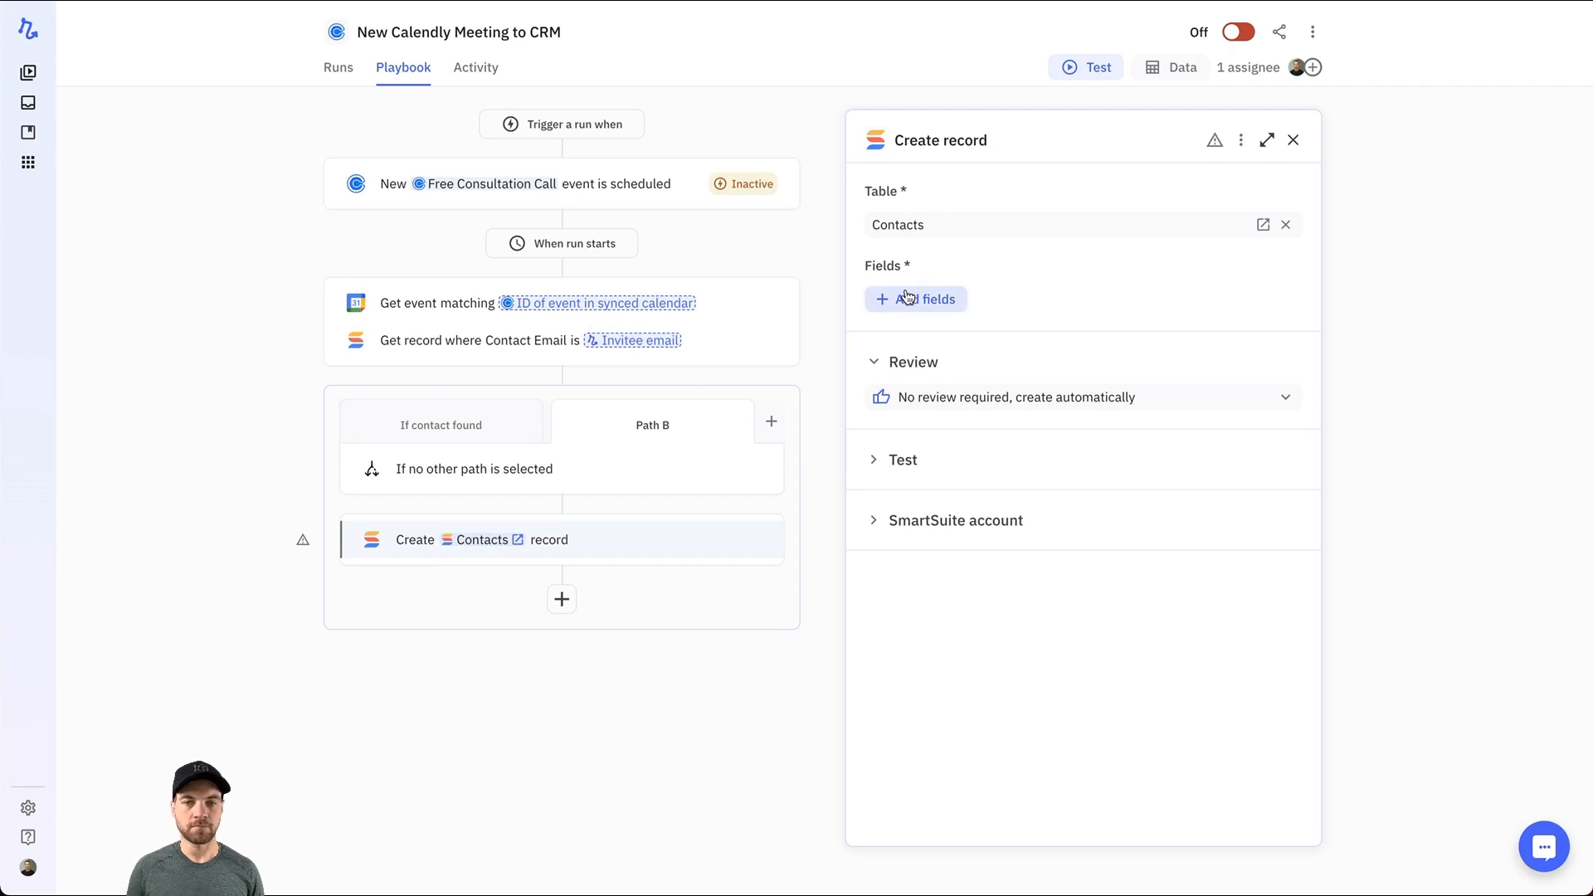
pyautogui.click(915, 299)
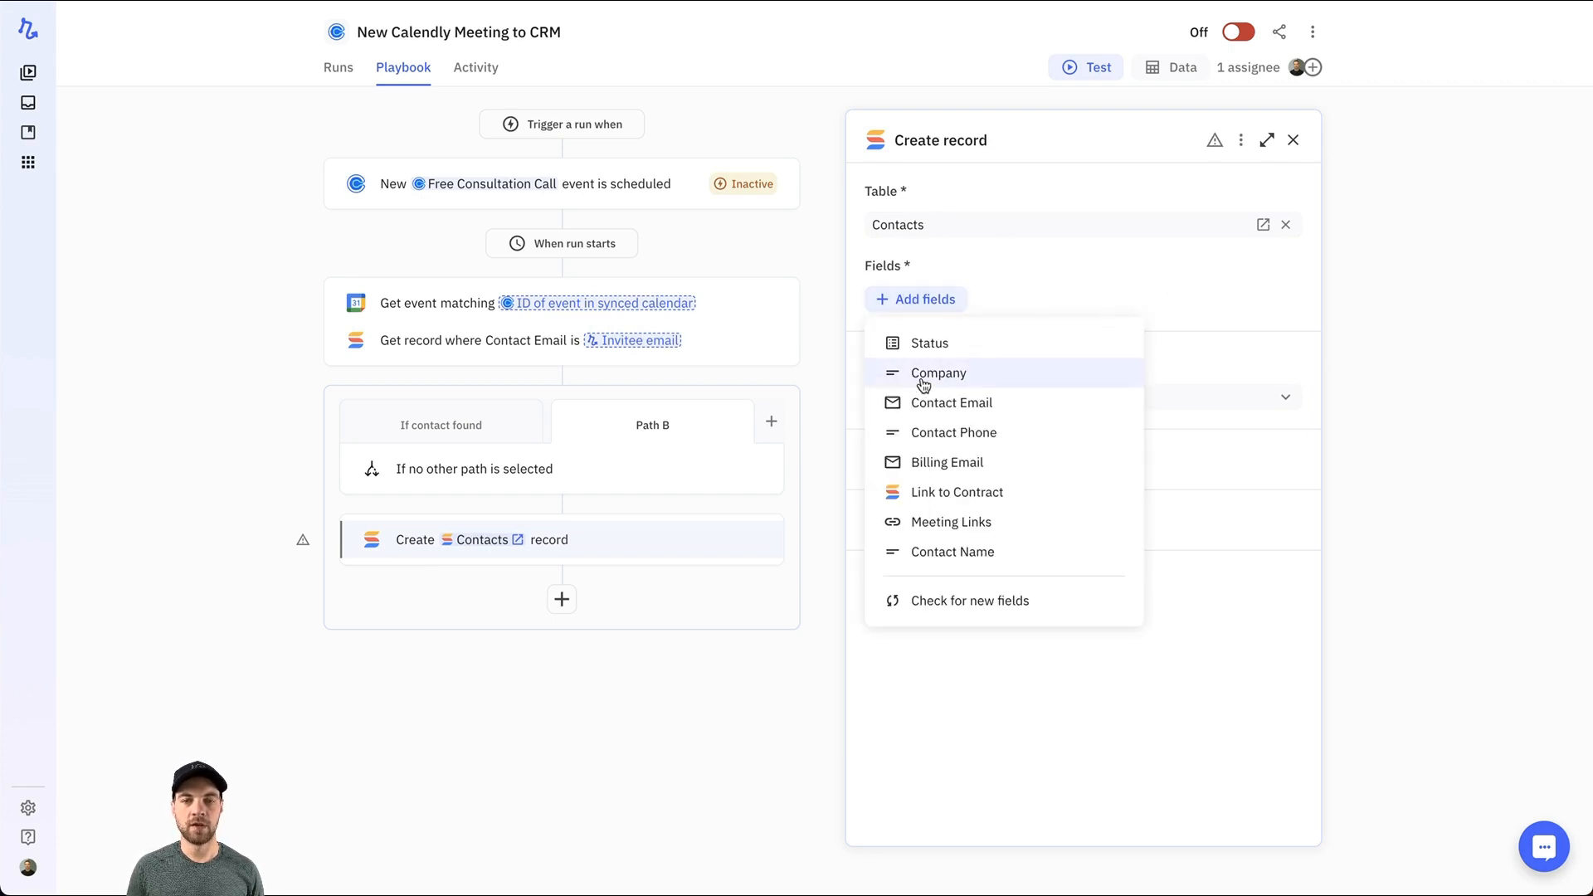
pyautogui.click(937, 374)
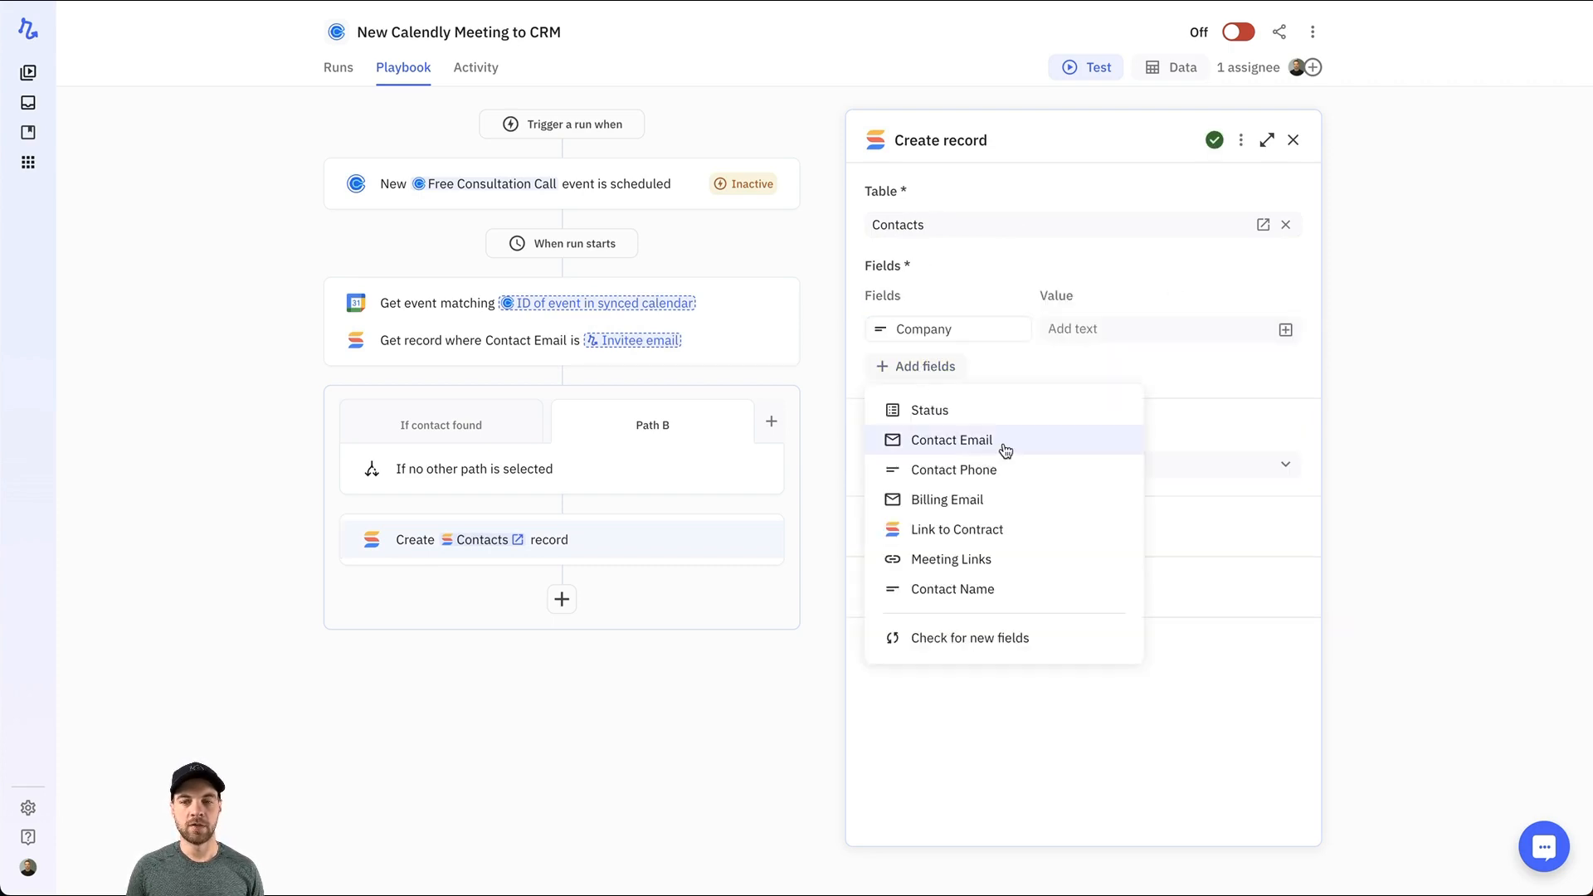
pyautogui.click(951, 438)
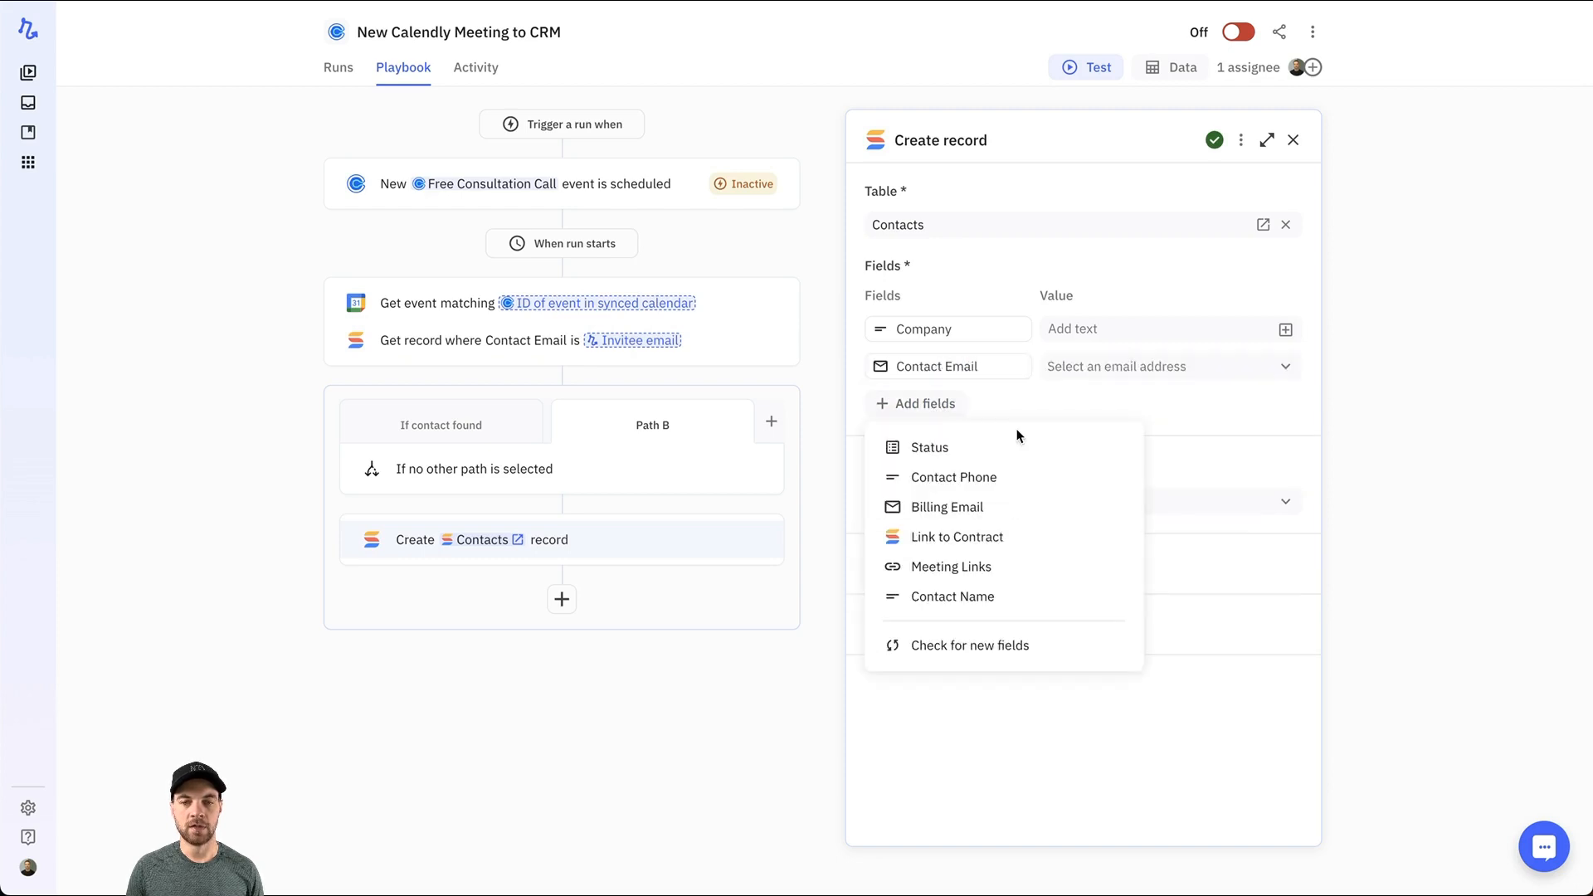
pyautogui.click(953, 596)
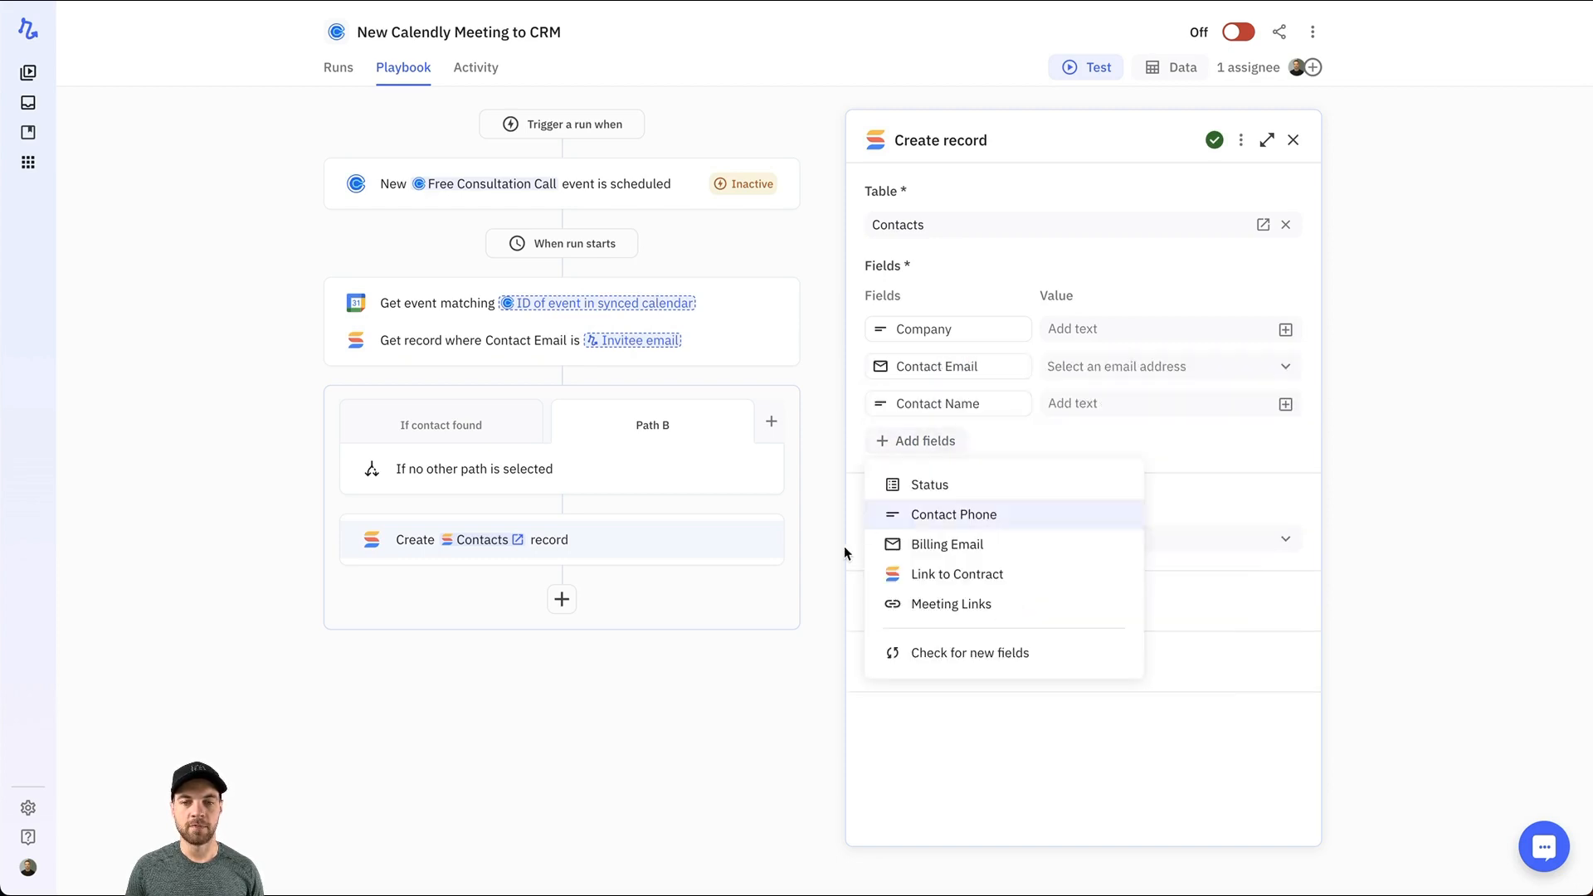
pyautogui.moveTo(951, 605)
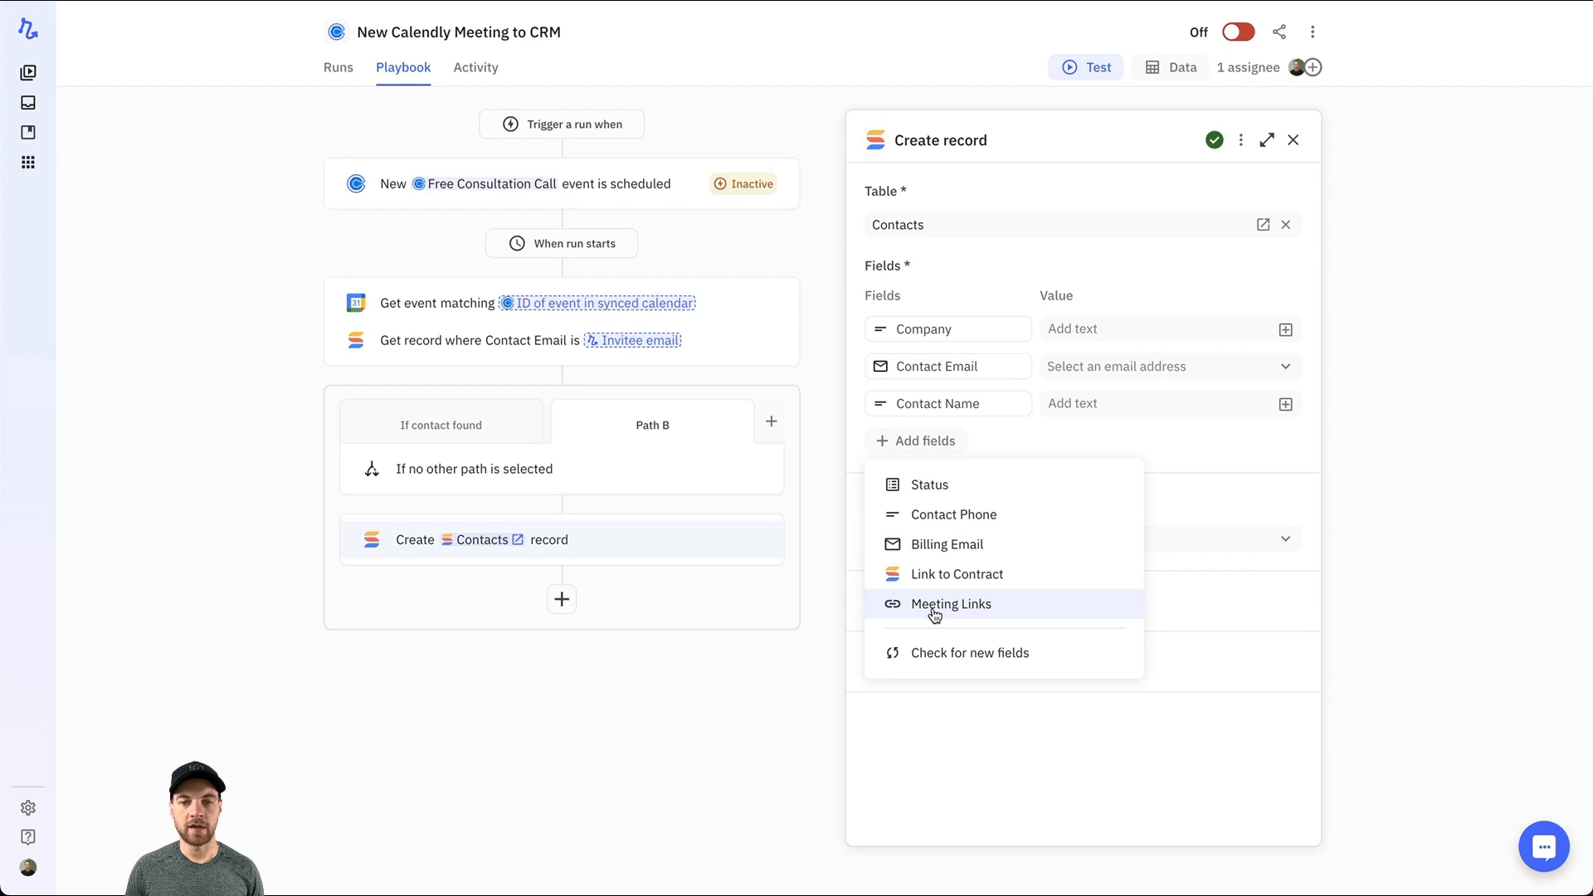
pyautogui.click(951, 604)
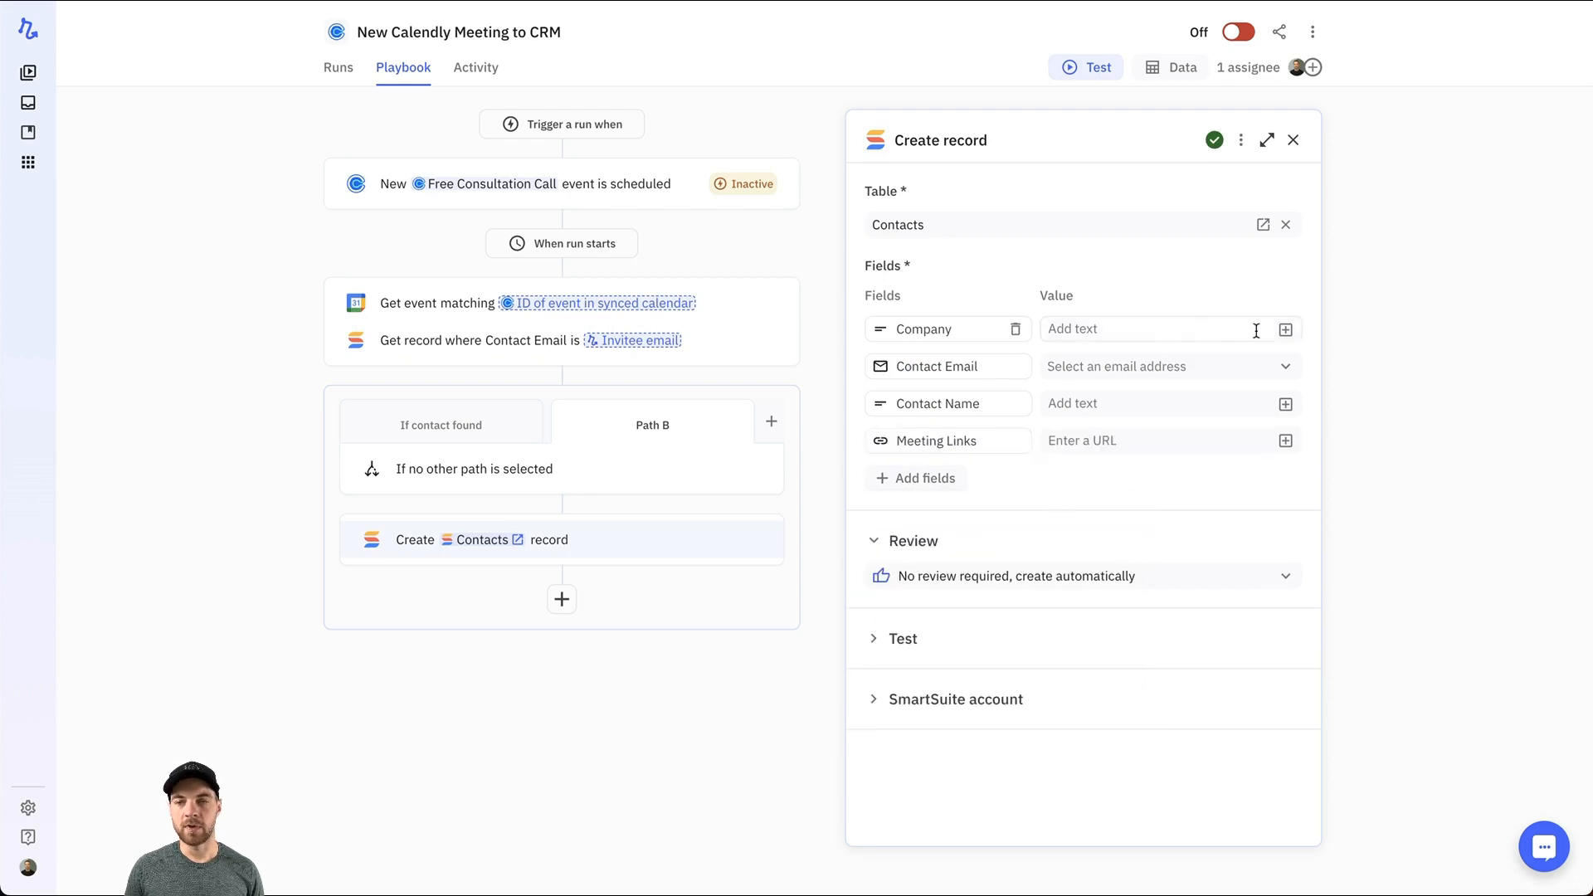
# Map Company to invitee company name, Contact Email to invitee email, and Meeting Links to the event URL
pyautogui.click(1284, 329)
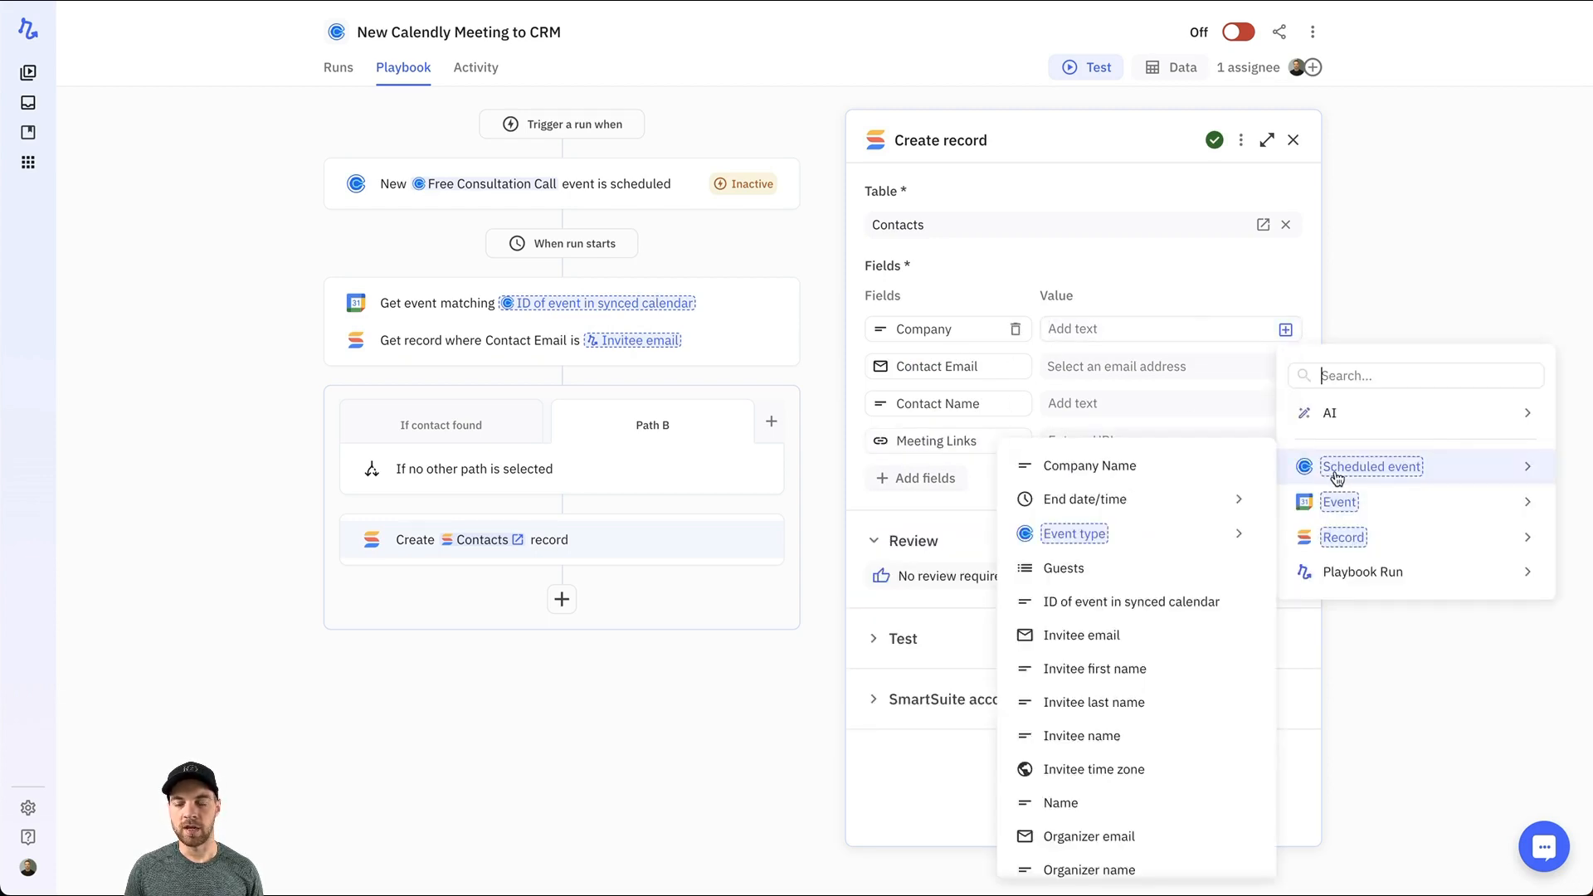
pyautogui.moveTo(1298, 478)
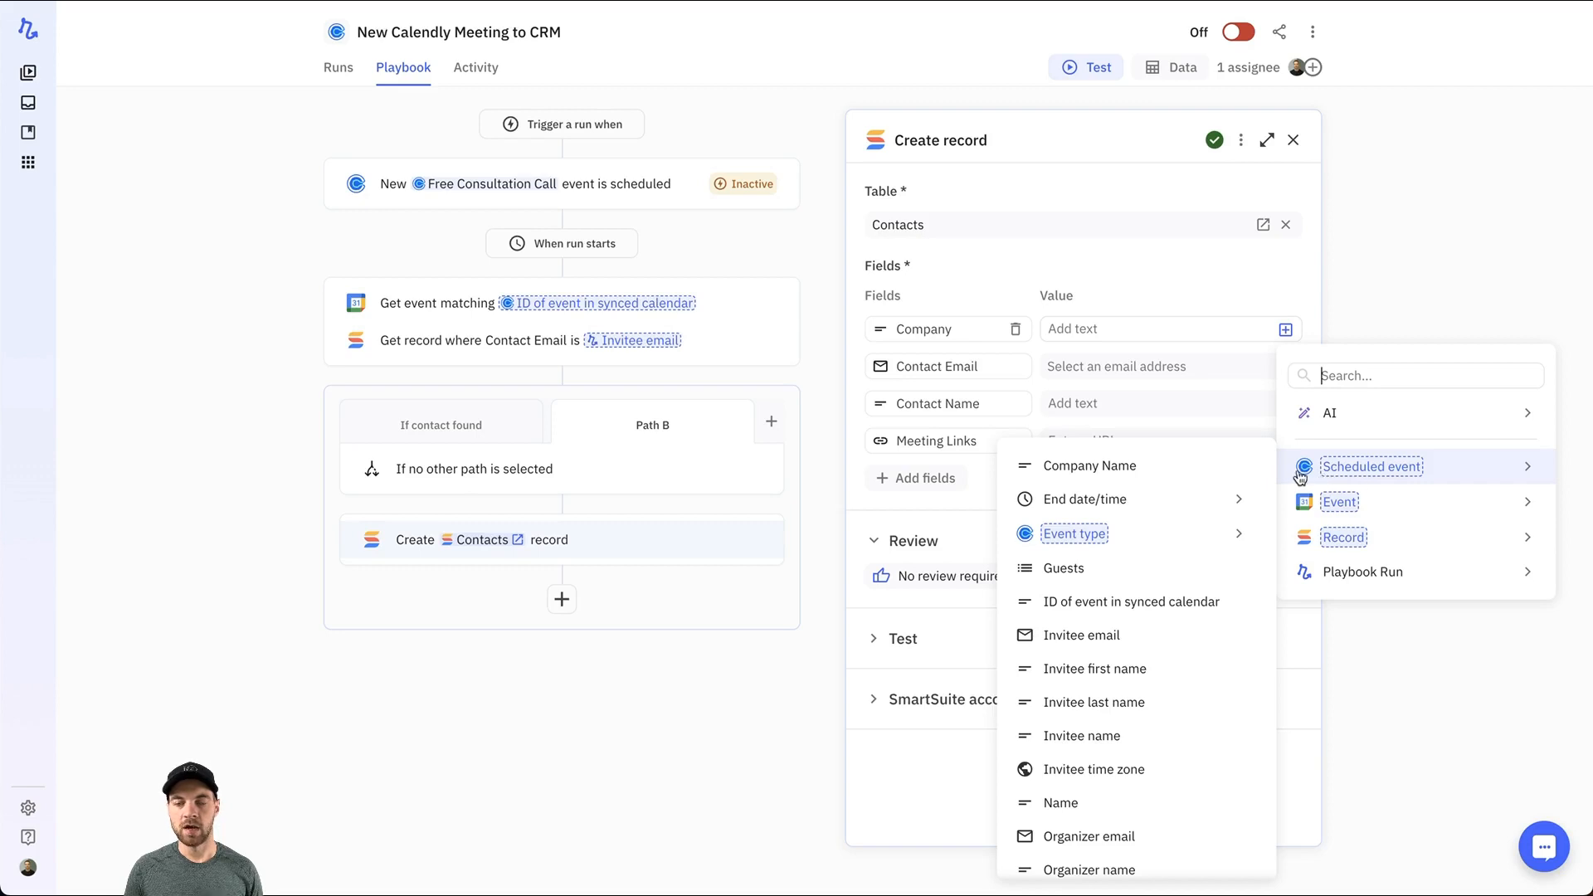
pyautogui.click(1089, 465)
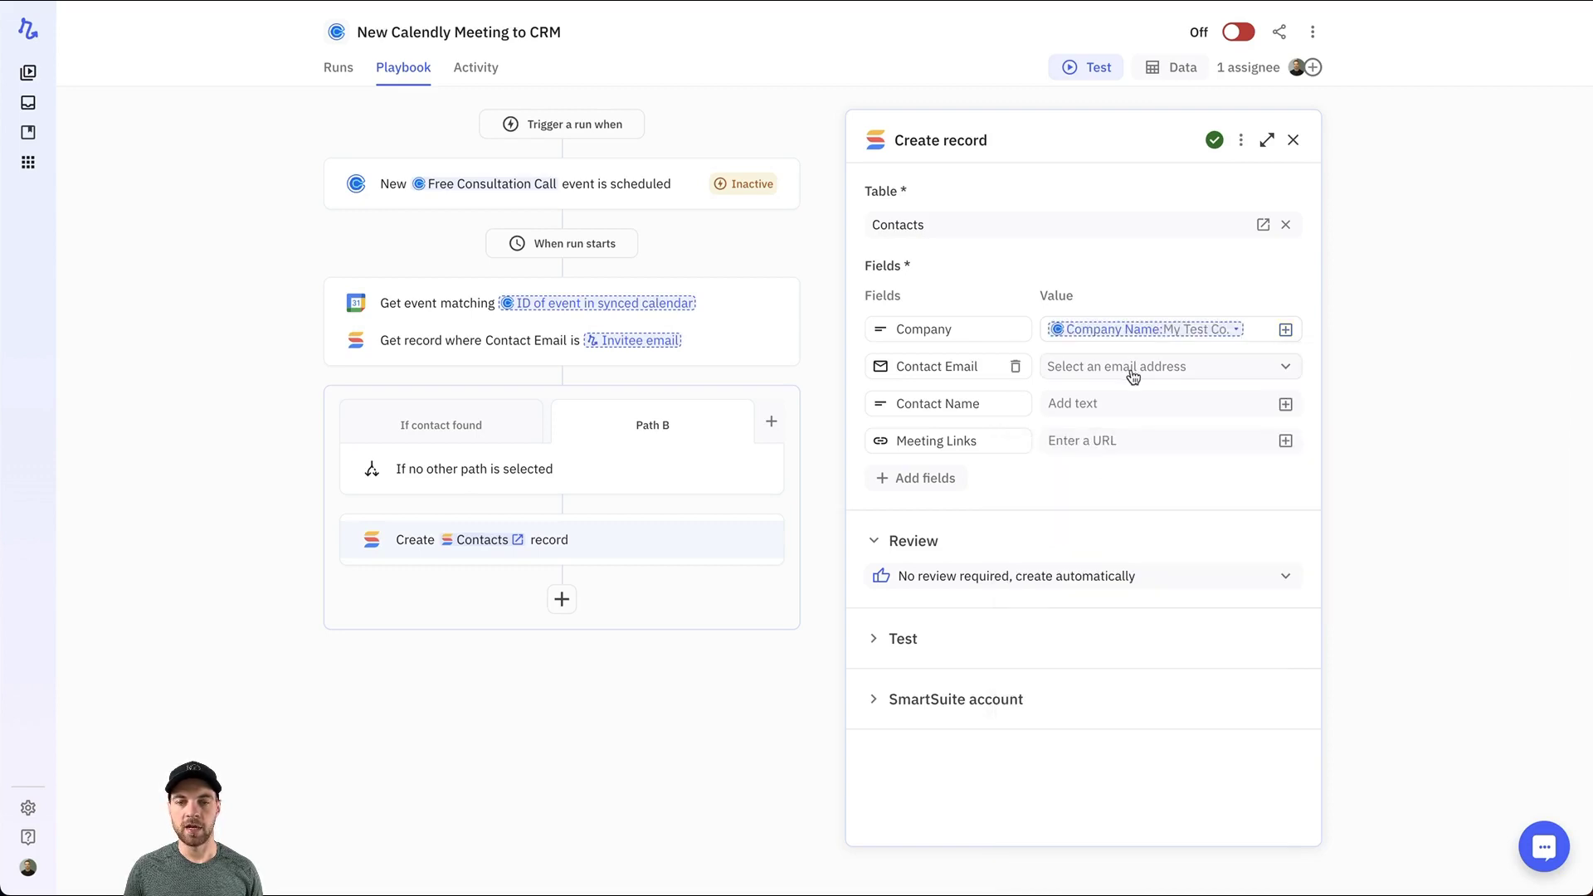
pyautogui.click(1168, 365)
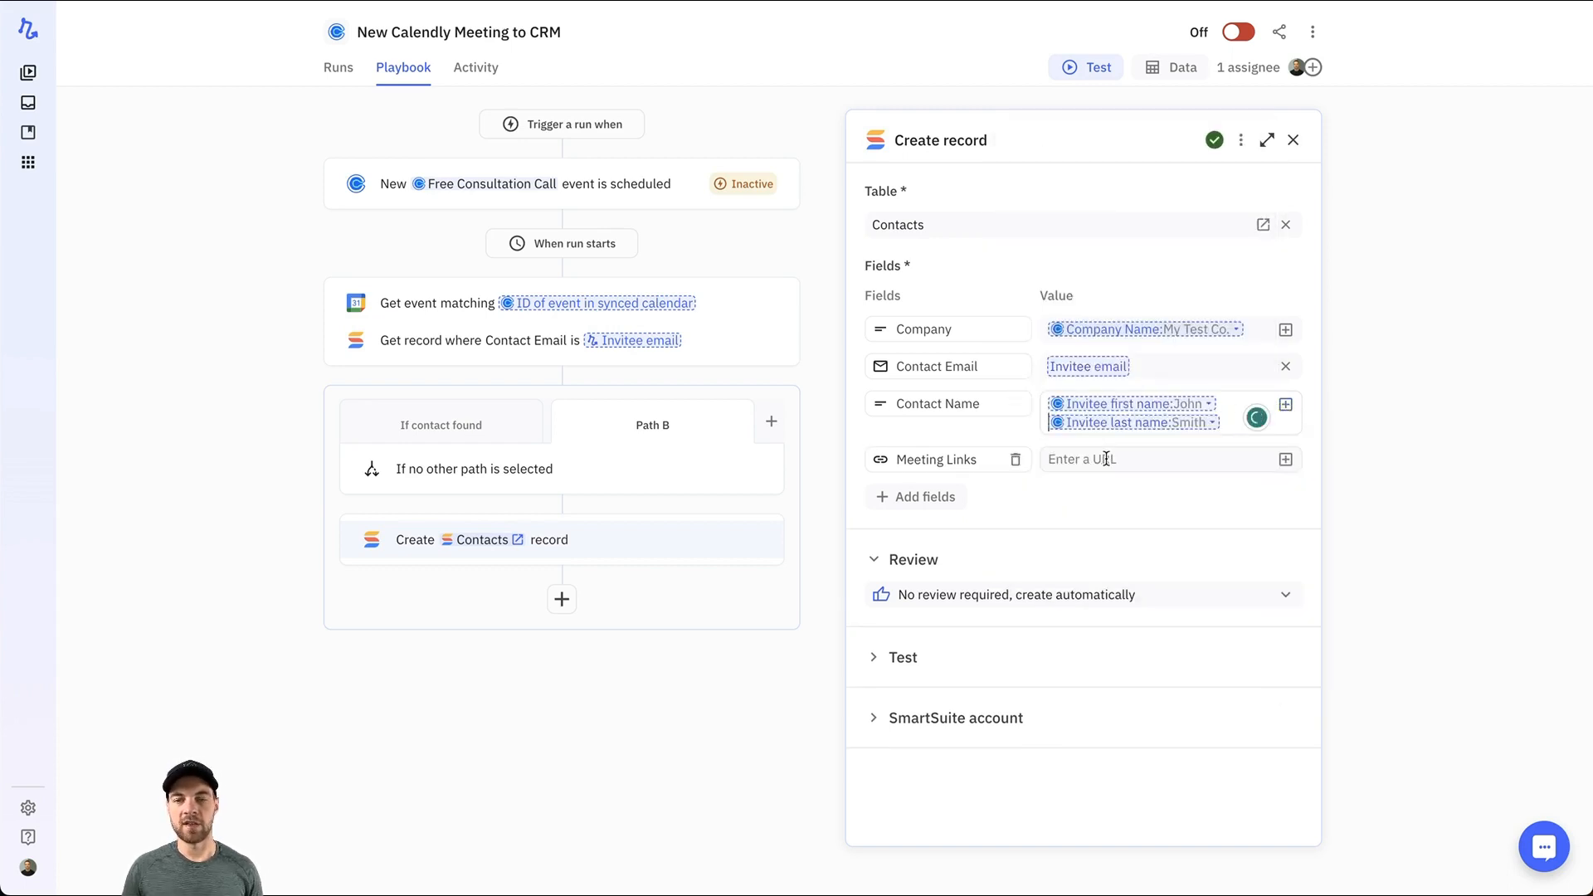
pyautogui.click(1285, 458)
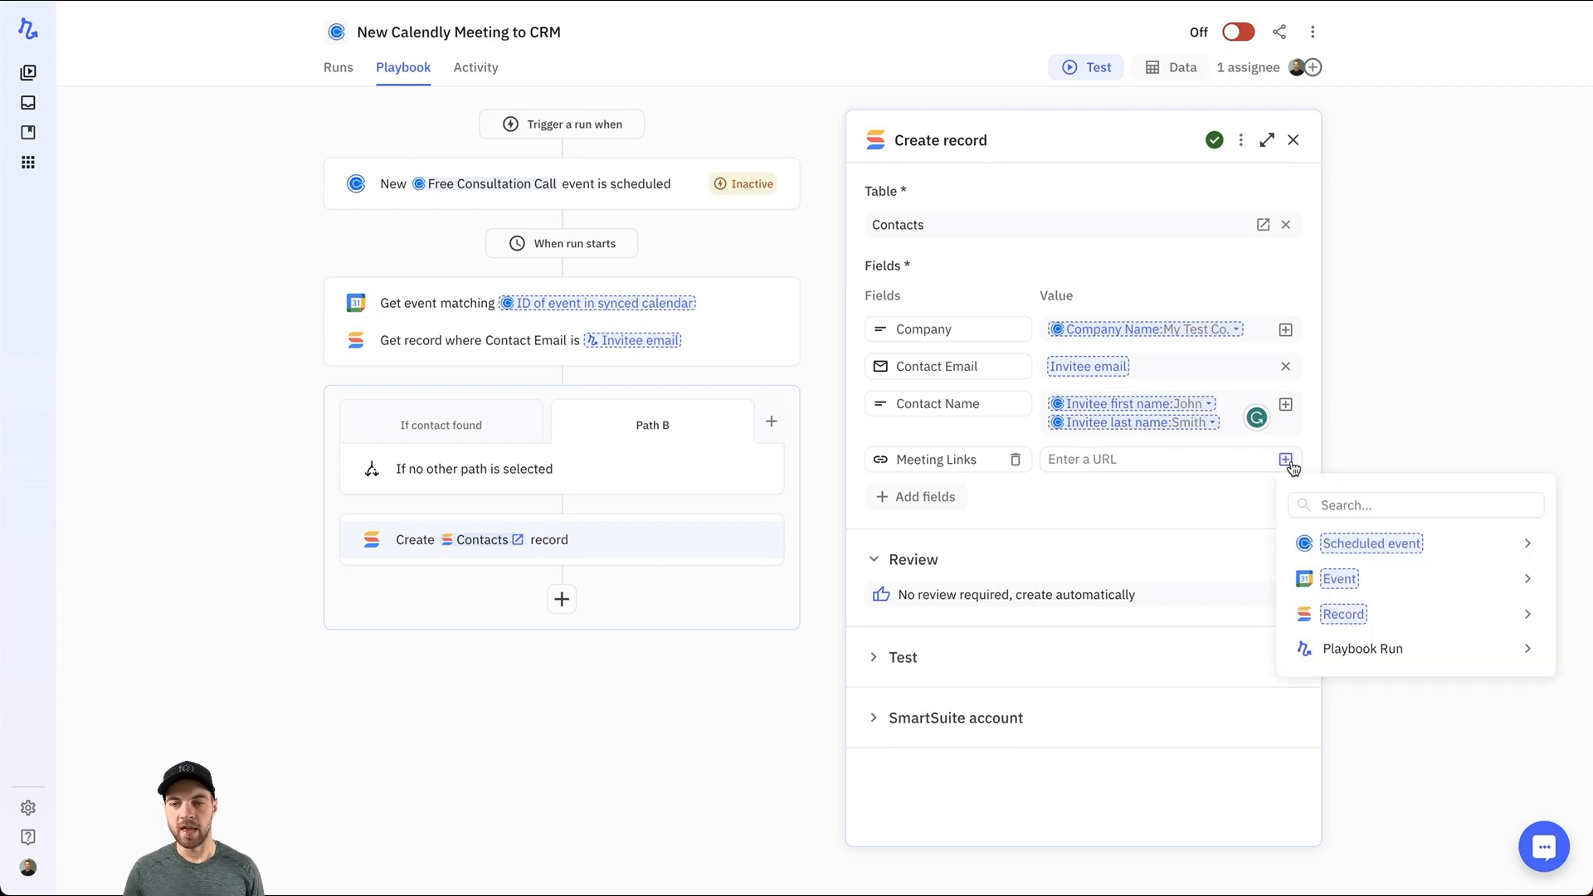
pyautogui.click(1340, 579)
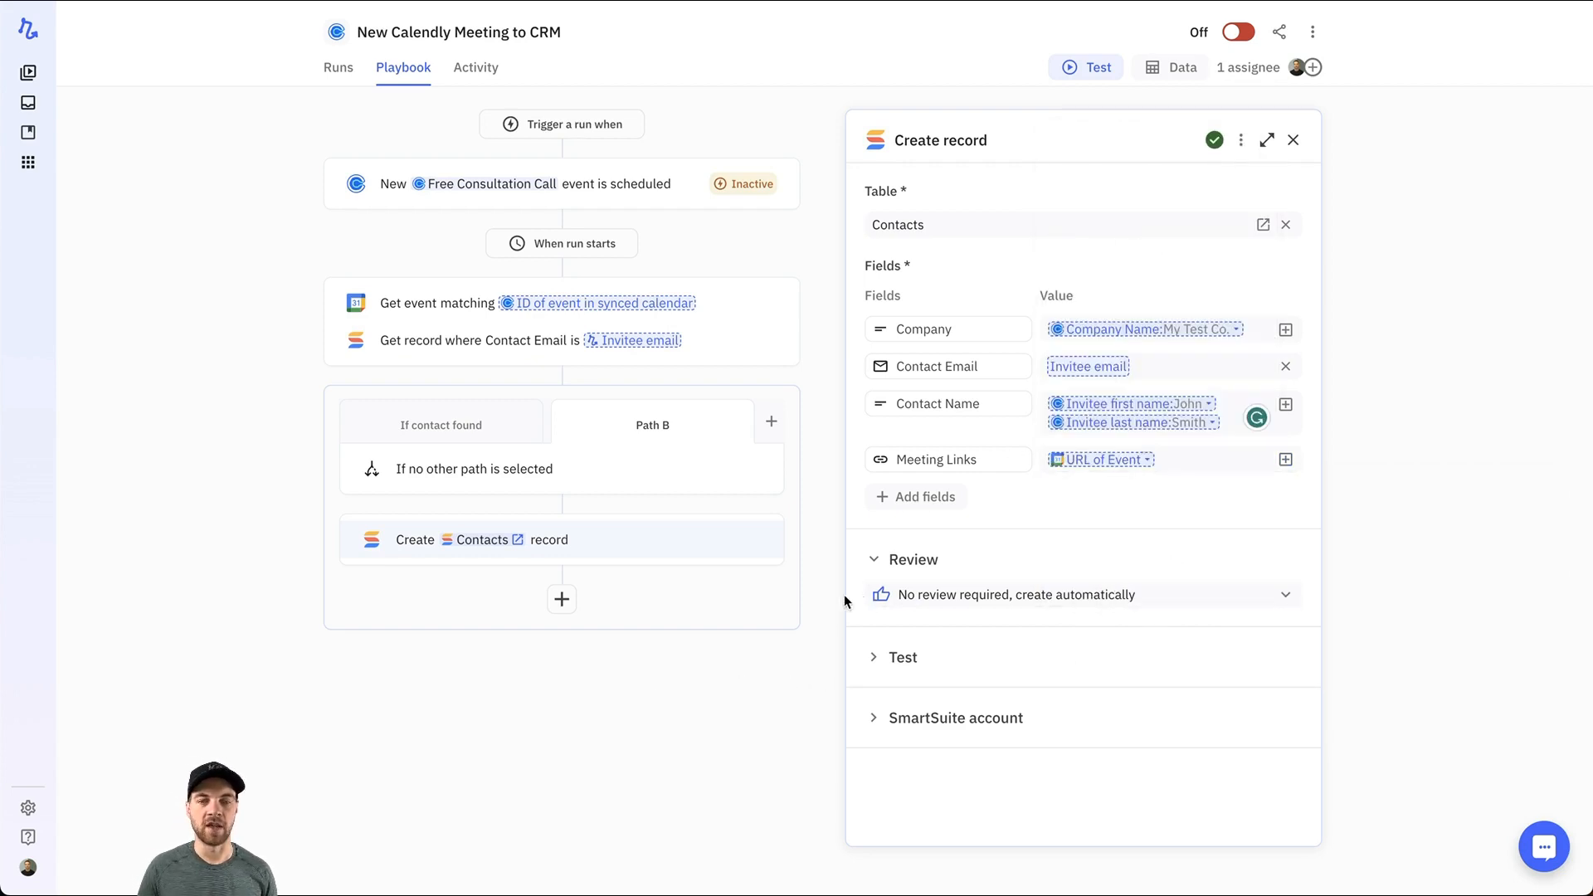
pyautogui.moveTo(663, 558)
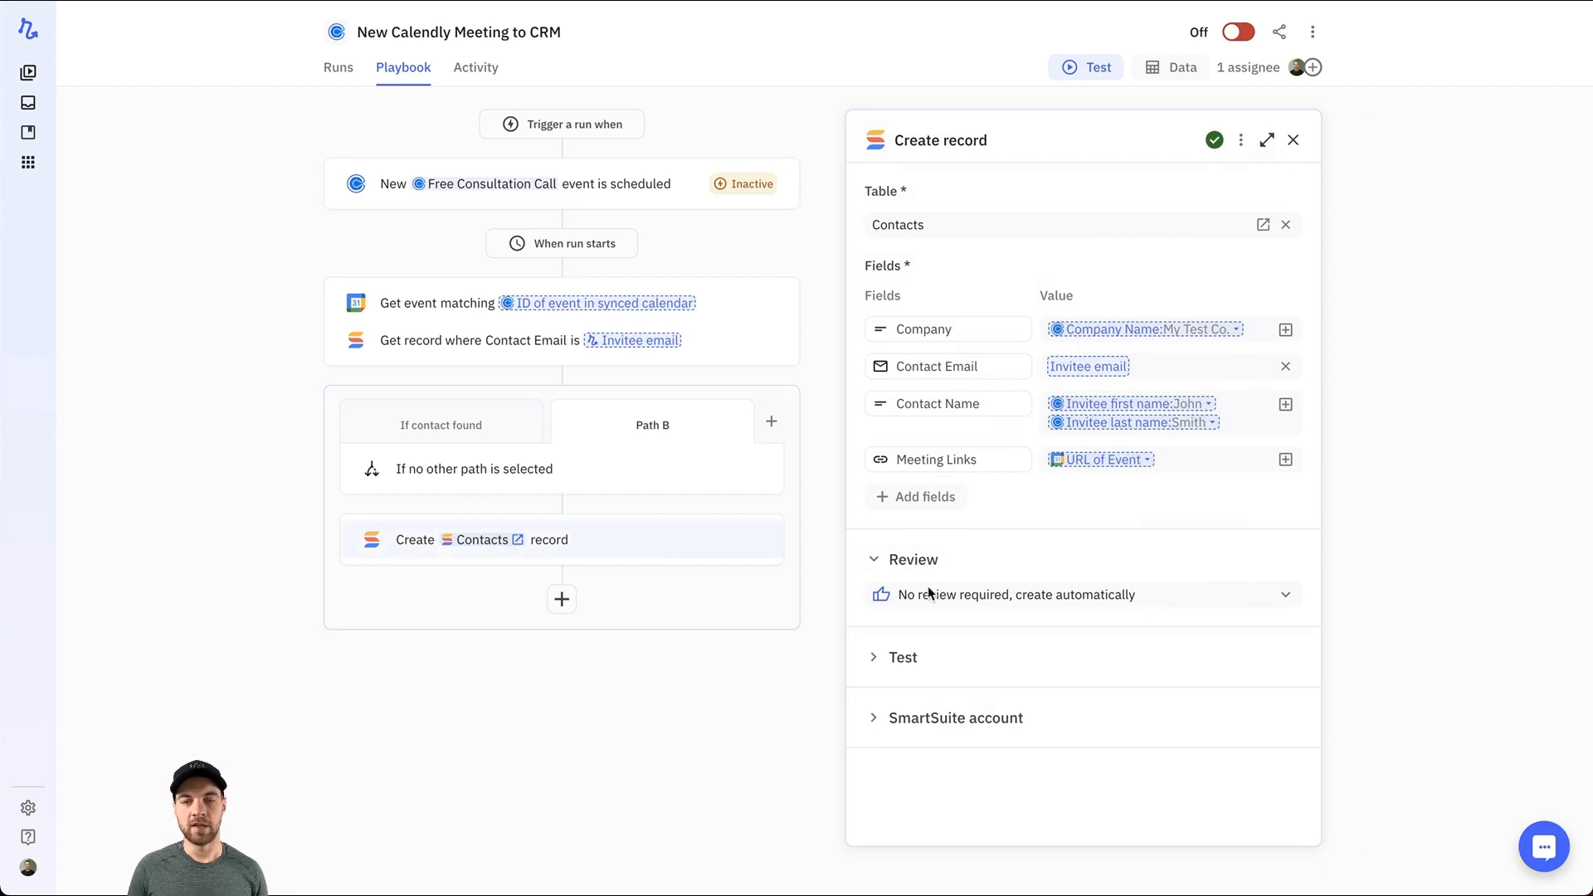
pyautogui.moveTo(1004, 573)
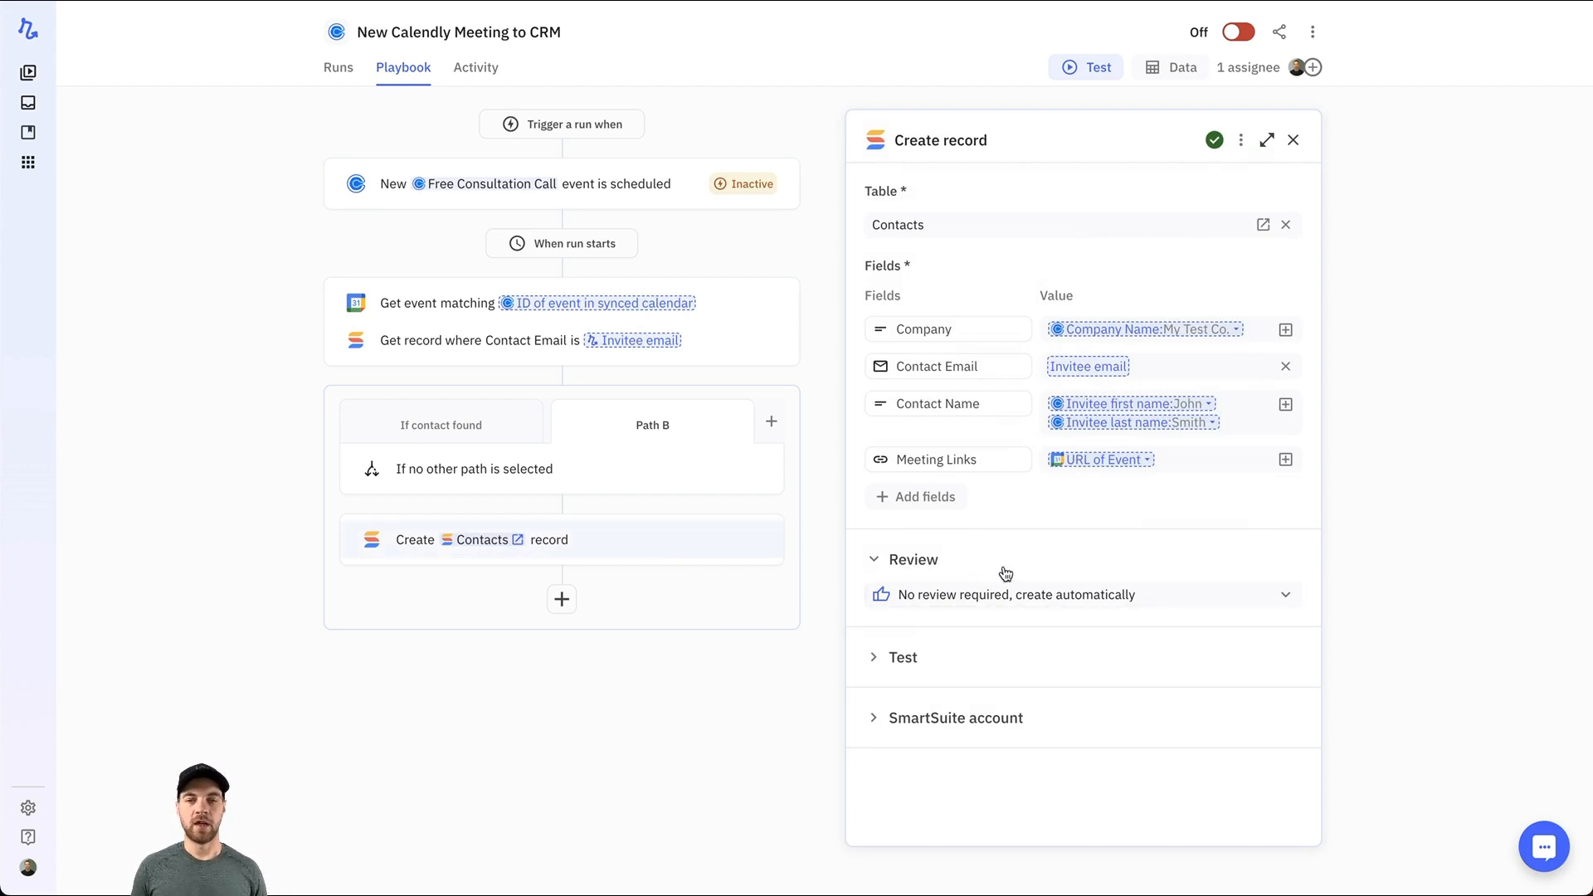
# Set the create-contact step's Review option to Double check before create
pyautogui.click(1017, 594)
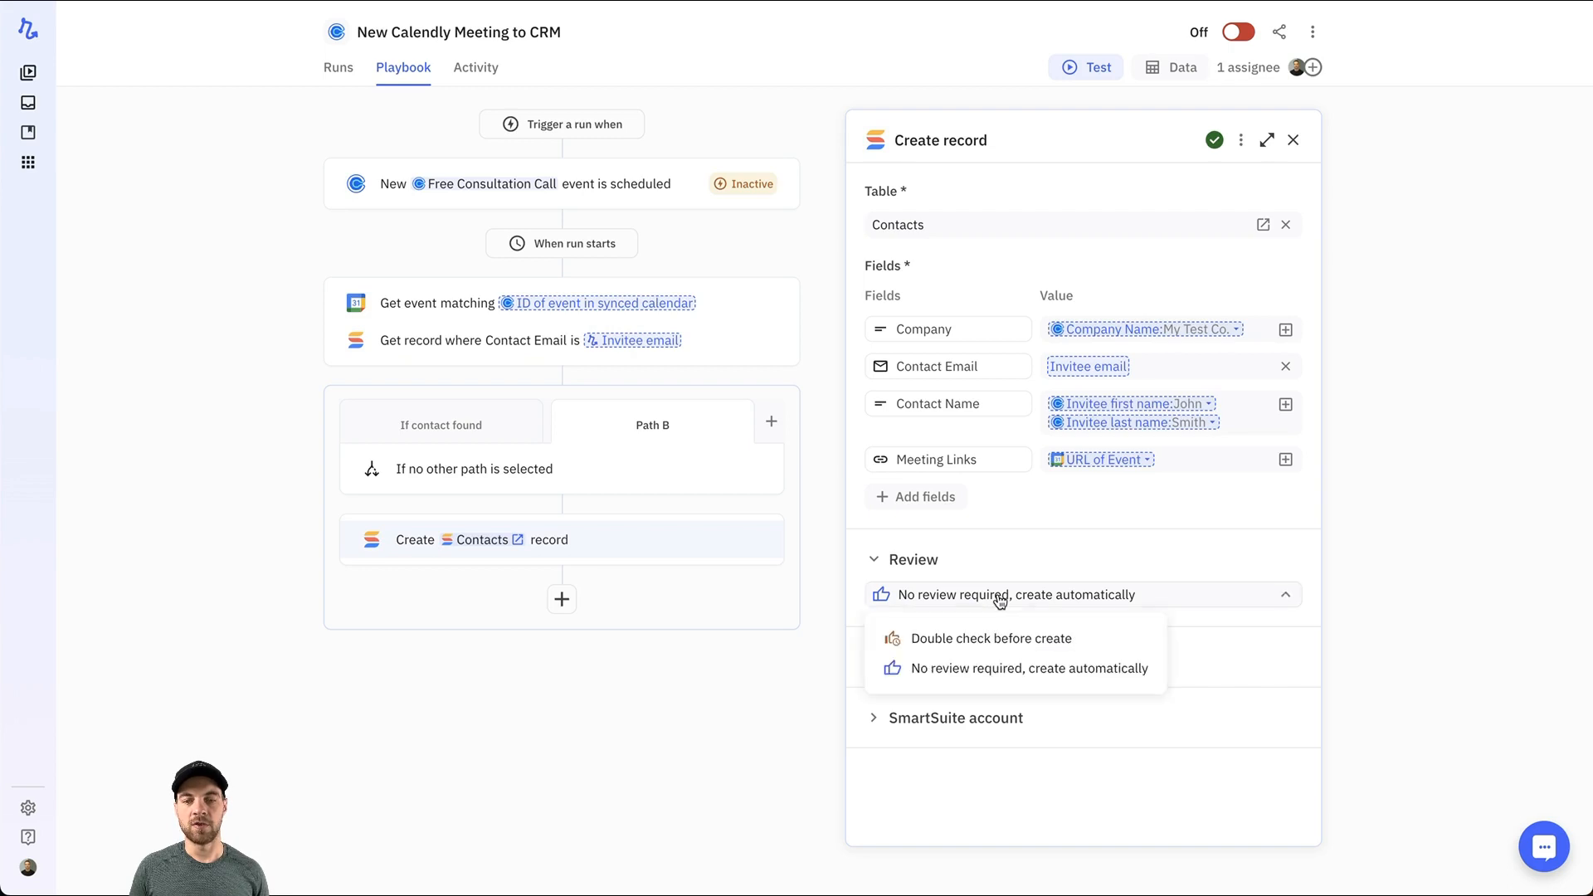
pyautogui.moveTo(991, 637)
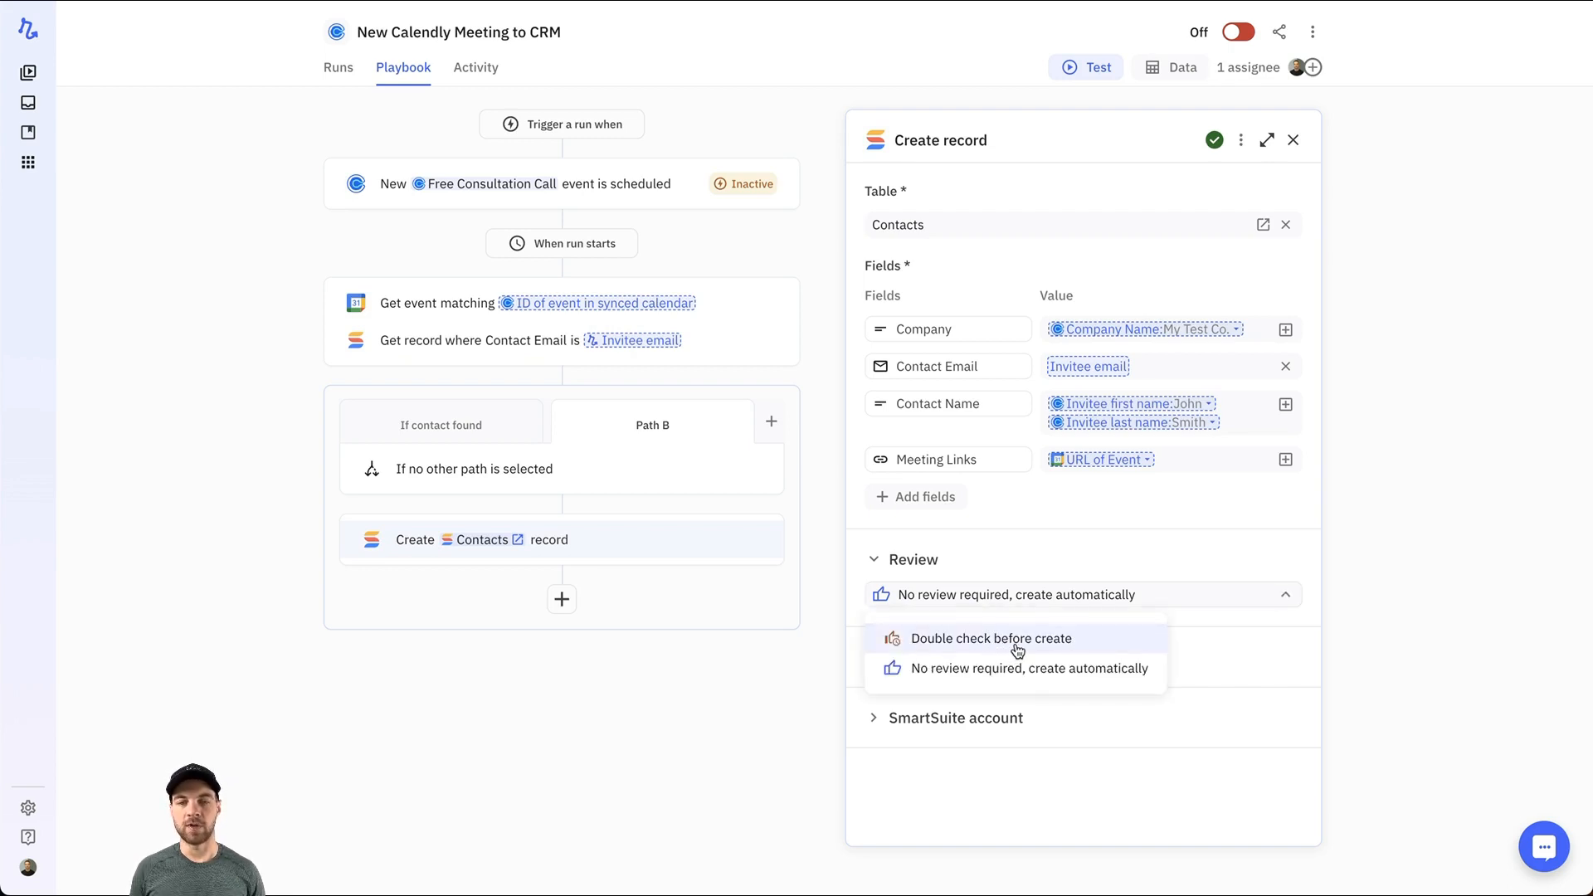
pyautogui.click(989, 638)
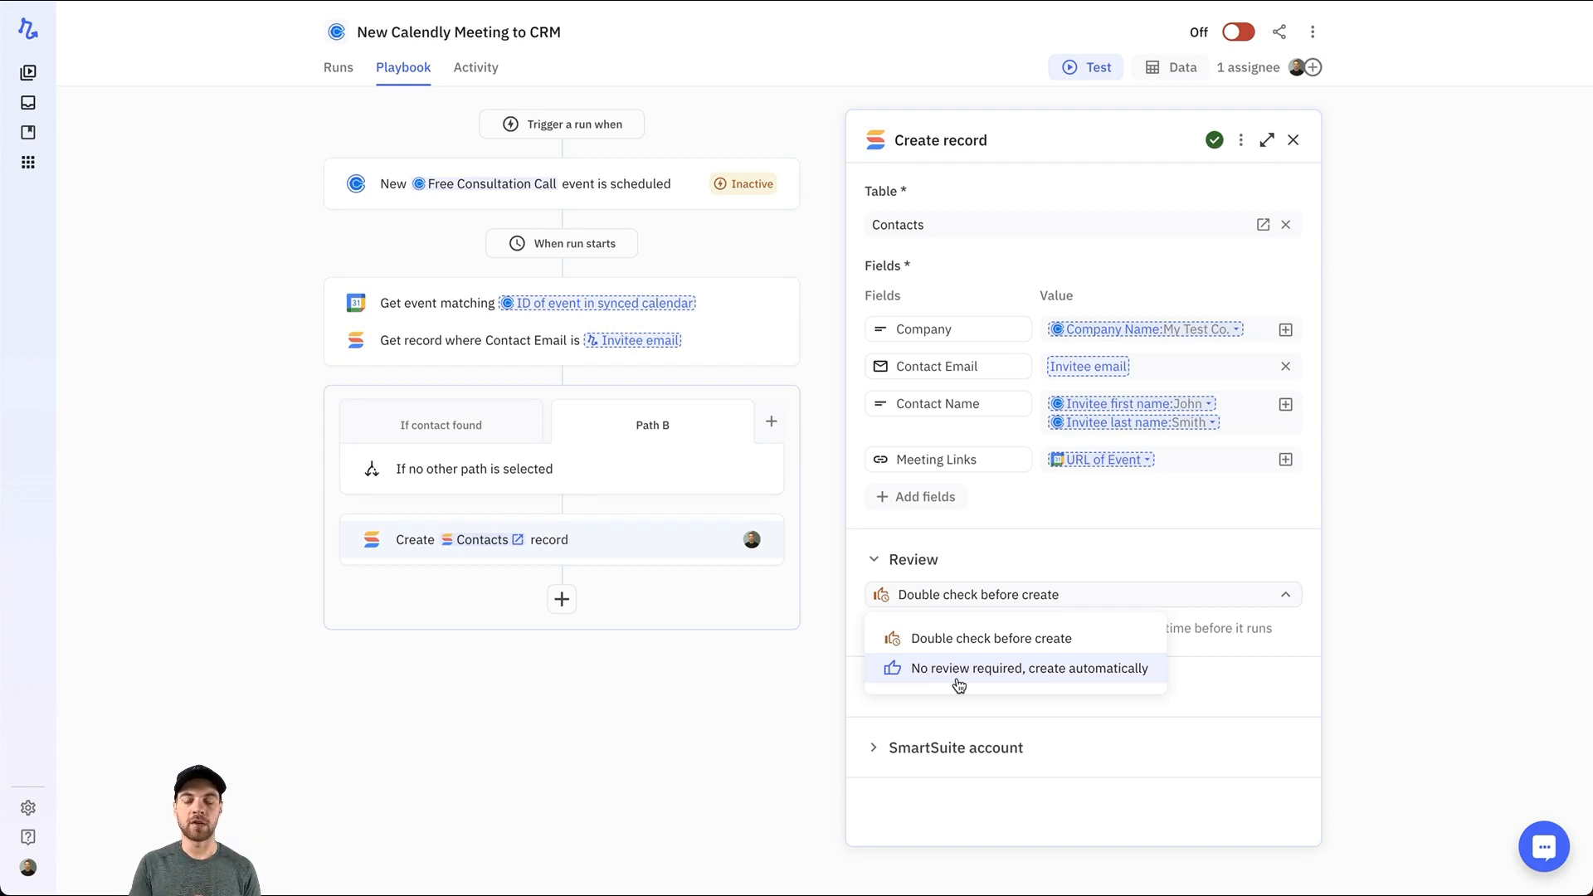
pyautogui.moveTo(996, 677)
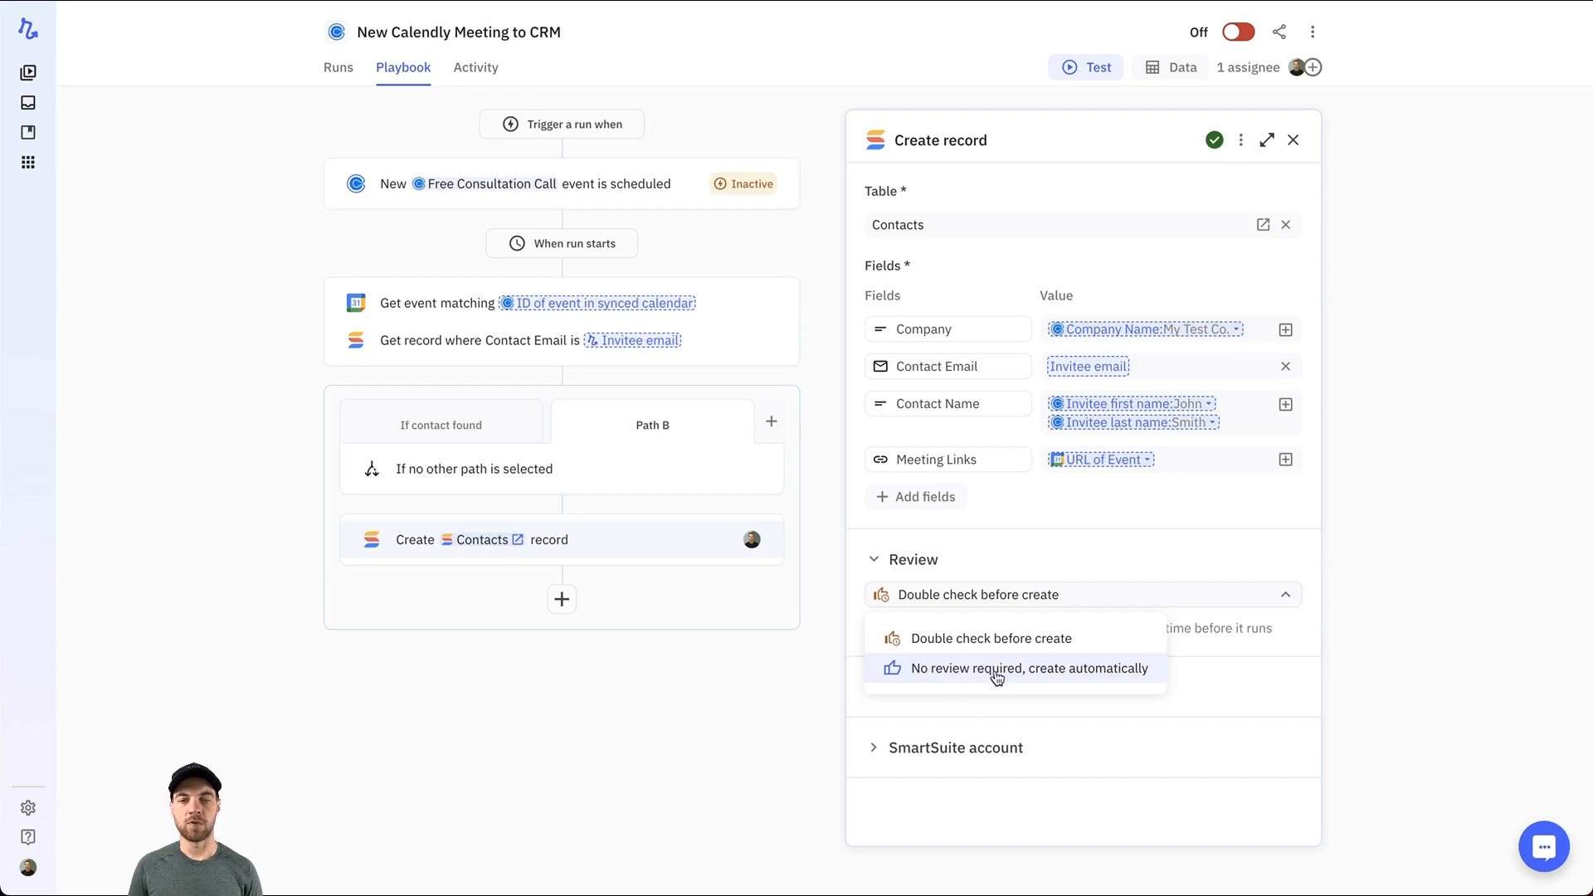
pyautogui.moveTo(1074, 679)
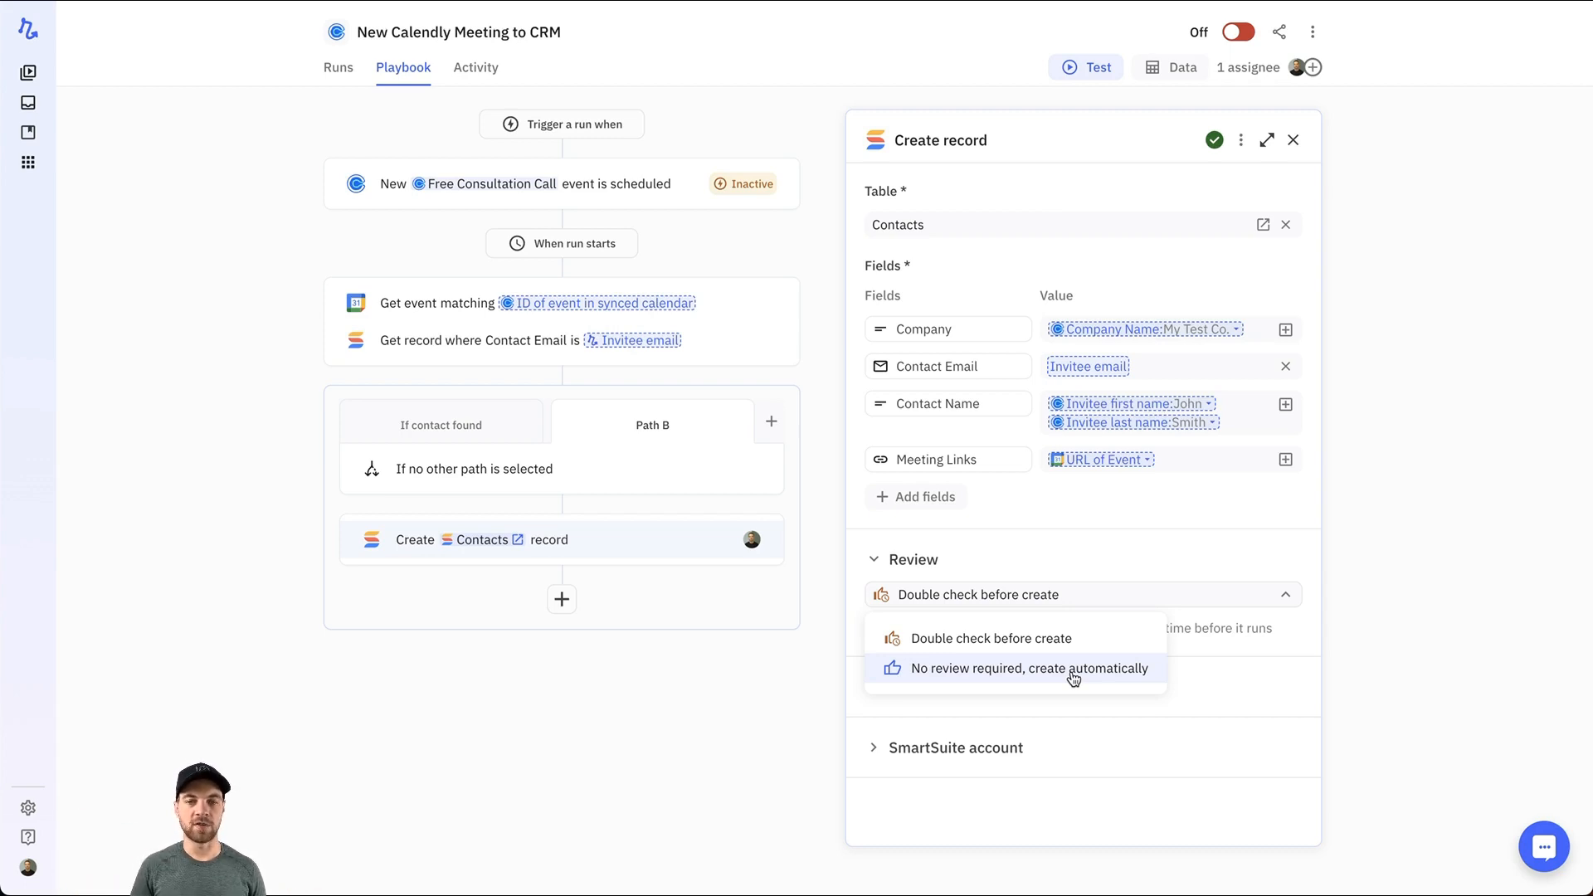
pyautogui.moveTo(1031, 643)
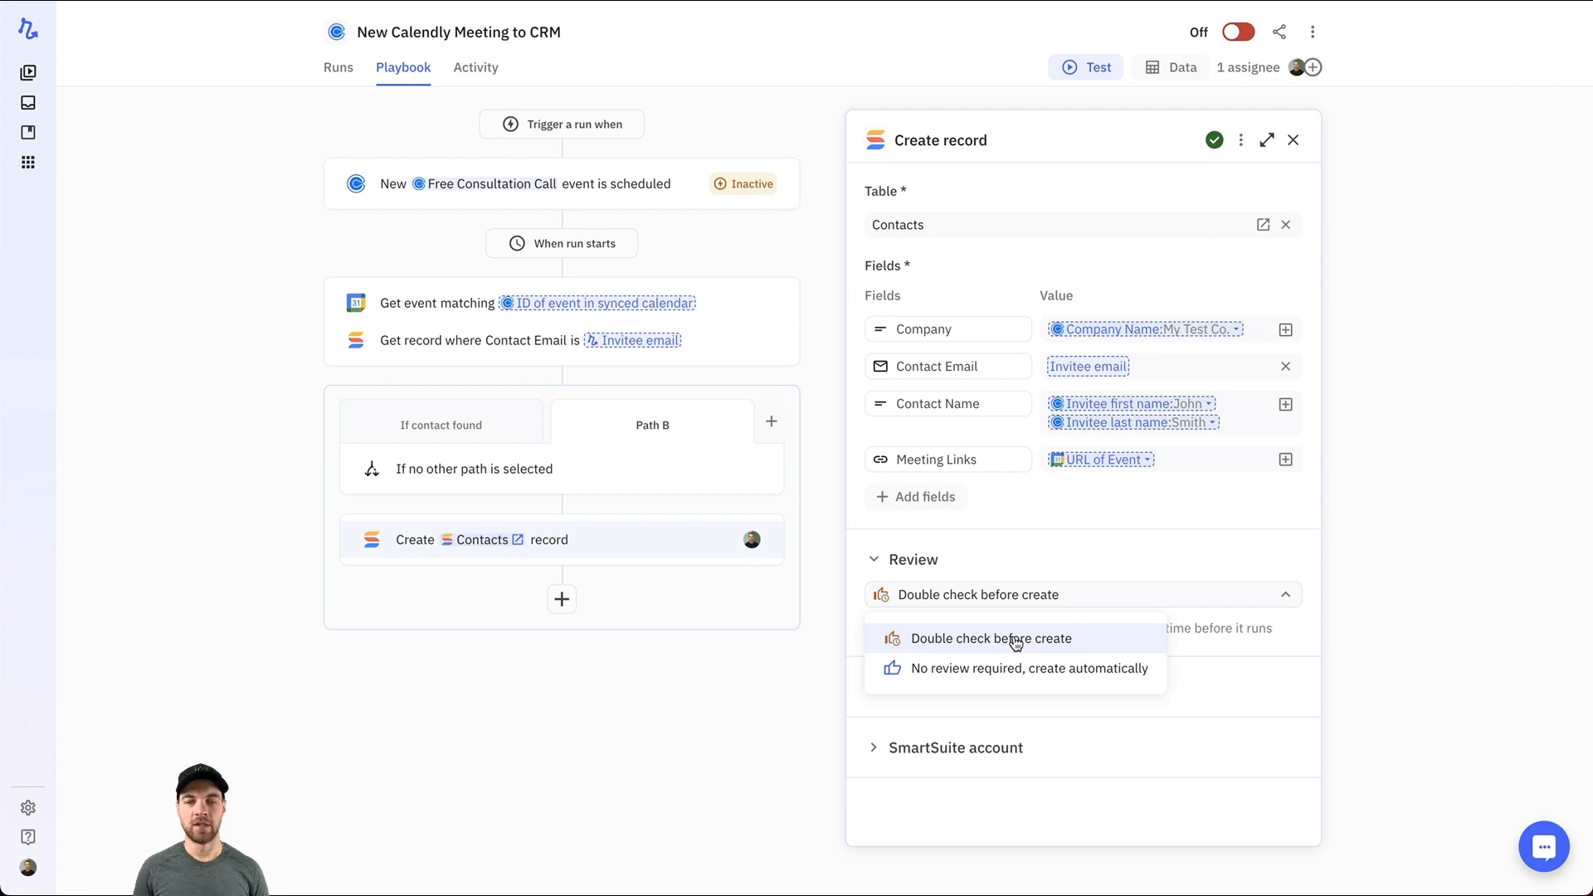
pyautogui.click(991, 637)
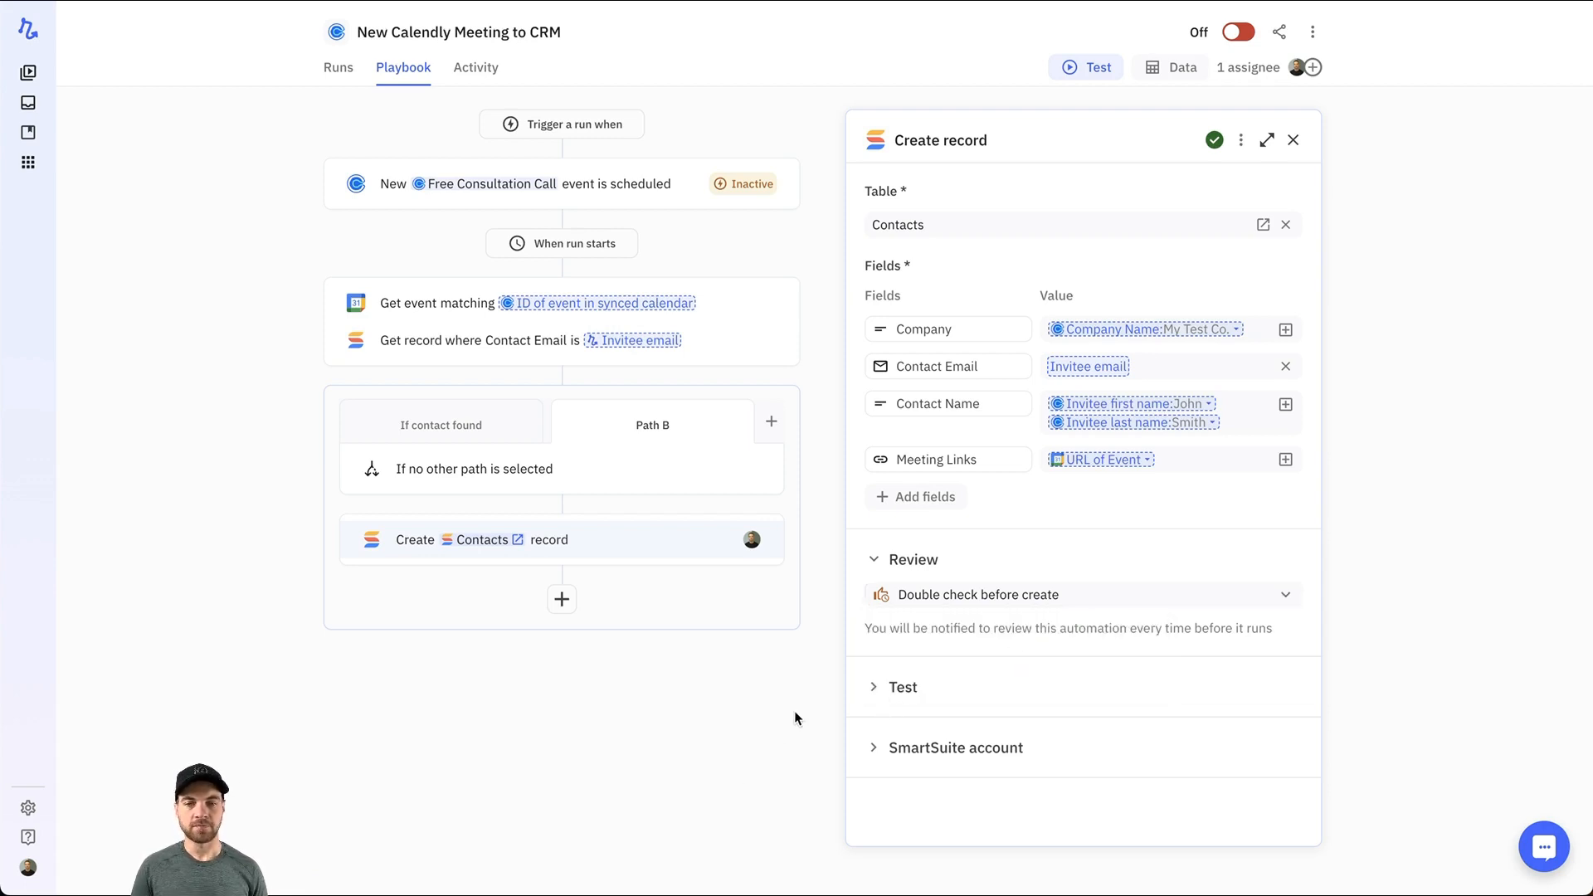
pyautogui.moveTo(697, 487)
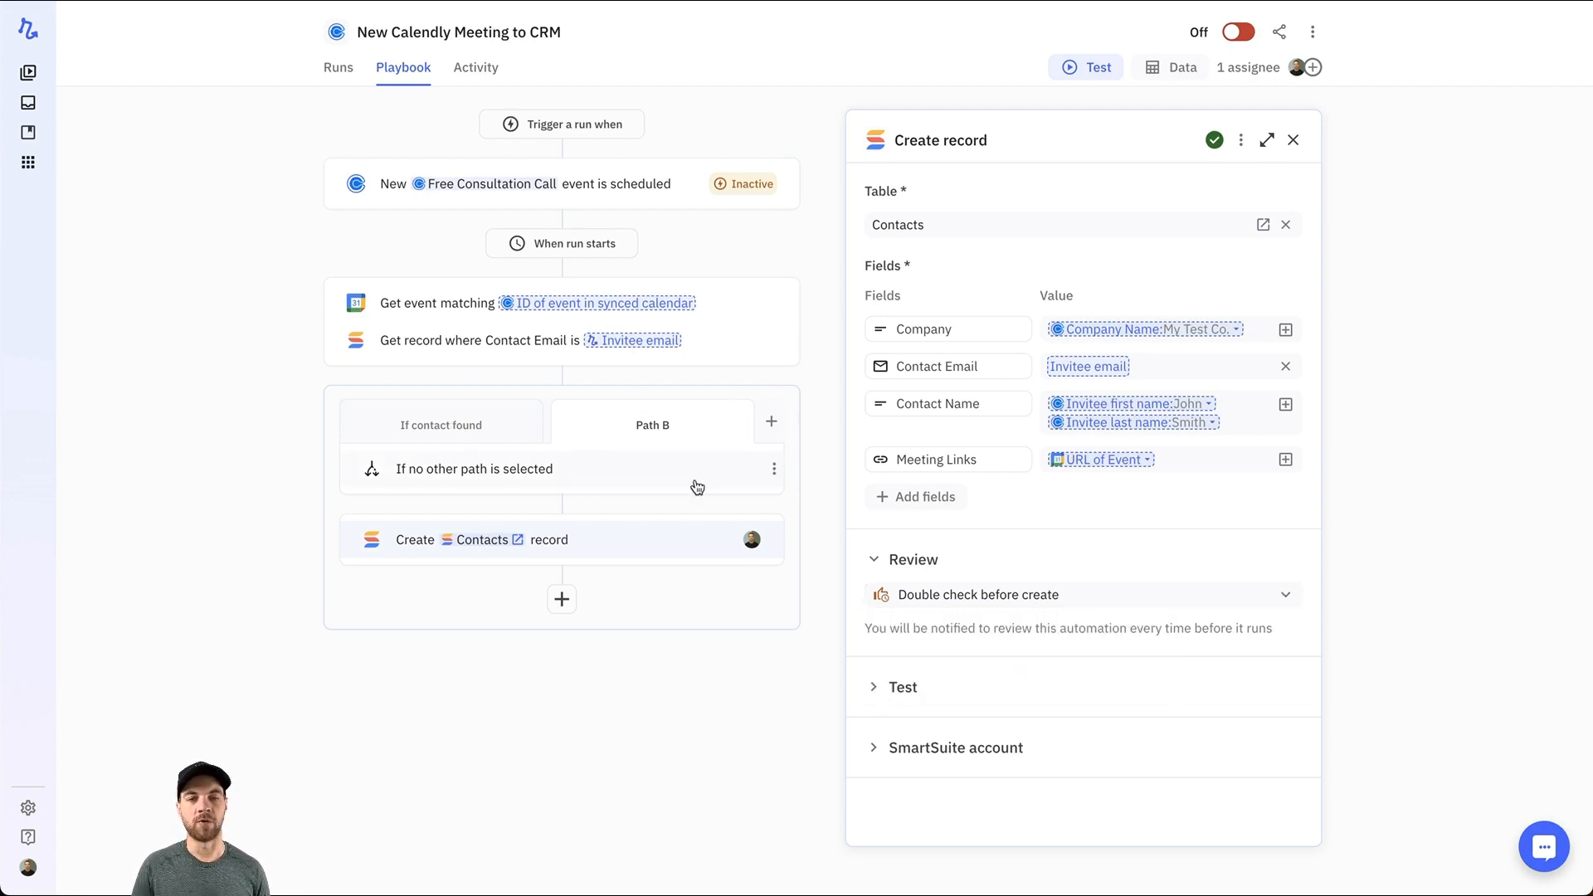
# Review the trigger's example output and bring up the Create a test run panel
pyautogui.click(1293, 139)
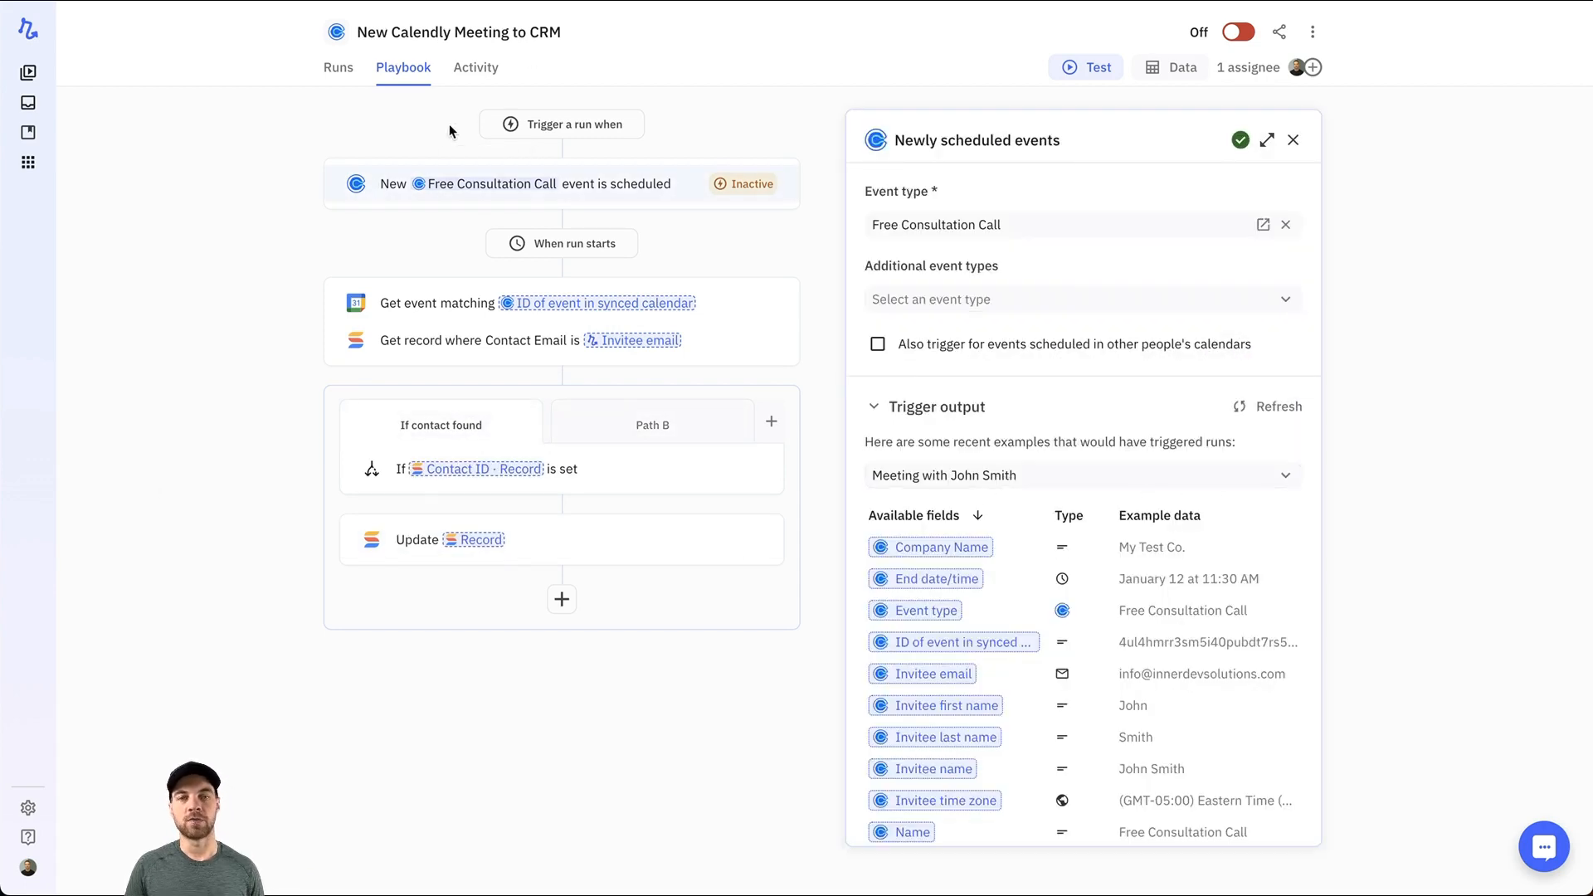
pyautogui.moveTo(831, 544)
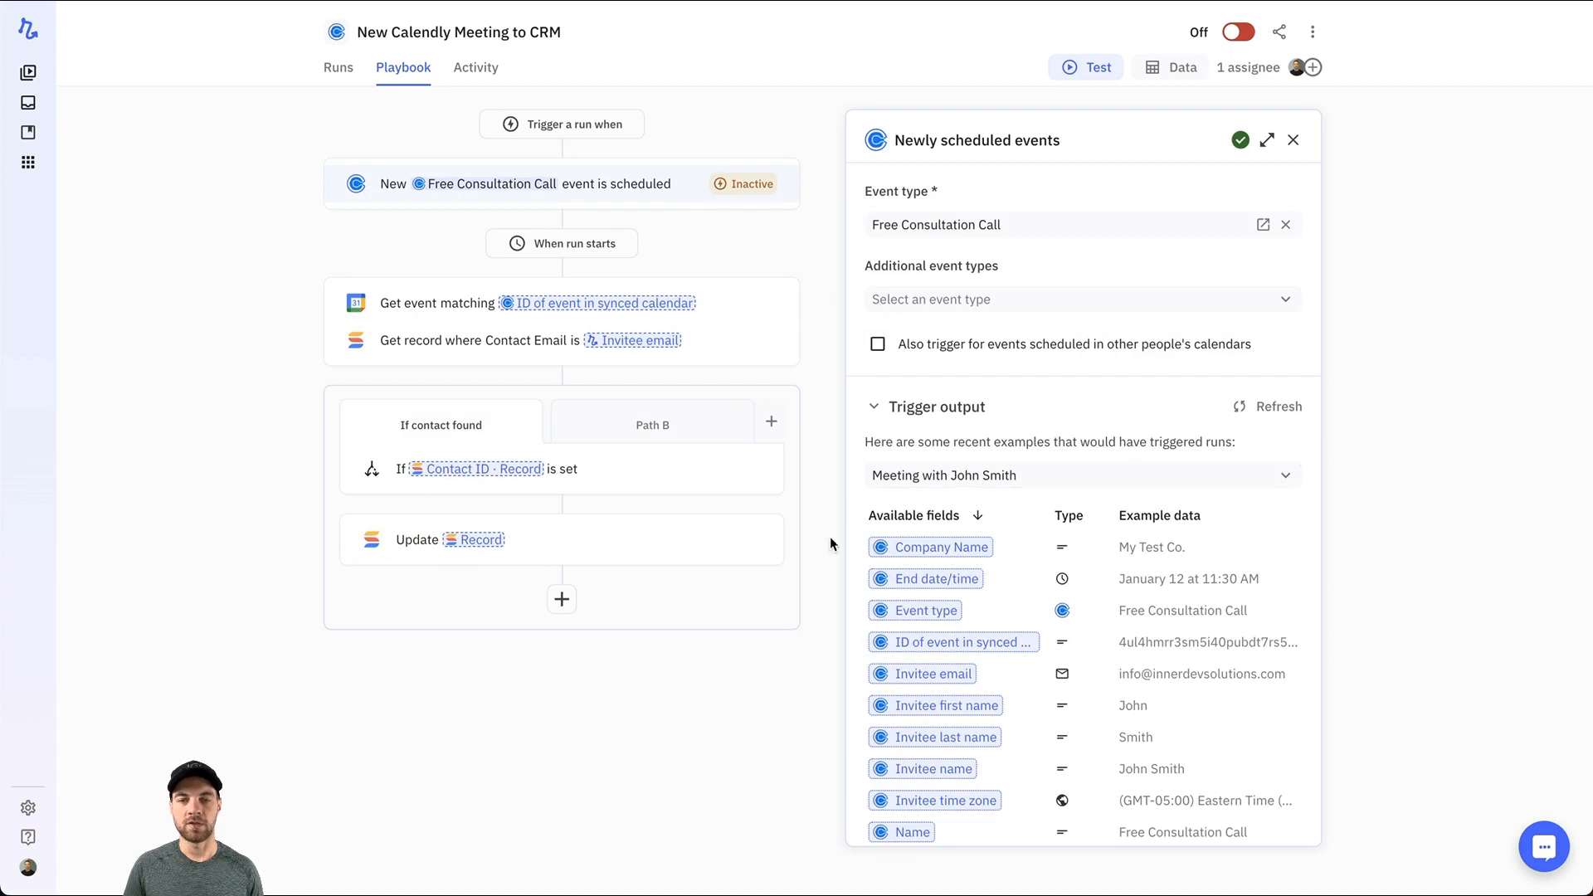
pyautogui.moveTo(708, 397)
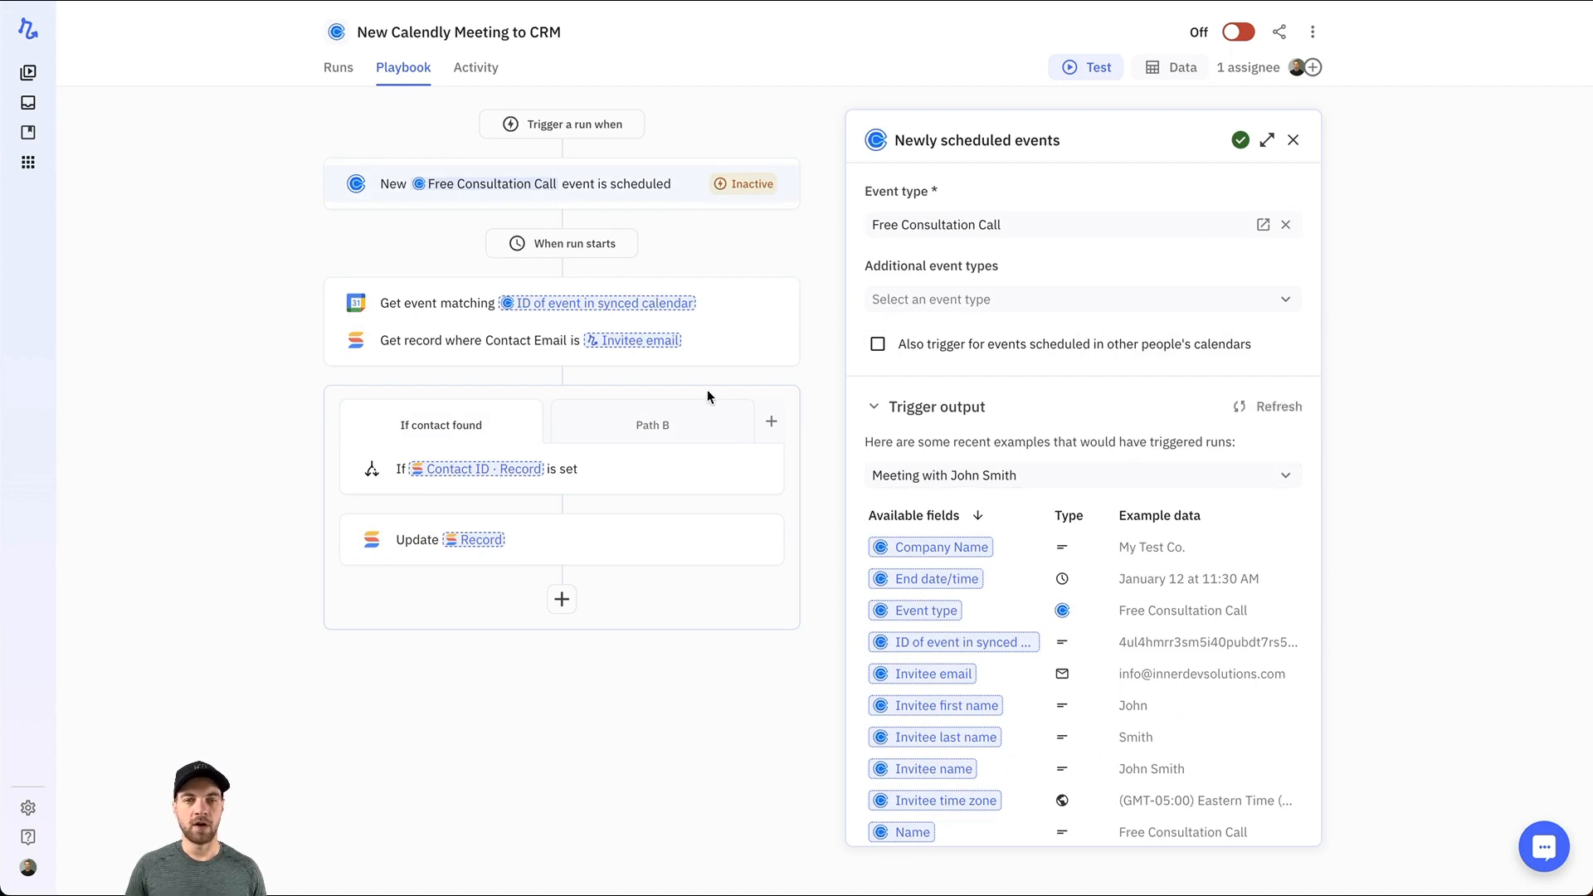
pyautogui.moveTo(1094, 66)
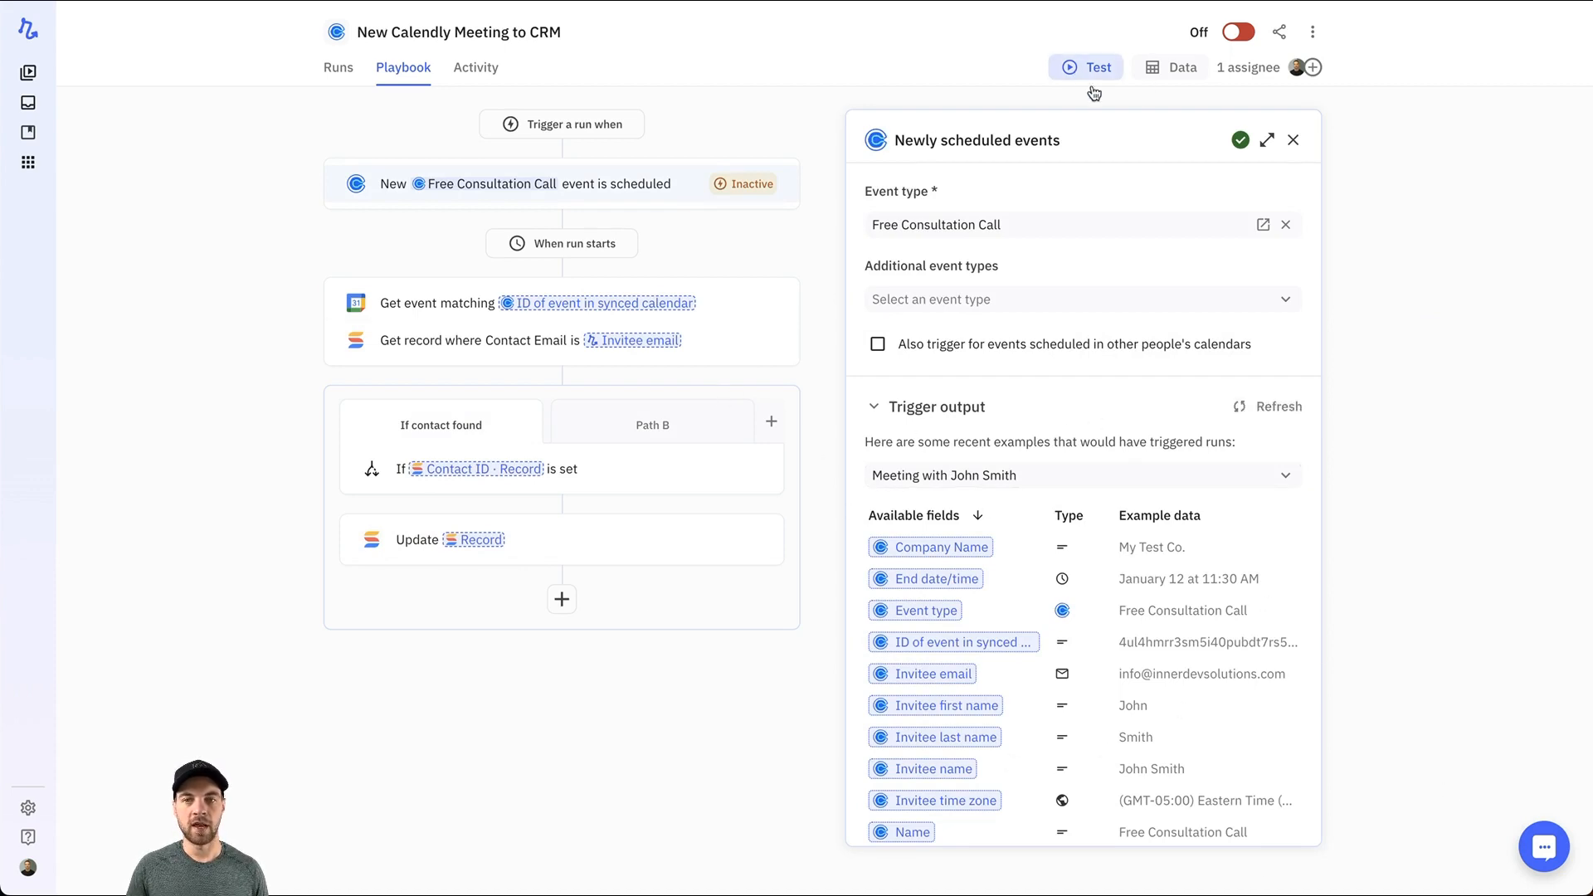
pyautogui.click(1086, 66)
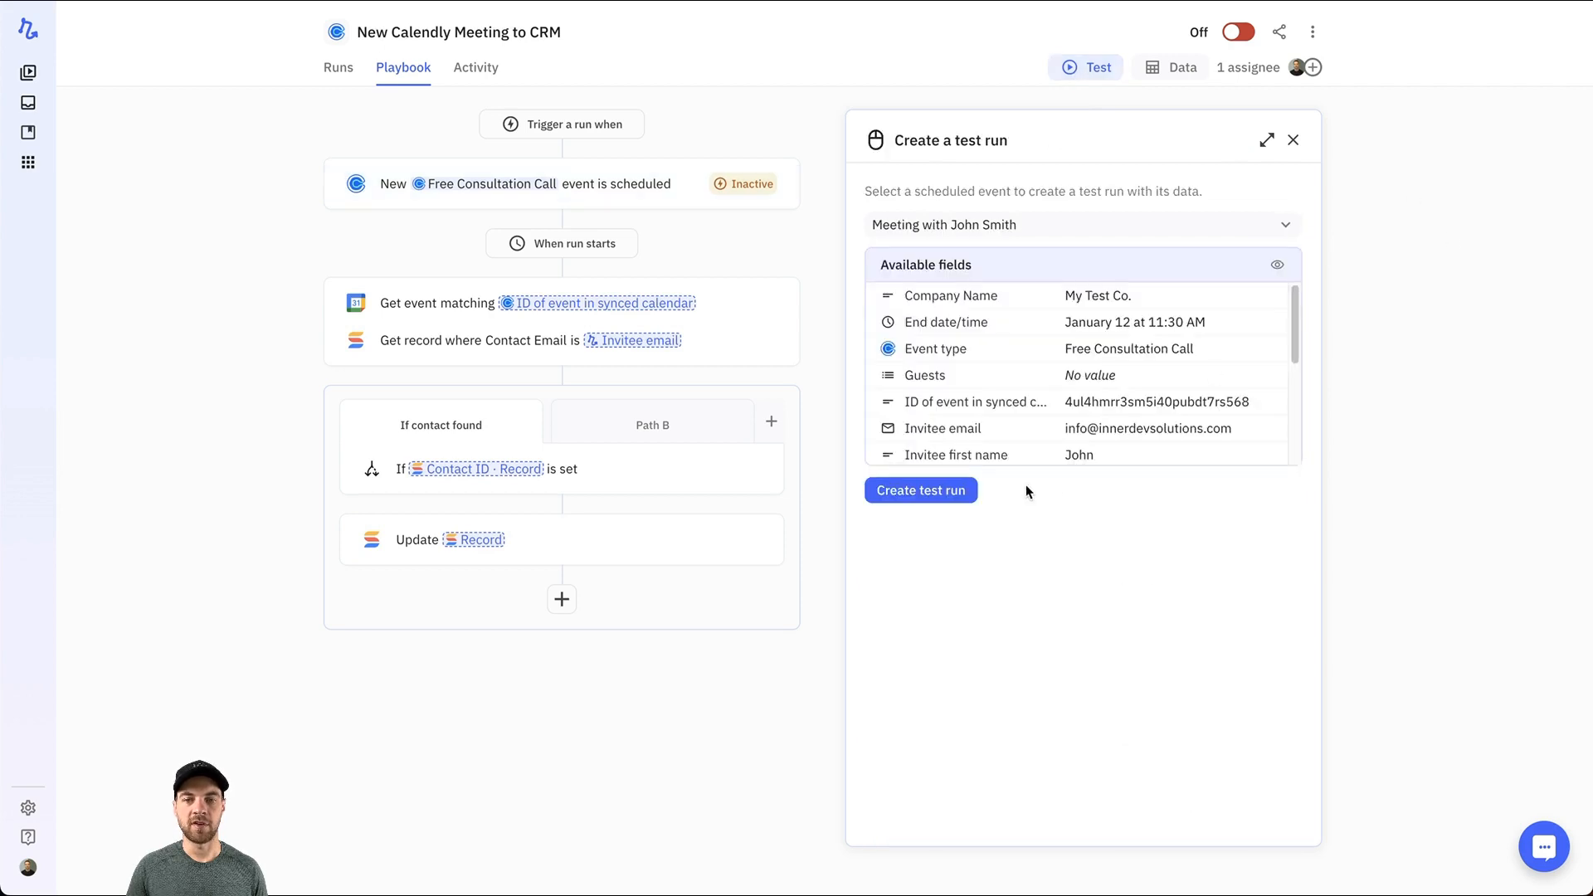
# Run a test on John Smith's meeting that completes via the contact-found path
pyautogui.click(919, 490)
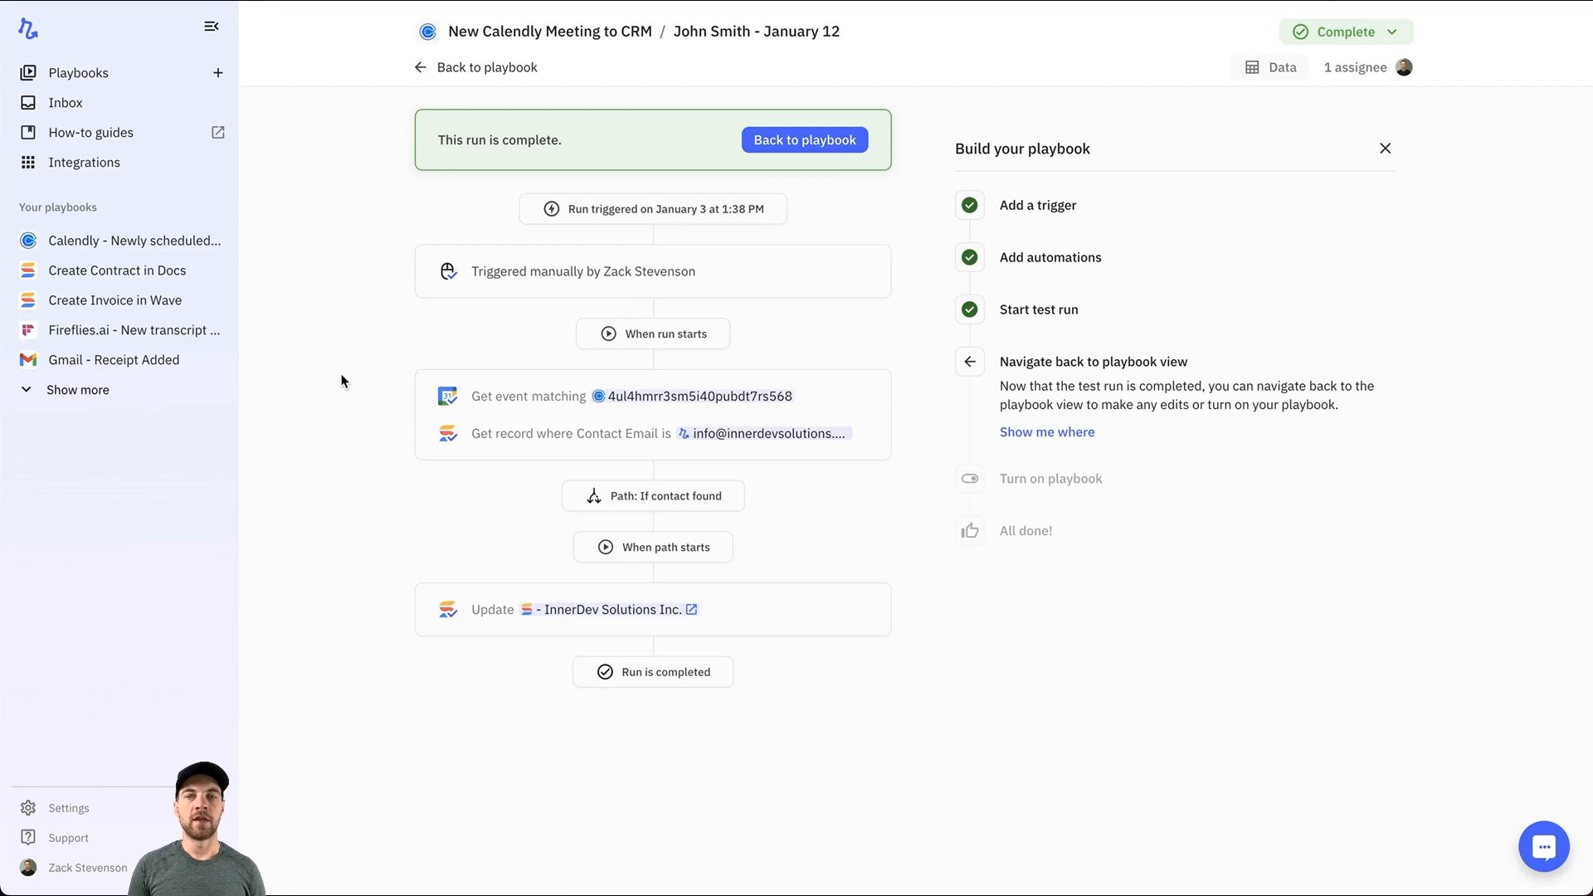
pyautogui.moveTo(513, 460)
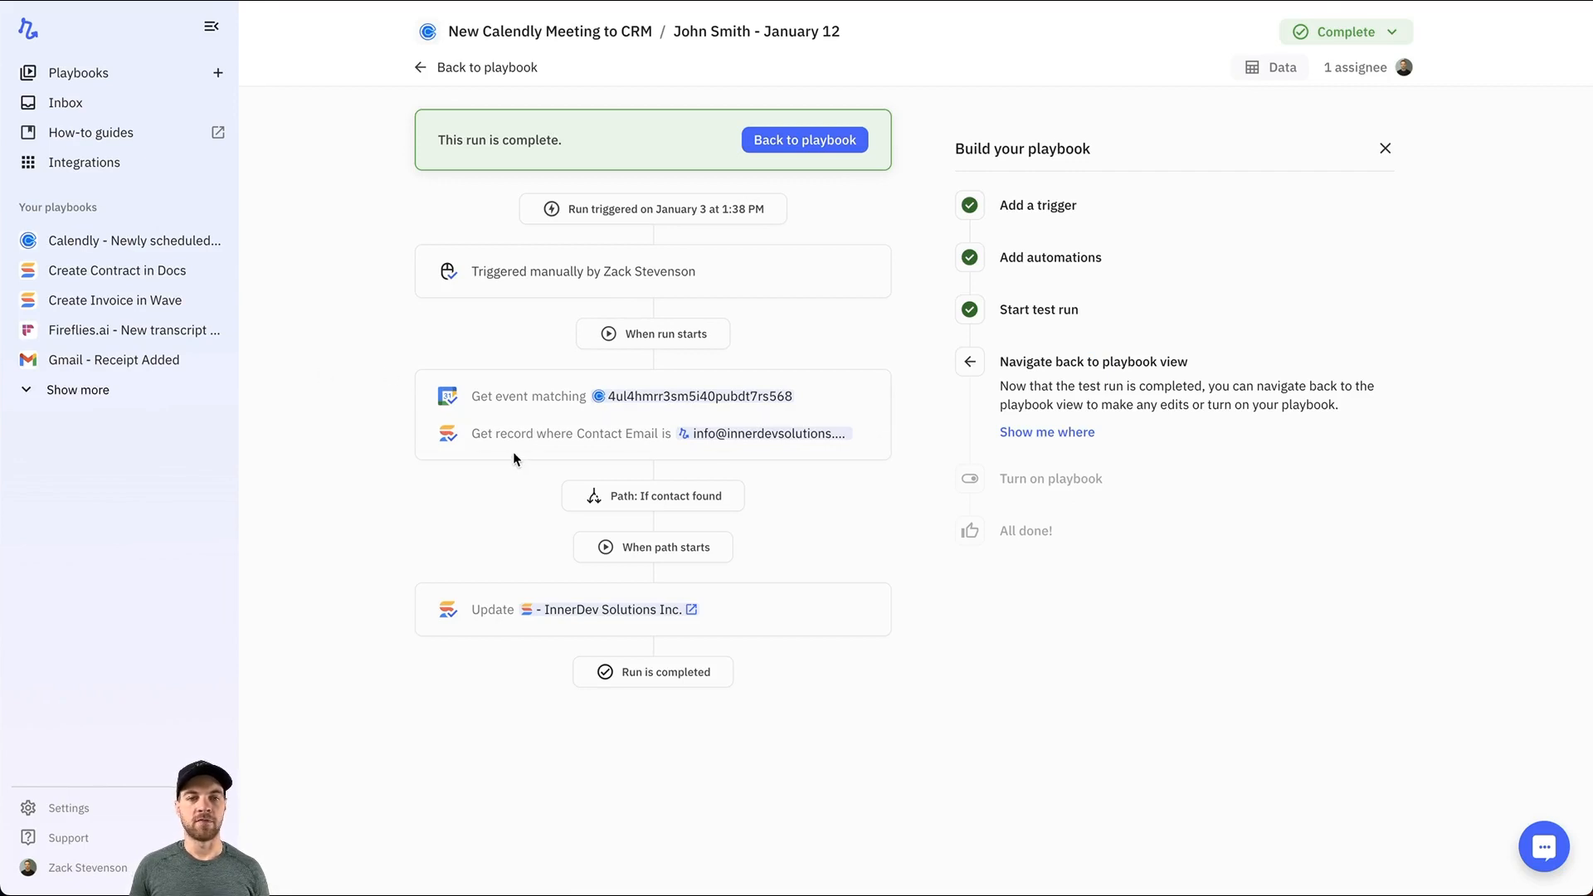
pyautogui.moveTo(752, 611)
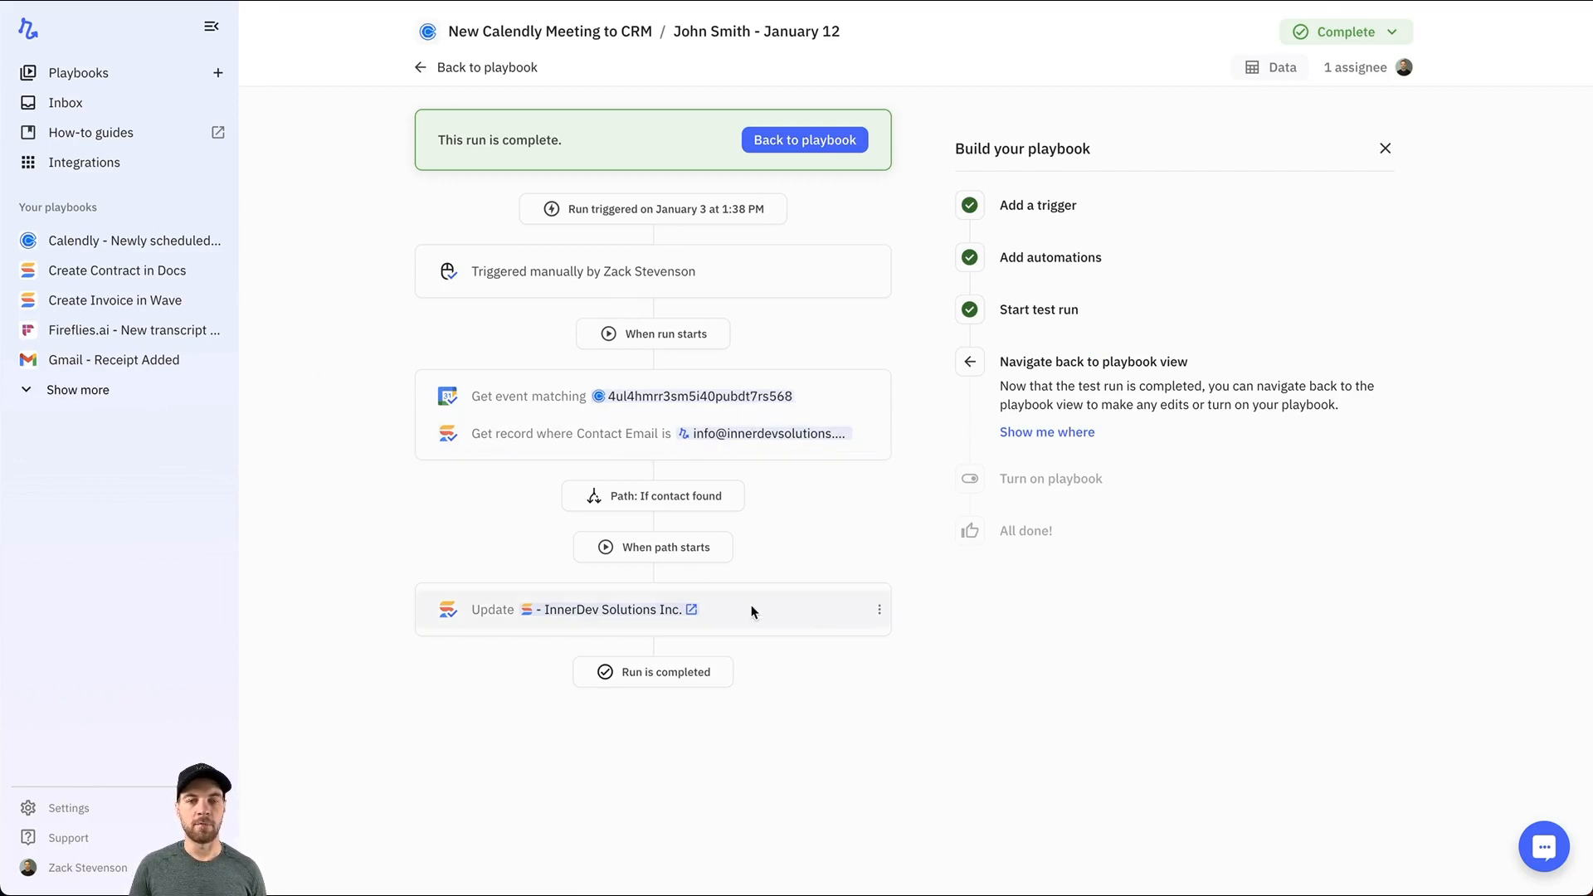
pyautogui.moveTo(891, 635)
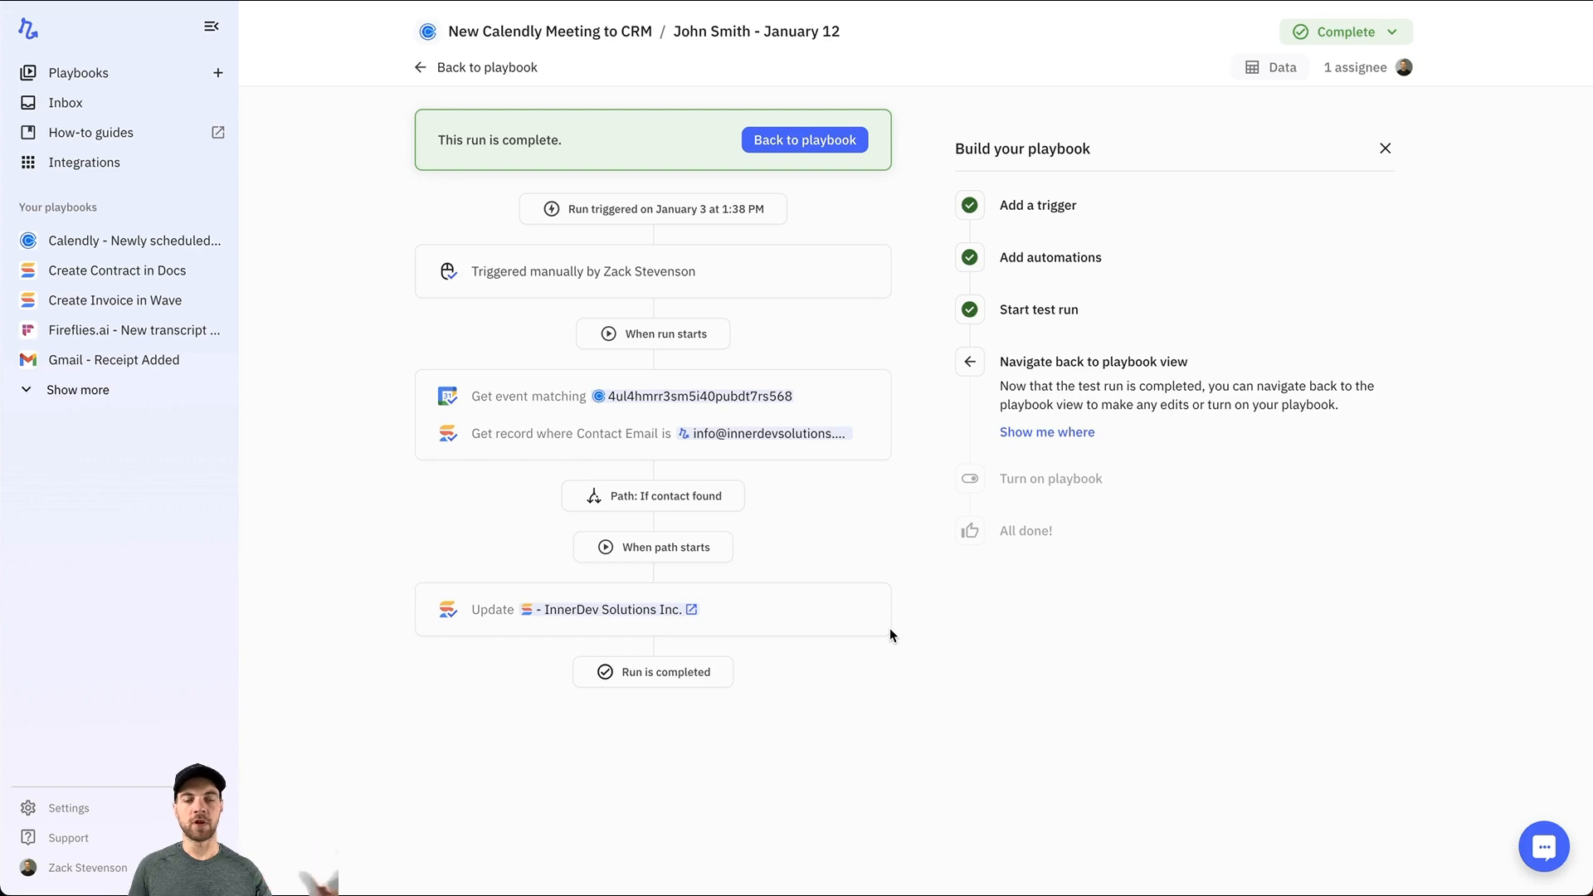
pyautogui.moveTo(388, 76)
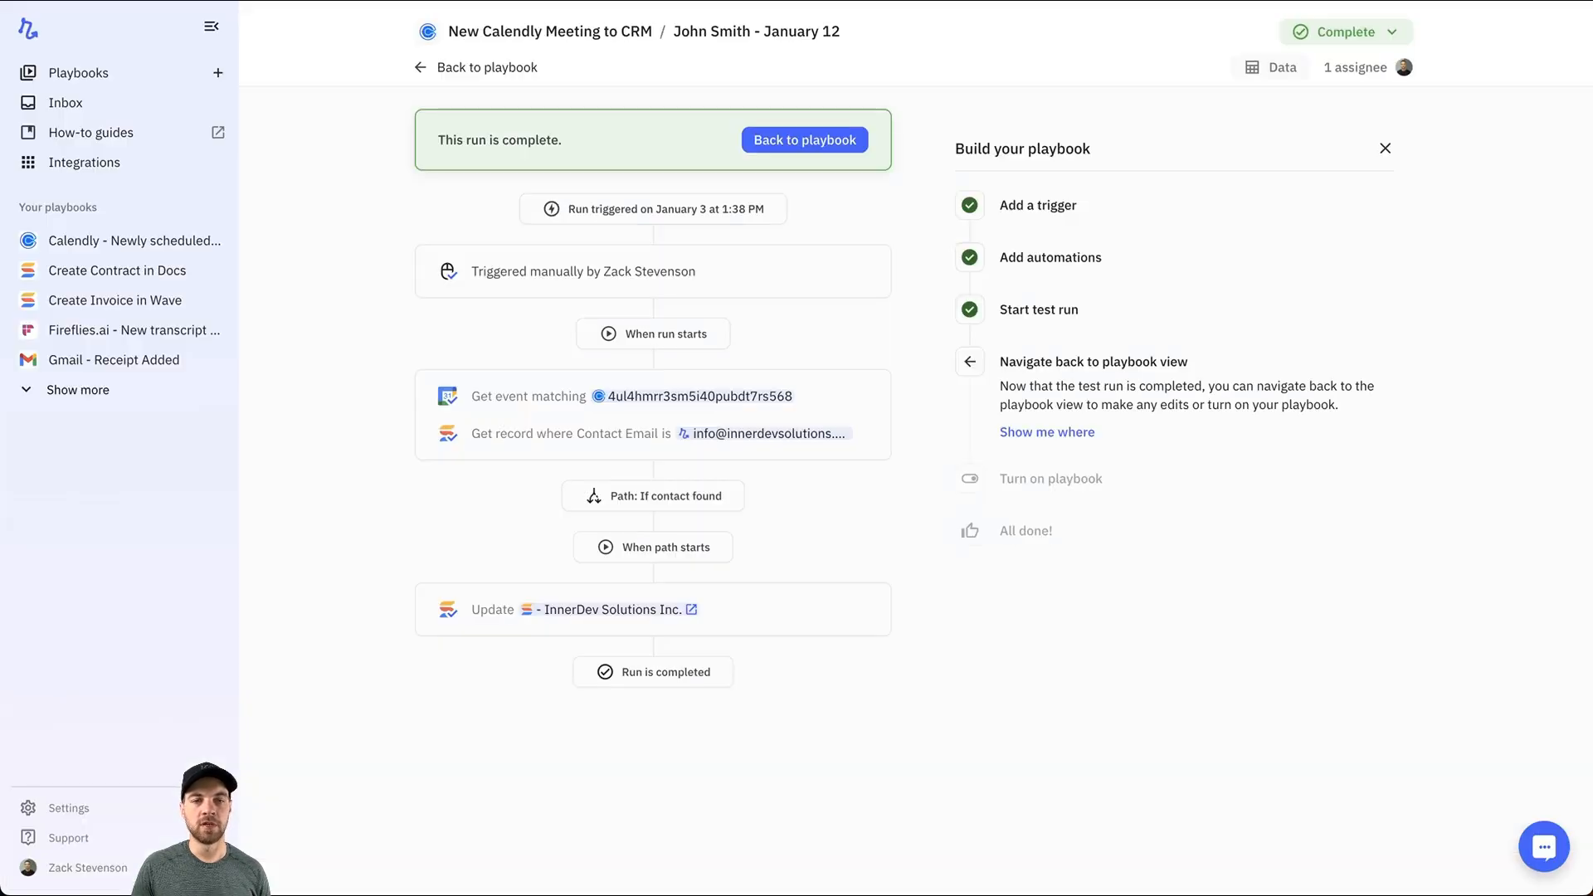
pyautogui.moveTo(533, 570)
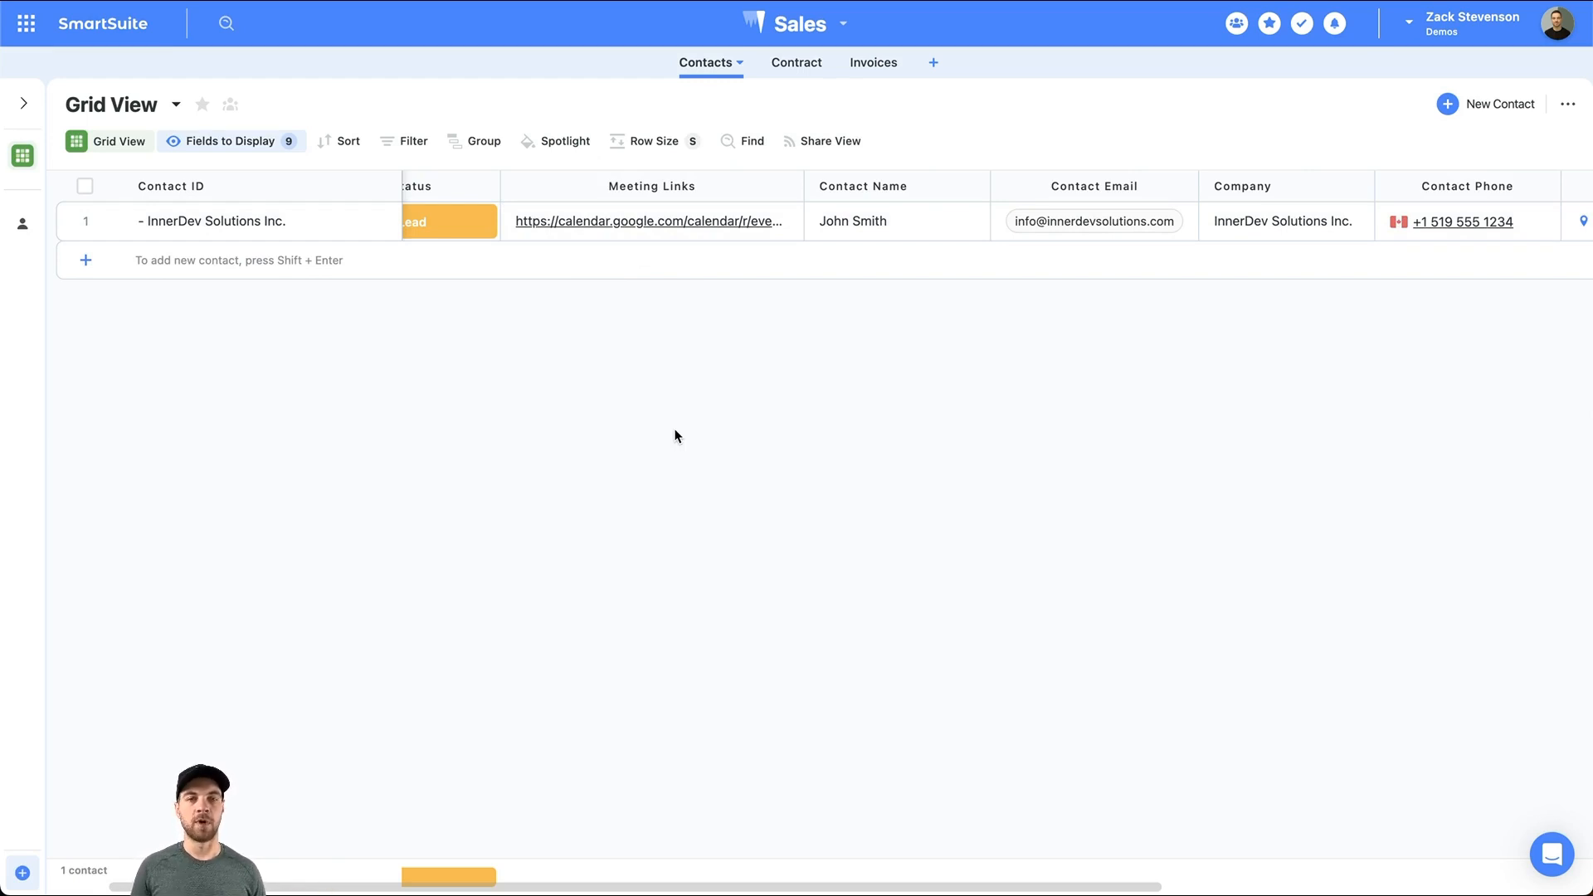
pyautogui.moveTo(659, 432)
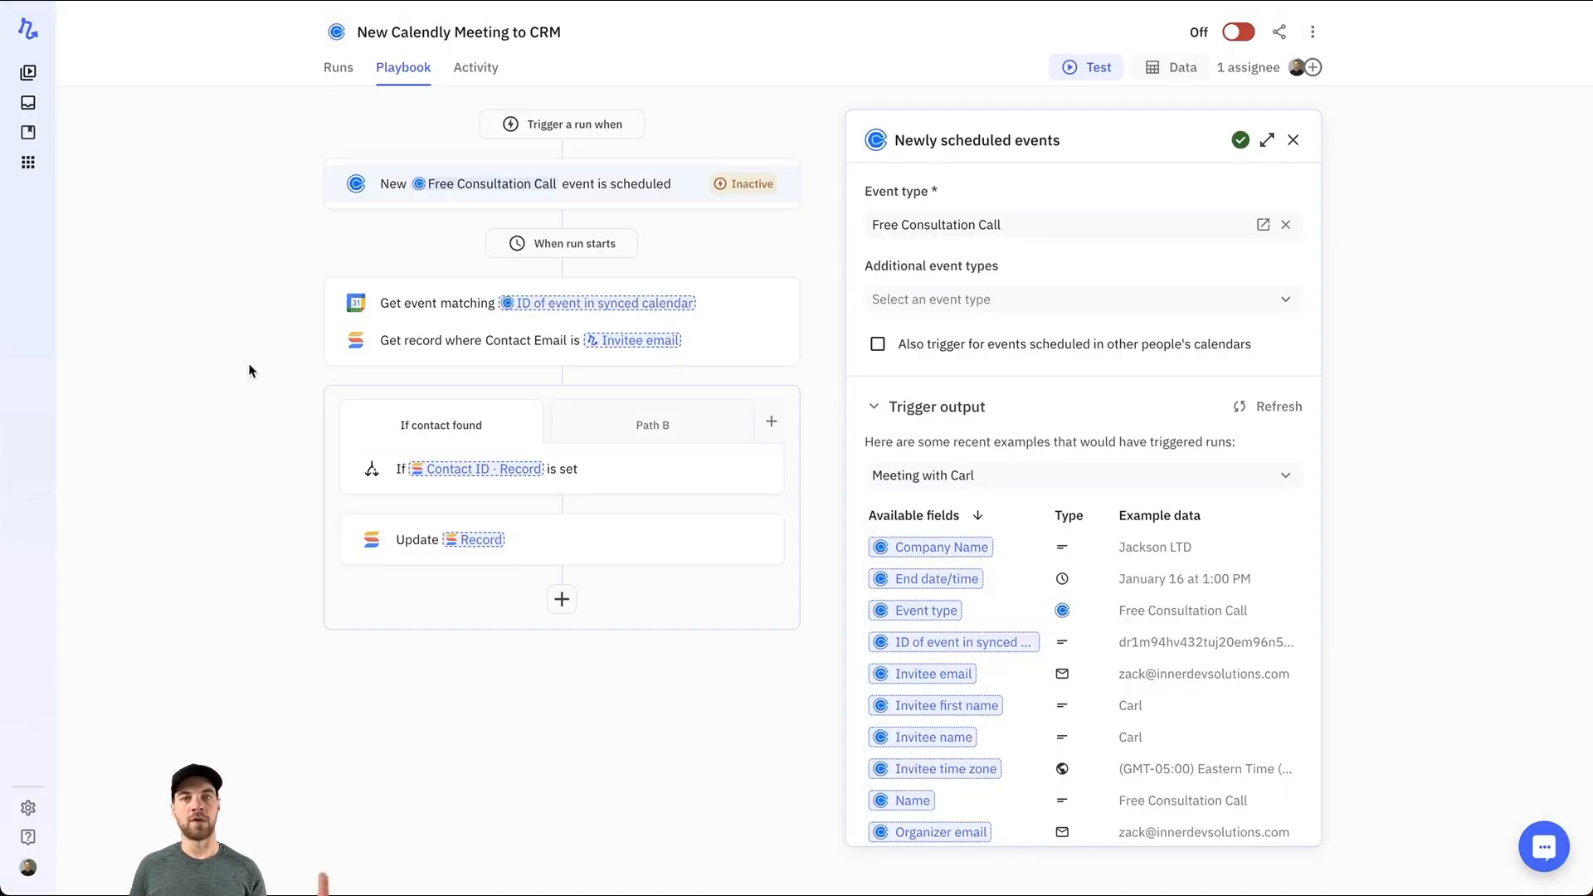
pyautogui.moveTo(499, 561)
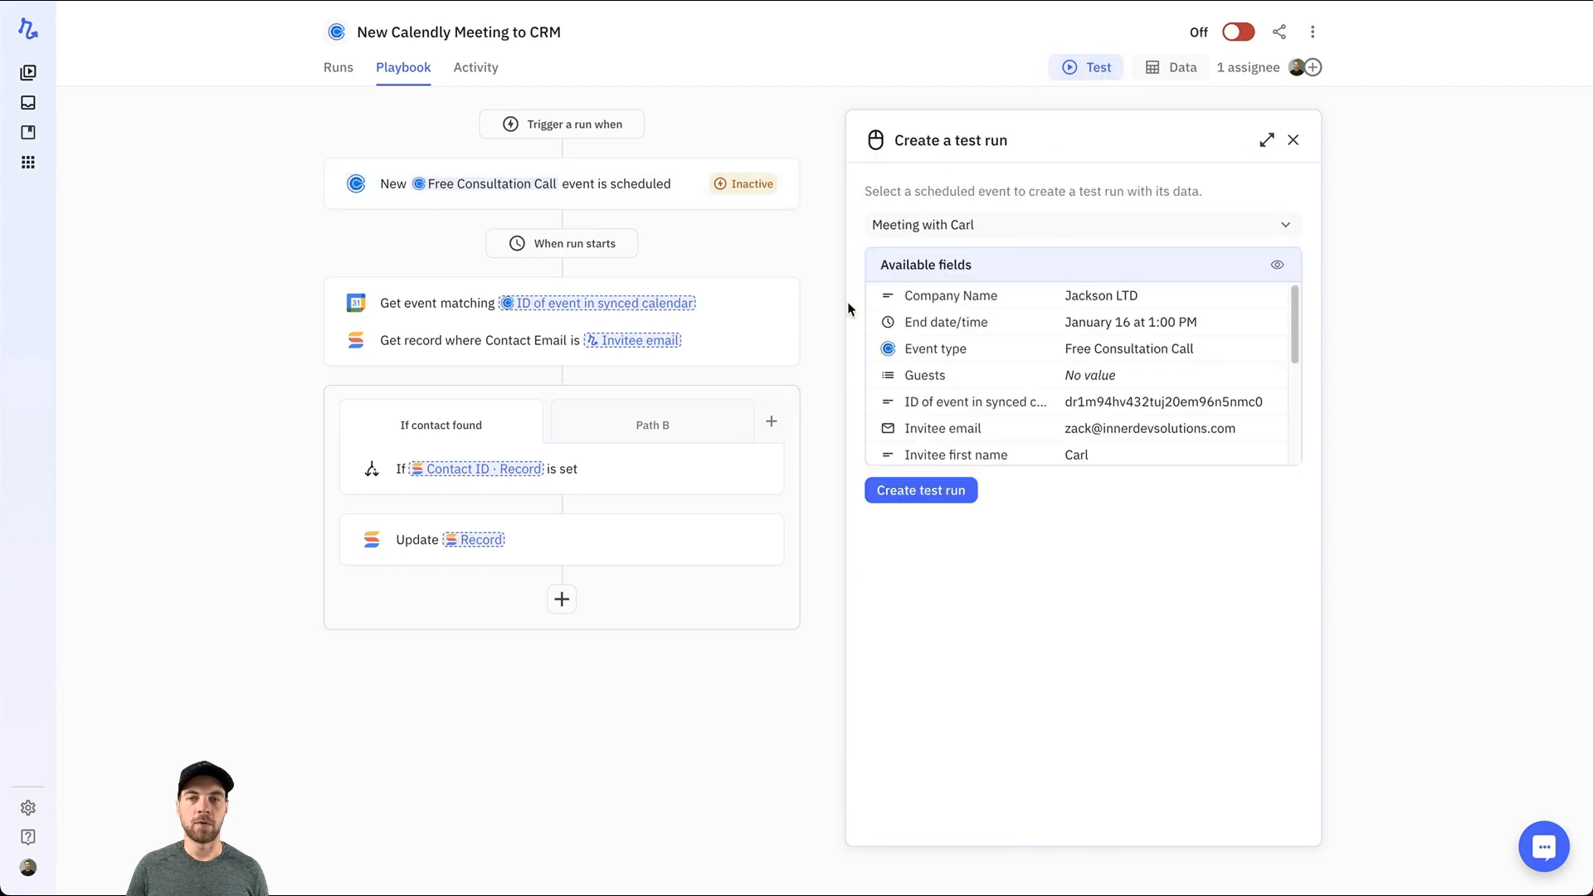
# Create and start a test run from the Meeting with Carl event
pyautogui.click(918, 490)
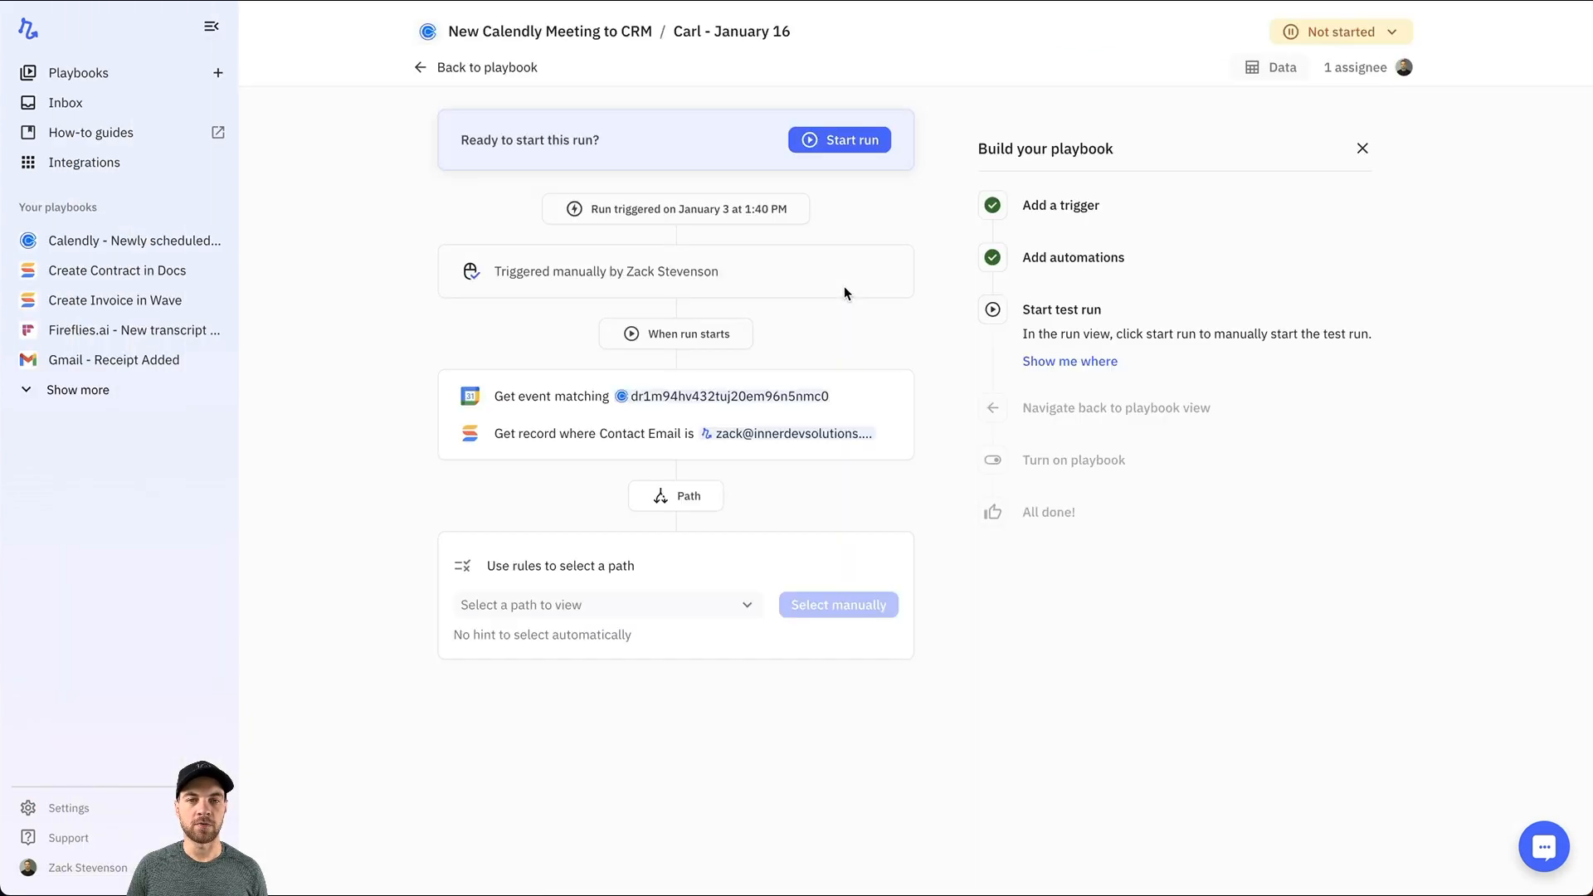
pyautogui.click(838, 140)
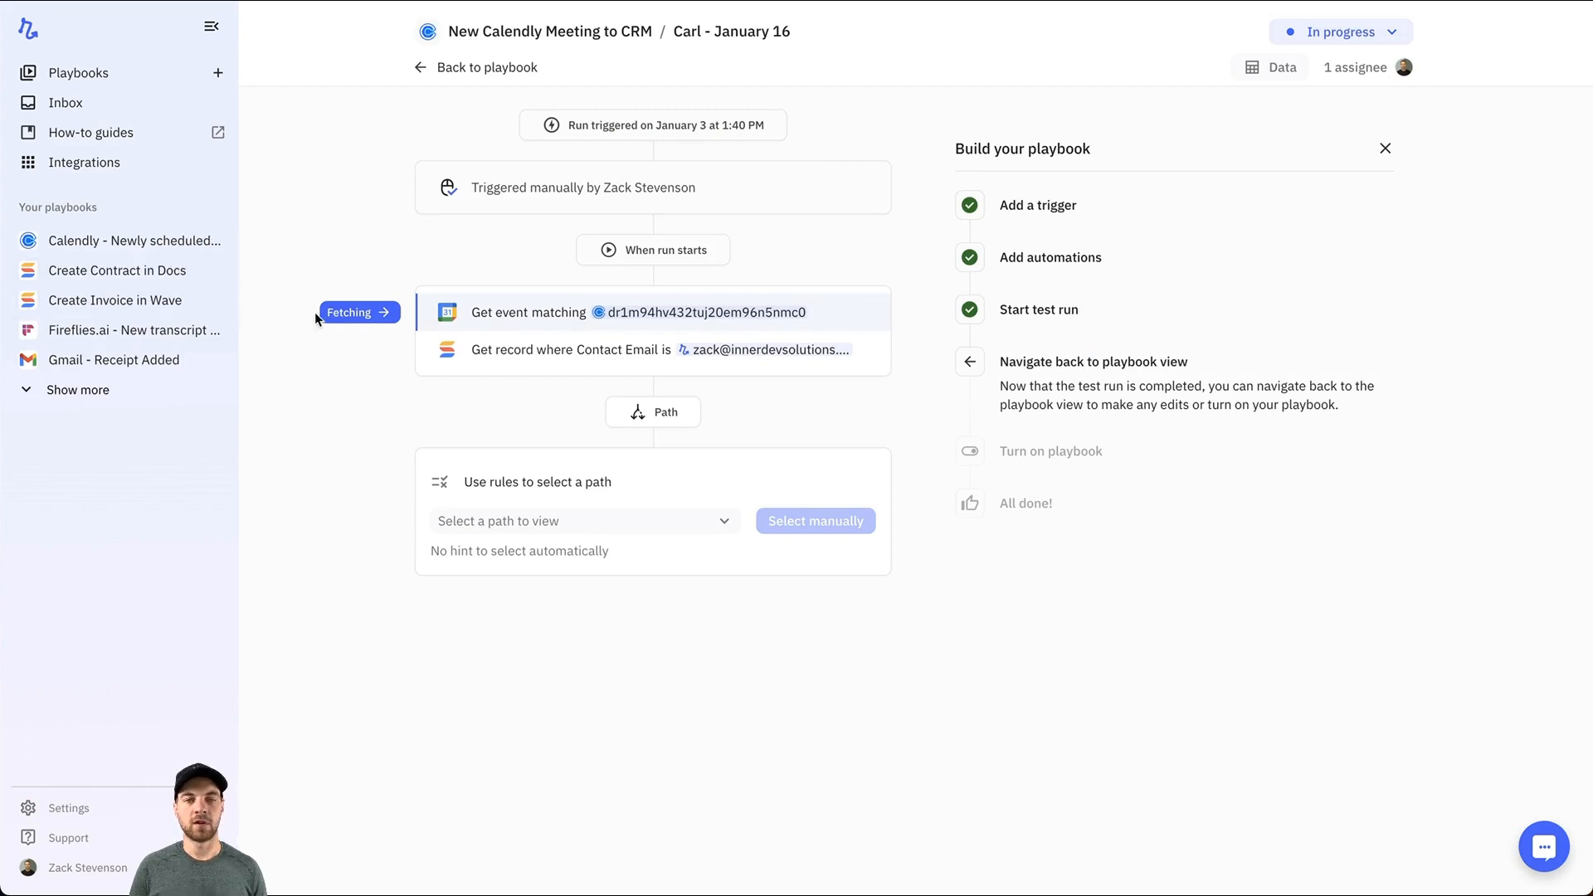
pyautogui.moveTo(353, 426)
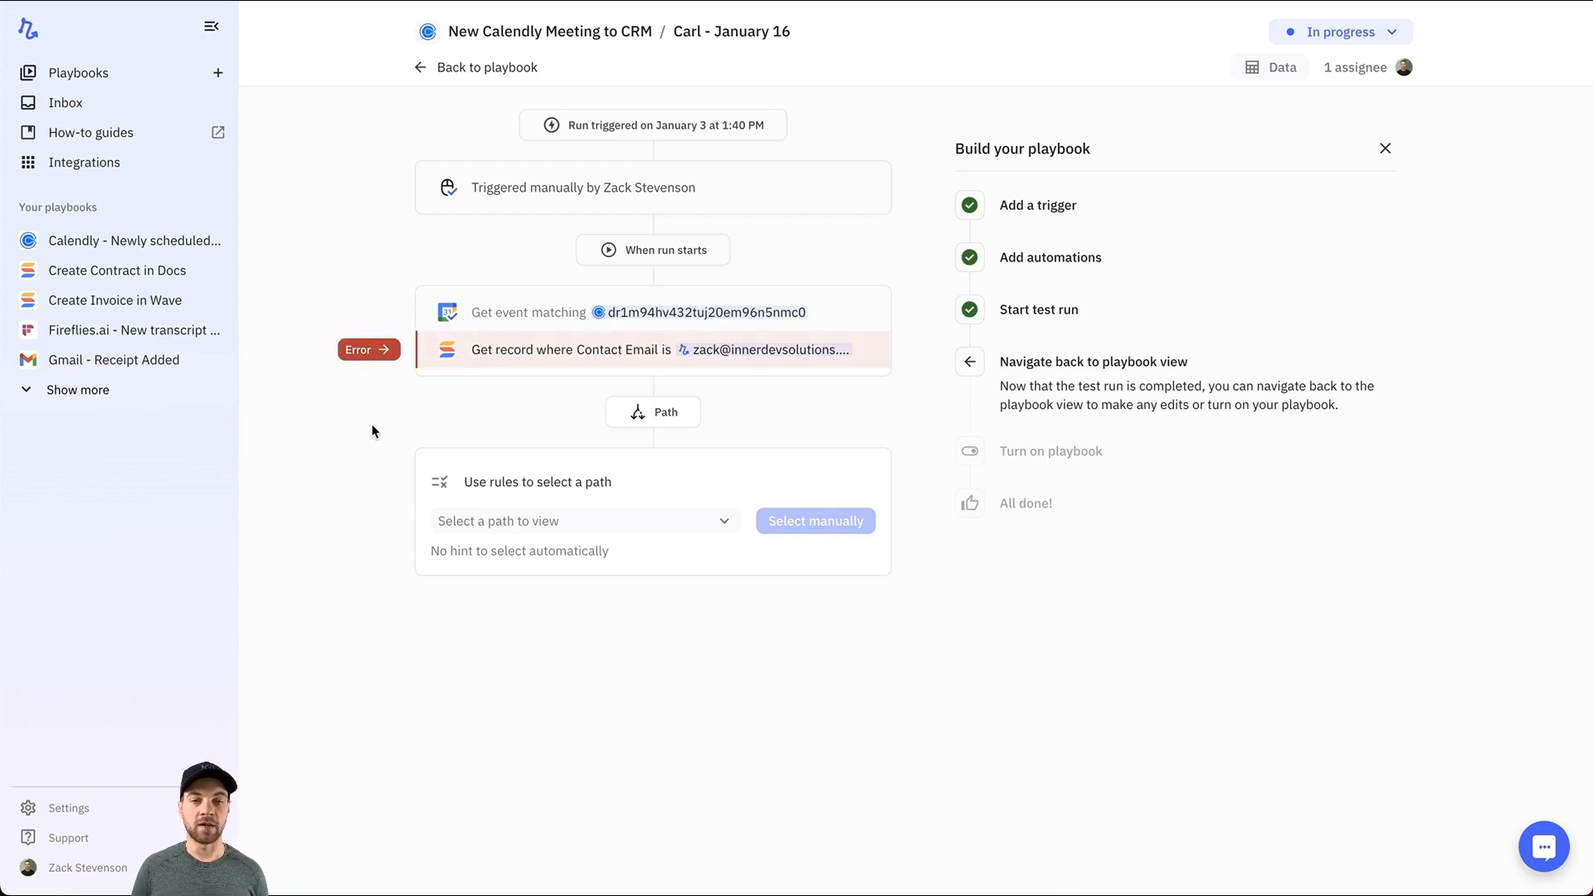
# Set the Get record lookup's 'If no records are found' behaviour to Continue
pyautogui.click(487, 66)
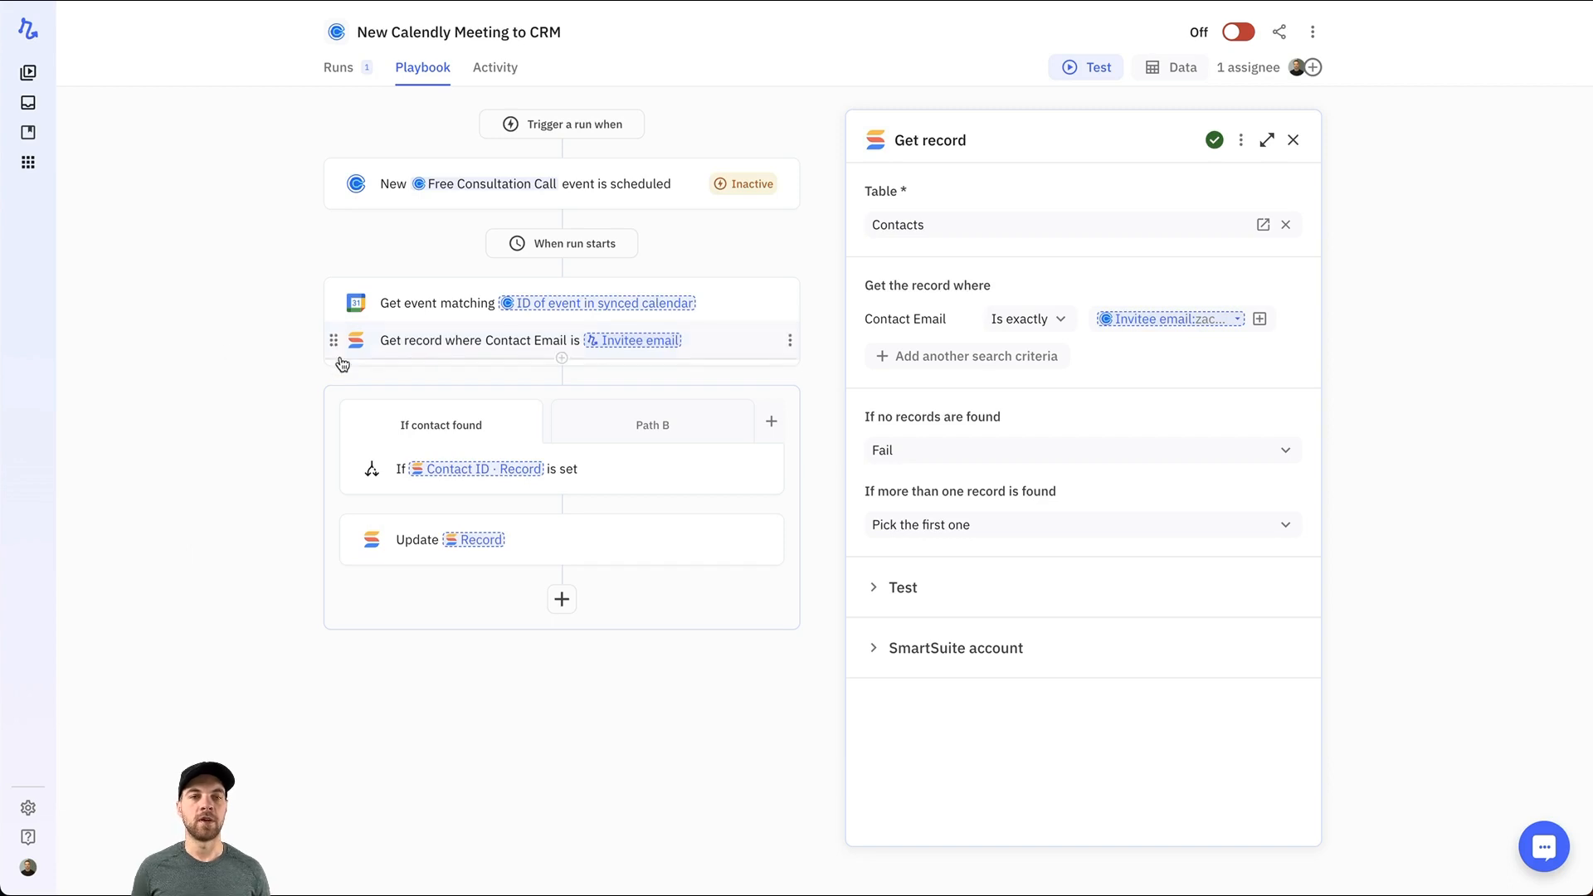
pyautogui.moveTo(697, 282)
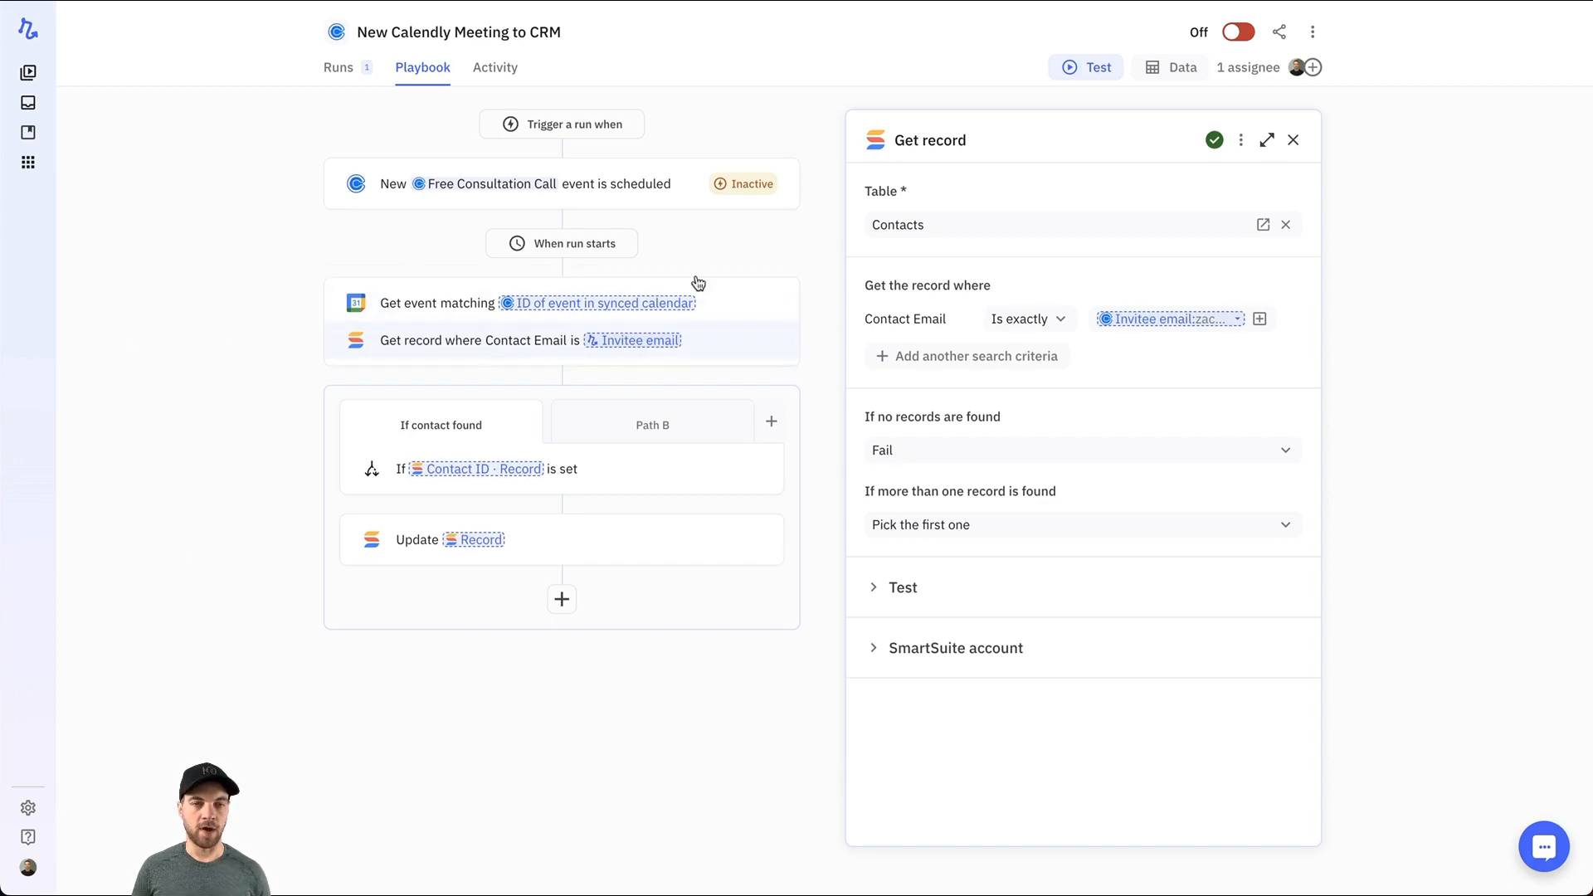
pyautogui.moveTo(427, 351)
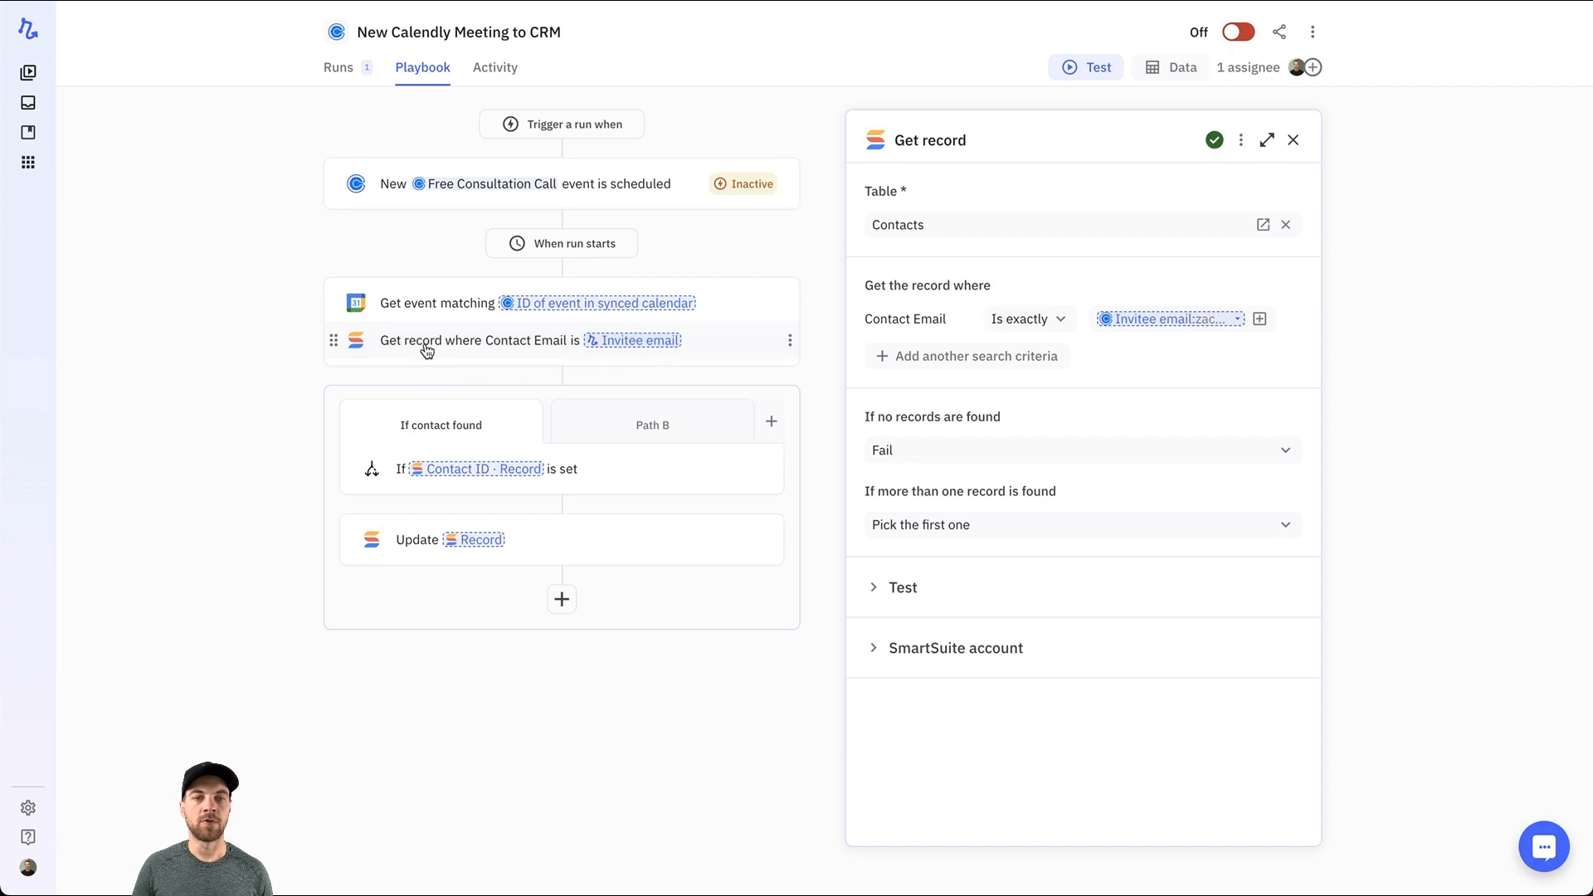
pyautogui.moveTo(1011, 400)
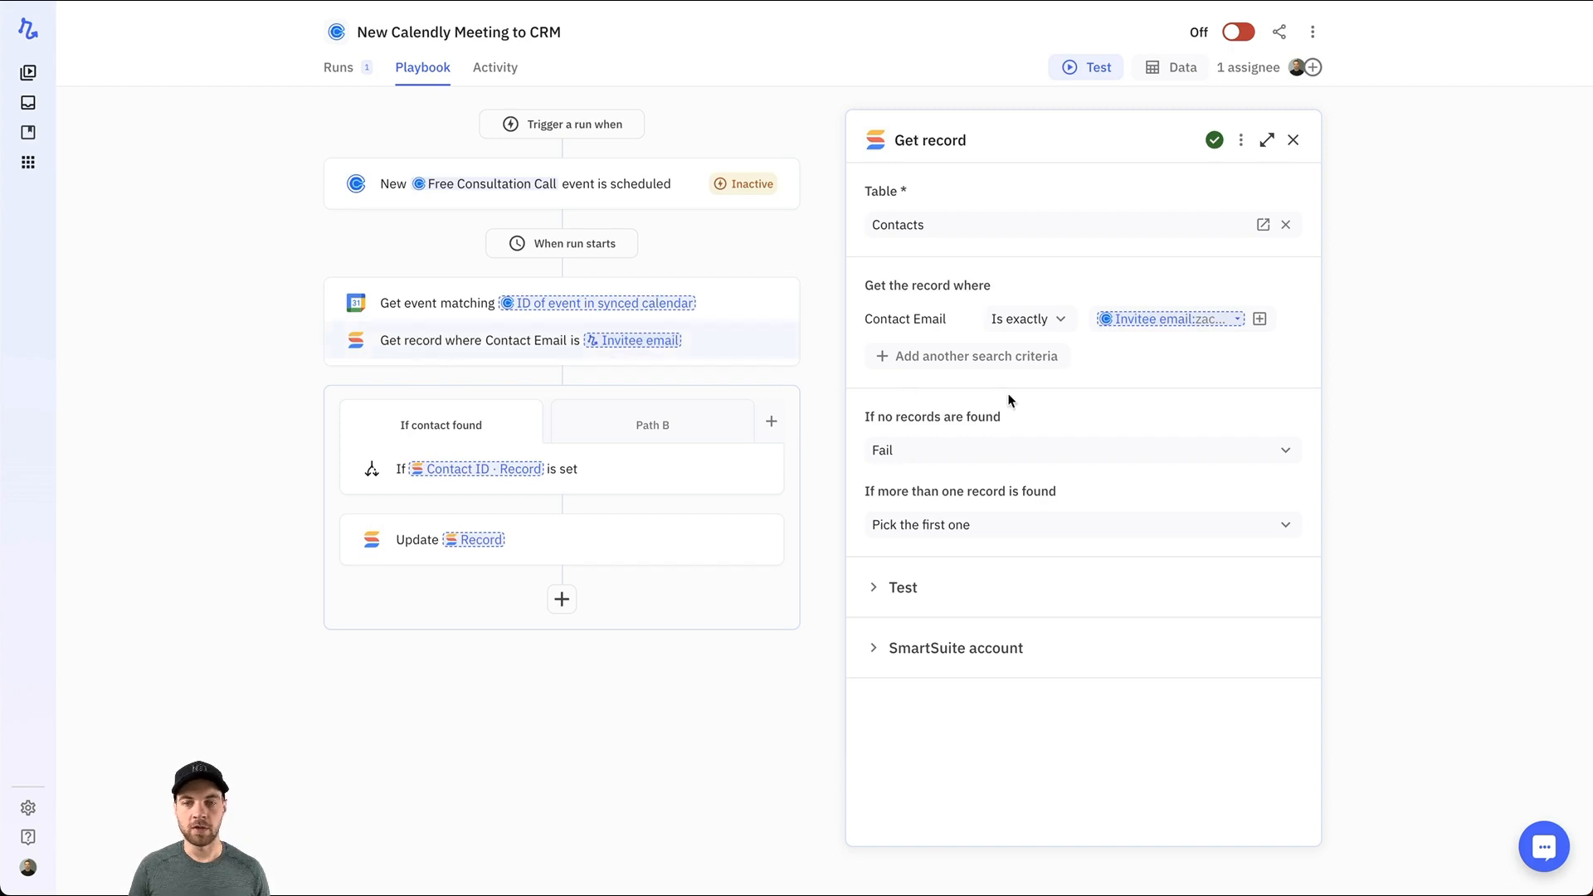
pyautogui.moveTo(879, 421)
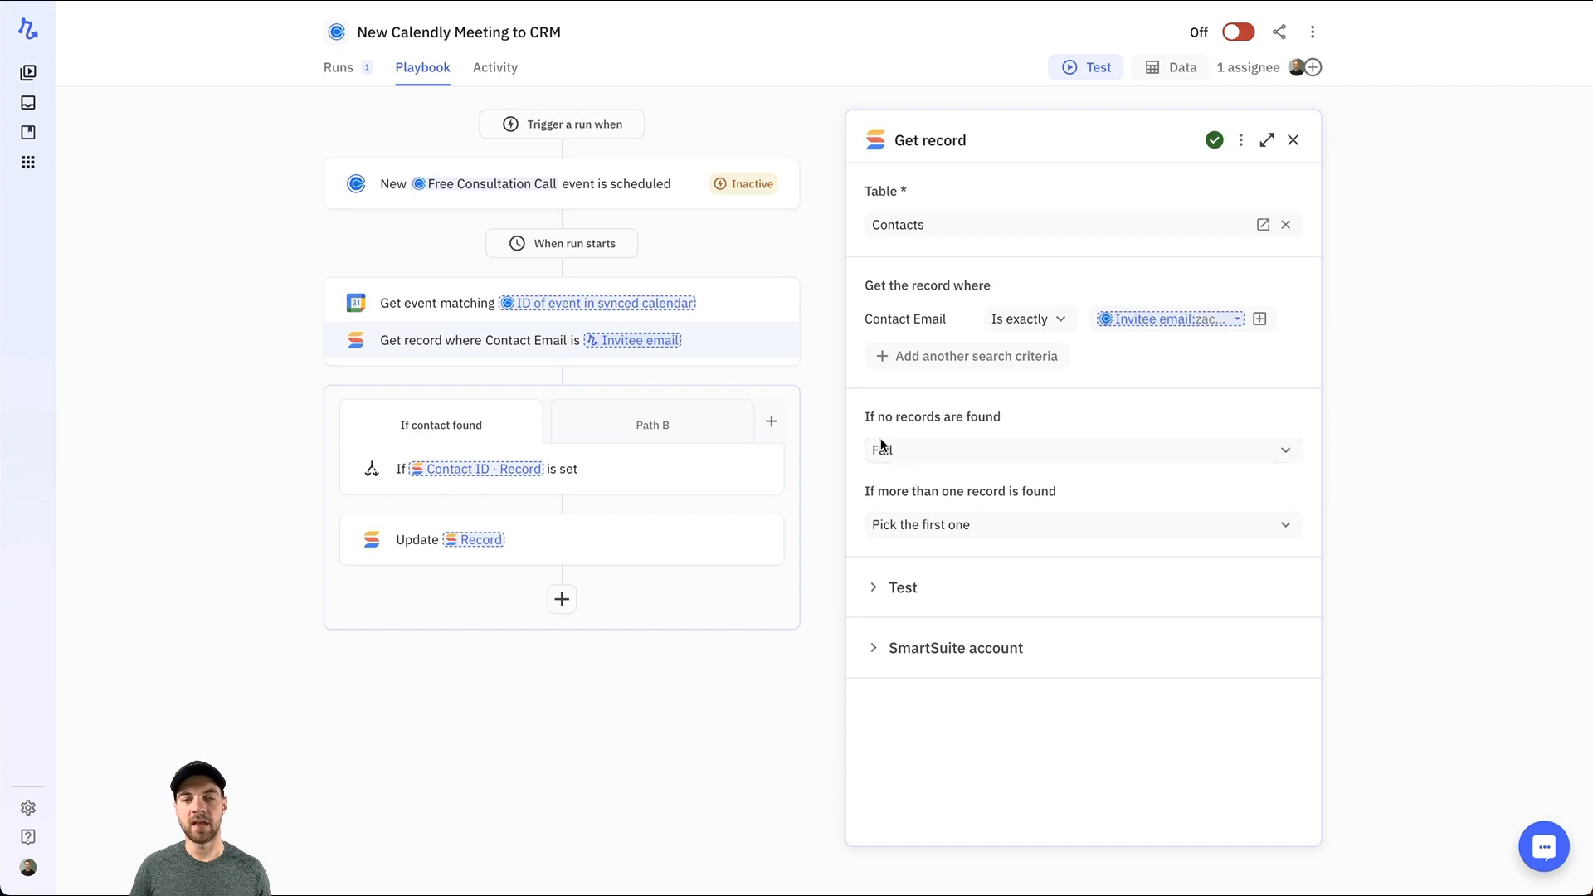
pyautogui.moveTo(1155, 418)
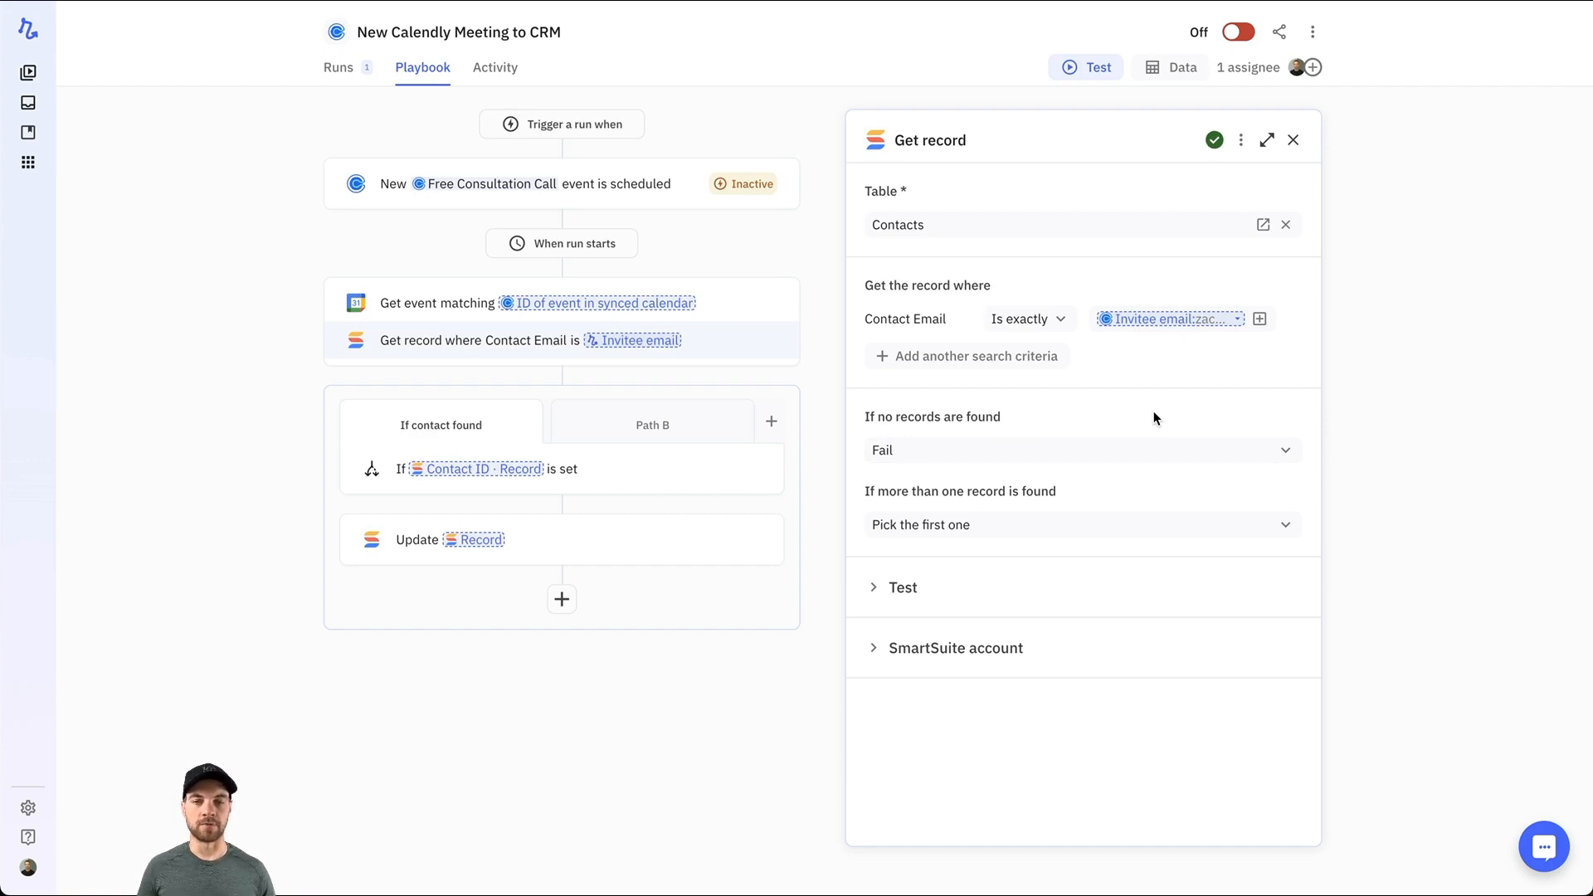
pyautogui.moveTo(1107, 417)
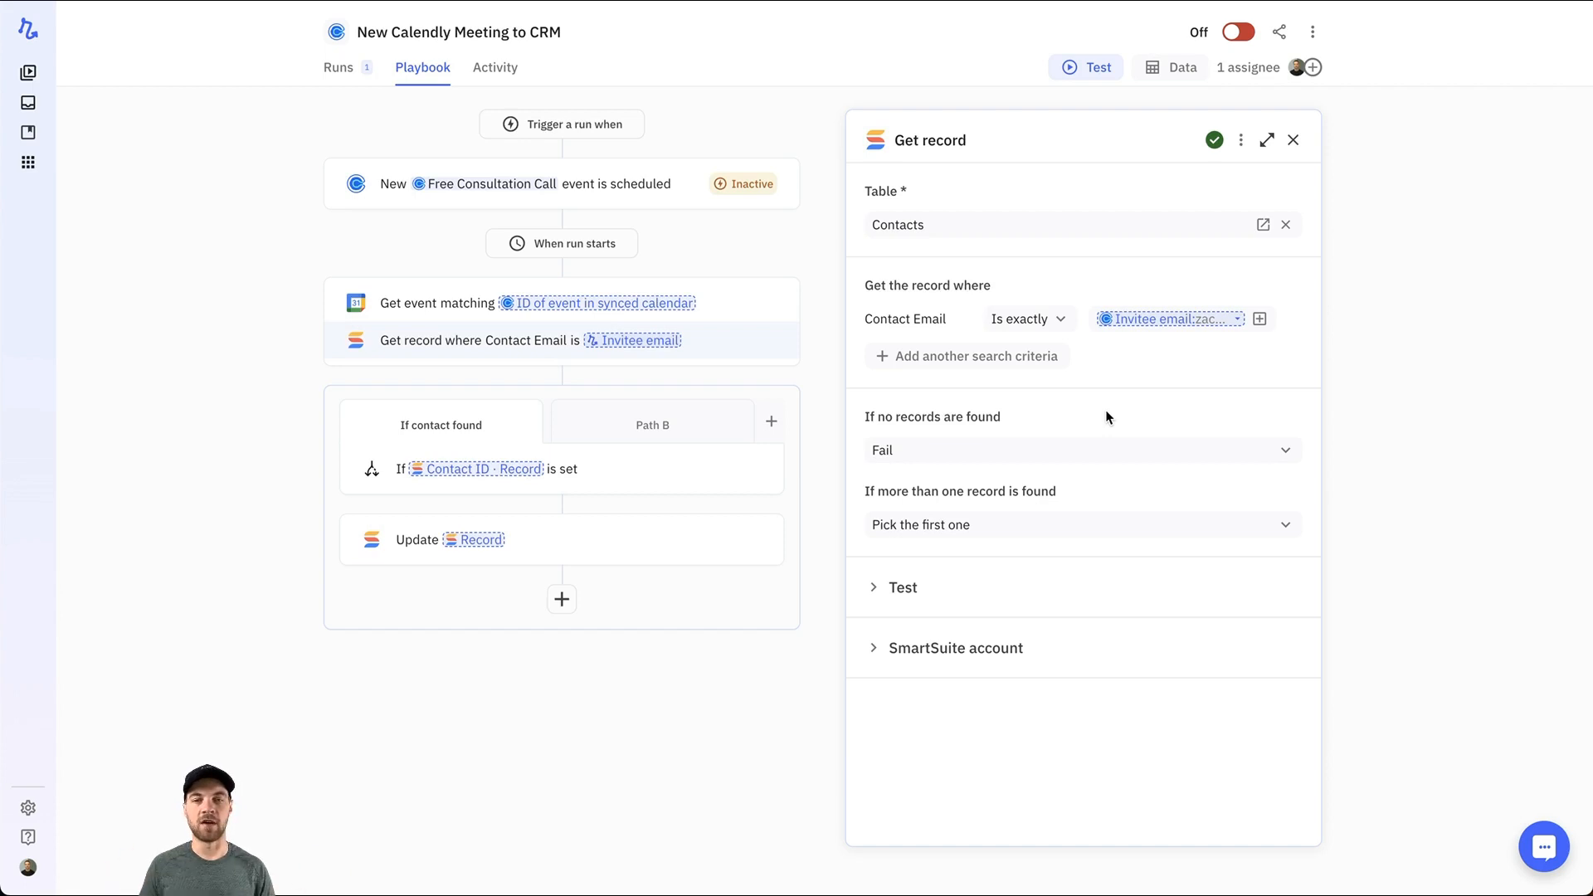
pyautogui.click(1082, 450)
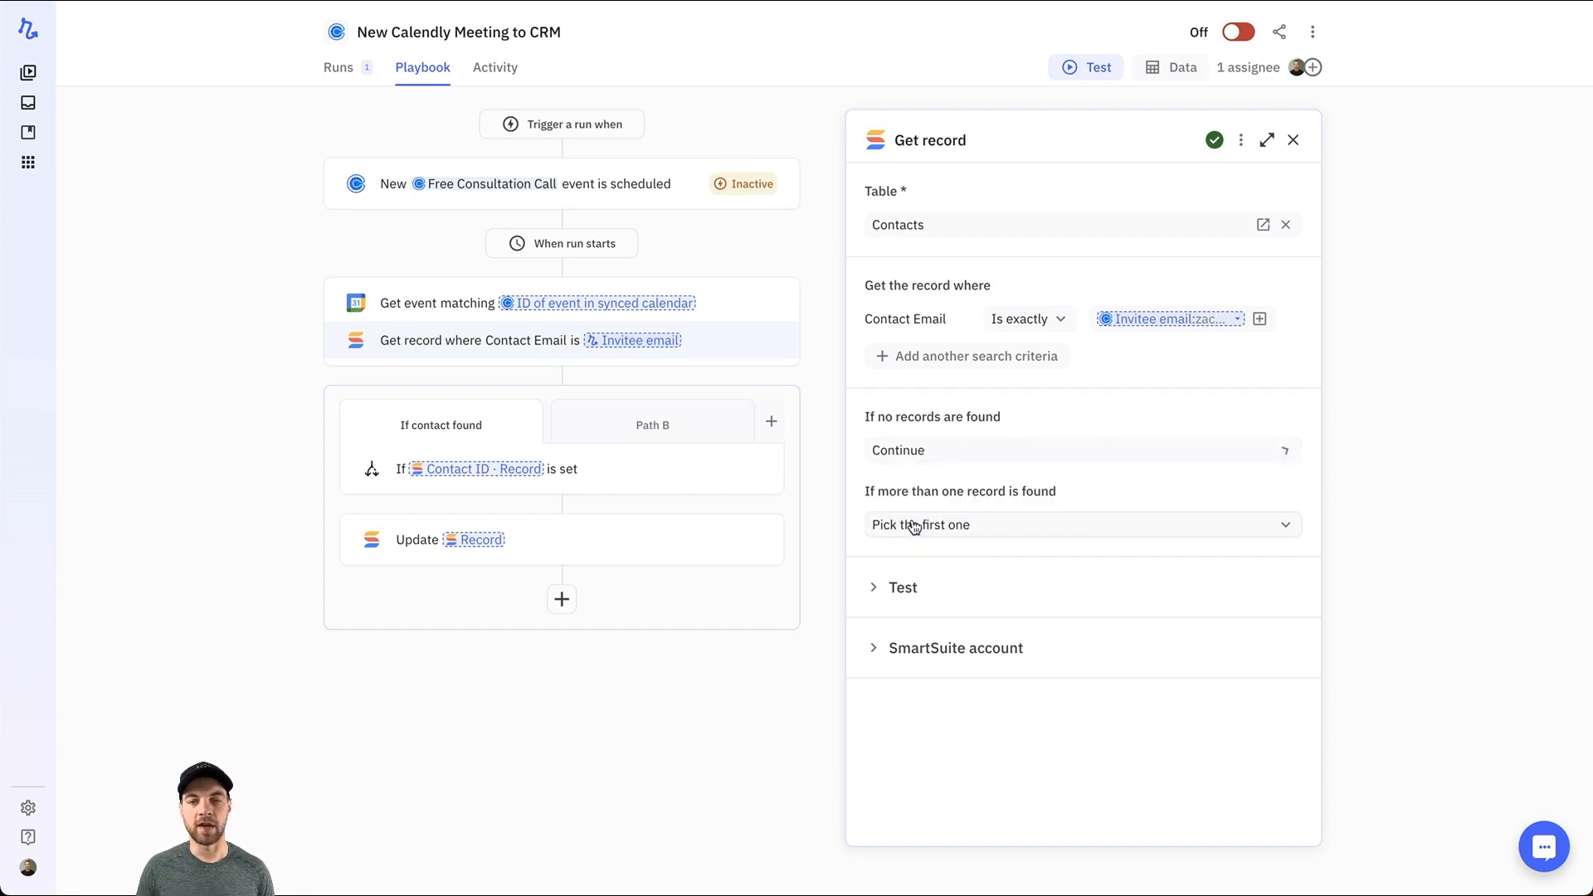
pyautogui.moveTo(1032, 440)
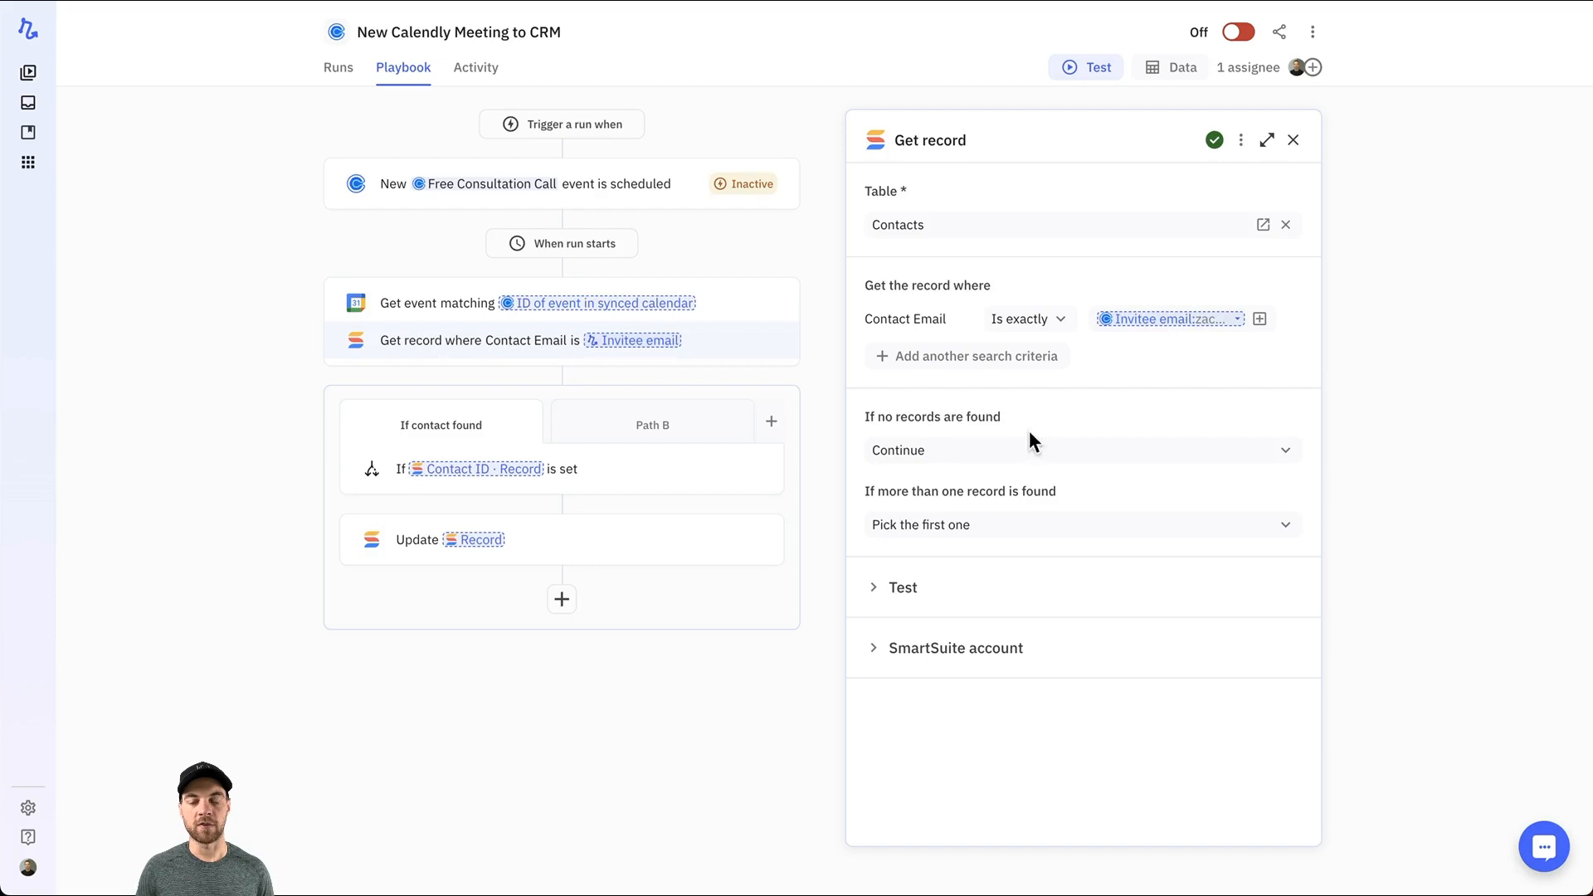
pyautogui.moveTo(1062, 412)
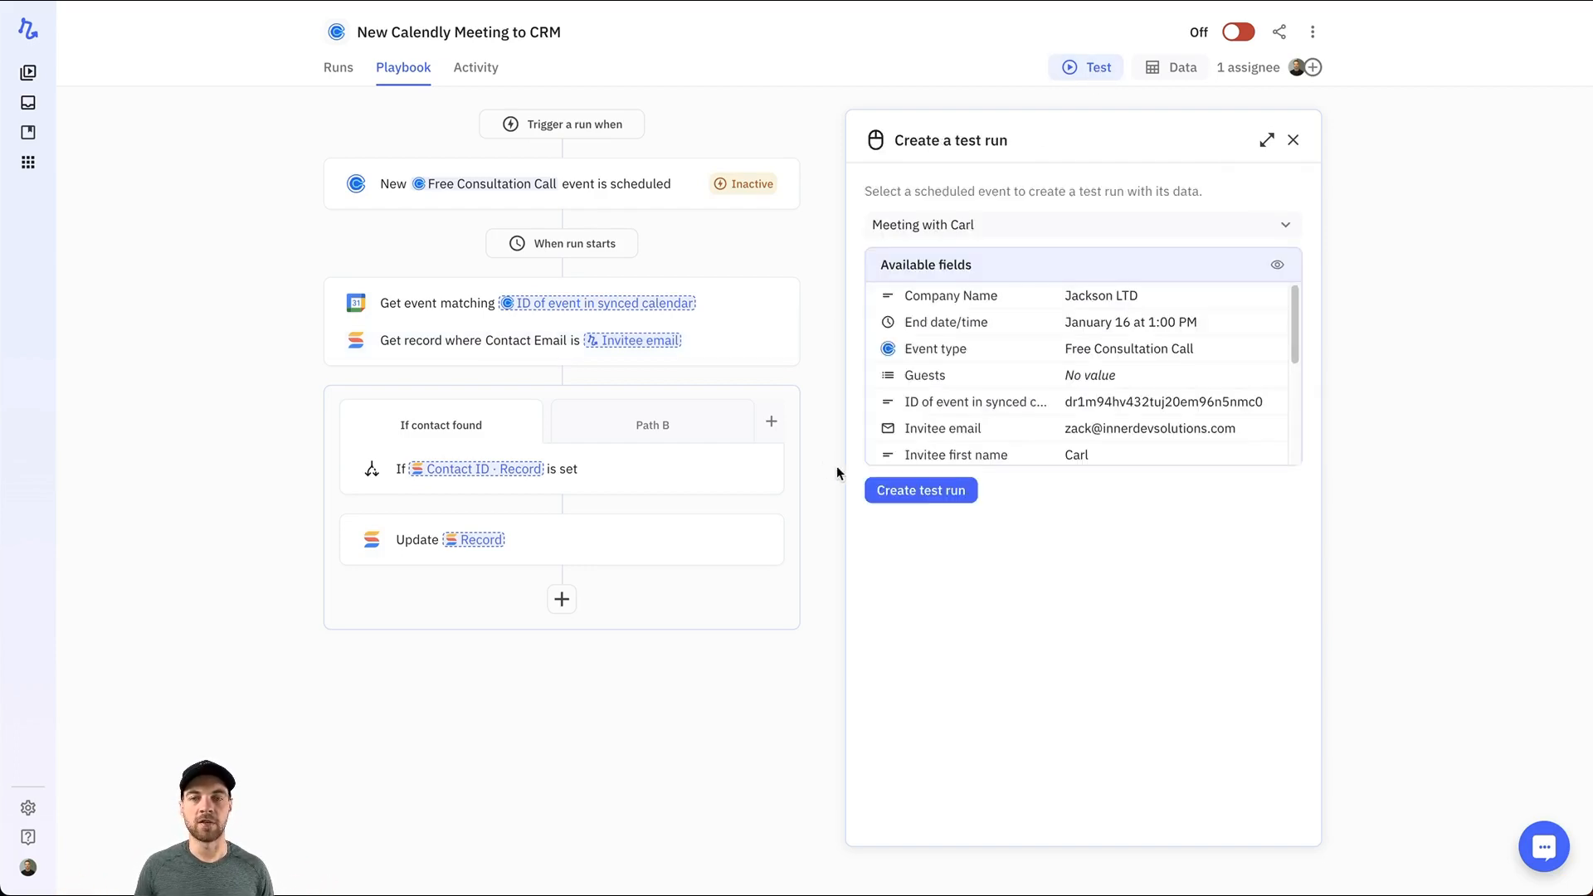
# Start a fresh test run on Carl's meeting and send it down Path B
pyautogui.click(920, 489)
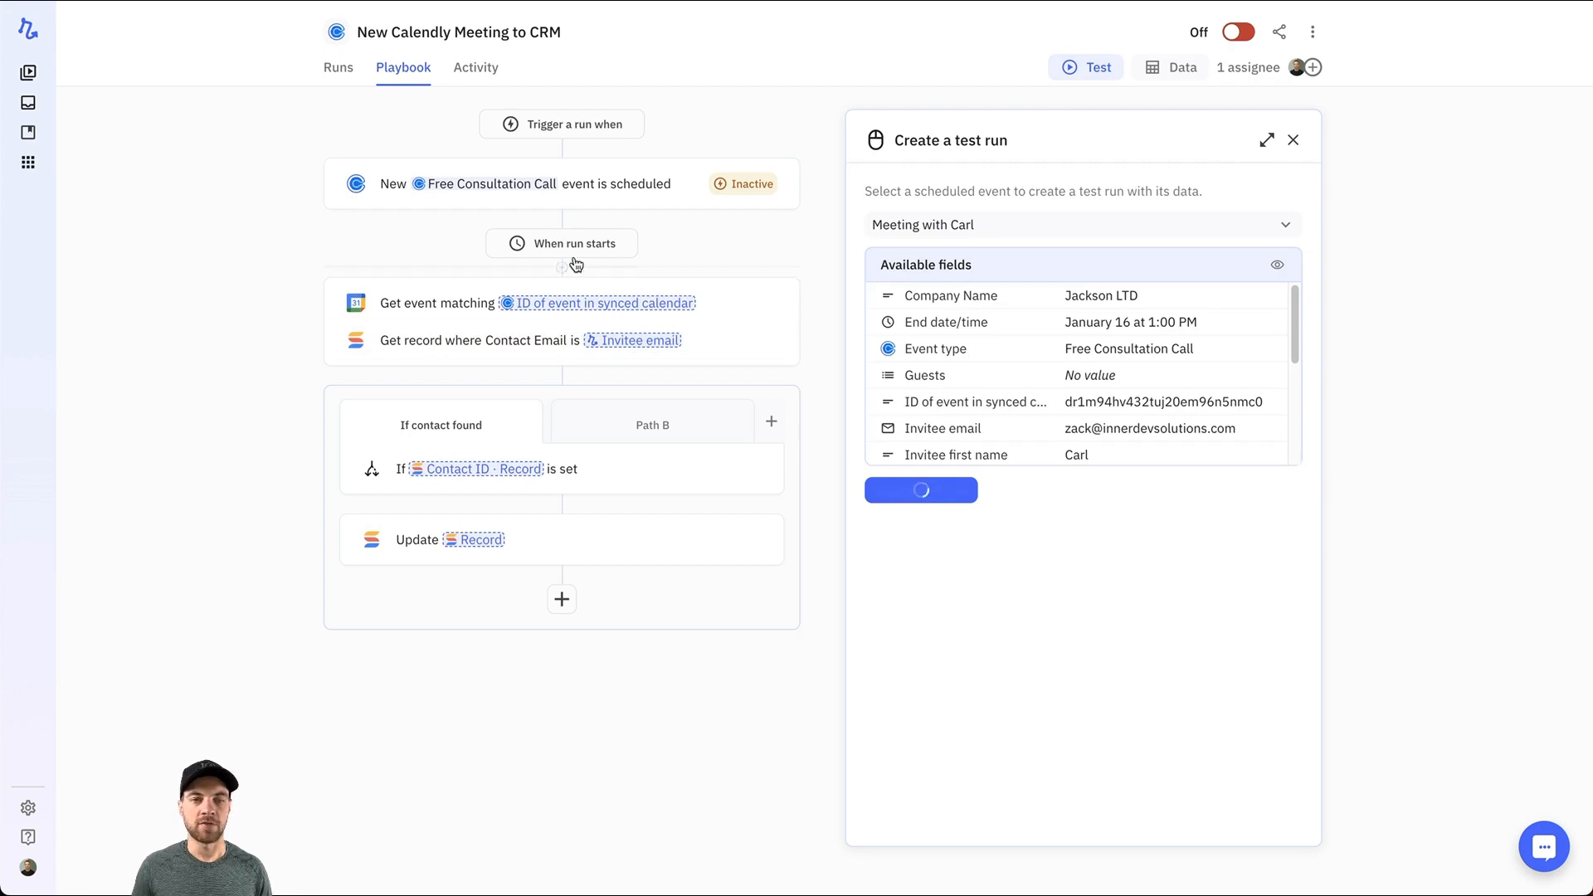
pyautogui.click(918, 490)
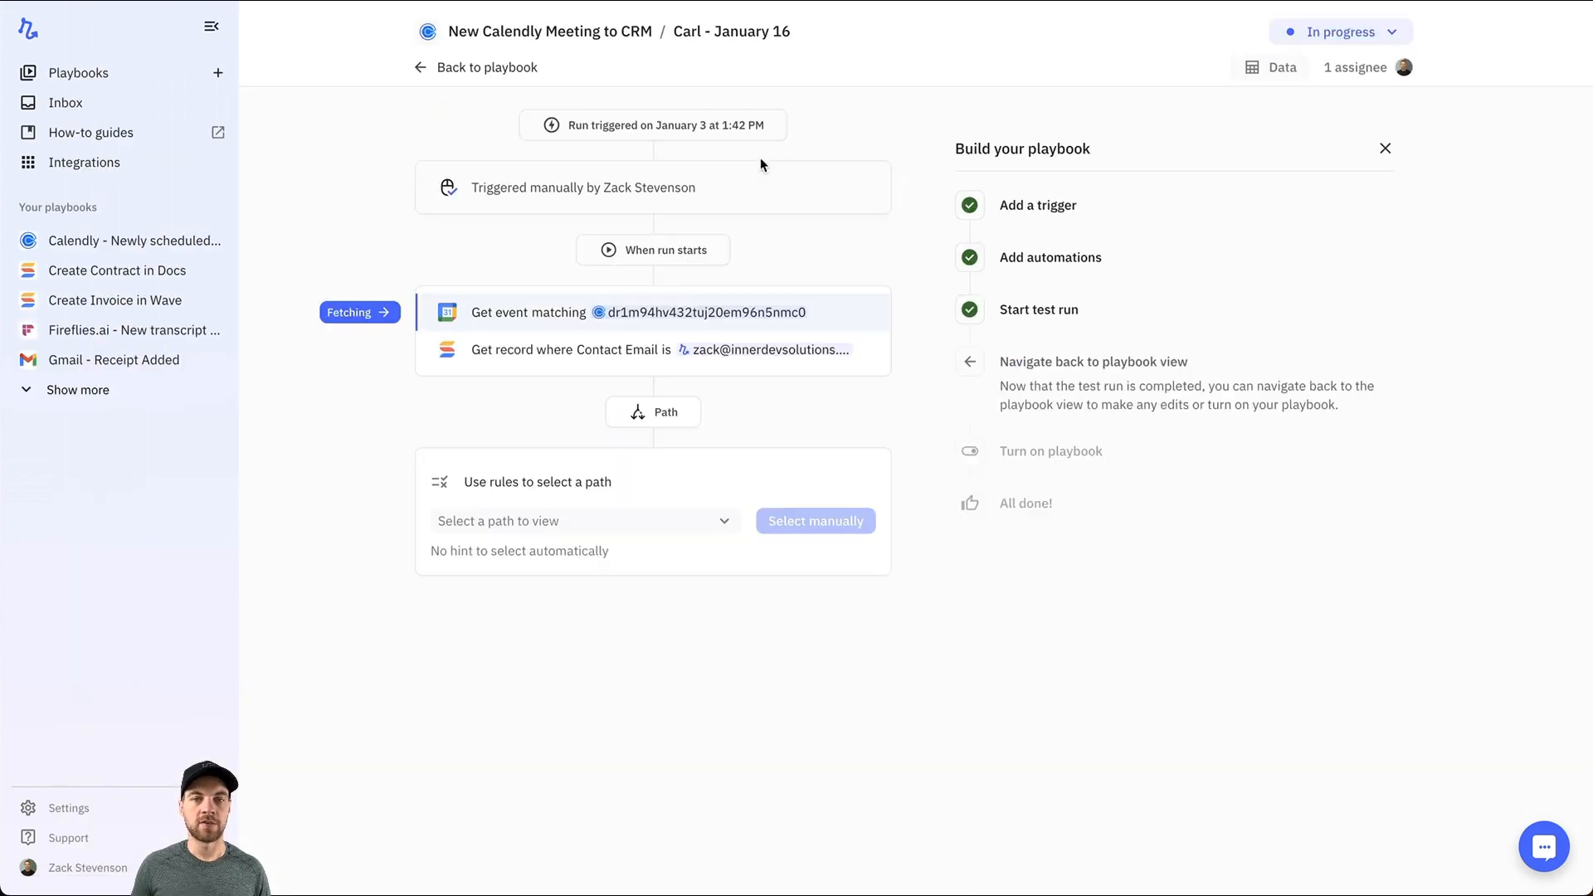
pyautogui.moveTo(359, 236)
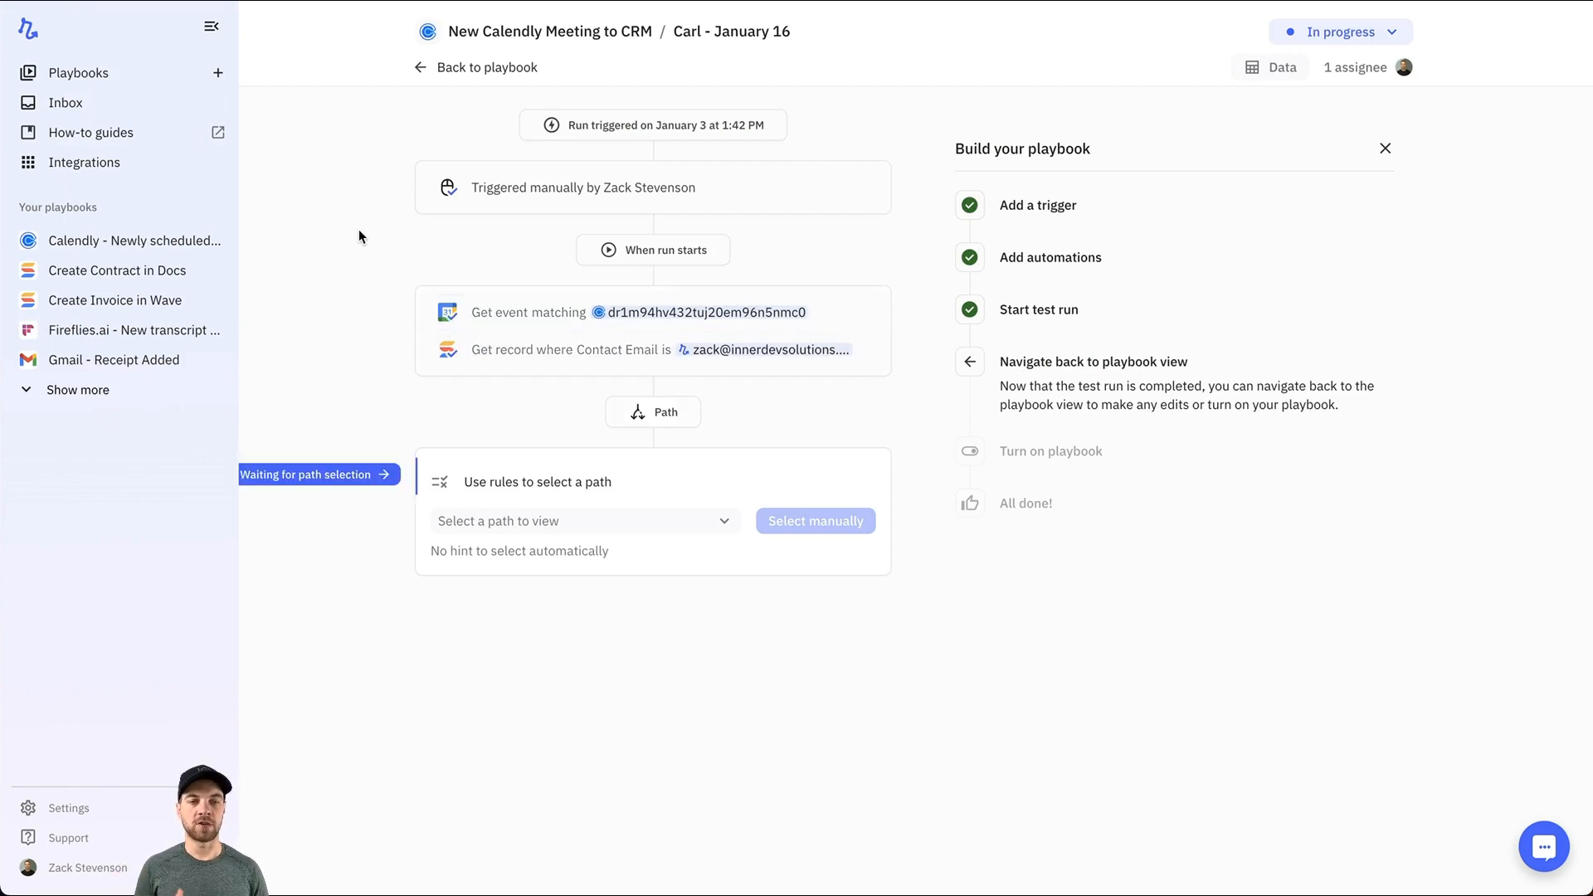
pyautogui.click(815, 519)
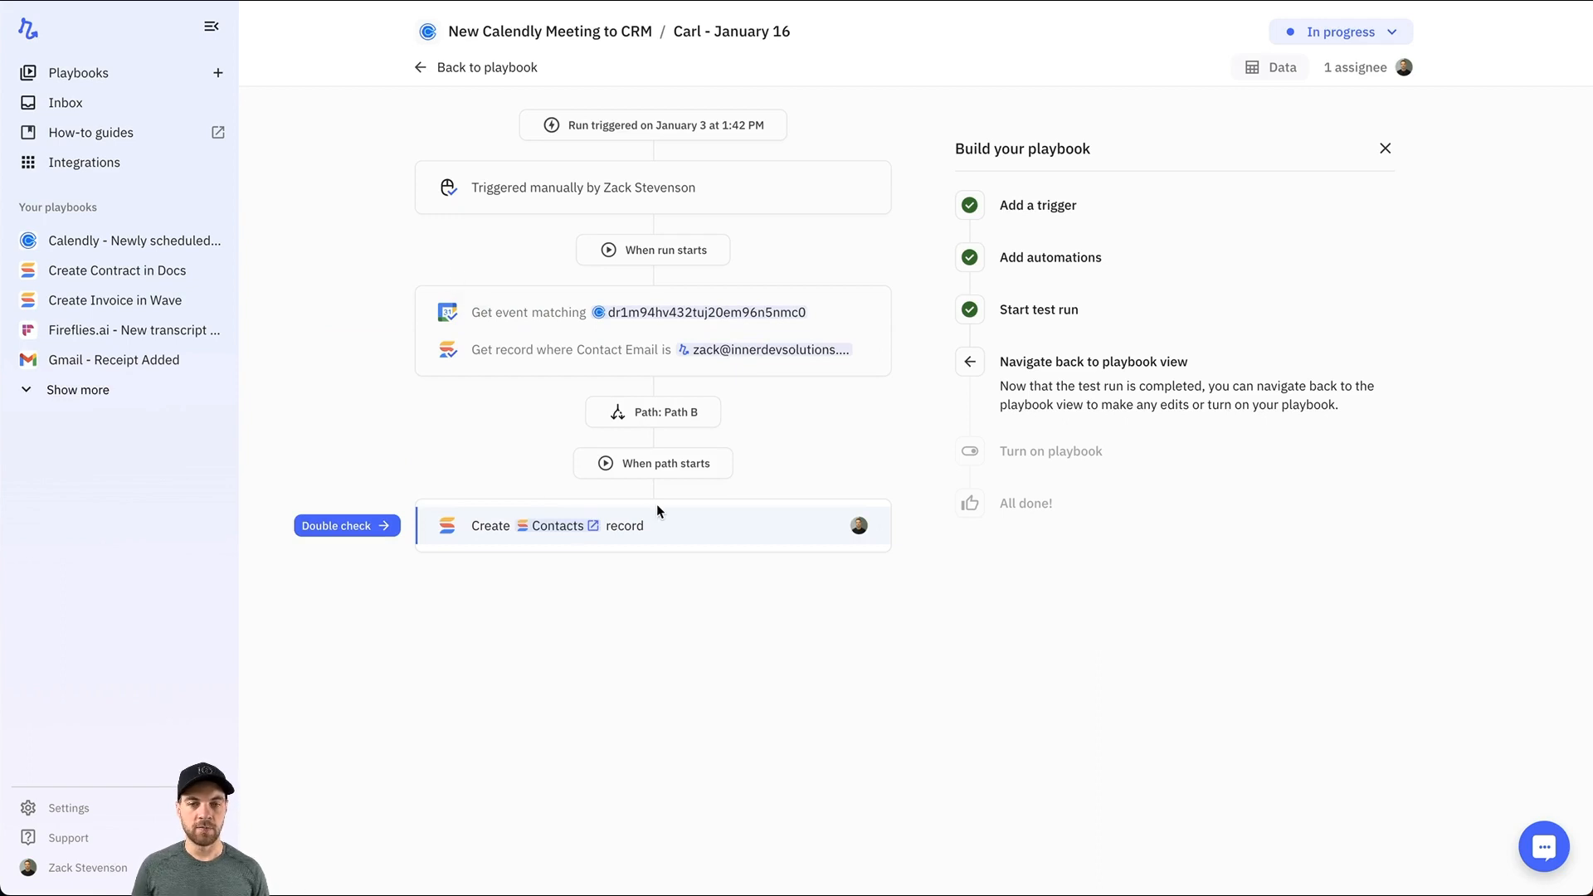
pyautogui.moveTo(527, 400)
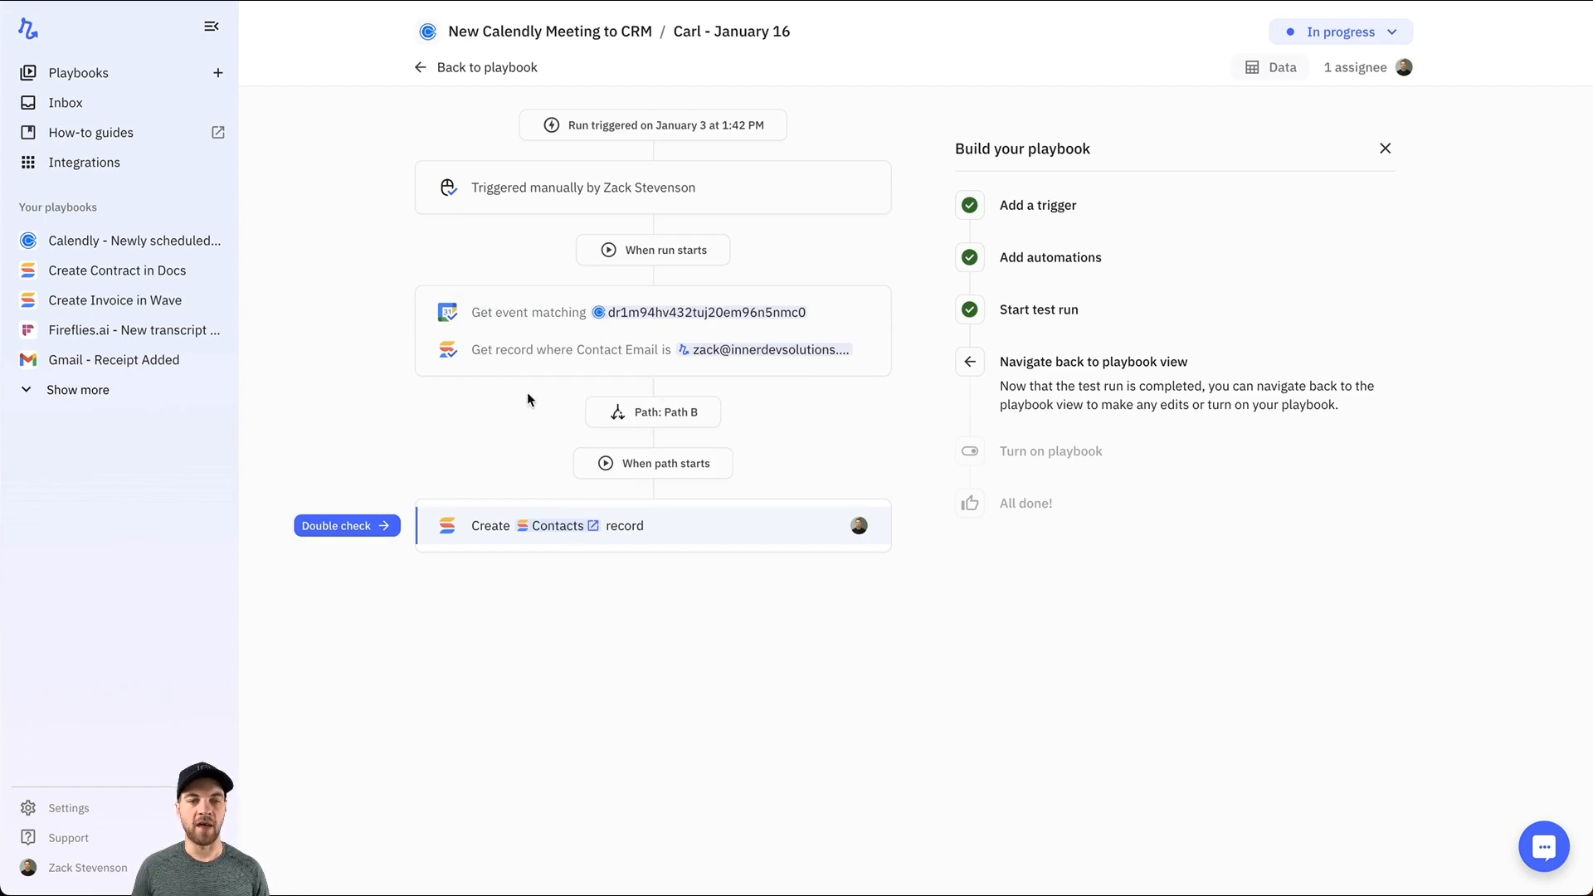
pyautogui.moveTo(450, 505)
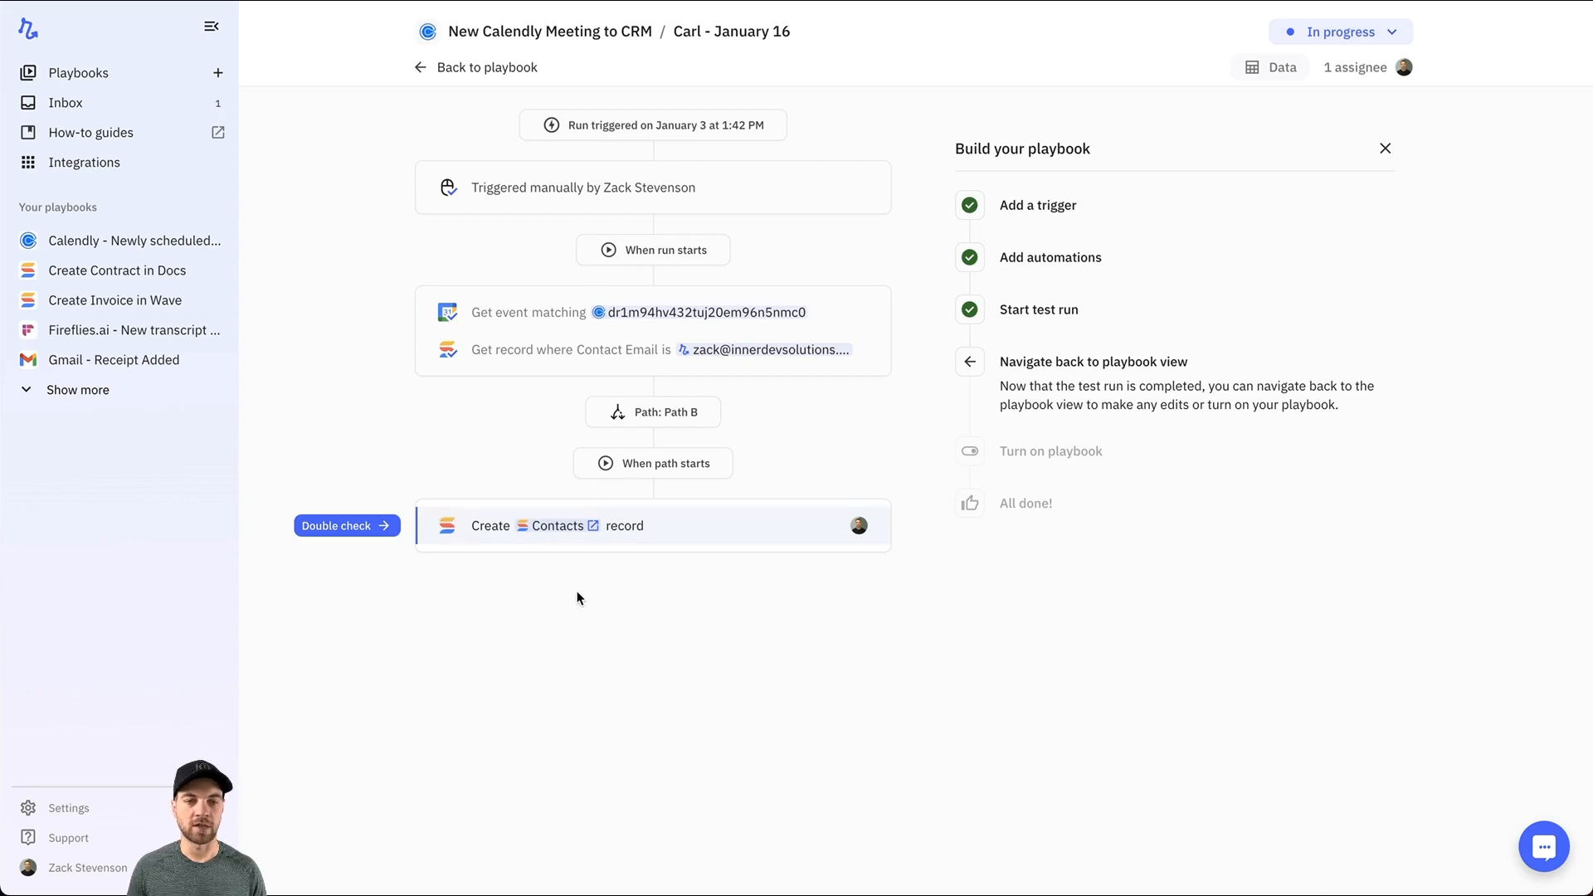
pyautogui.moveTo(345, 526)
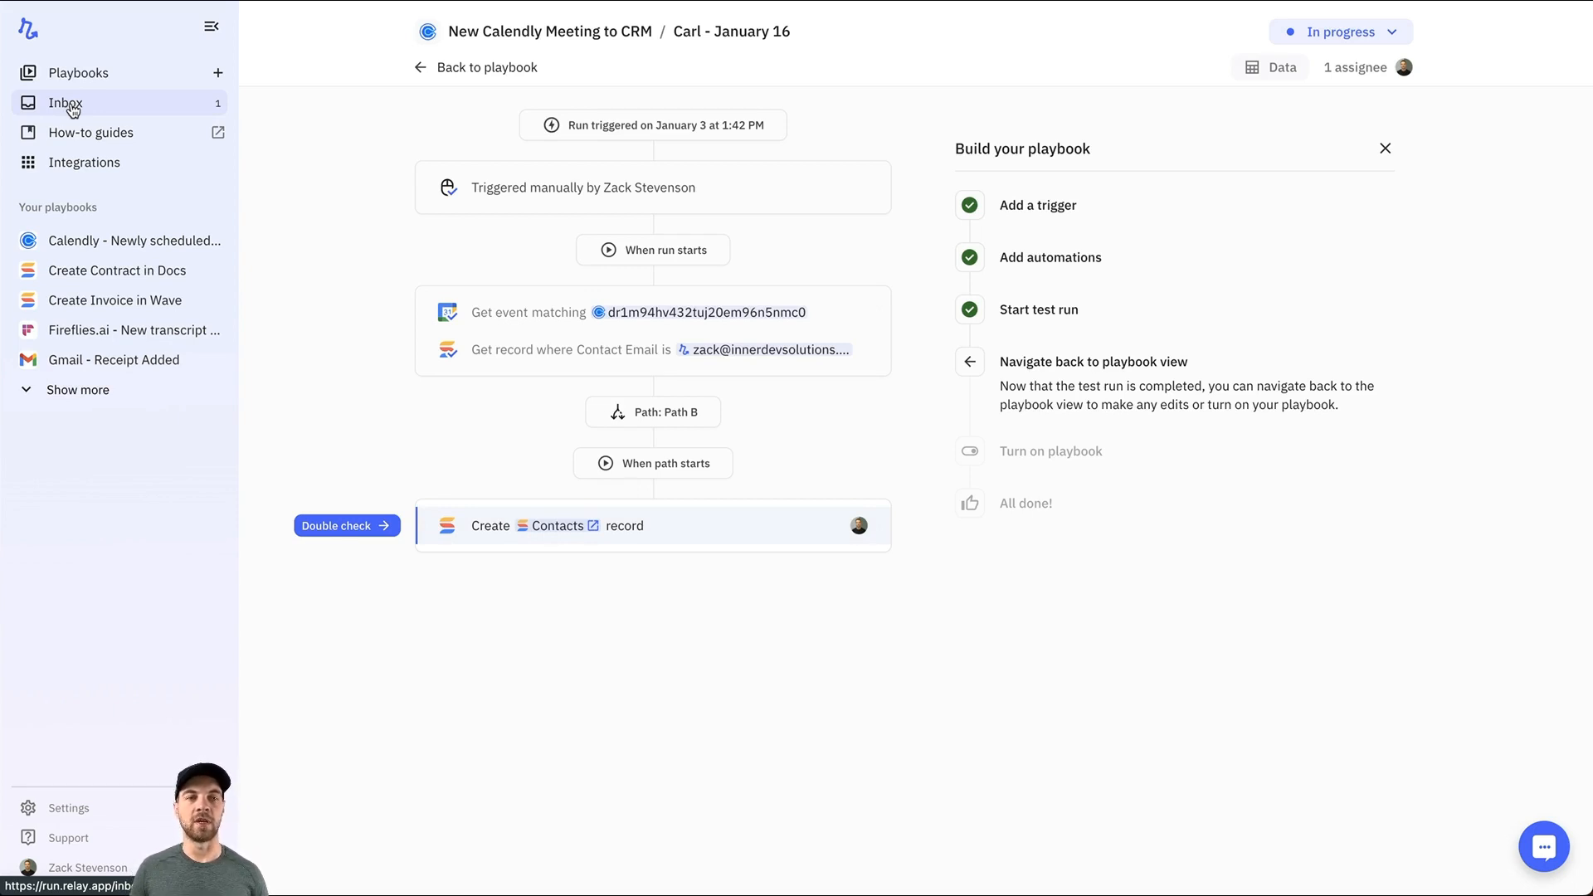
# Return to the playbook and view Path B's Create Contacts record step settings
pyautogui.click(486, 67)
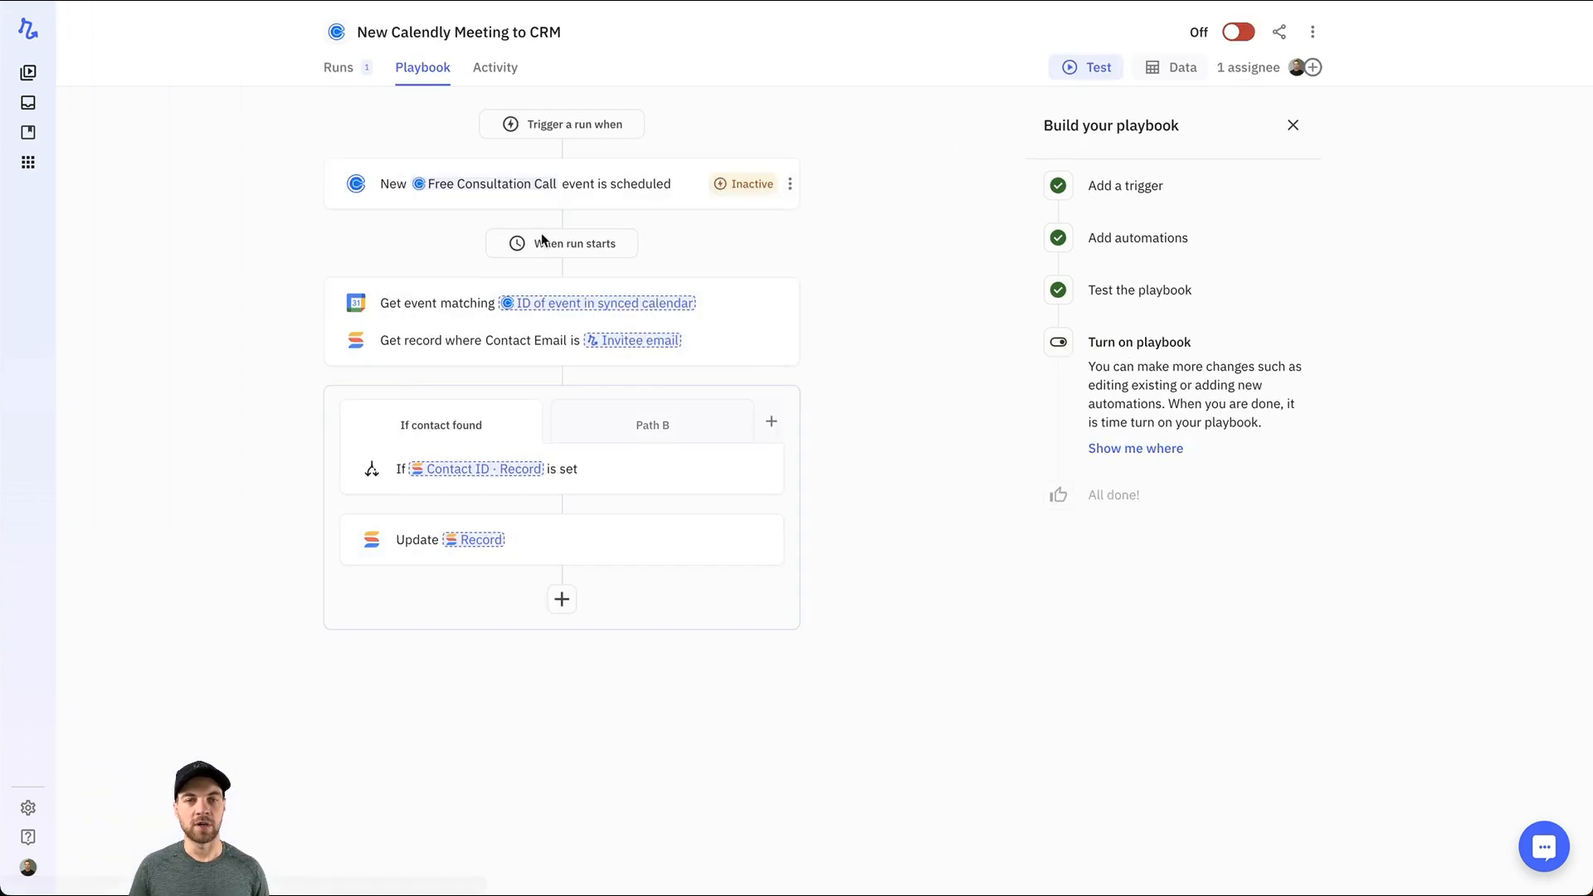
pyautogui.moveTo(338, 67)
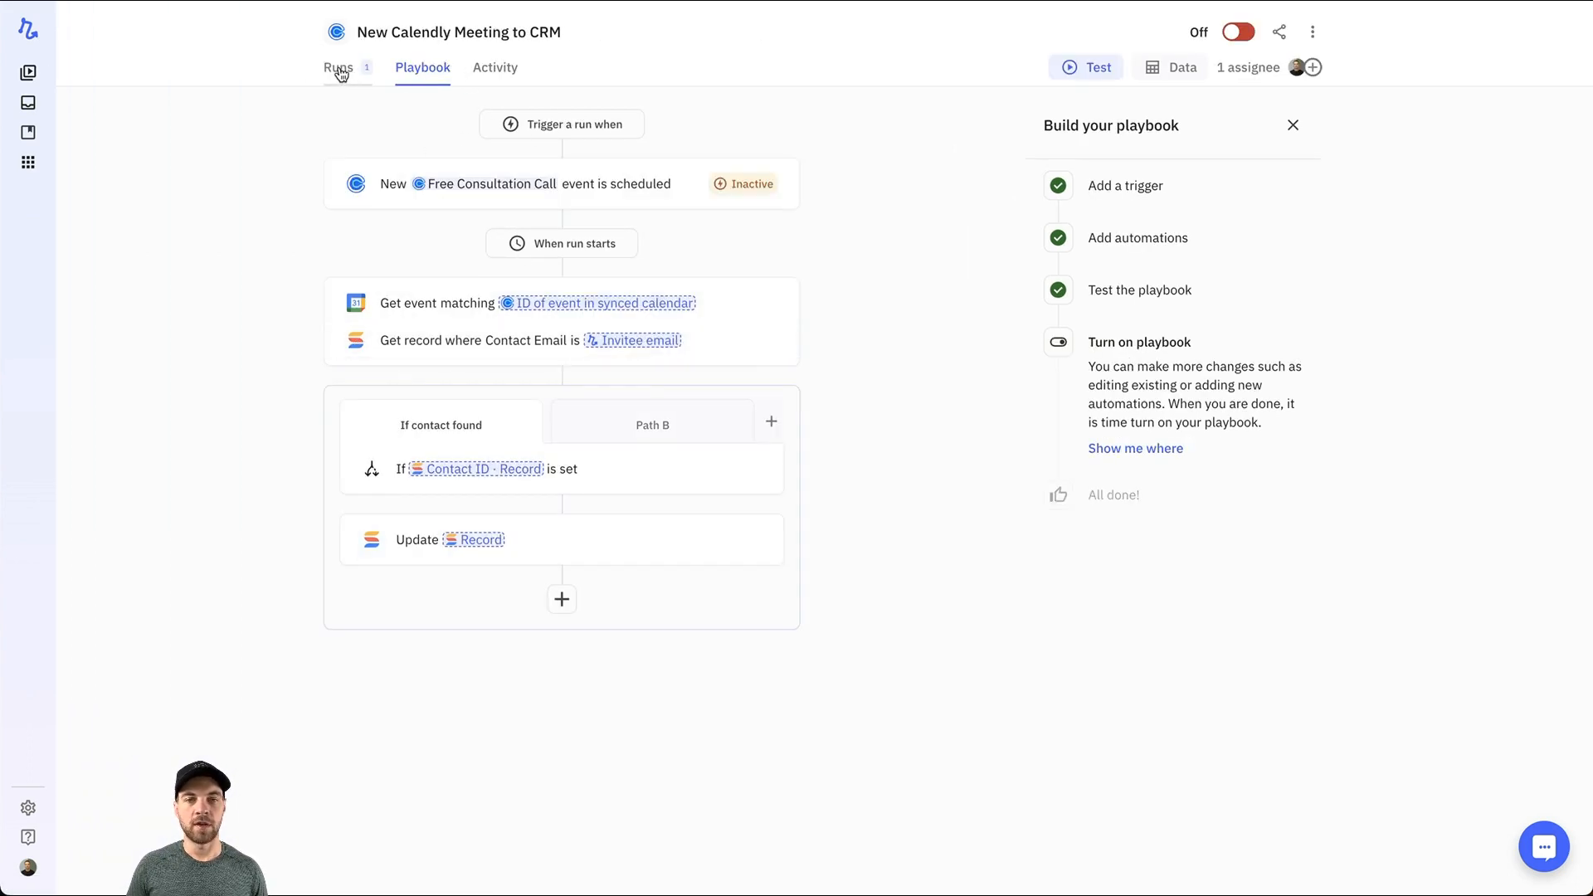
pyautogui.click(653, 424)
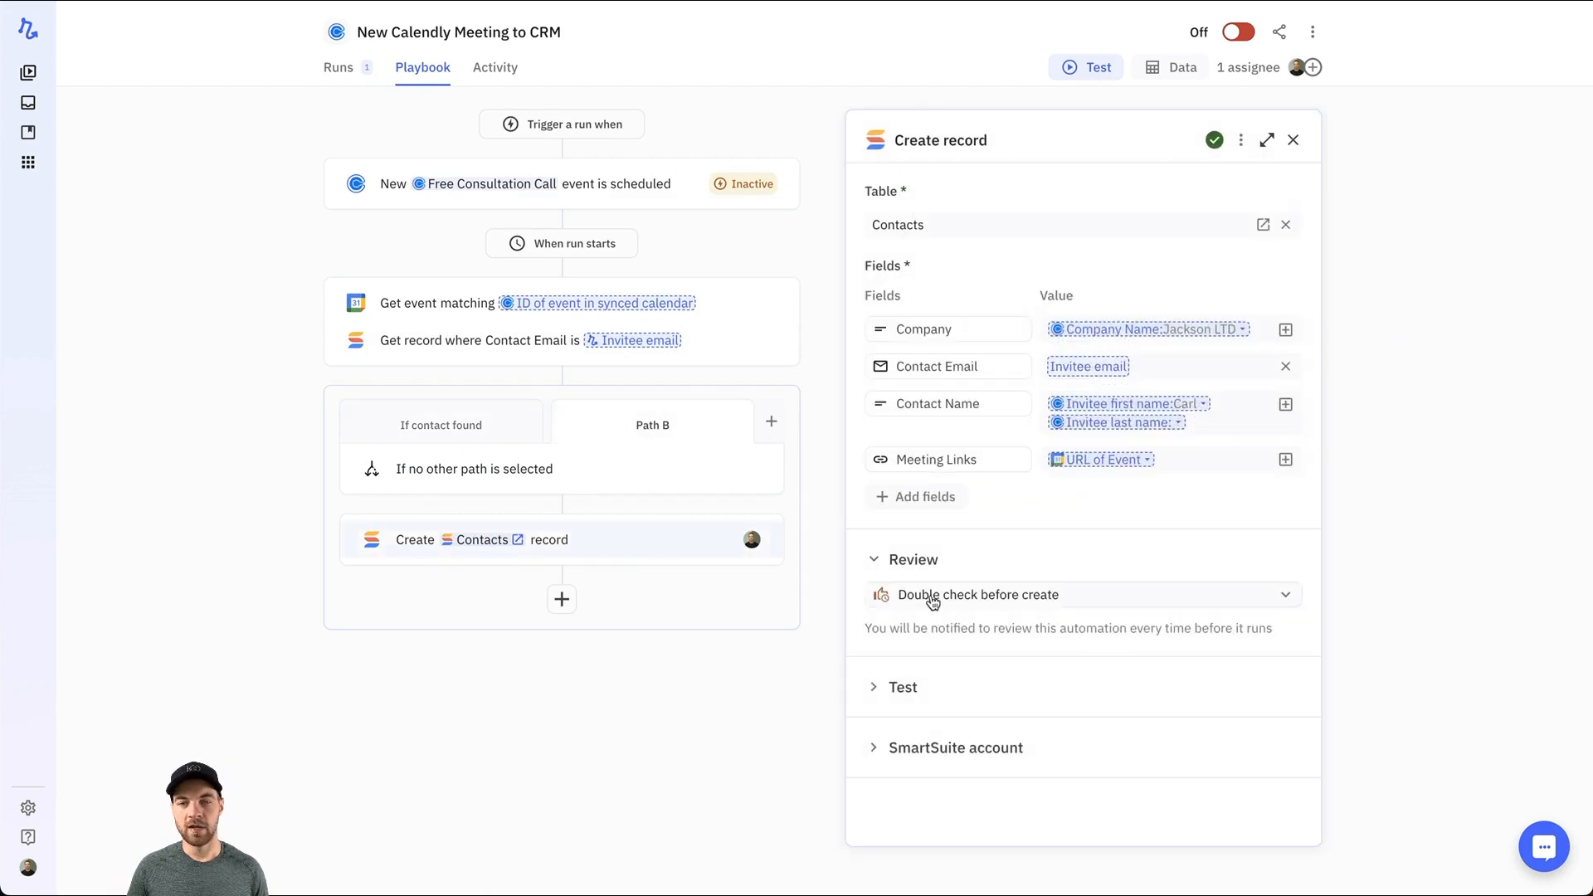
pyautogui.moveTo(922, 621)
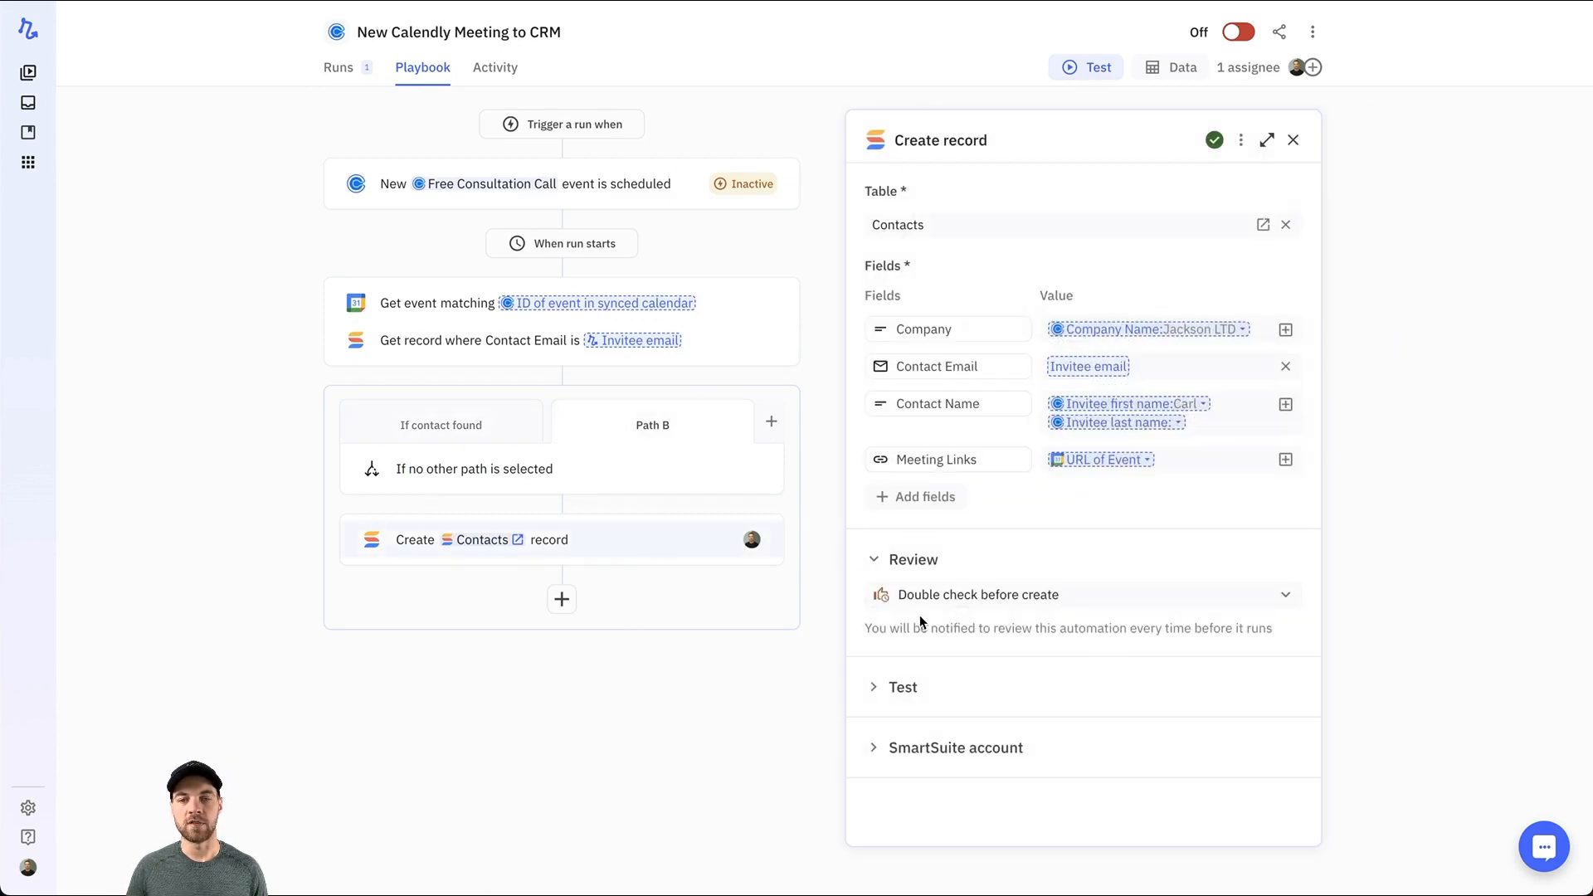
pyautogui.moveTo(945, 619)
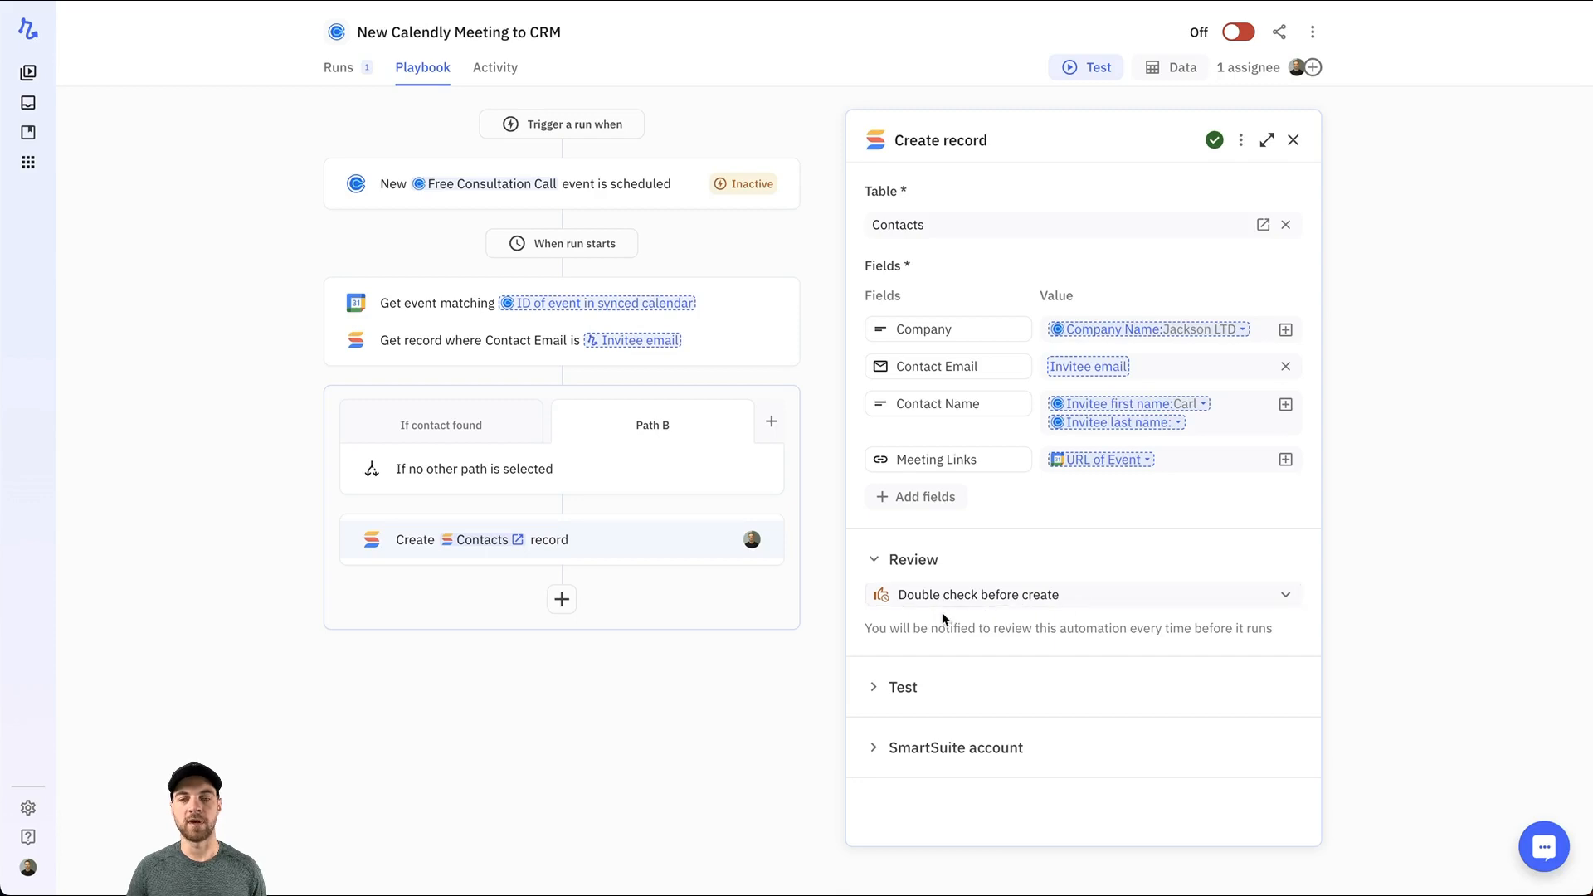
pyautogui.moveTo(106, 168)
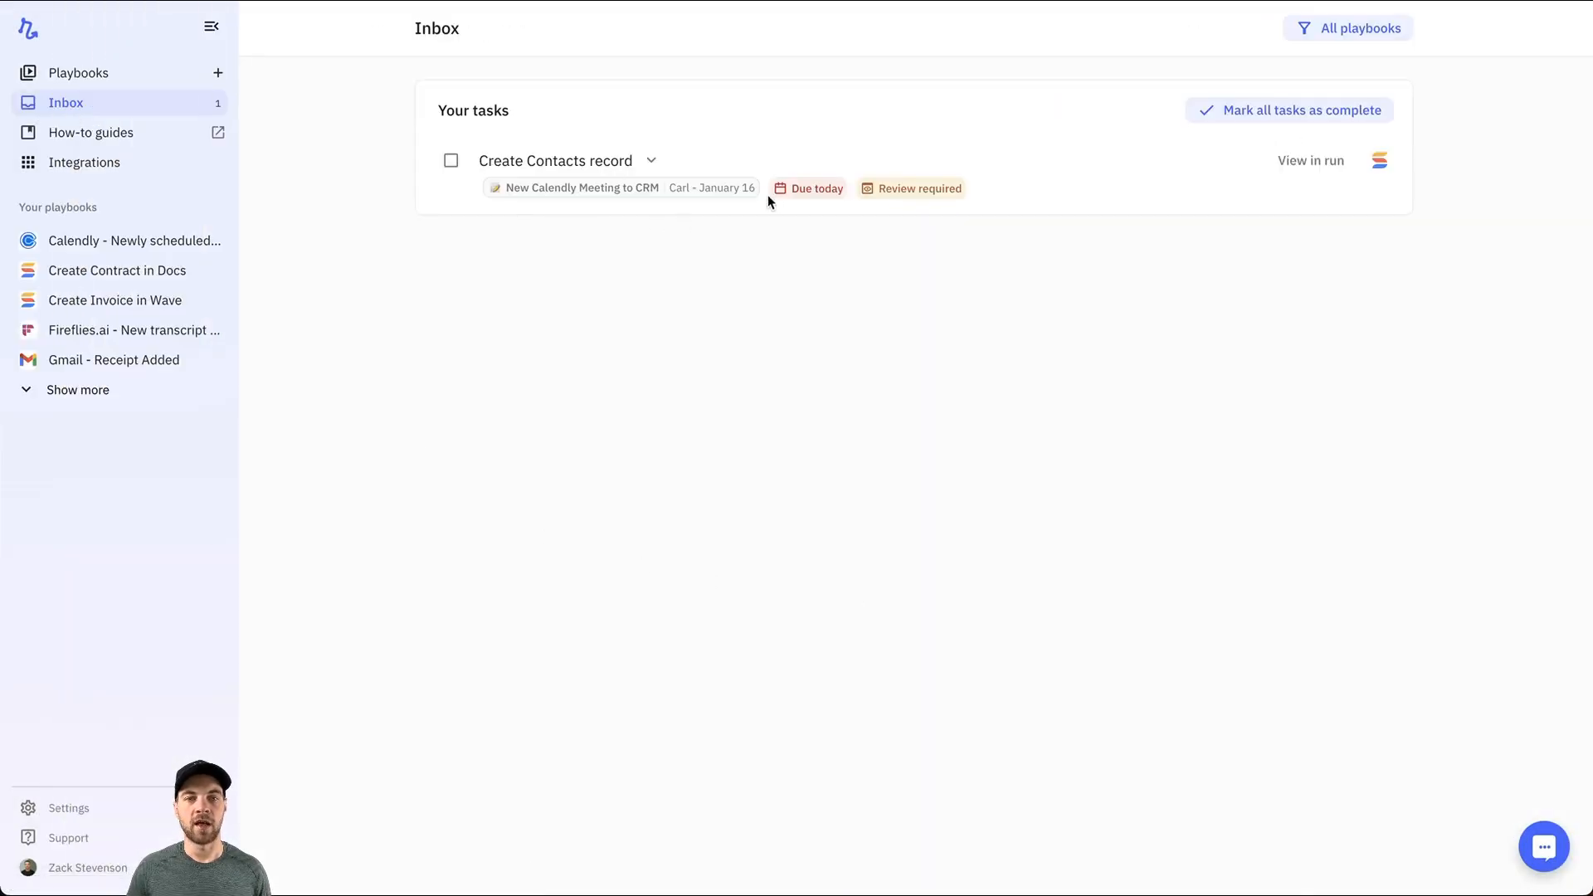
pyautogui.moveTo(689, 162)
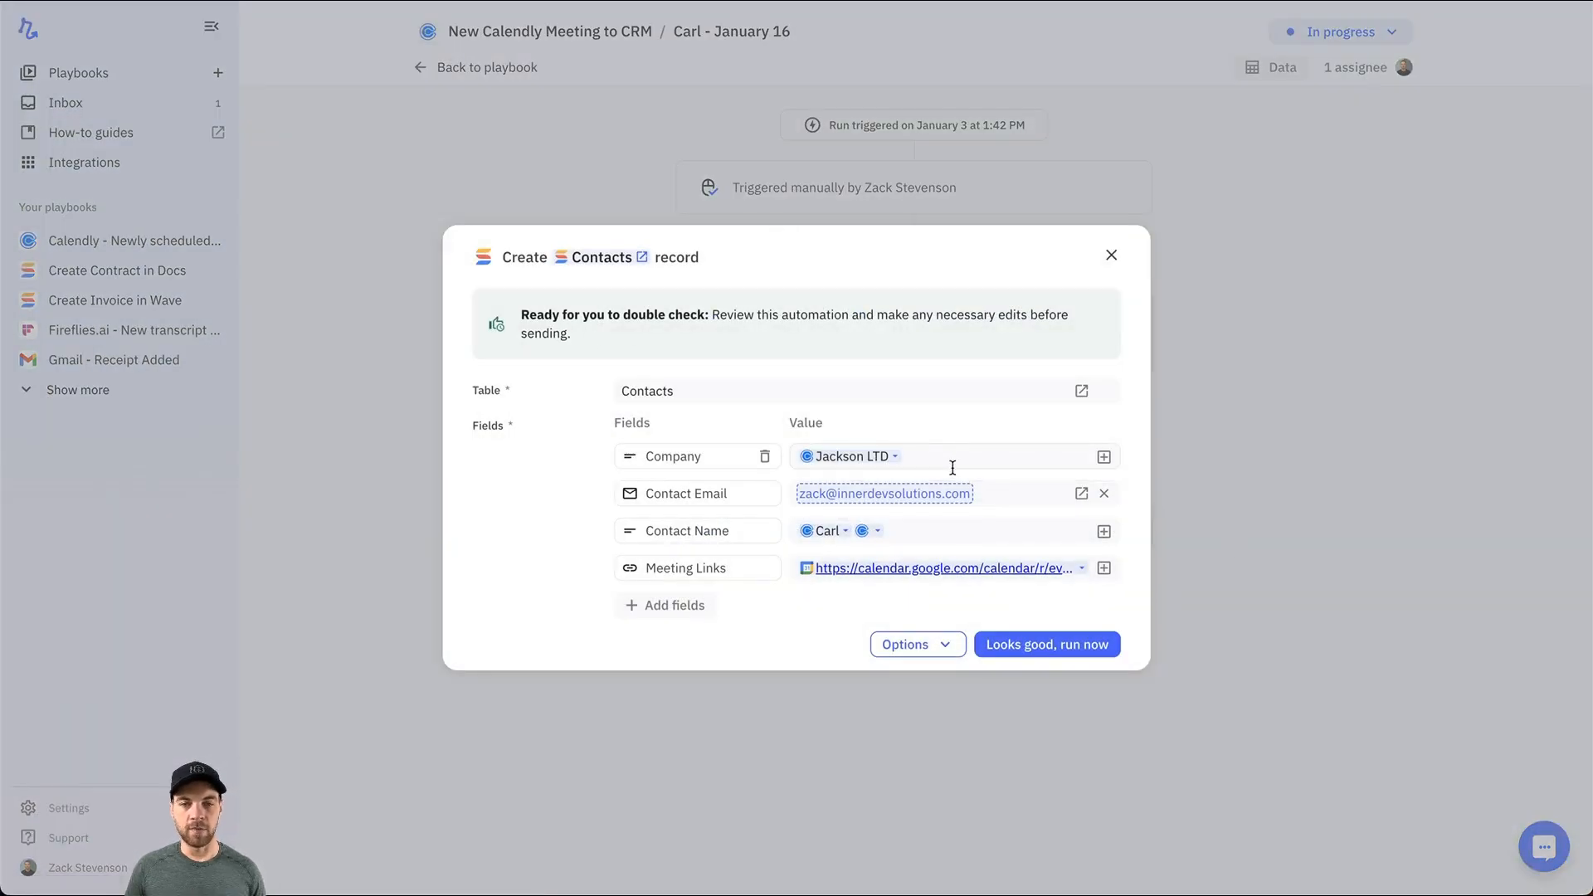
# Inspect the Jackson LTD company value, then approve with 'Looks good, run now'
pyautogui.click(944, 455)
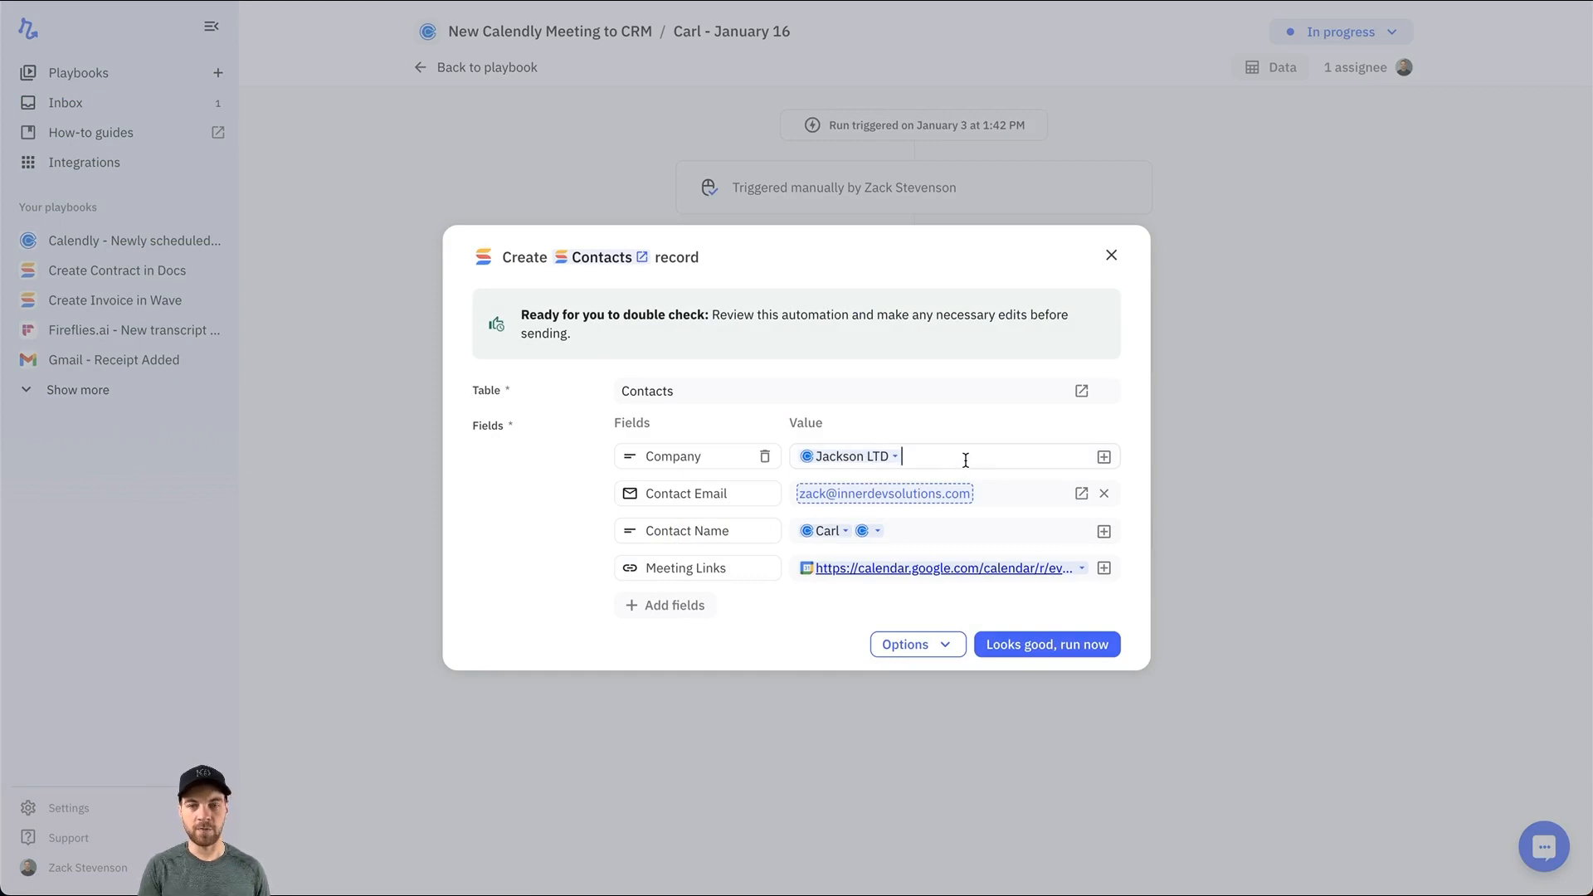
pyautogui.moveTo(877, 518)
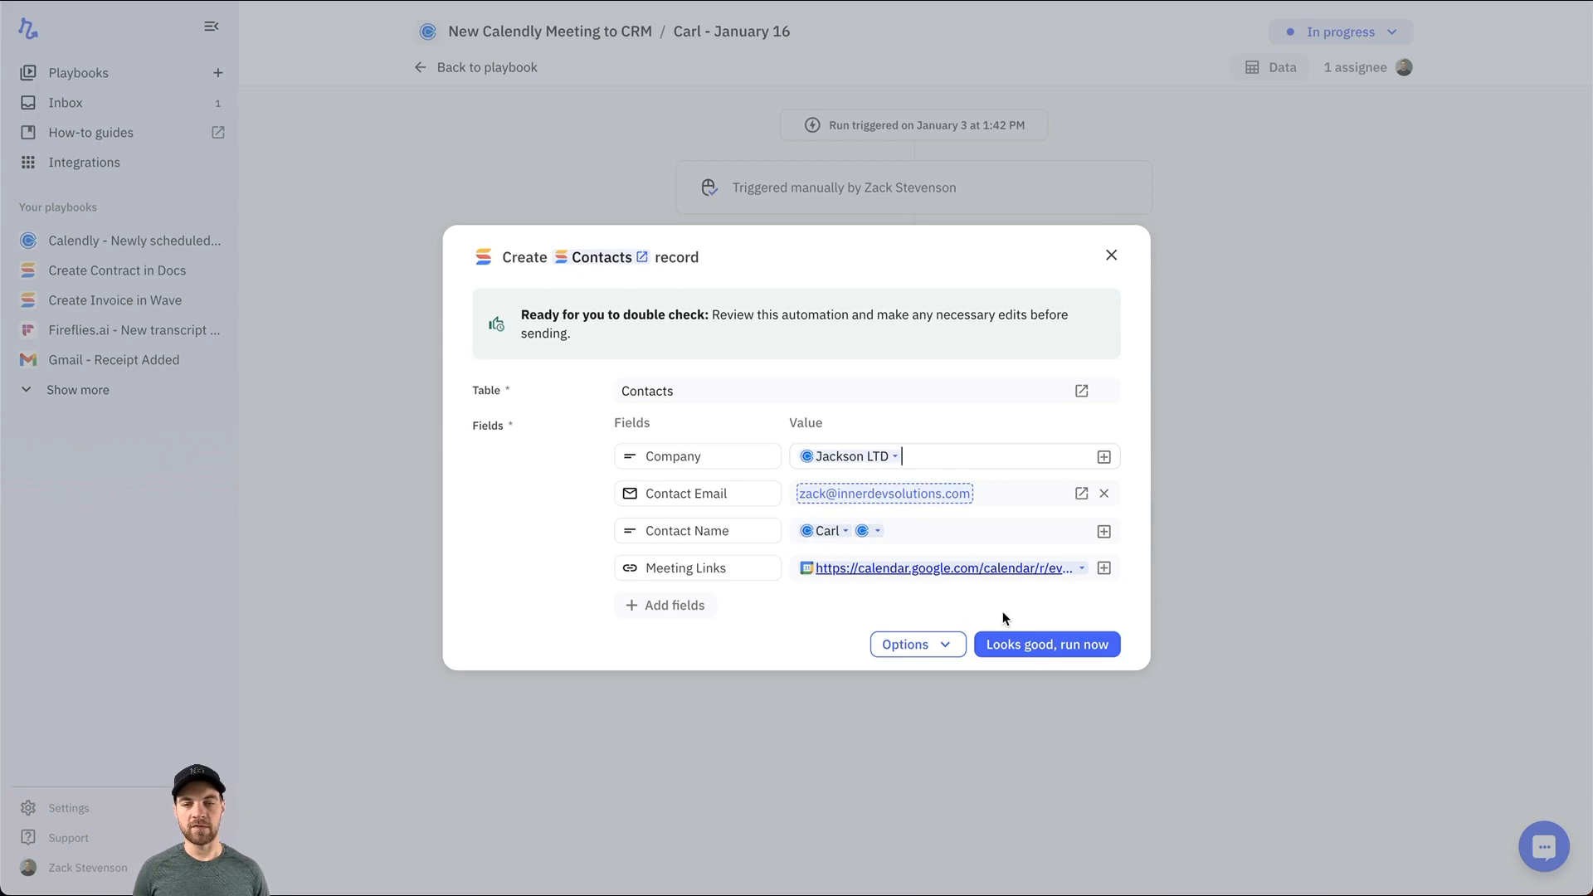
pyautogui.click(1045, 644)
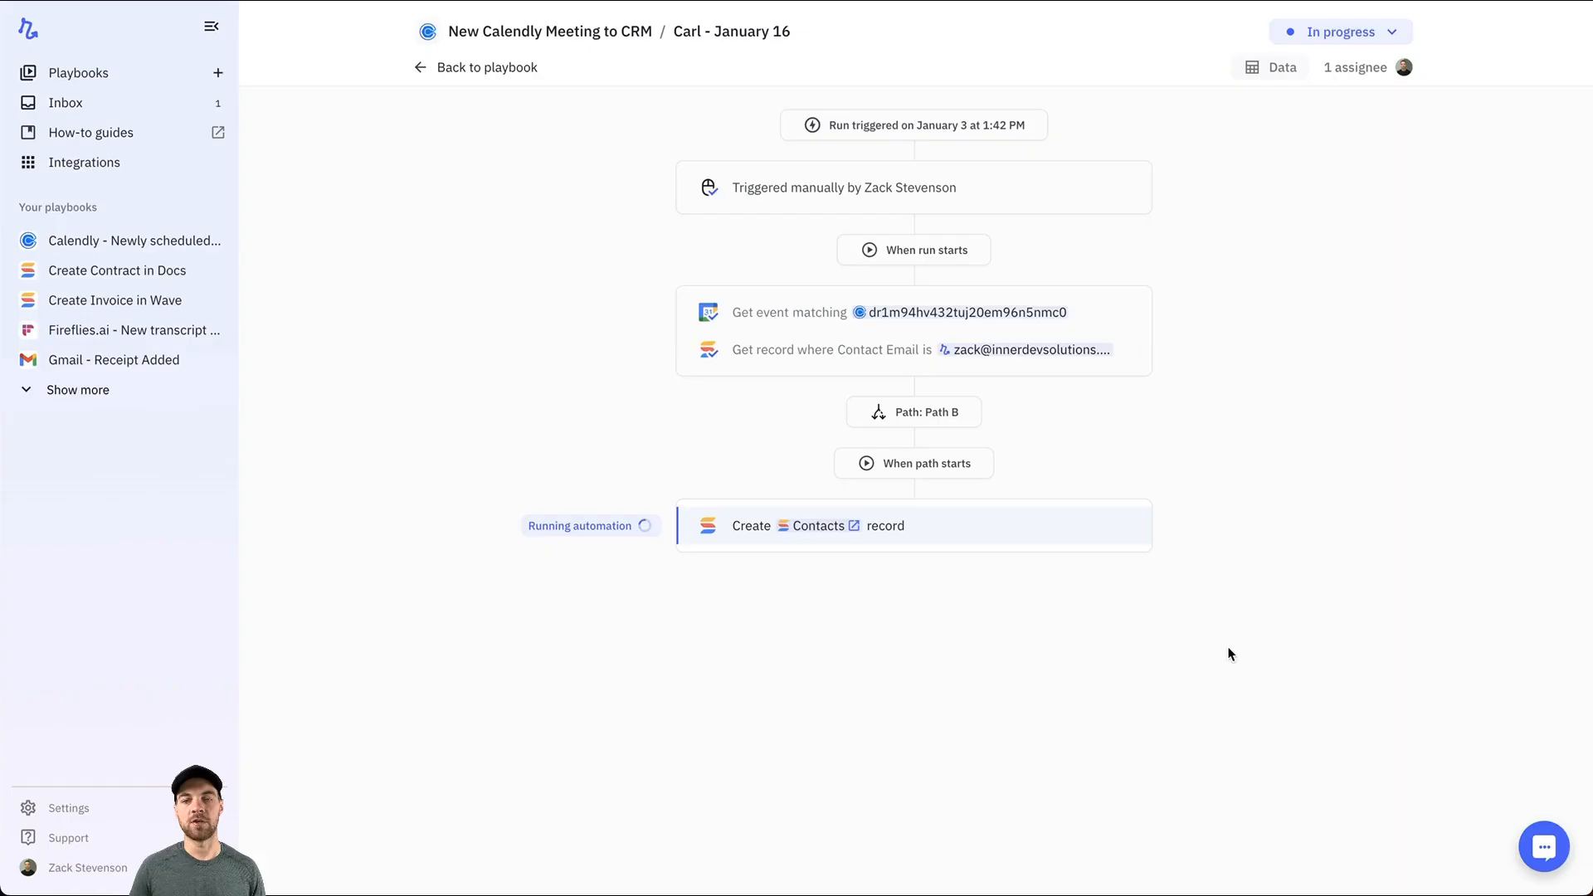
pyautogui.moveTo(1349, 590)
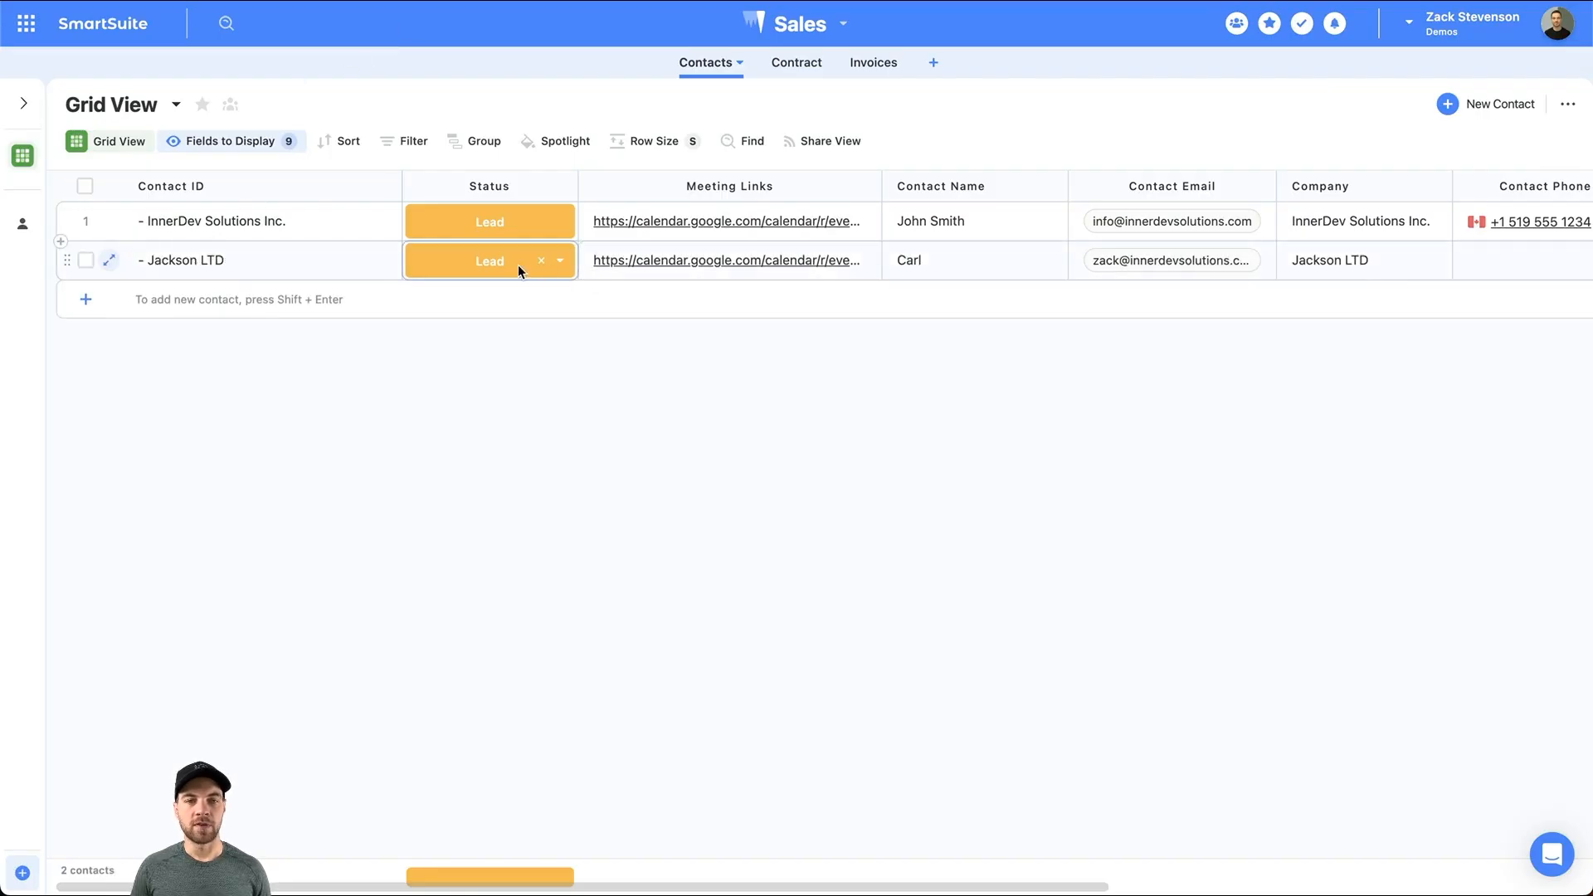
# Inspect the new Carl at Jackson LTD row's Lead status, contact email and meeting link cells
pyautogui.click(729, 260)
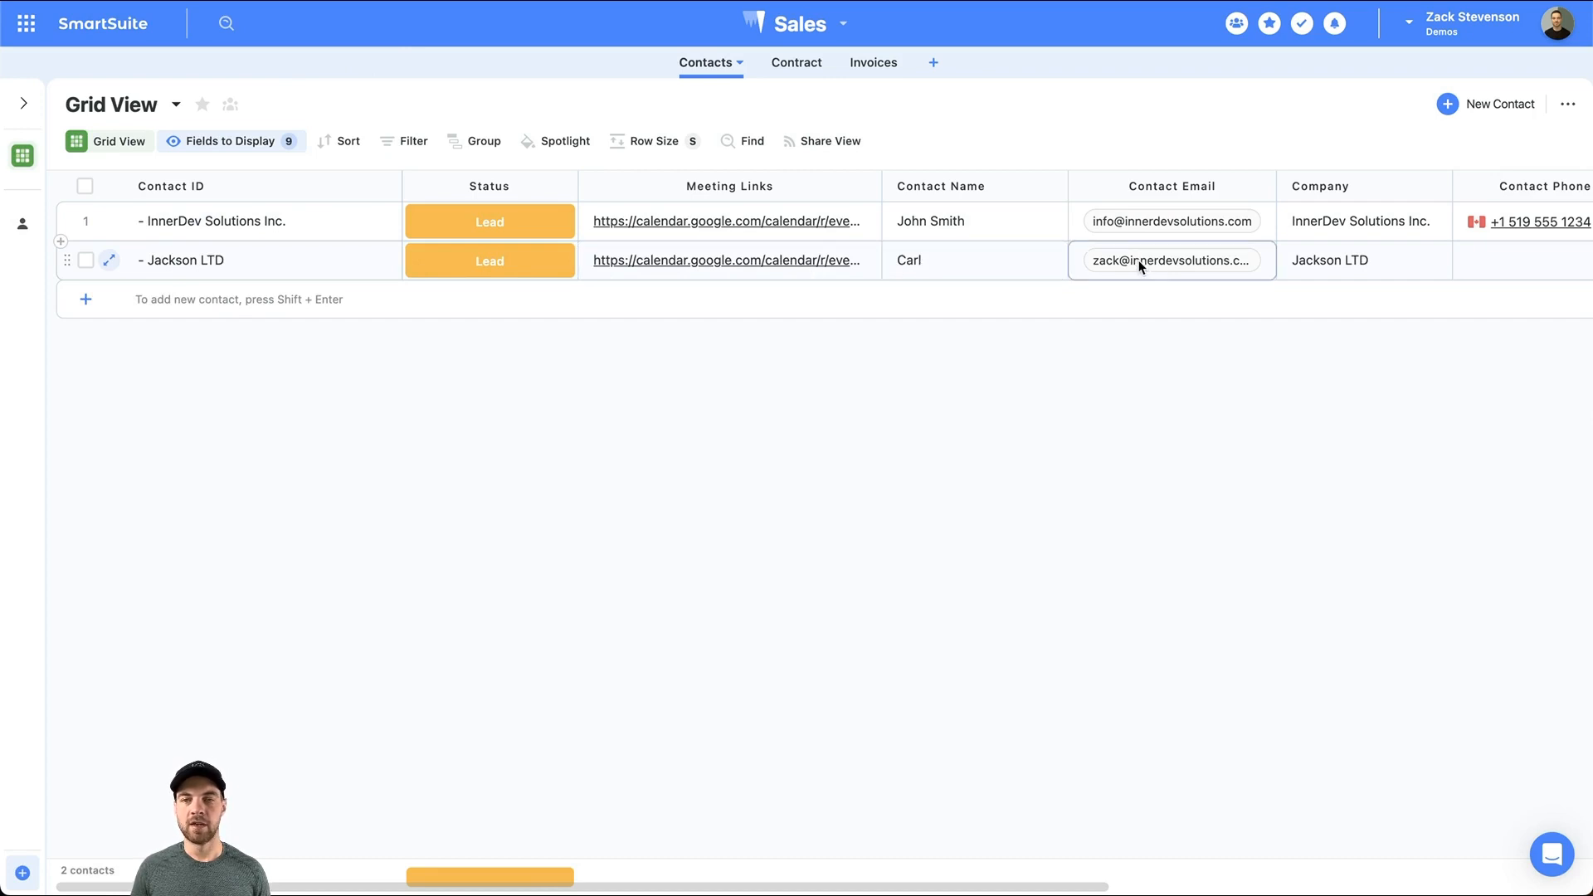
pyautogui.click(780, 378)
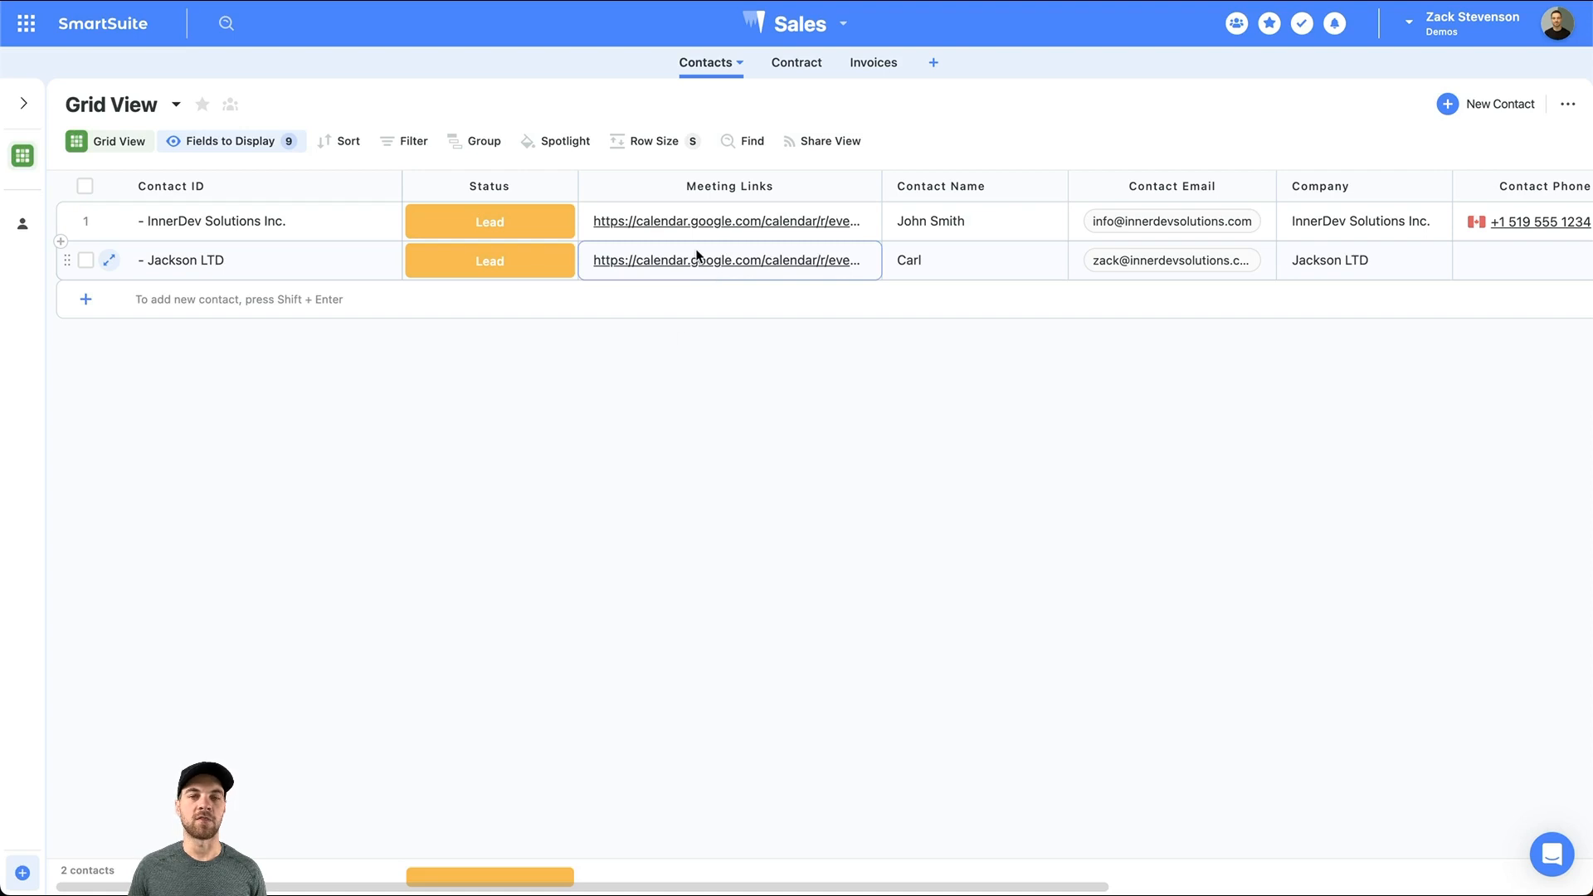
pyautogui.click(741, 405)
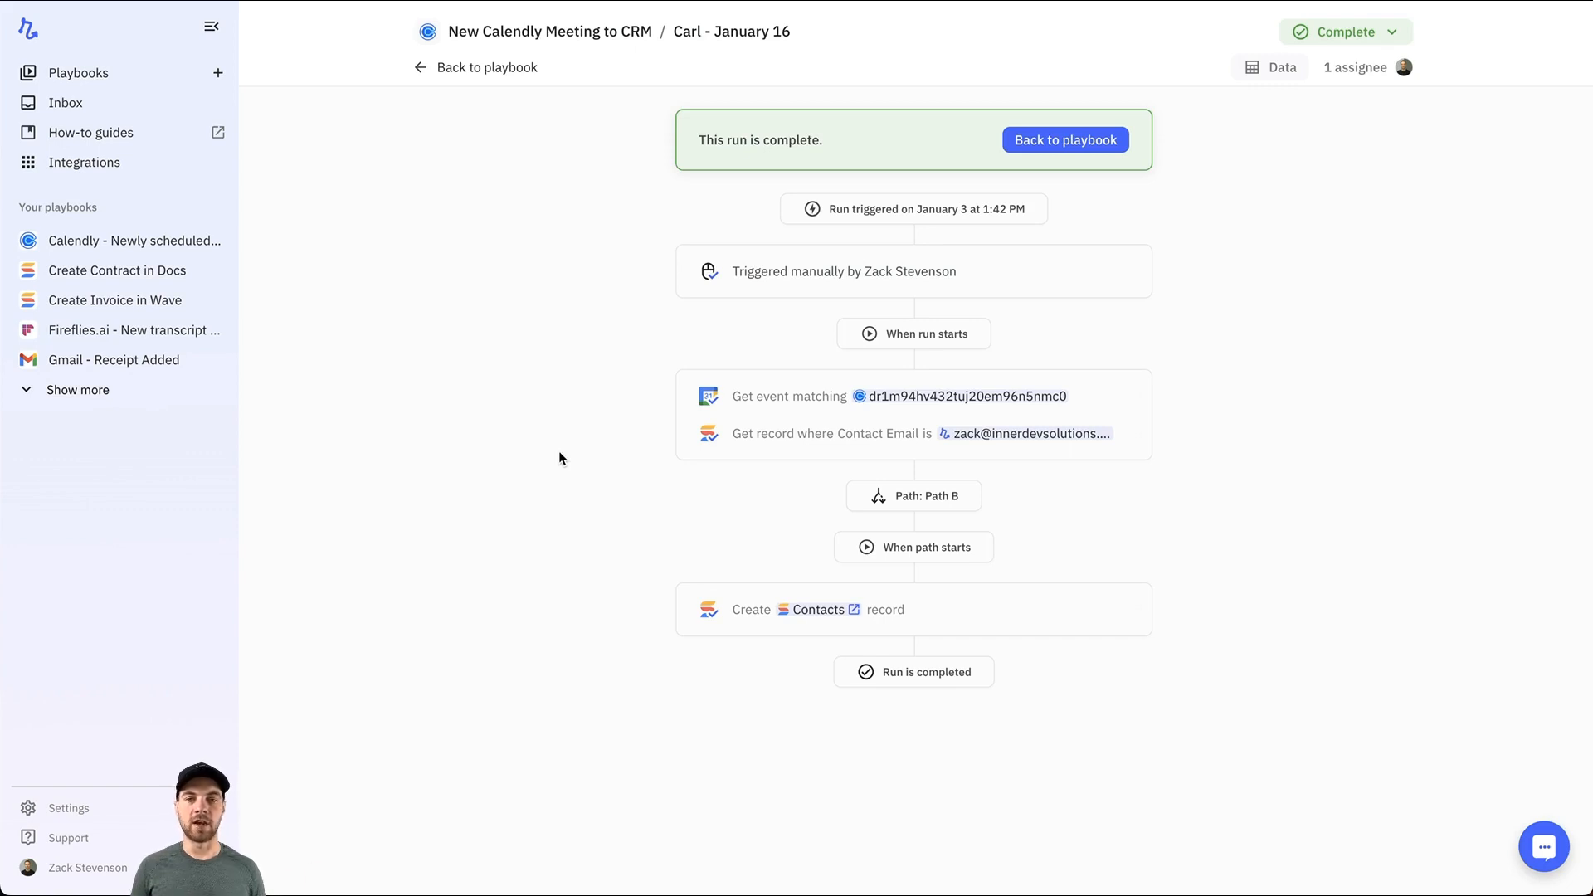
pyautogui.moveTo(855, 97)
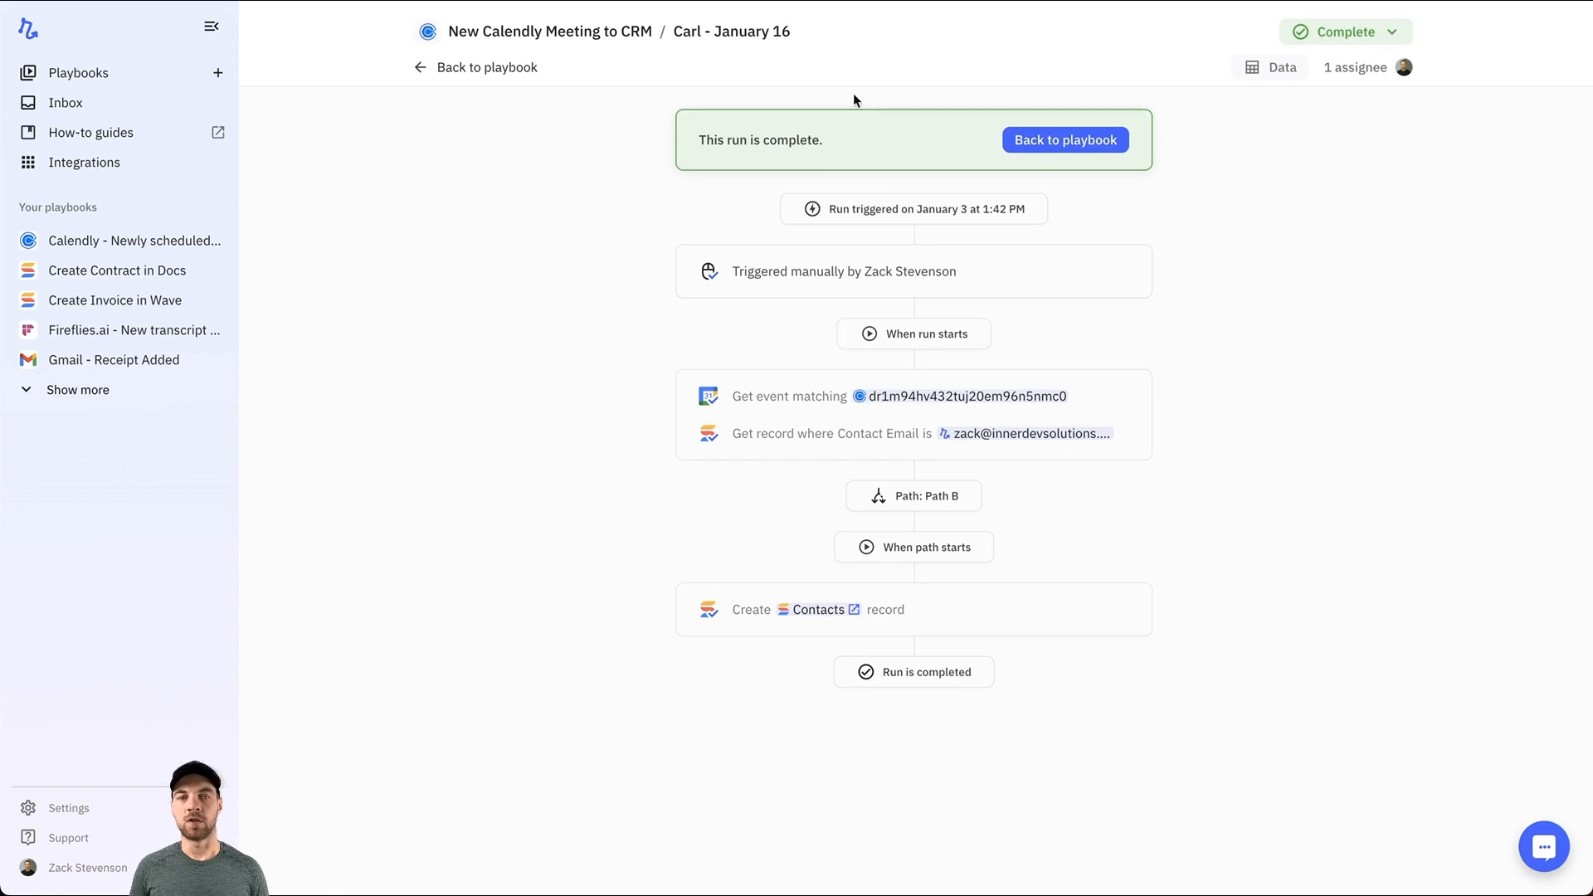
# Return from the completed Carl run to the New Calendly Meeting to CRM playbook
pyautogui.click(1064, 139)
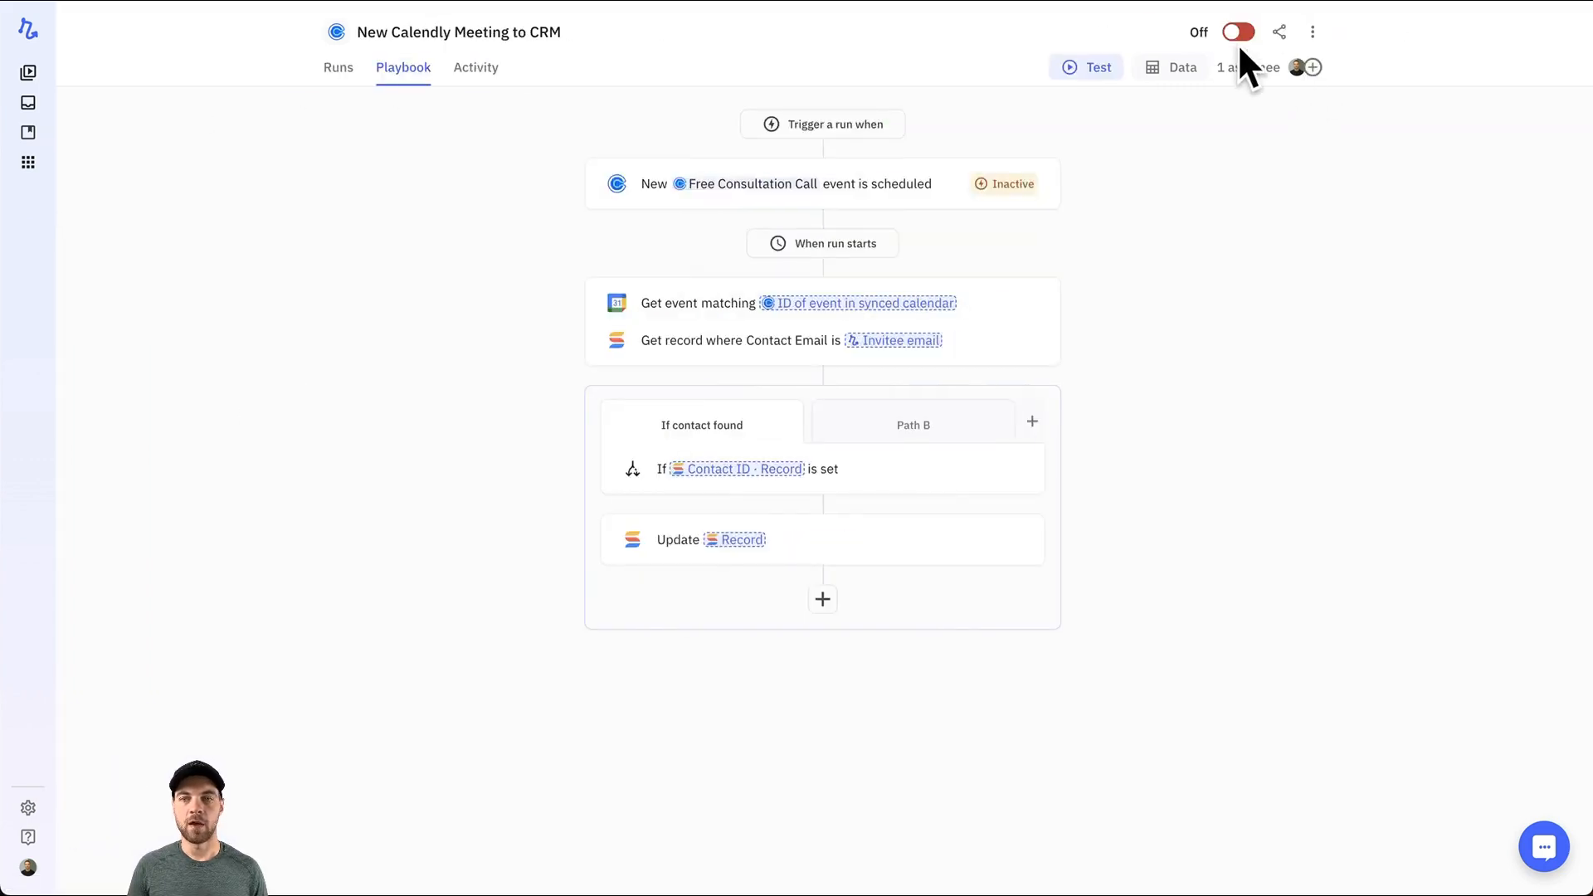
pyautogui.moveTo(1251, 321)
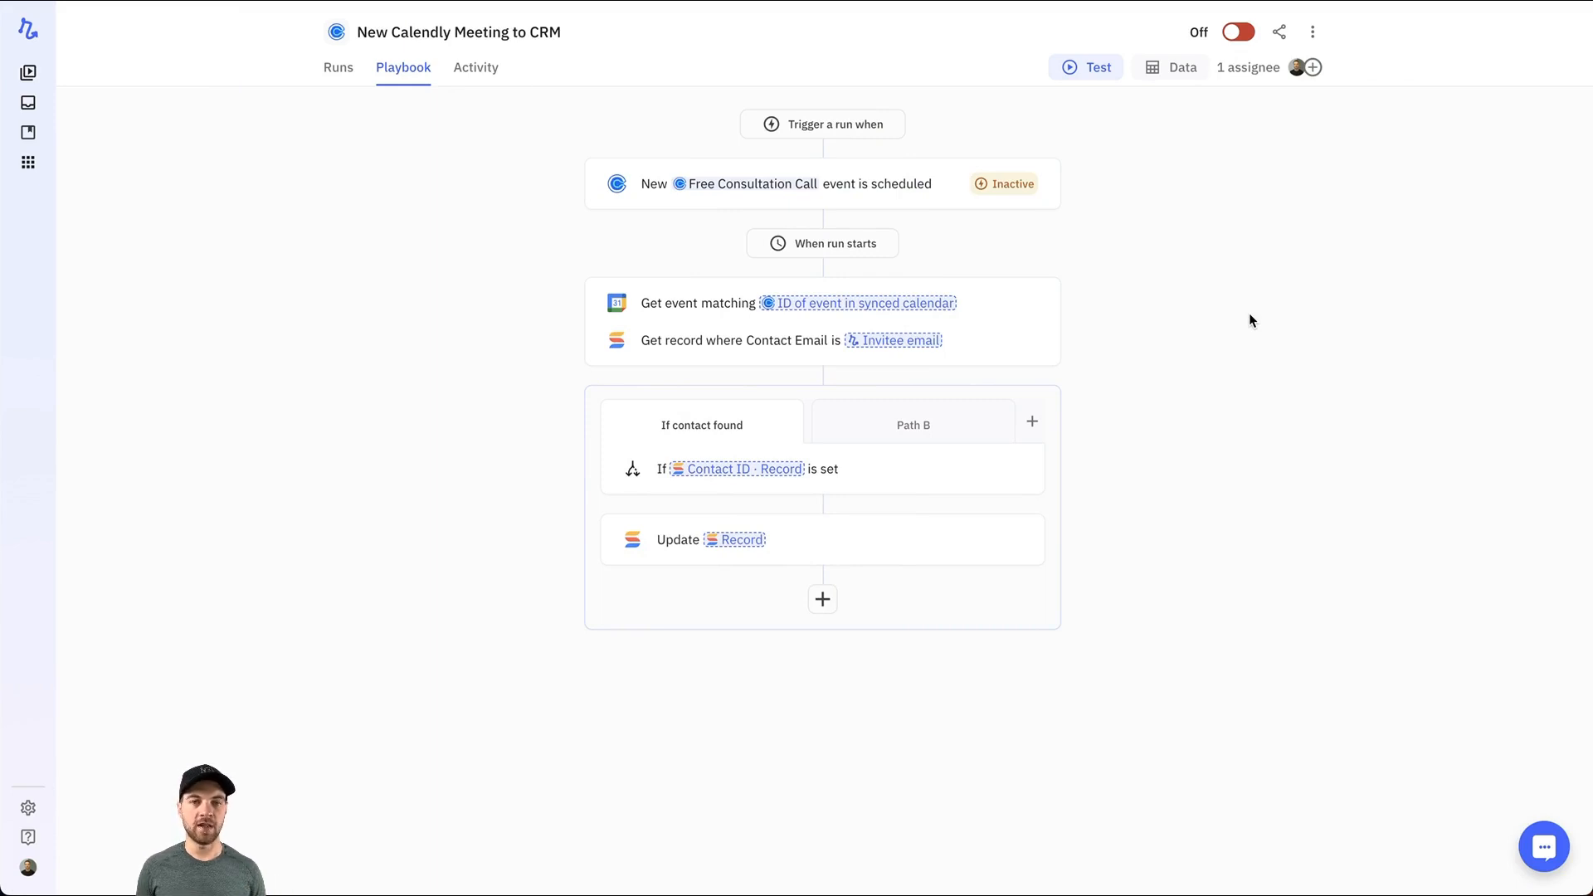
pyautogui.moveTo(714, 166)
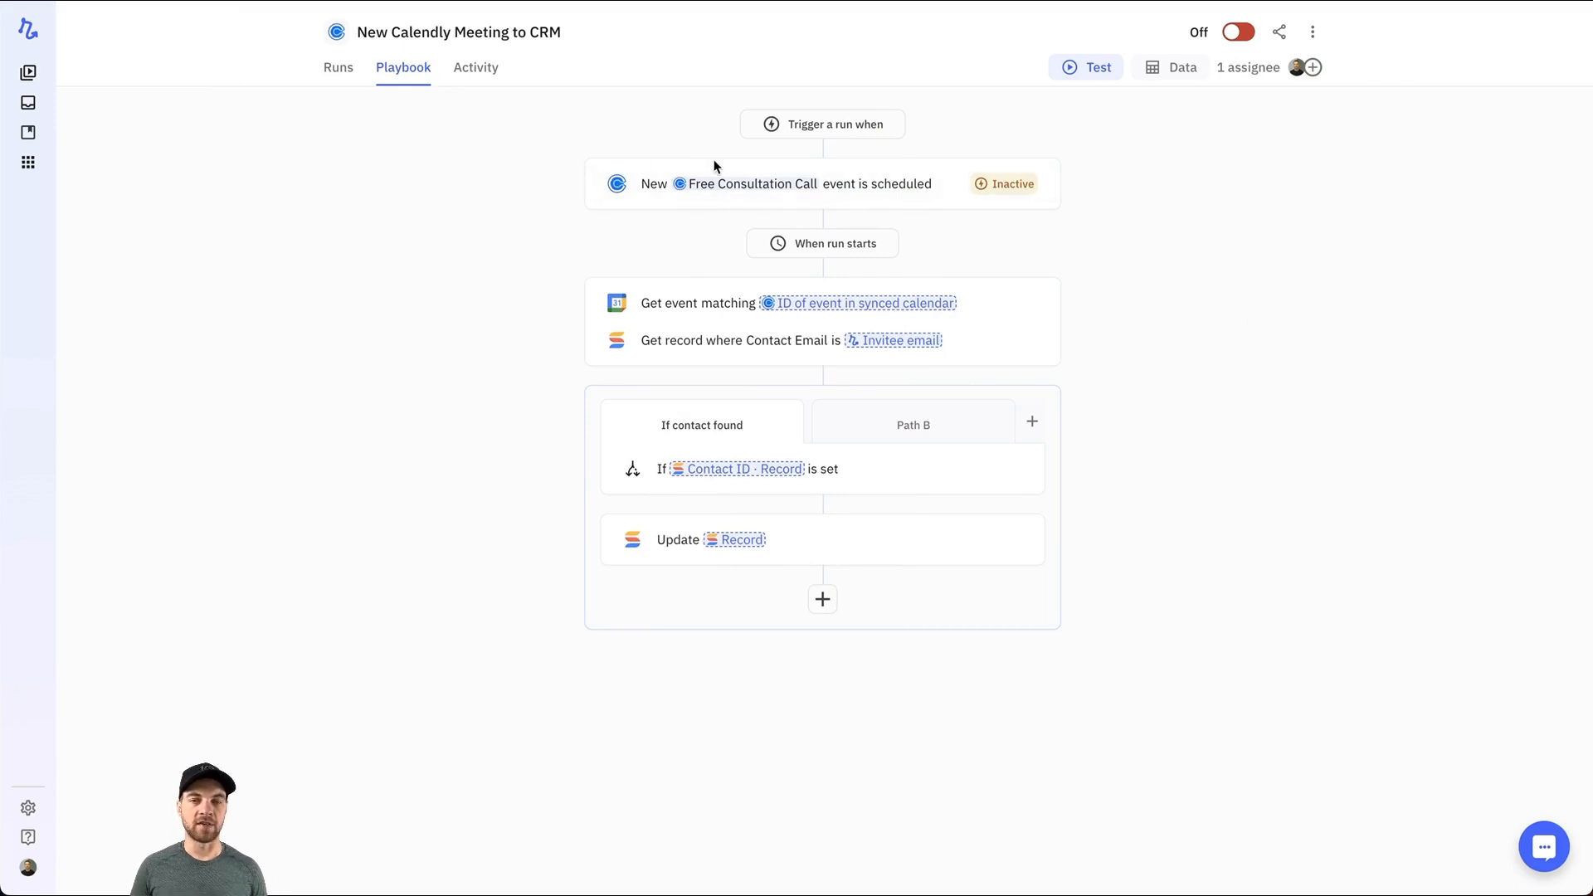
pyautogui.moveTo(420, 260)
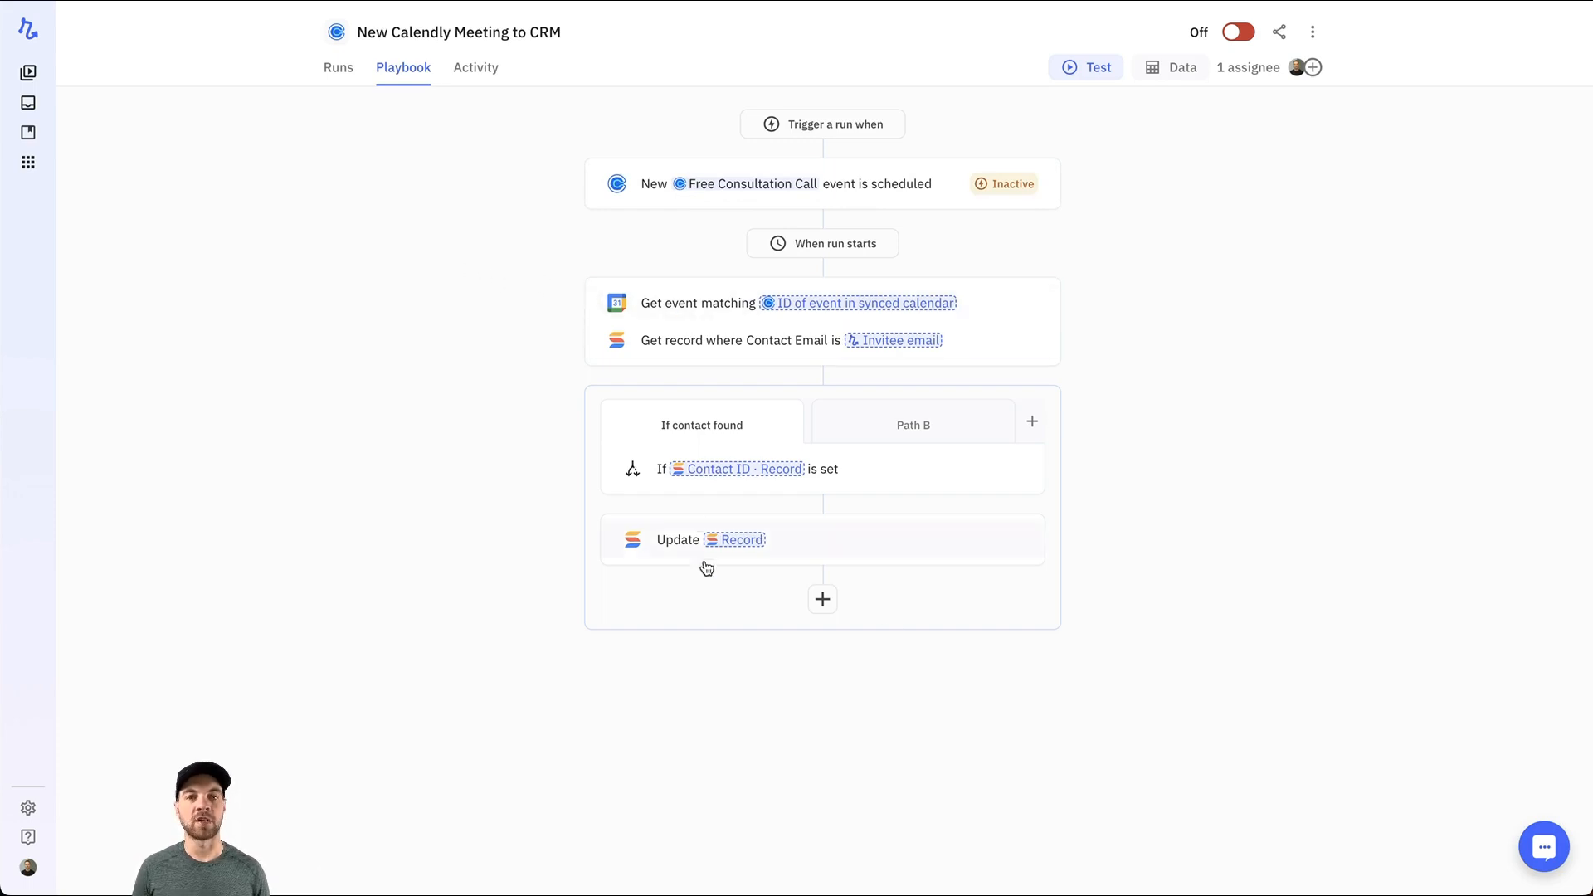
pyautogui.moveTo(1230, 581)
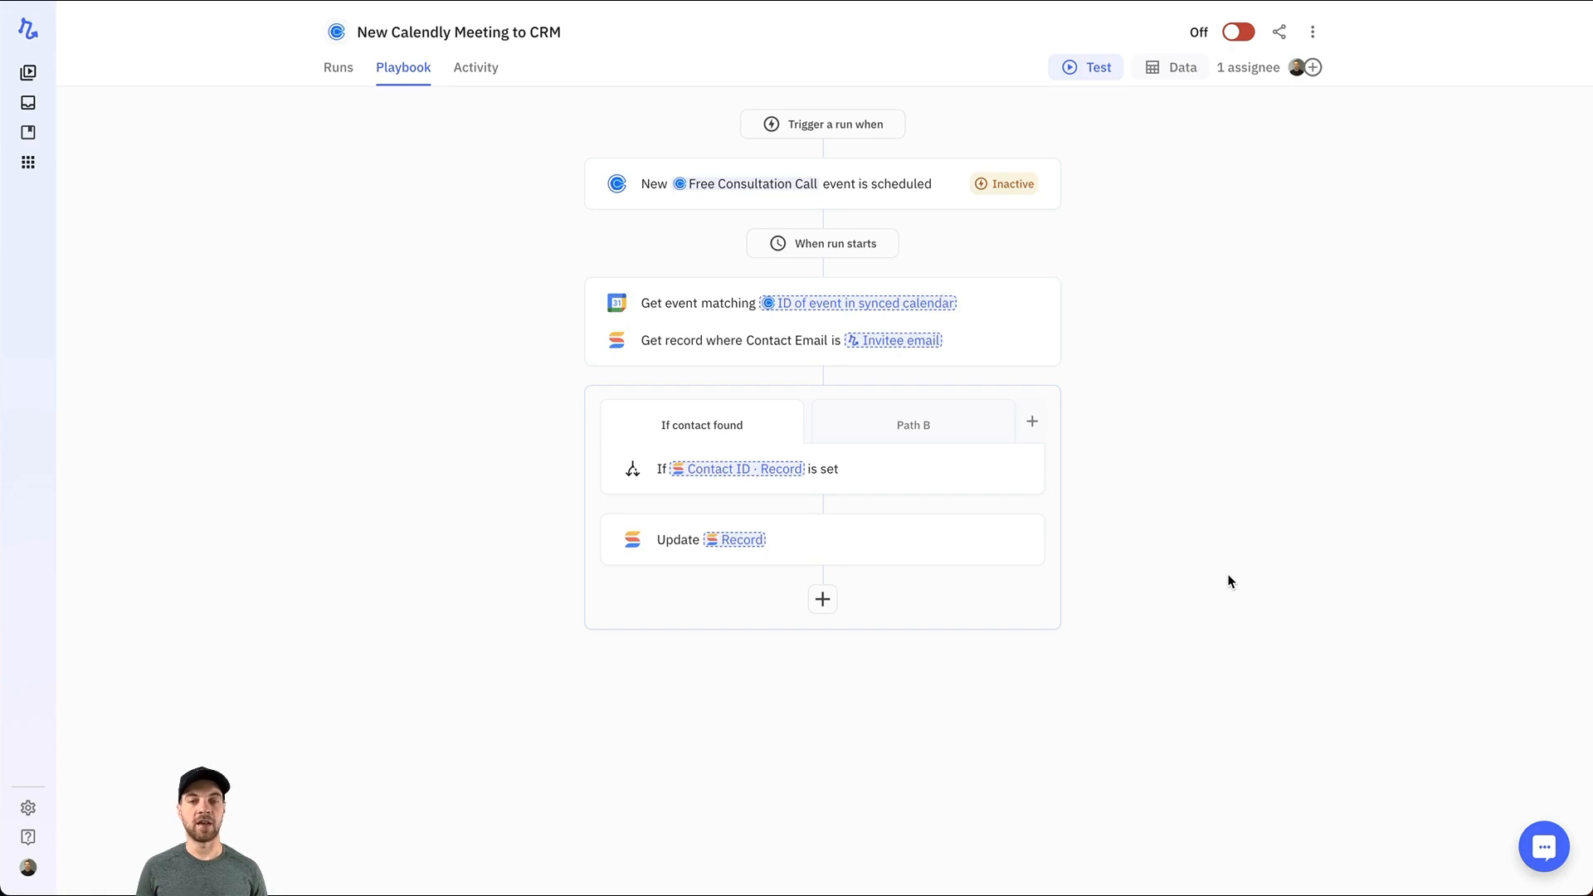
pyautogui.moveTo(1305, 505)
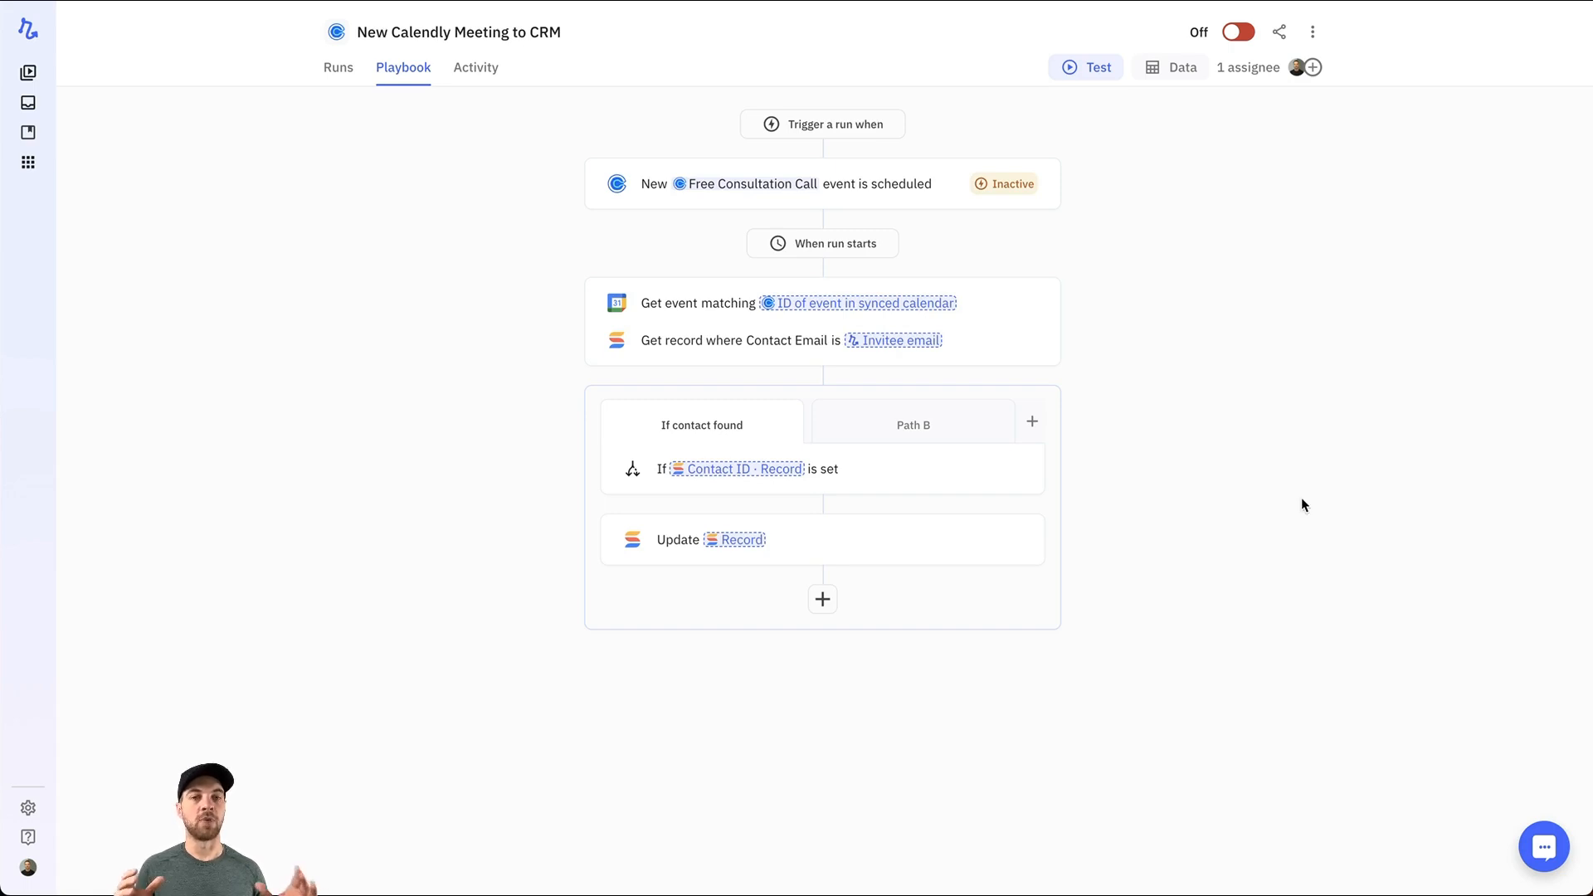